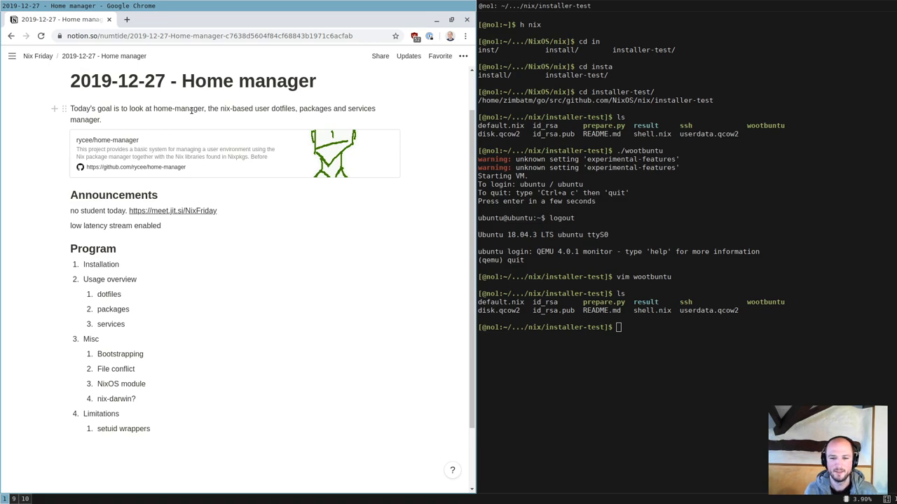
pyautogui.moveTo(327, 110)
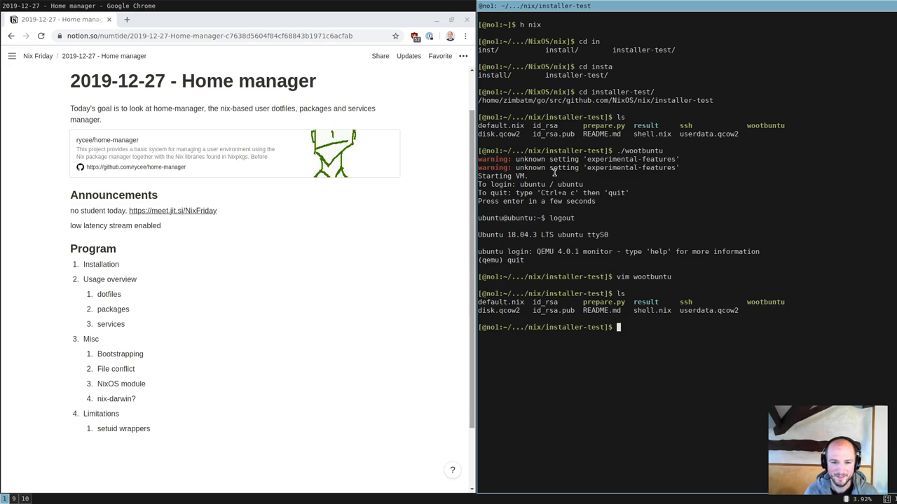
# Abandon the half-typed VM command and show the installer-test commit history with git log
pyautogui.write('vi')
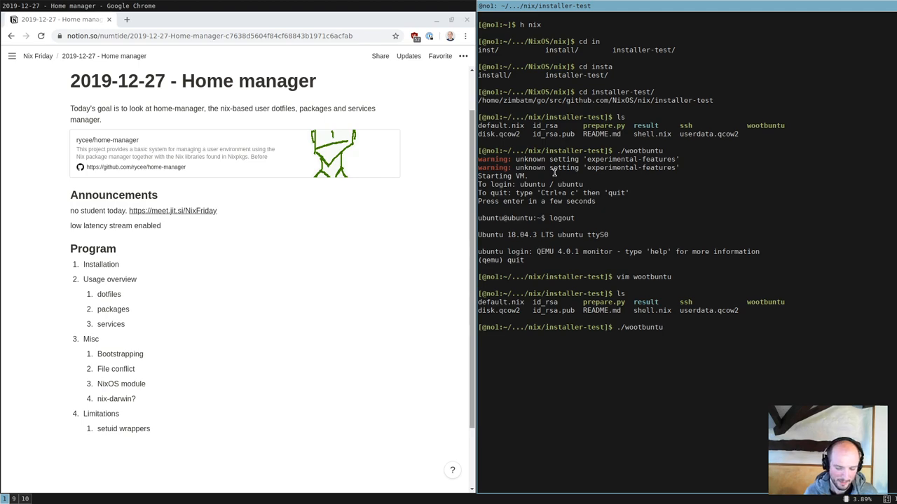
pyautogui.press('ctrl+c')
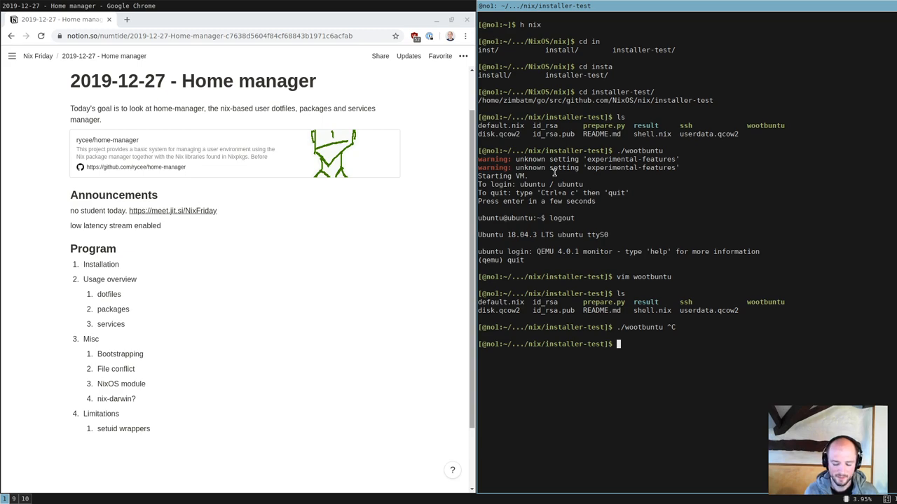
pyautogui.write('git log')
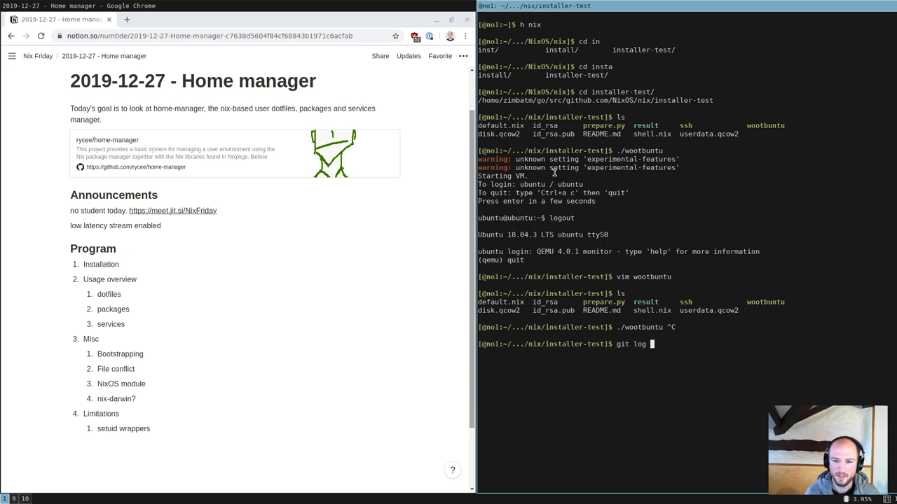
pyautogui.press('Return')
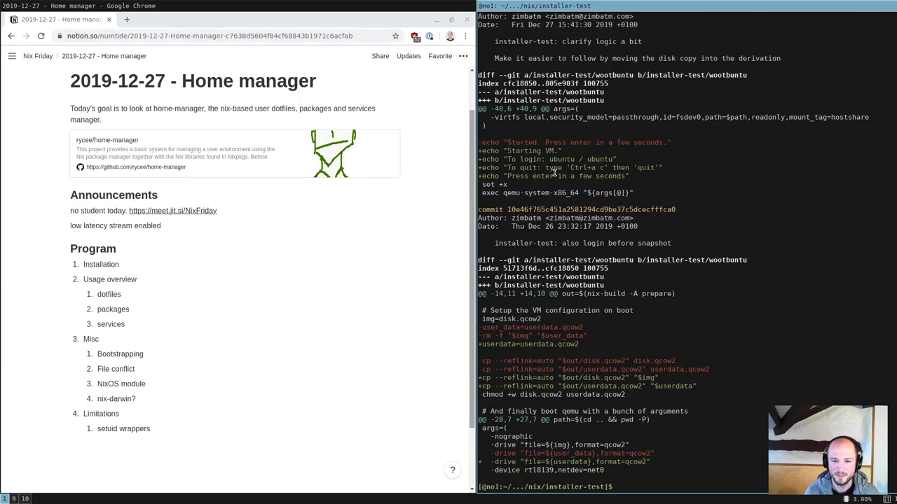
# Start opening the wootbuntu script in vim
pyautogui.write('vim')
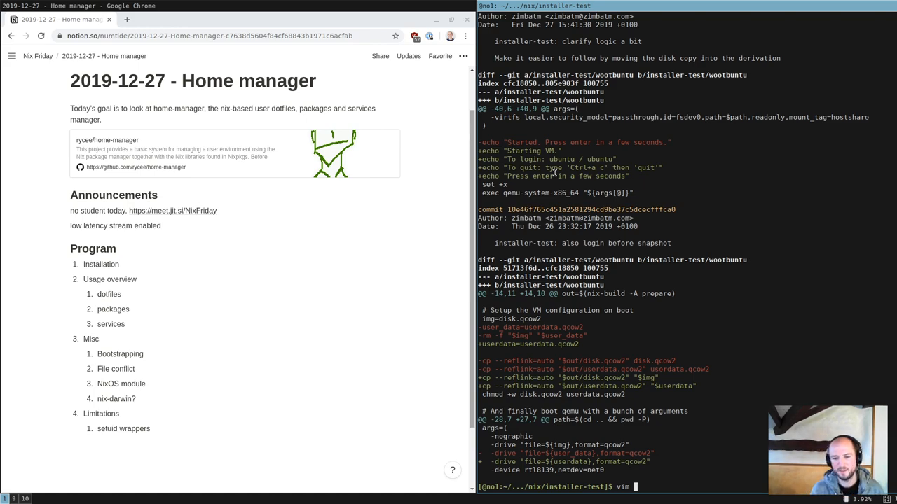
pyautogui.write('./w')
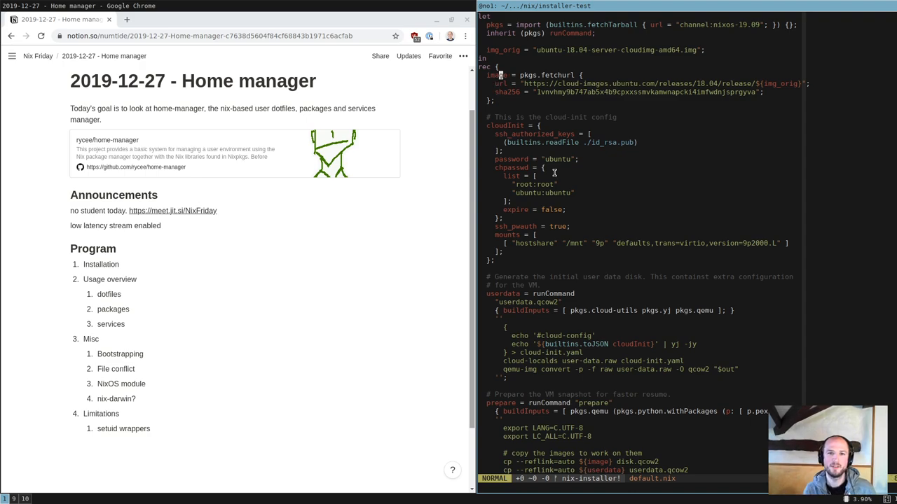
# Scroll default.nix through the cloud-init userdata and prepare derivations in vim
pyautogui.press('V')
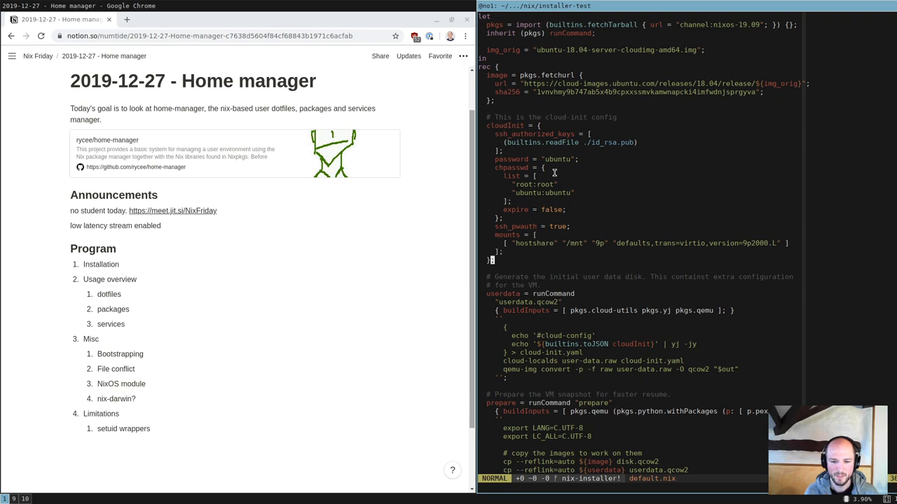
pyautogui.scroll(-3)
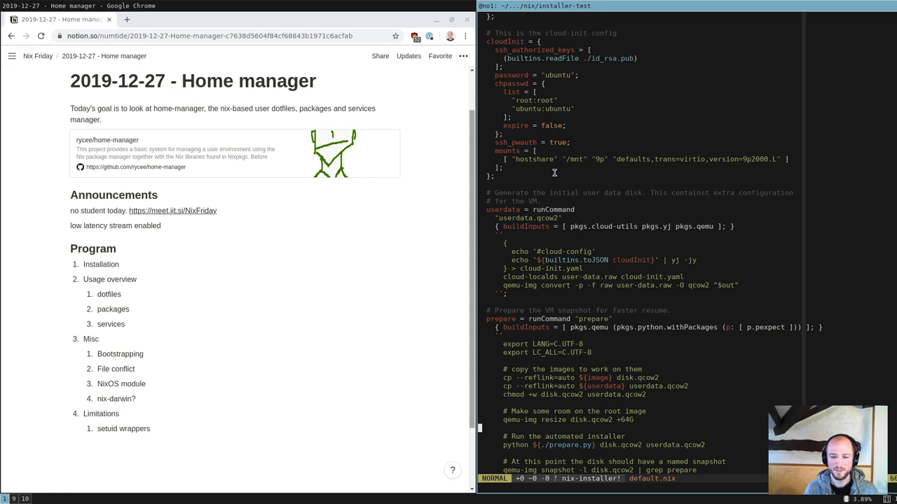
pyautogui.scroll(-3)
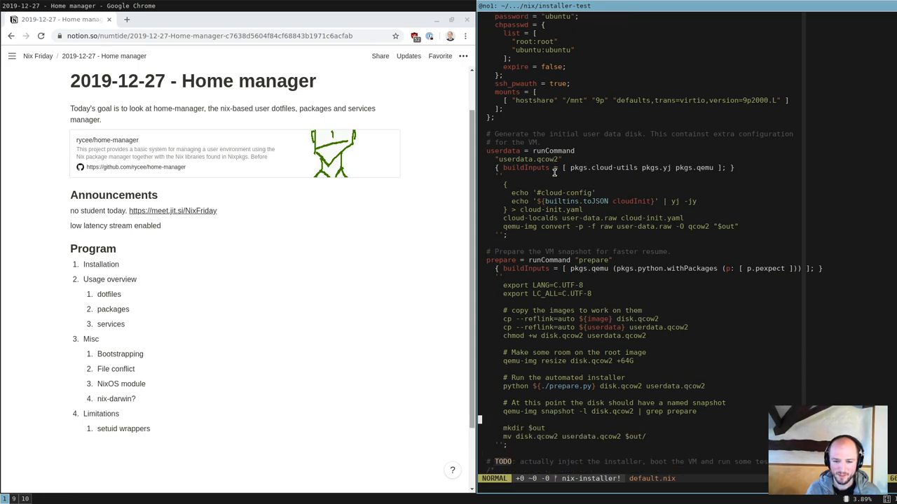
pyautogui.scroll(-3)
pyautogui.write('./wootbuntu')
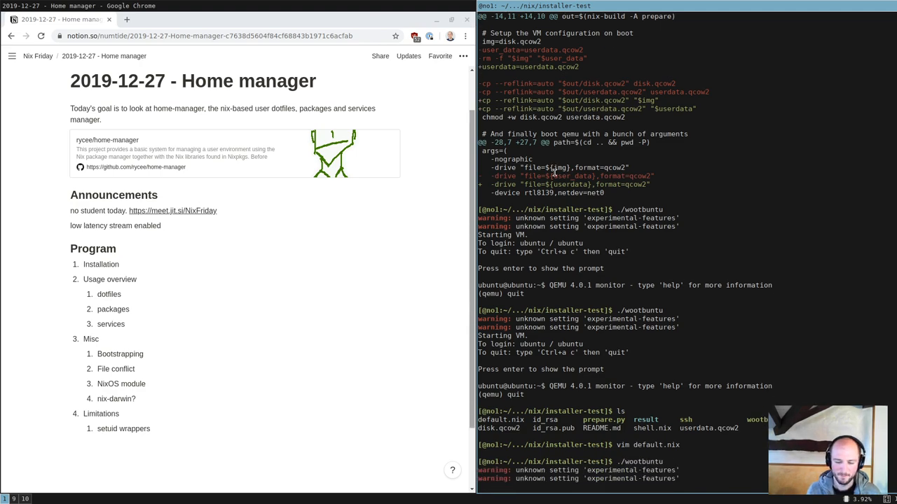
pyautogui.scroll(-3)
pyautogui.write('nix')
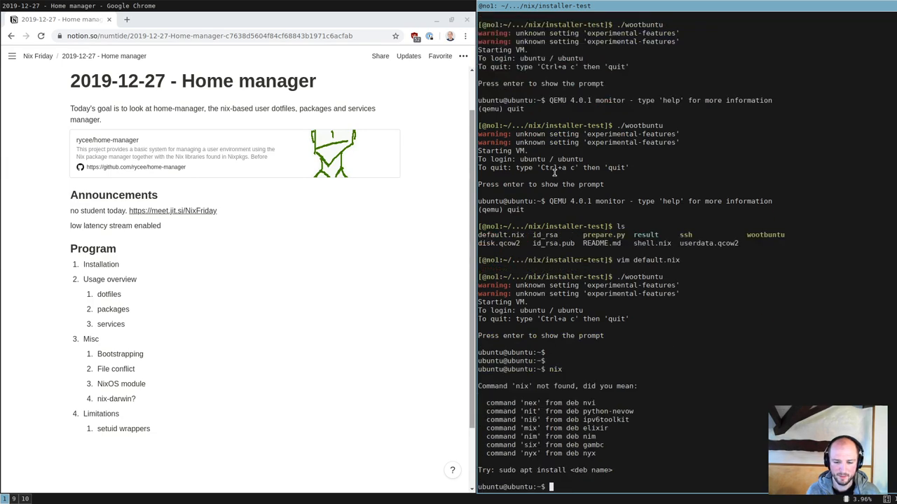
pyautogui.moveTo(252, 131)
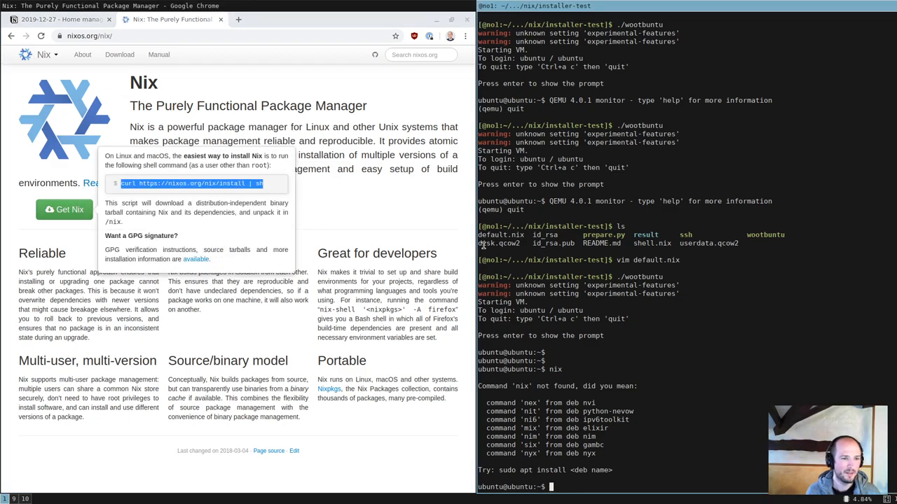
pyautogui.write('curl https://nixos.org/nix/install | sh')
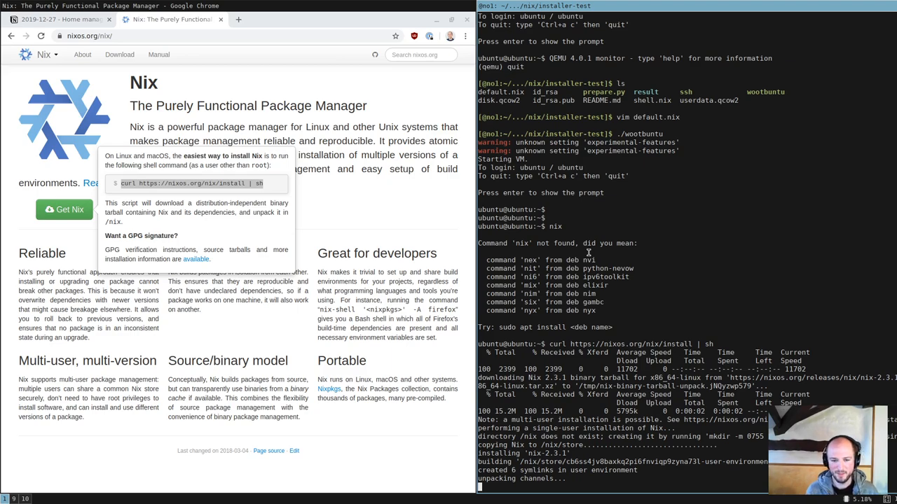
pyautogui.tripleClick(189, 184)
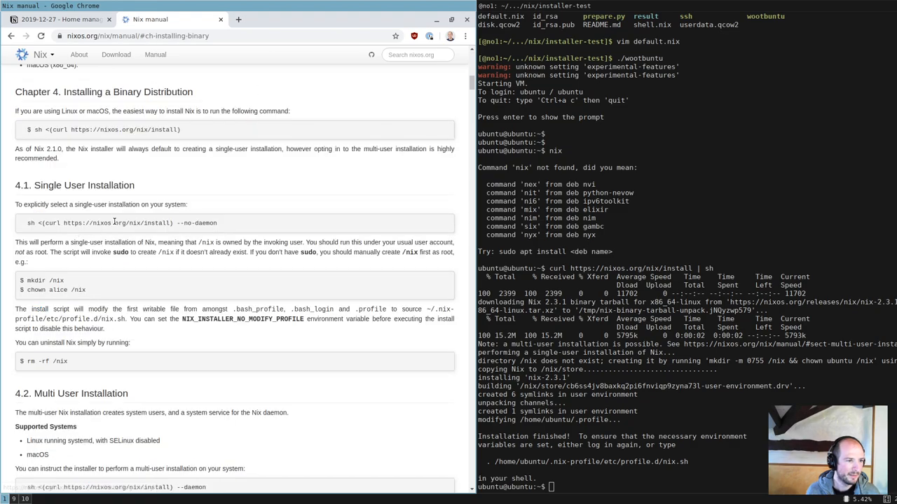
pyautogui.moveTo(180, 134)
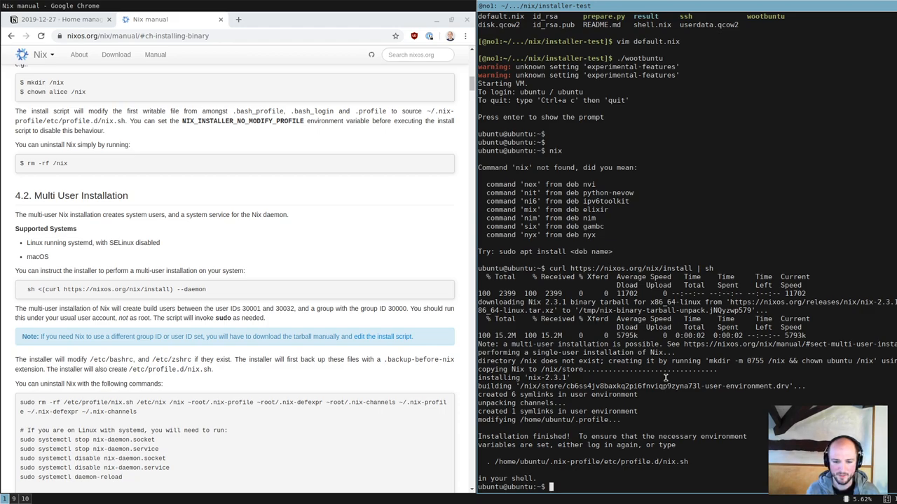
# Log out of the Ubuntu VM so the new Nix environment loads on next login
pyautogui.write('logout')
pyautogui.write('nix-env -q')
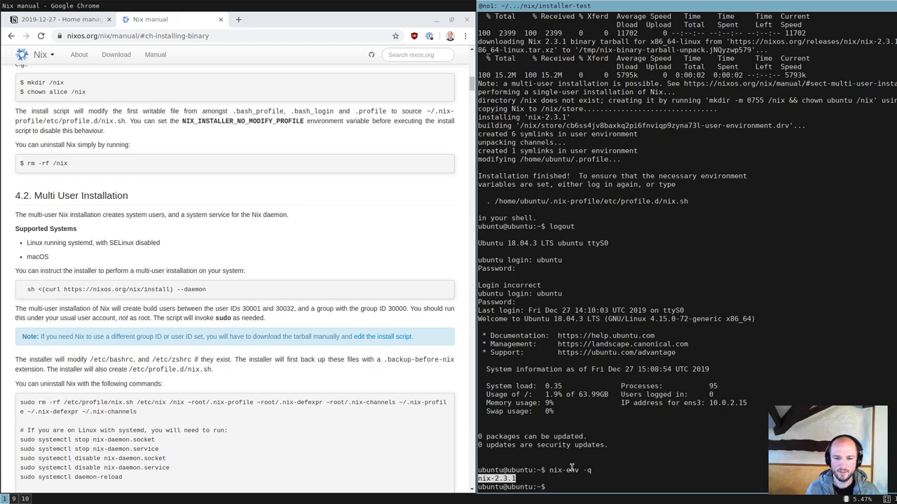
# Query the profile and channels, then install vim with nix-env -iA nixpkgs.vim
pyautogui.write('n')
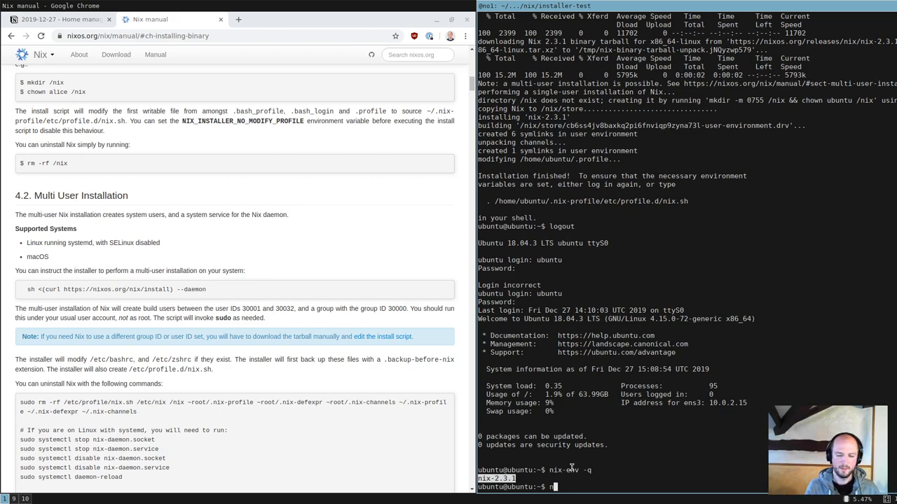
pyautogui.write('nix-channel --list')
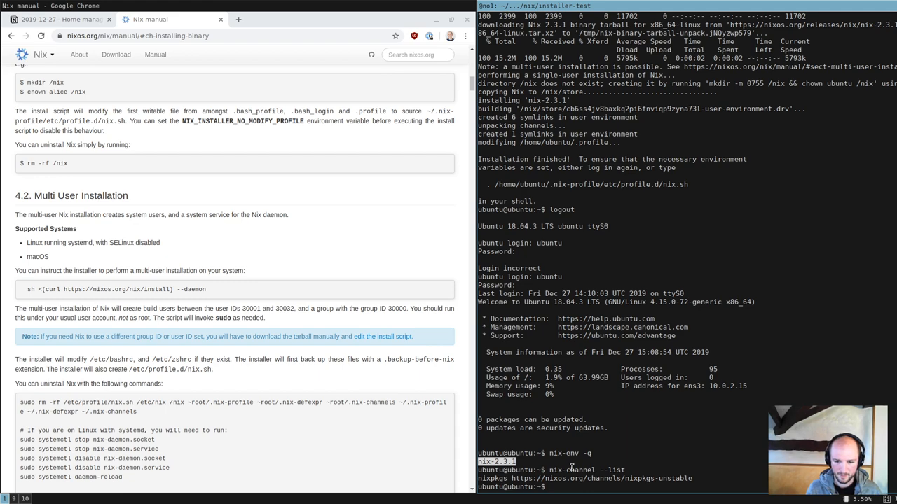
pyautogui.write('nix-channel --update')
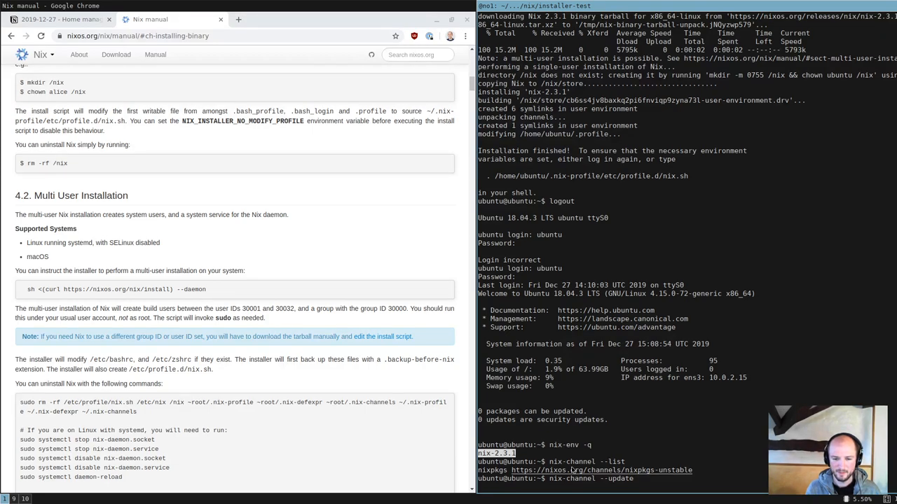
pyautogui.write('nix-env')
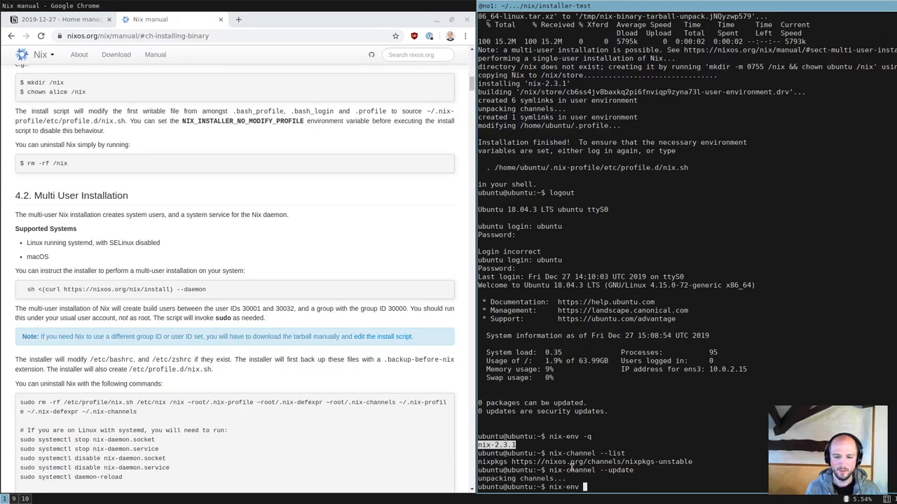
pyautogui.write('-iA vim')
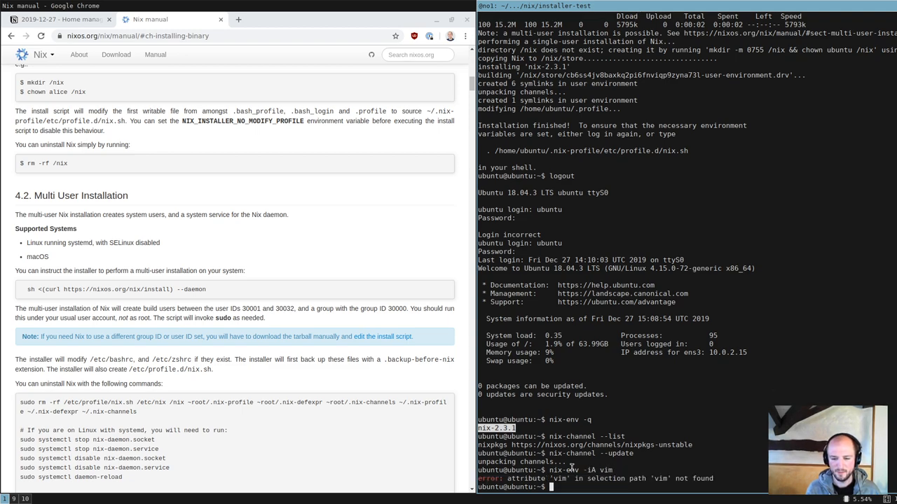
pyautogui.write('nix-env -iA vim')
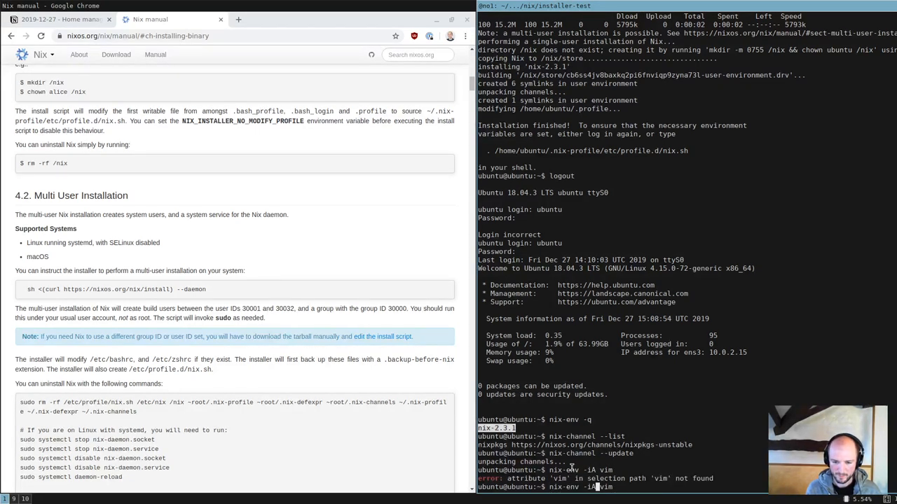
pyautogui.write('nixpkgs')
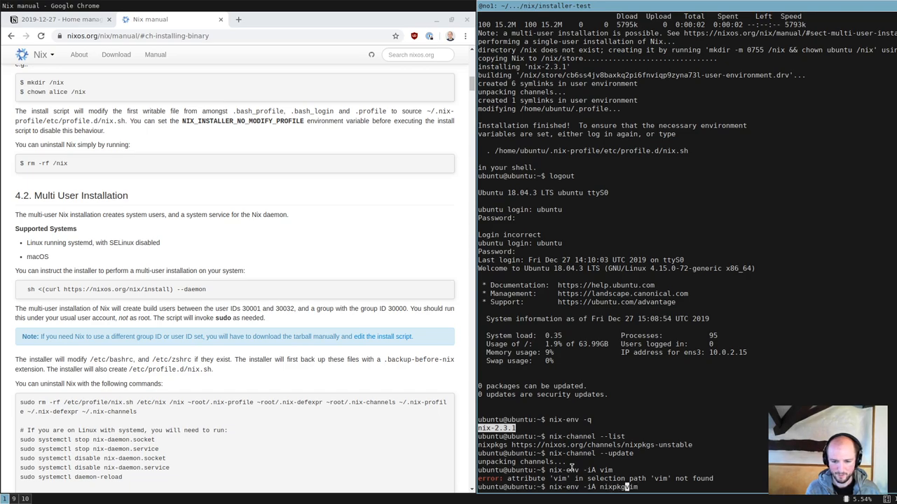
pyautogui.press('Return')
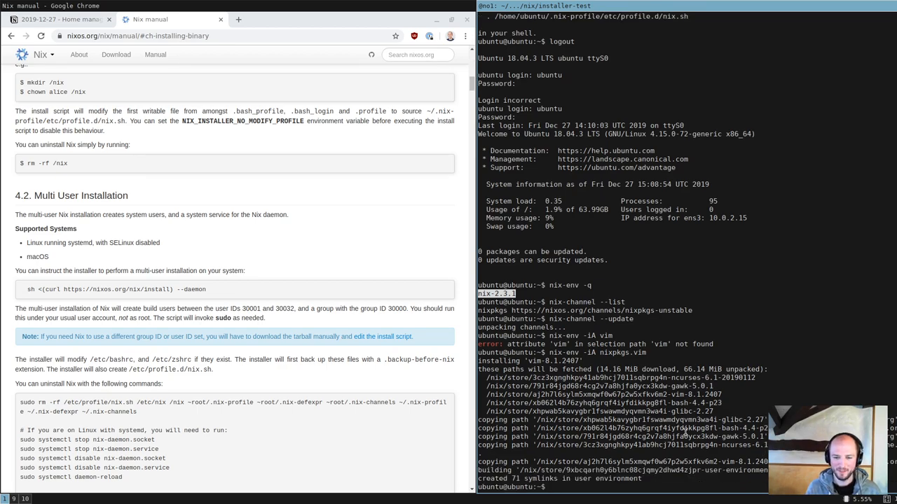
# Try vim with .vimrc, note the install command, and go to the home-manager repository
pyautogui.write('vim')
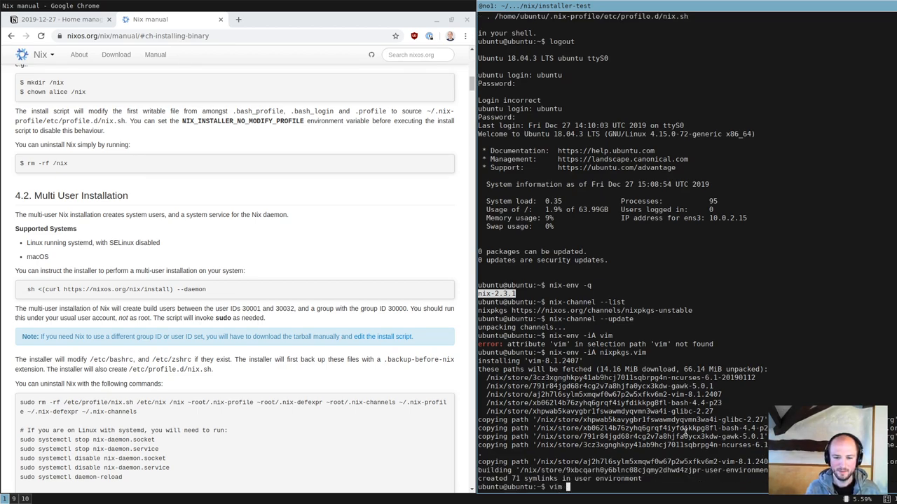
pyautogui.write('.vimrc^C')
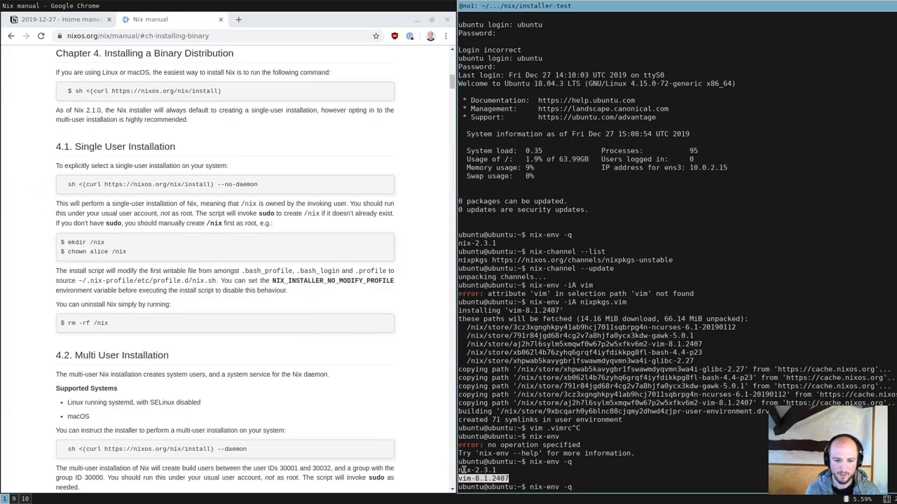
pyautogui.write('nix-env -iA nixpkgs.vim')
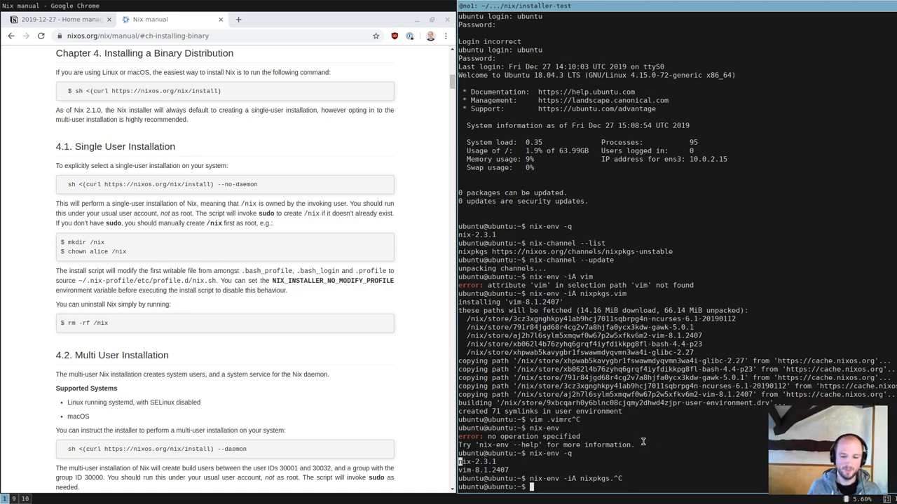
pyautogui.click(63, 19)
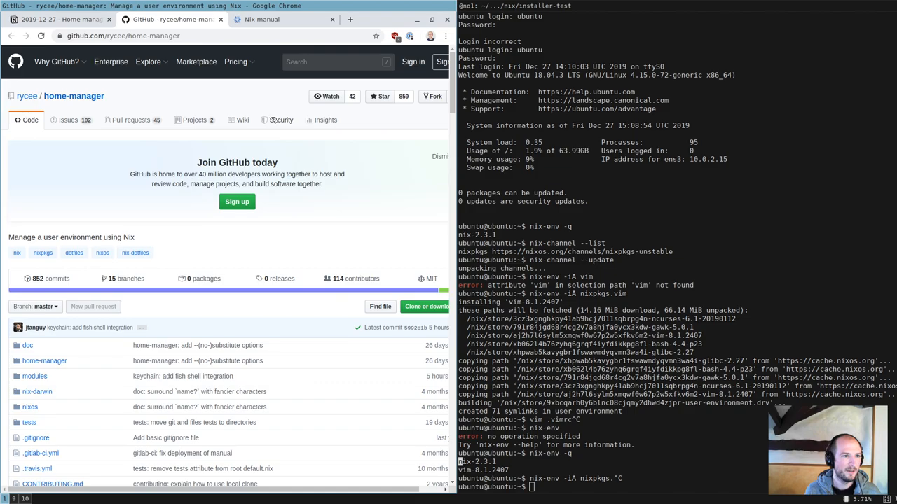
# Scroll the Home Manager README down to the Installation section's mkdir step
pyautogui.scroll(-3)
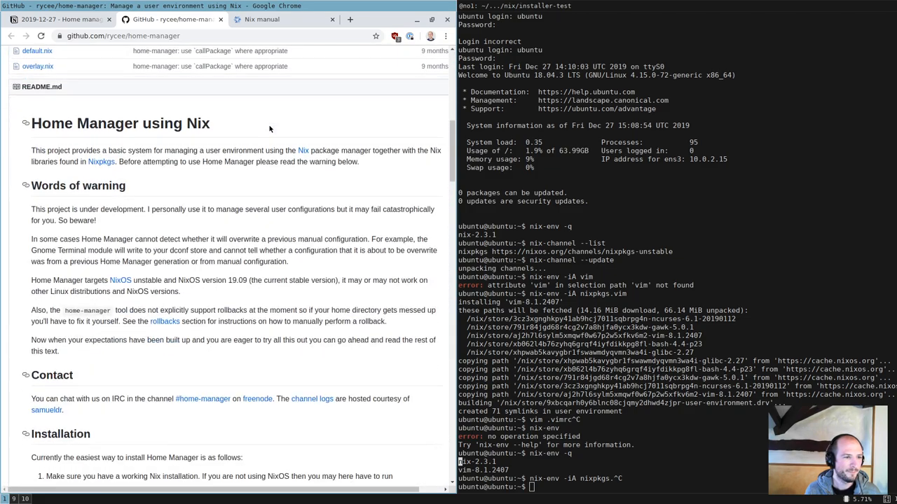
pyautogui.scroll(-3)
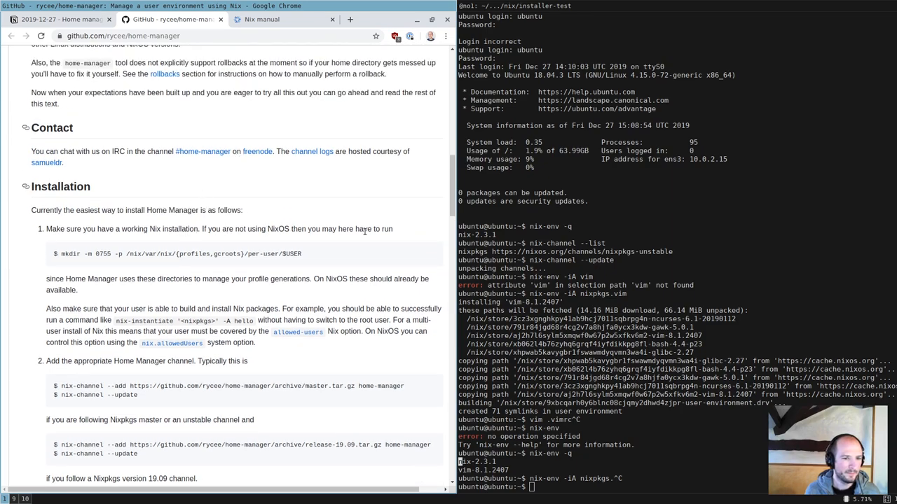
pyautogui.moveTo(278, 228)
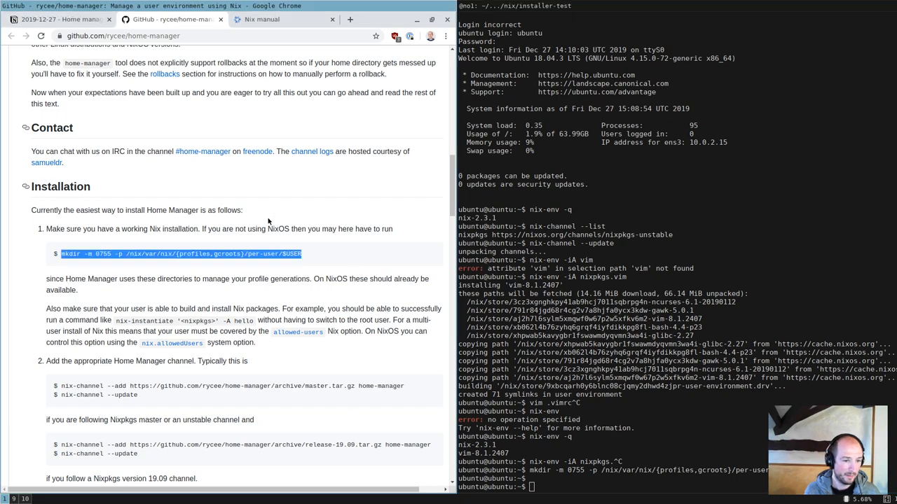
pyautogui.scroll(-3)
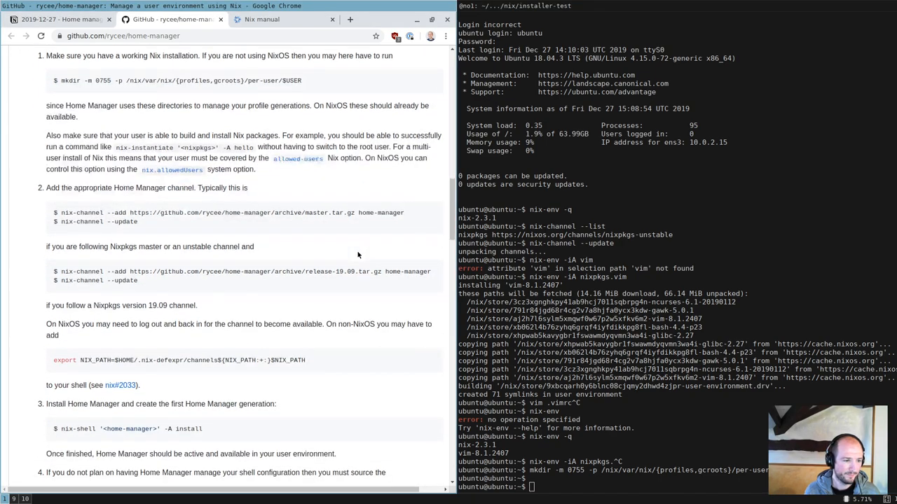
pyautogui.scroll(-3)
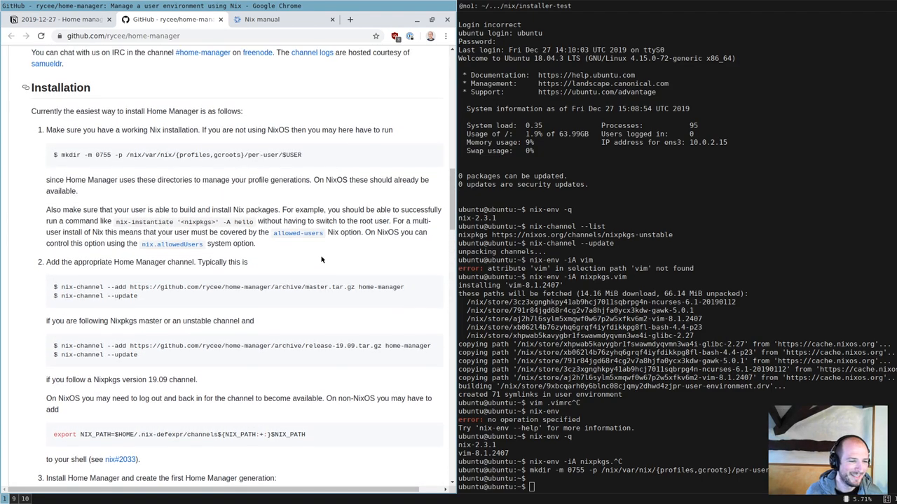
pyautogui.scroll(-3)
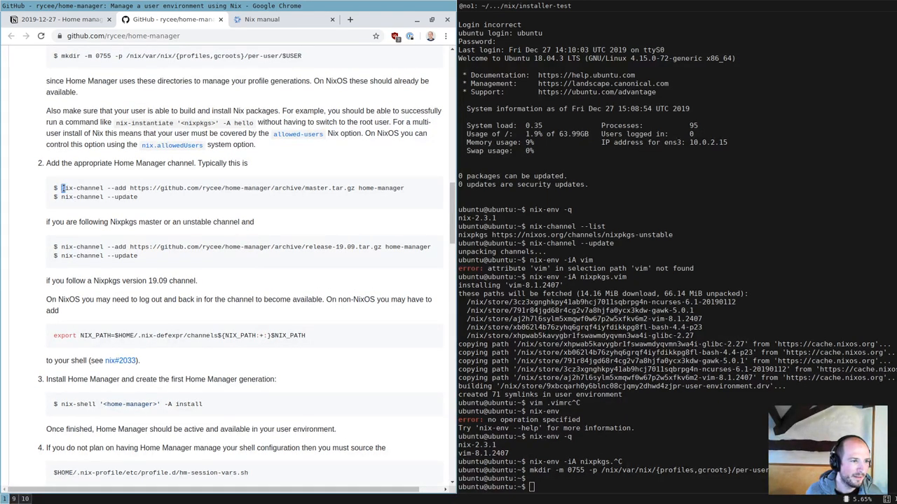
# Add the home-manager master channel from the README and run nix-channel --update
pyautogui.moveTo(62, 187); pyautogui.dragTo(284, 188)
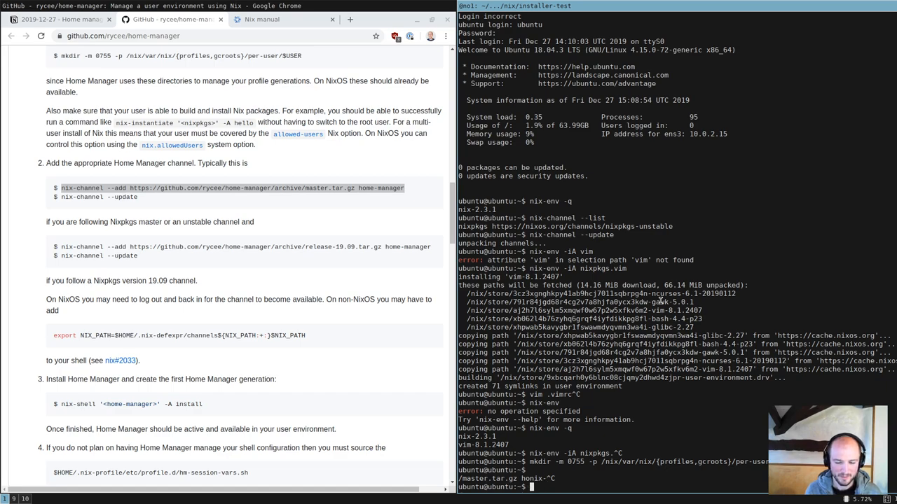
pyautogui.write('nix-channel --upd')
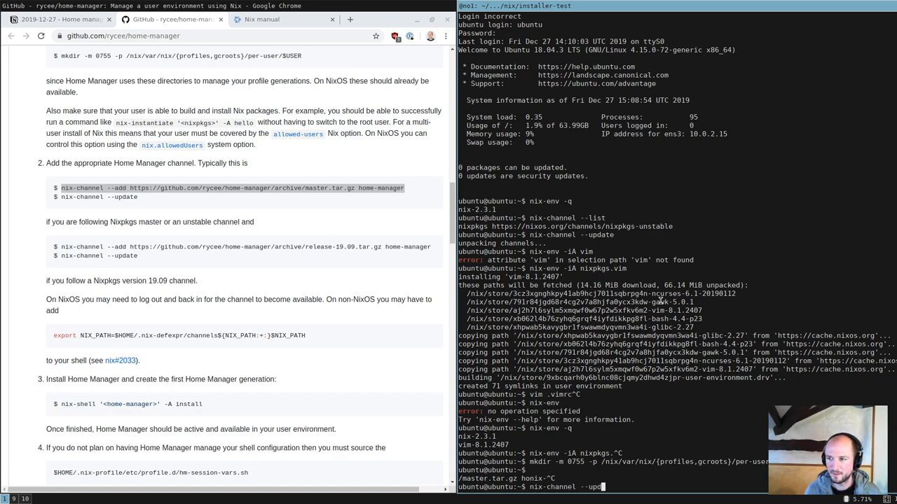
pyautogui.press('Return')
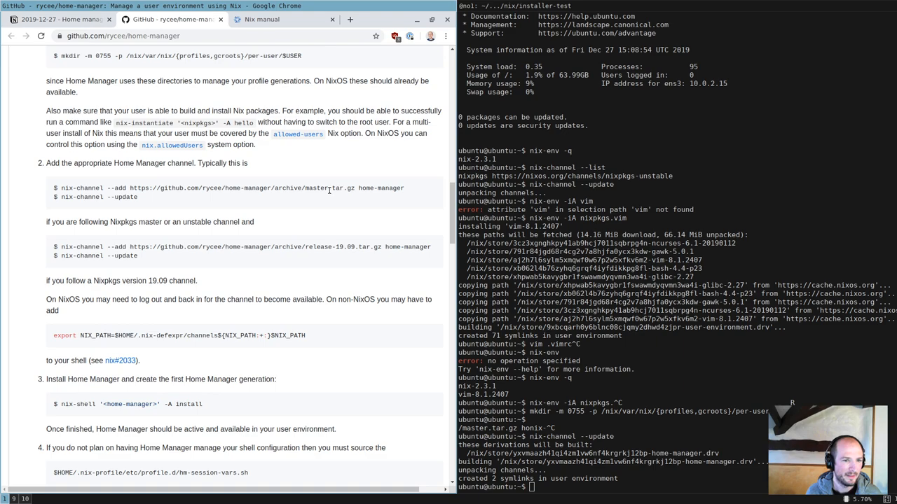
pyautogui.doubleClick(314, 188)
pyautogui.write('pwd')
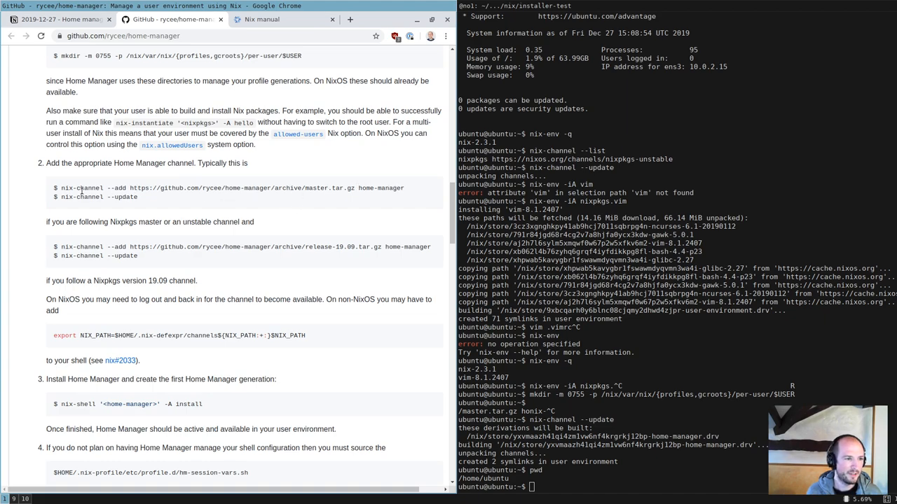
pyautogui.moveTo(333, 187)
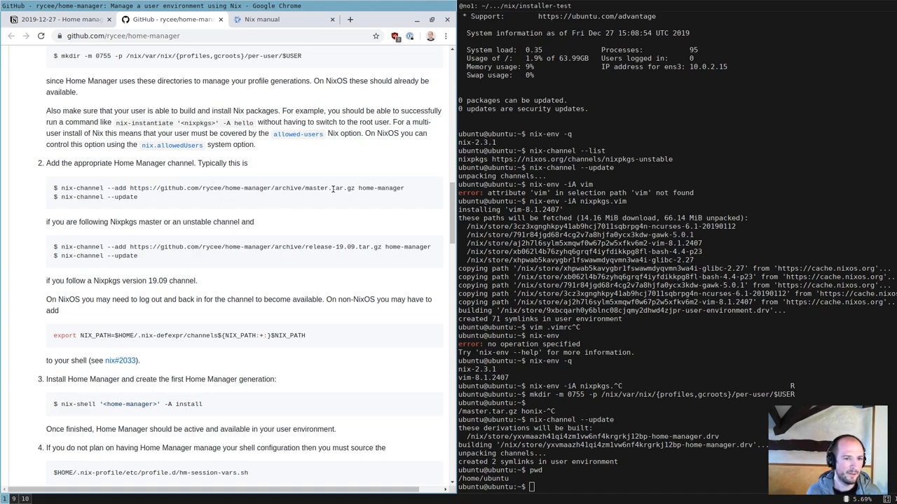
# Copy nix-shell '<home-manager>' -A install from the README and run it in the VM
pyautogui.doubleClick(328, 188)
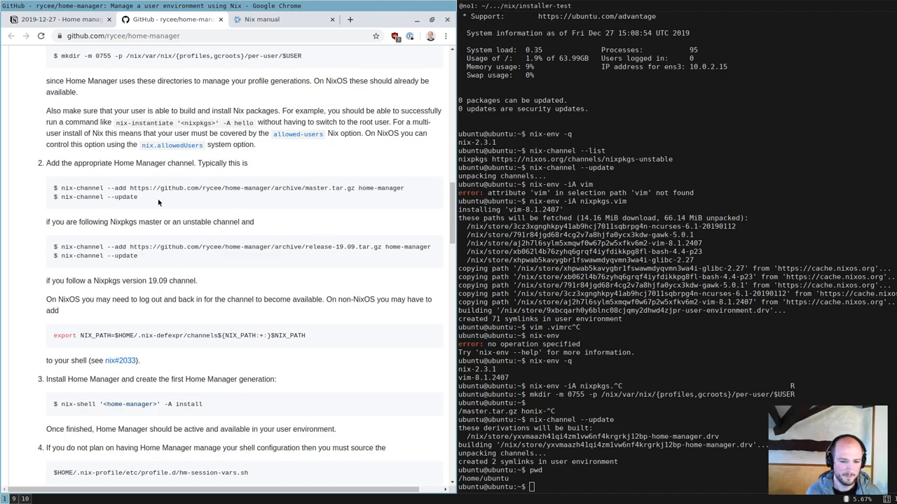
pyautogui.scroll(-3)
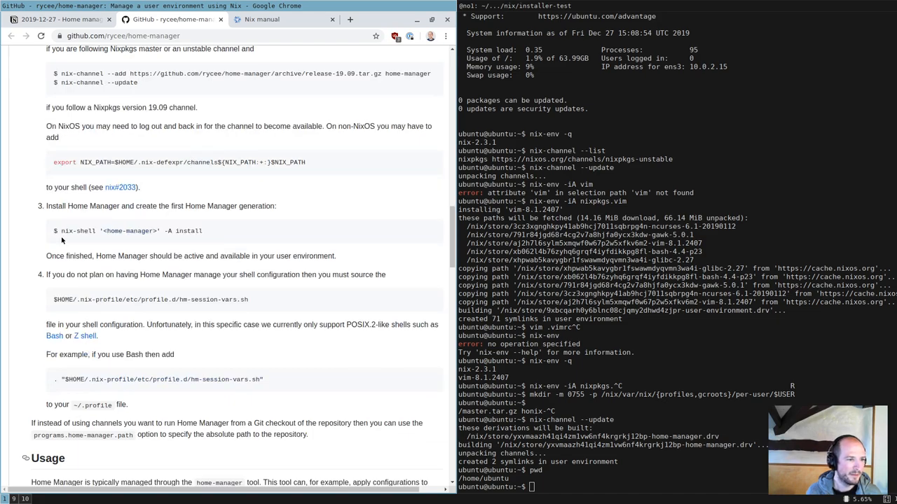
pyautogui.tripleClick(129, 231)
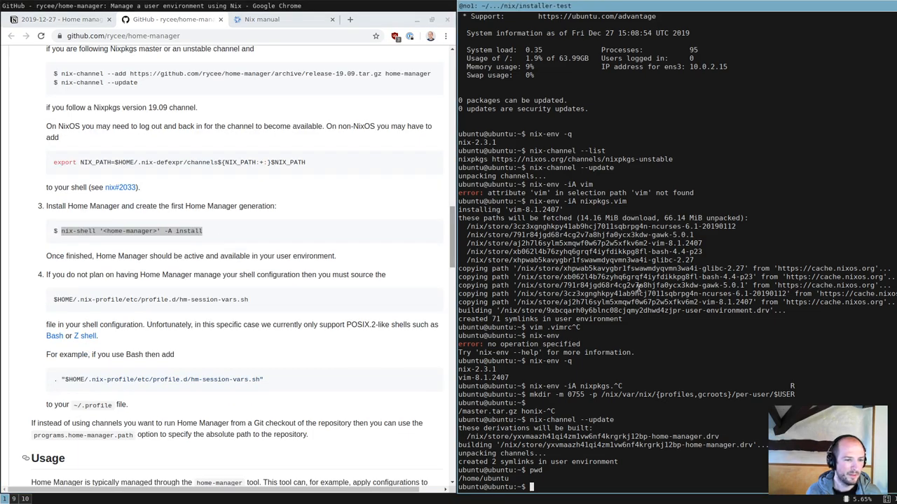
pyautogui.write("nix-shell '<home-manager>' -A install")
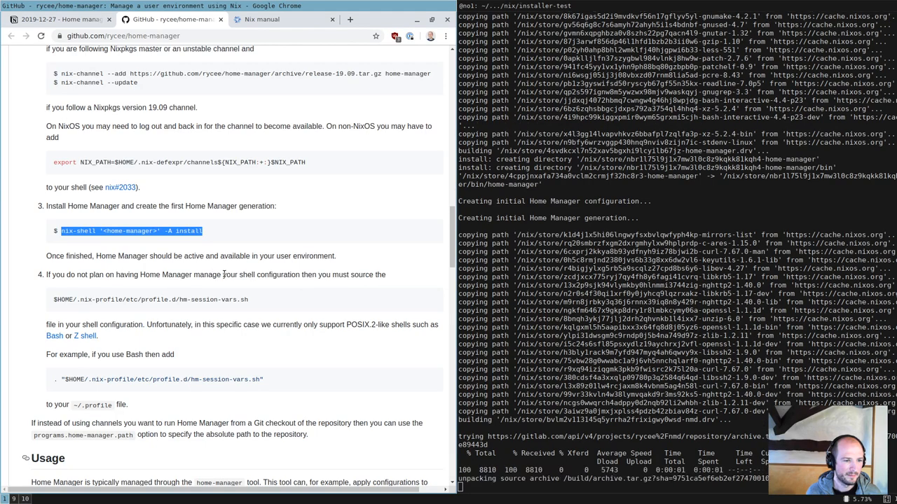
pyautogui.scroll(-3)
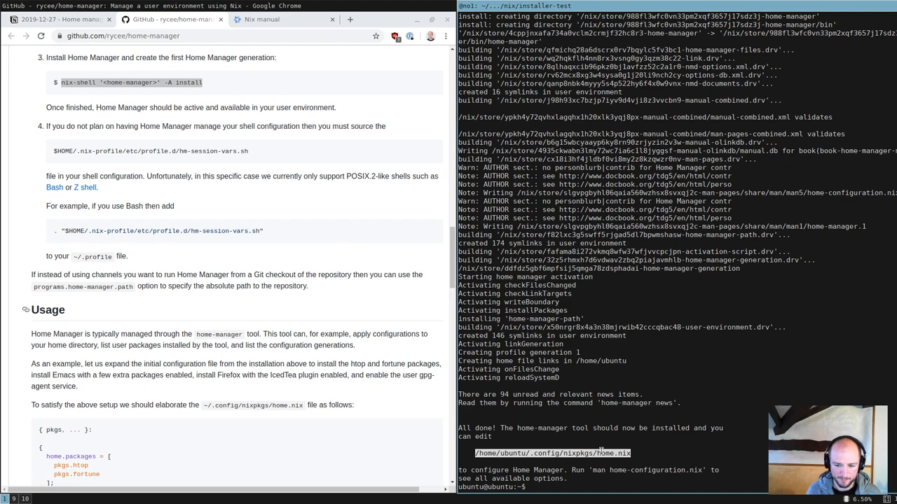
# Show home-manager usage, then run home-manager build
pyautogui.write('home-manager')
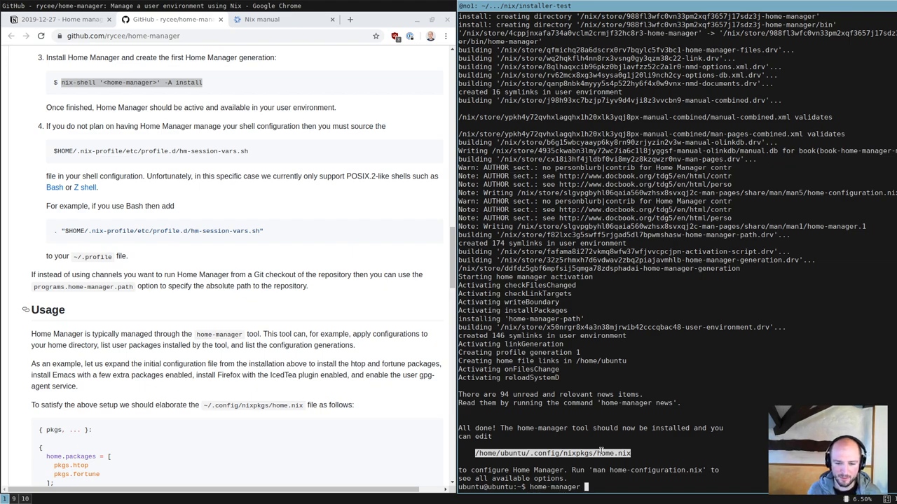
pyautogui.press('Return')
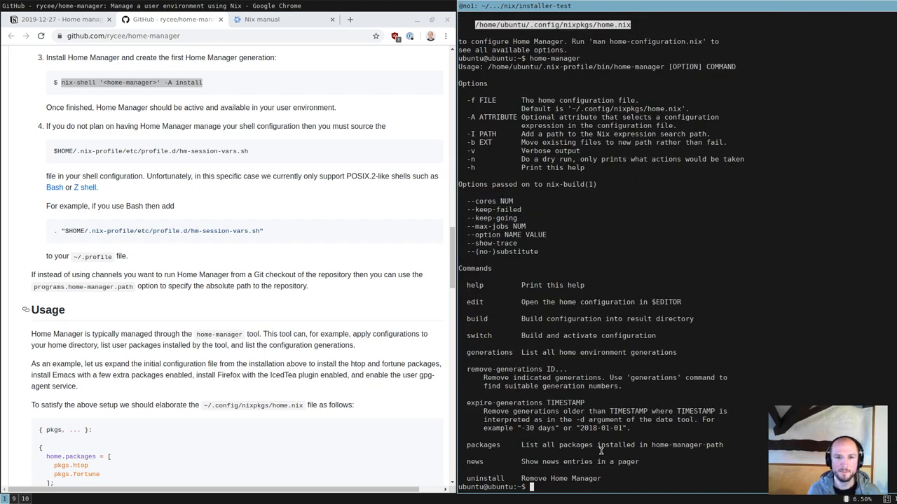
pyautogui.write('home-manager')
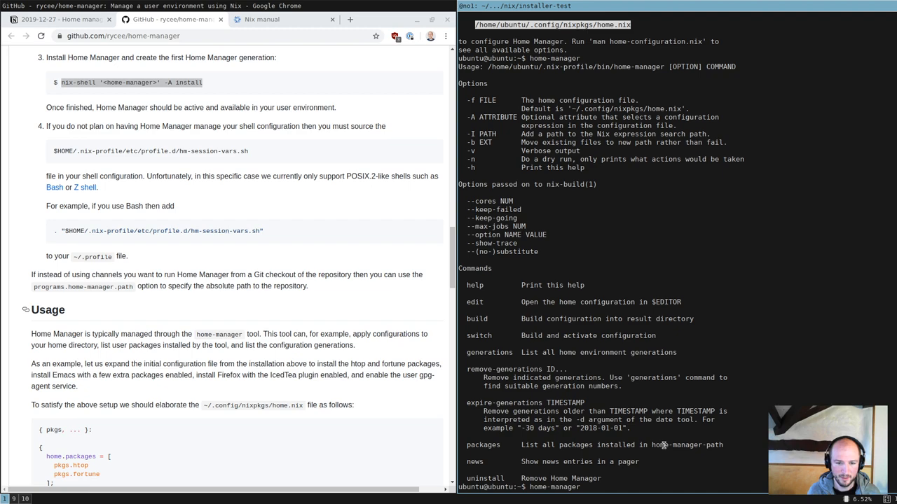
pyautogui.write('build')
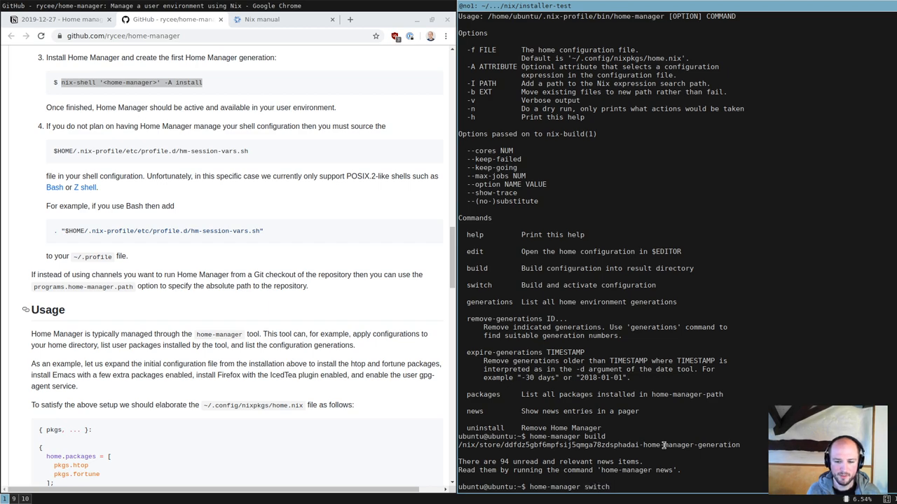
pyautogui.moveTo(615, 443)
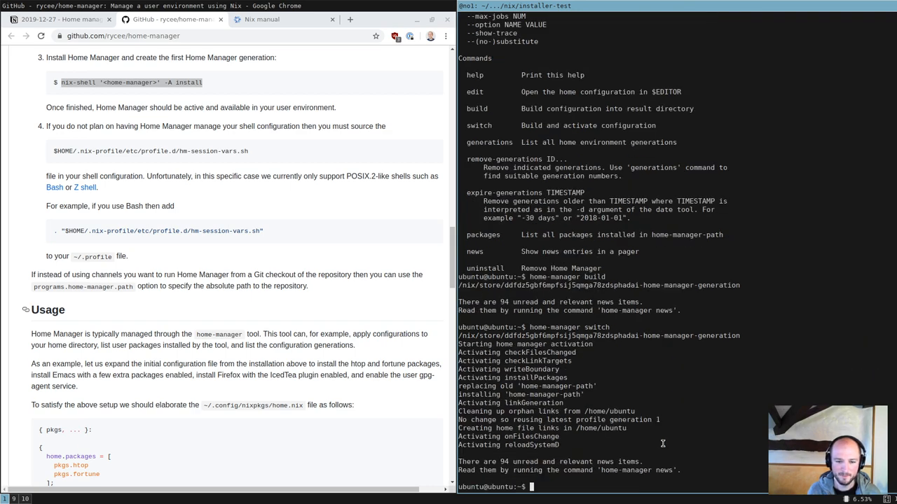
pyautogui.write('home-manager build')
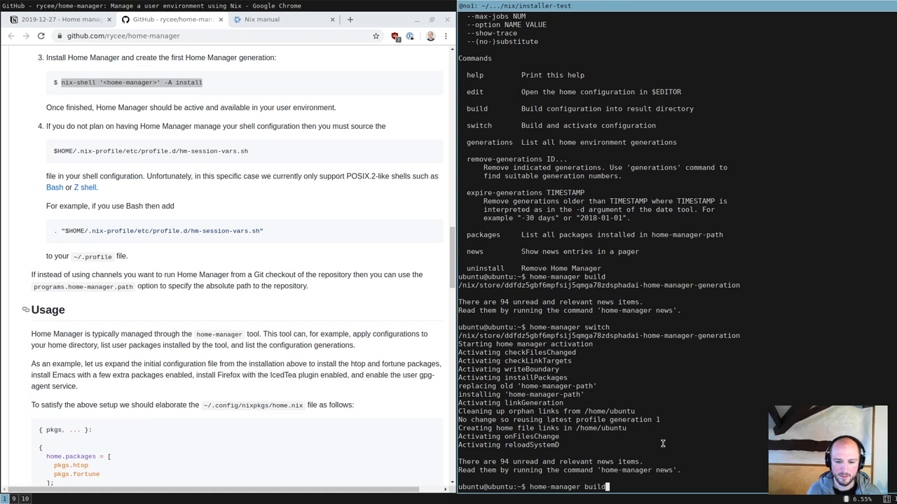
# List home-manager generations and attempt home-manager edit, which reports $EDITOR unset
pyautogui.write('generations')
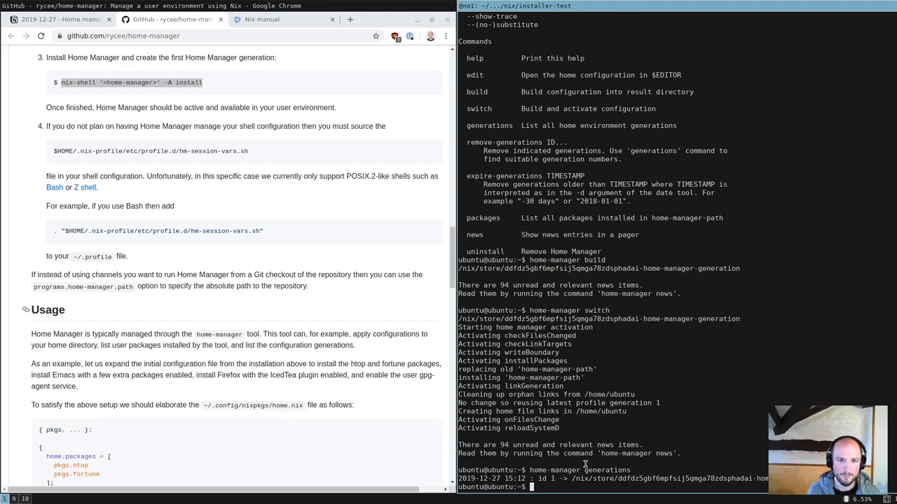
pyautogui.write('home-manager edit')
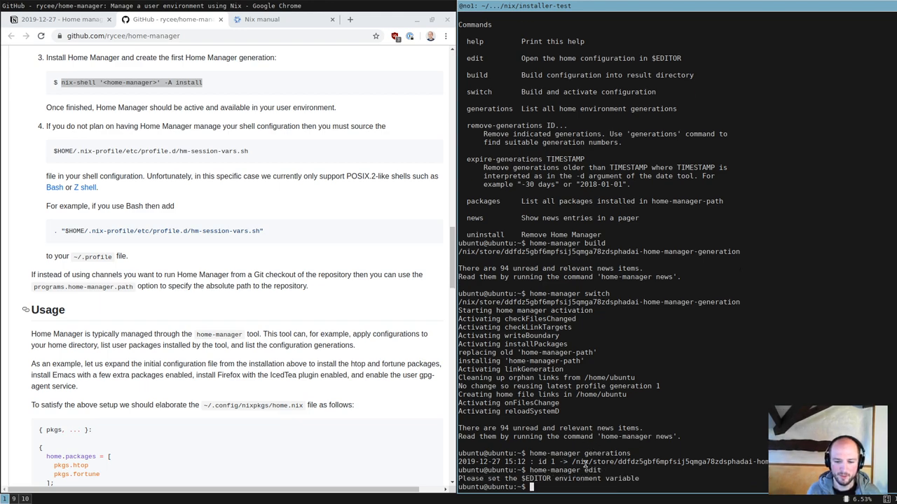
pyautogui.write('home-manager edit')
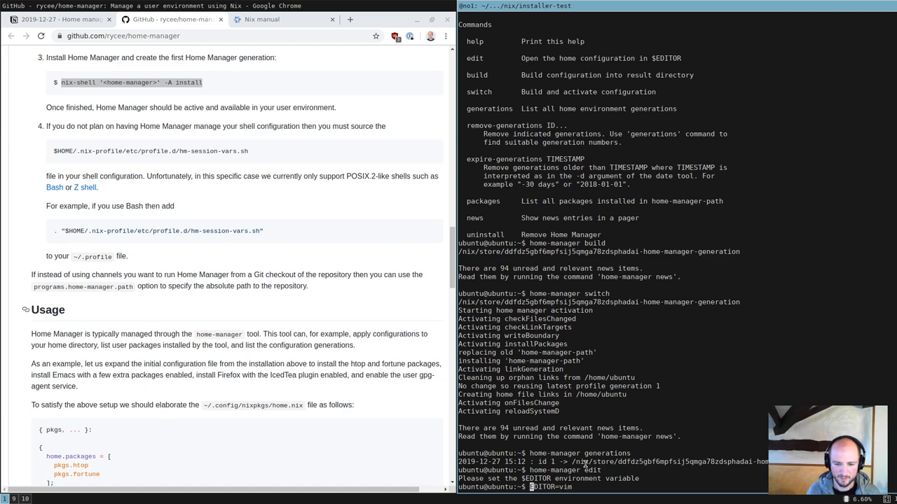
# Export EDITOR=vim and open home.nix for editing, moving to the packages section
pyautogui.write('export EDITOR=vim')
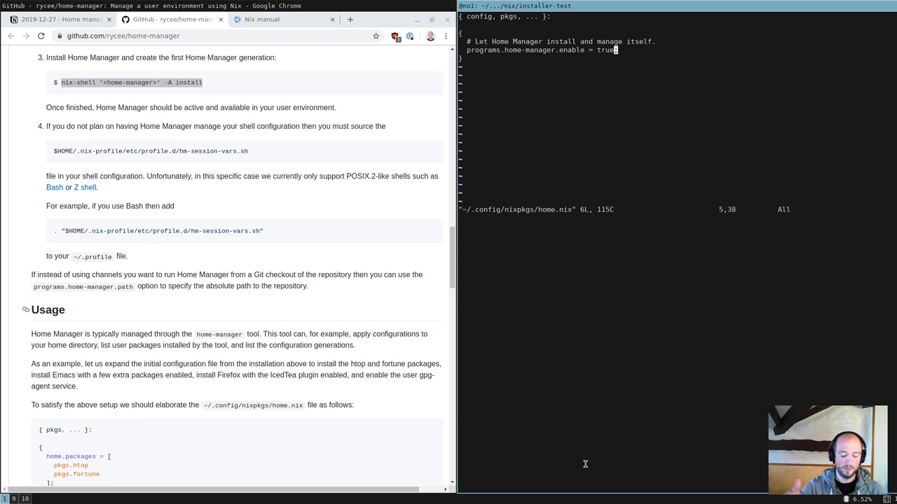
pyautogui.press('o')
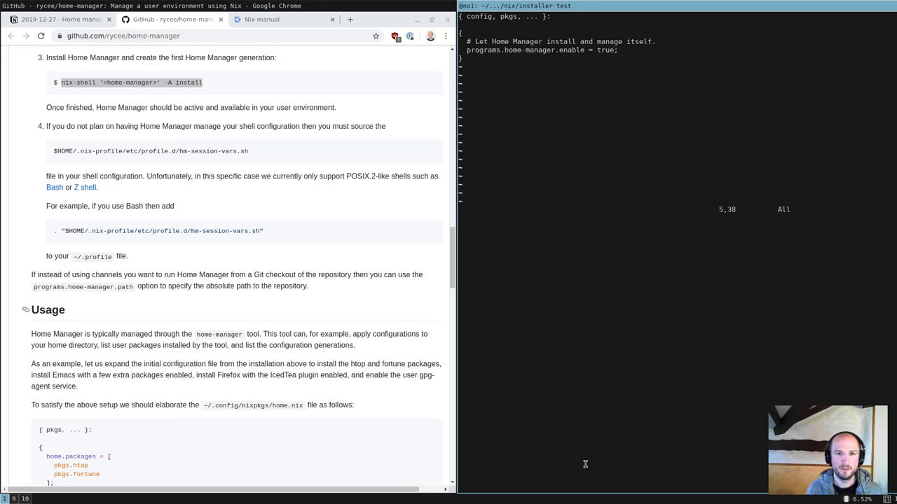
pyautogui.scroll(-3)
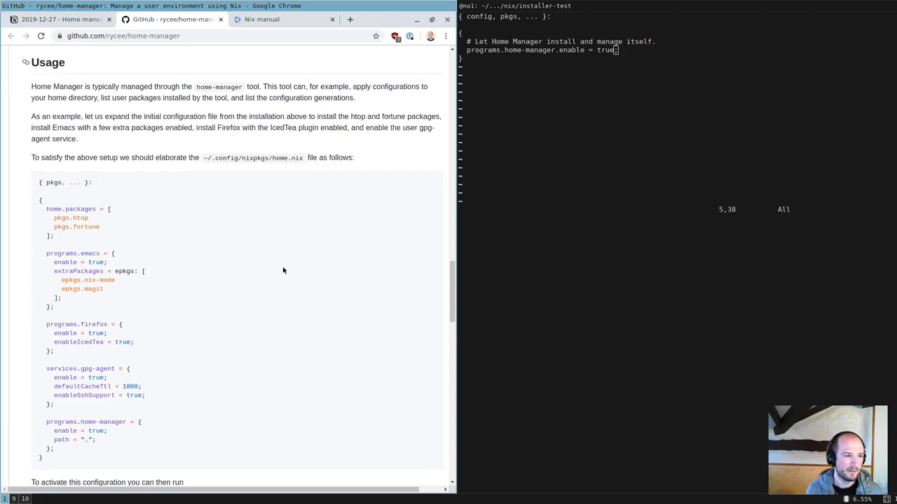
pyautogui.scroll(-3)
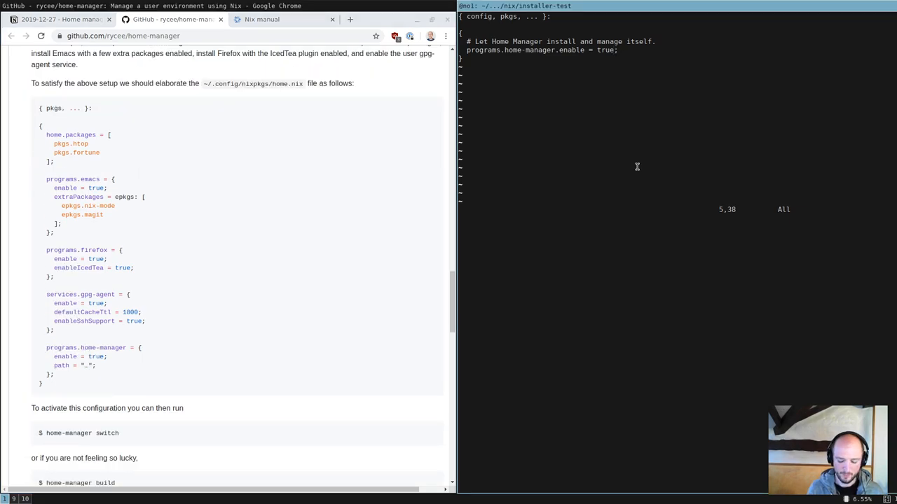
# Add pkgs.curl and pkgs.cowsay to home.packages and save the file
pyautogui.write('home')
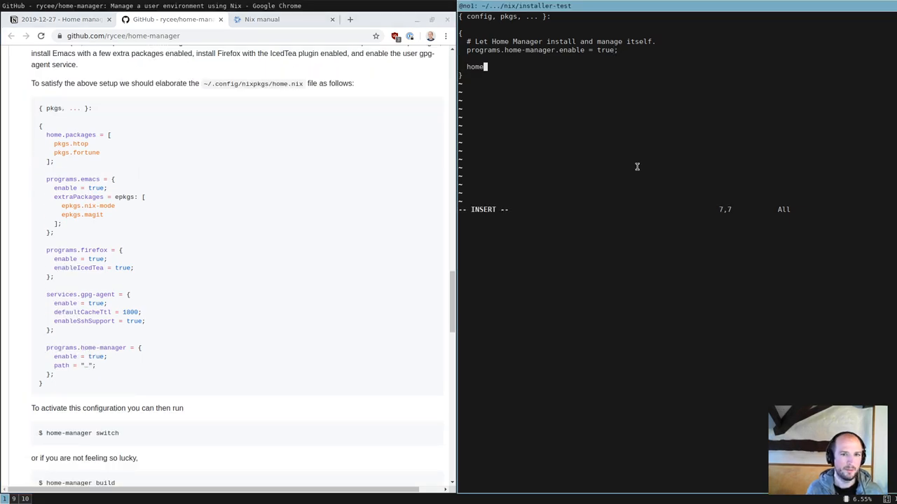
pyautogui.write('.packages = [')
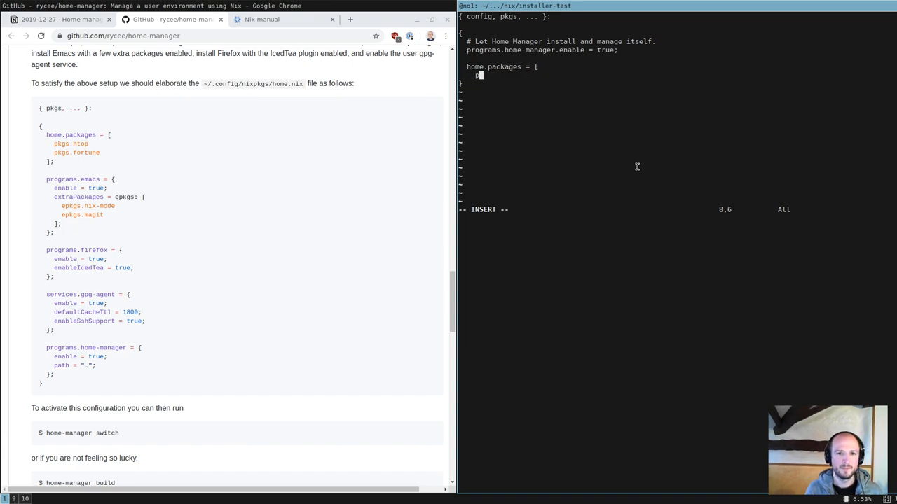
pyautogui.write('pkgs.curl')
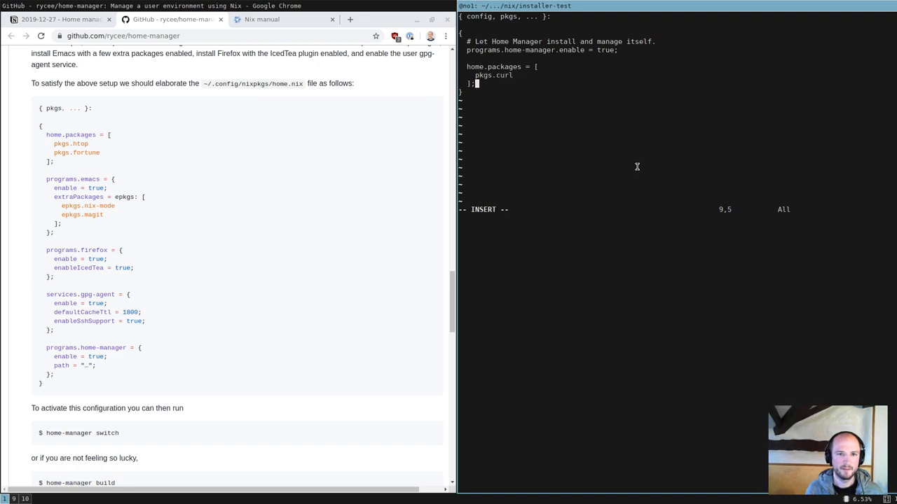
pyautogui.write('p')
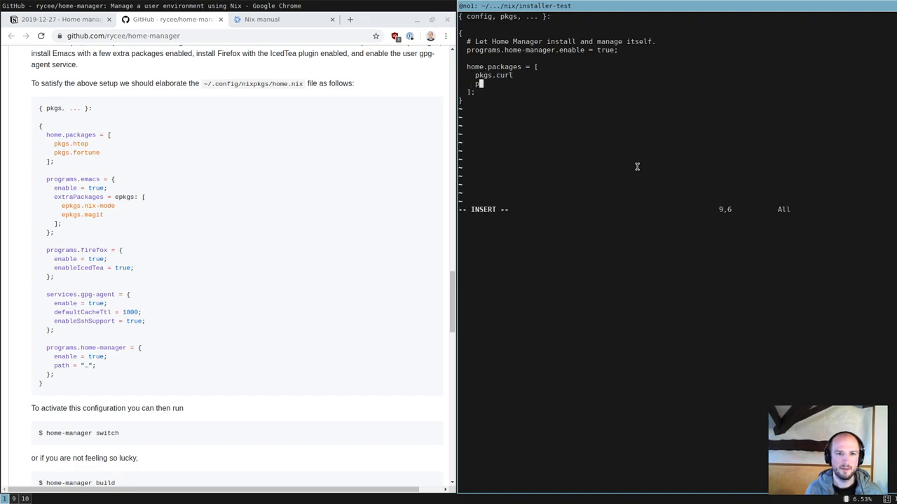
pyautogui.write('pks.')
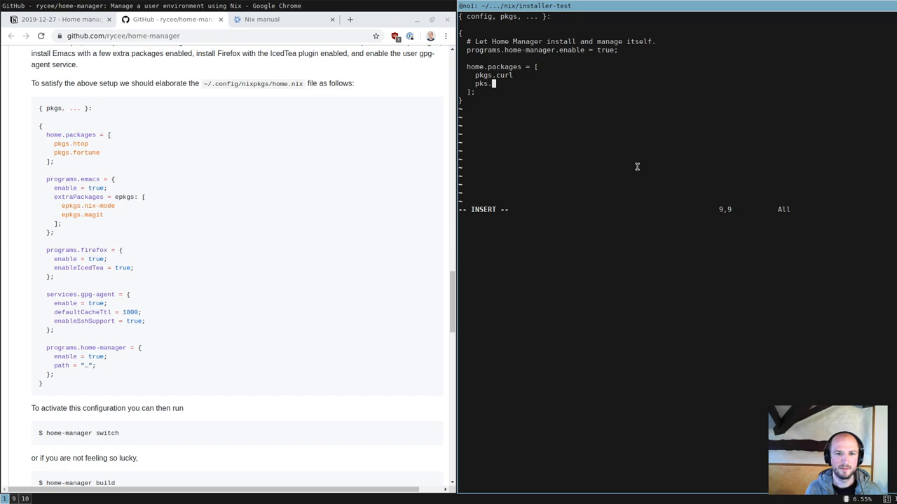
pyautogui.press('BackSpace')
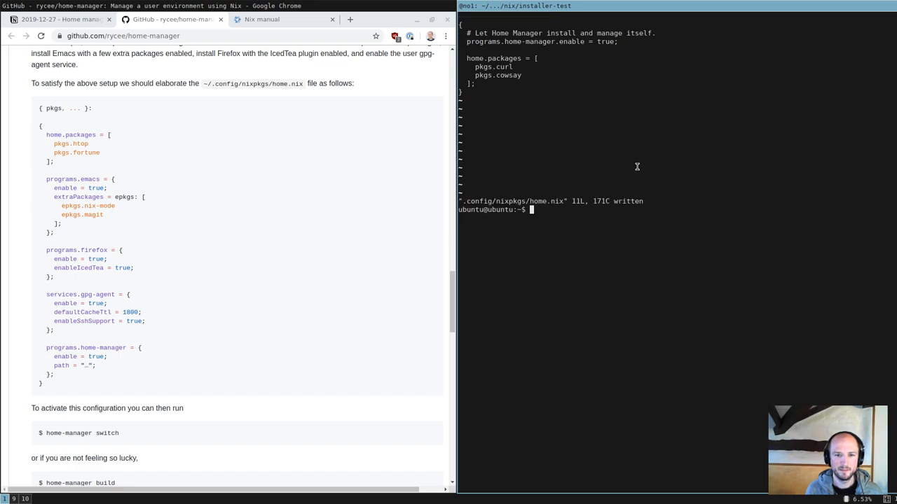
# Apply the Home Manager configuration and check curl resolves to ~/.nix-profile/bin/curl
pyautogui.write('home-manager edit')
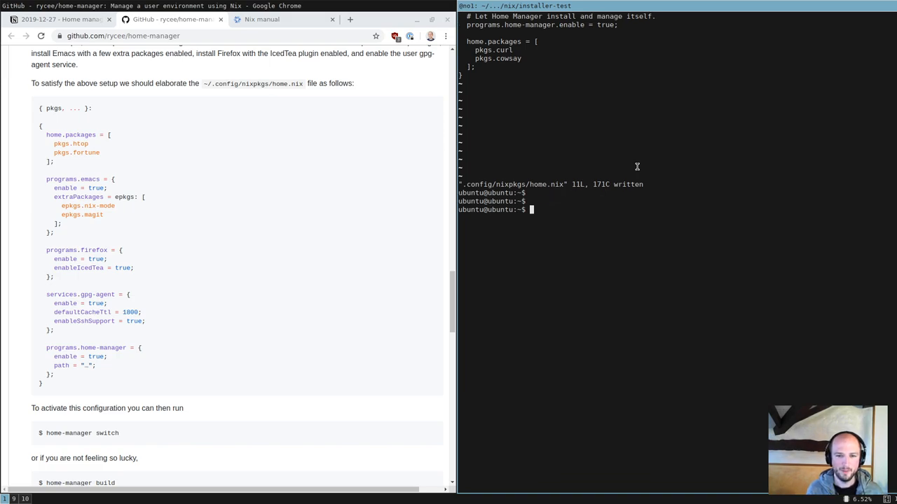
pyautogui.write('home-manager edit')
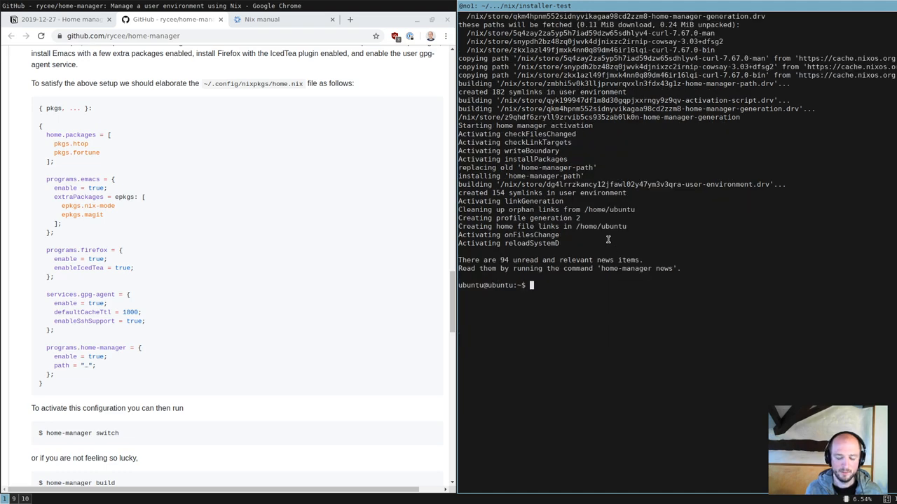
pyautogui.write('curl')
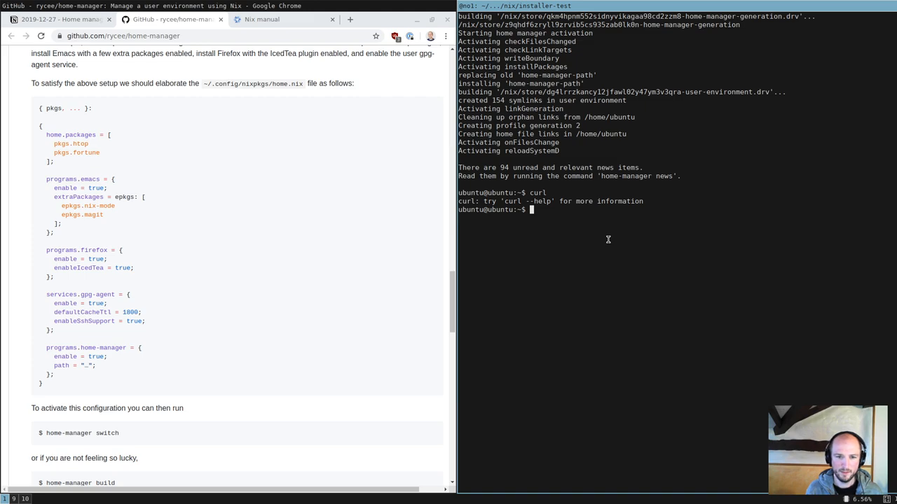
pyautogui.write('type curl')
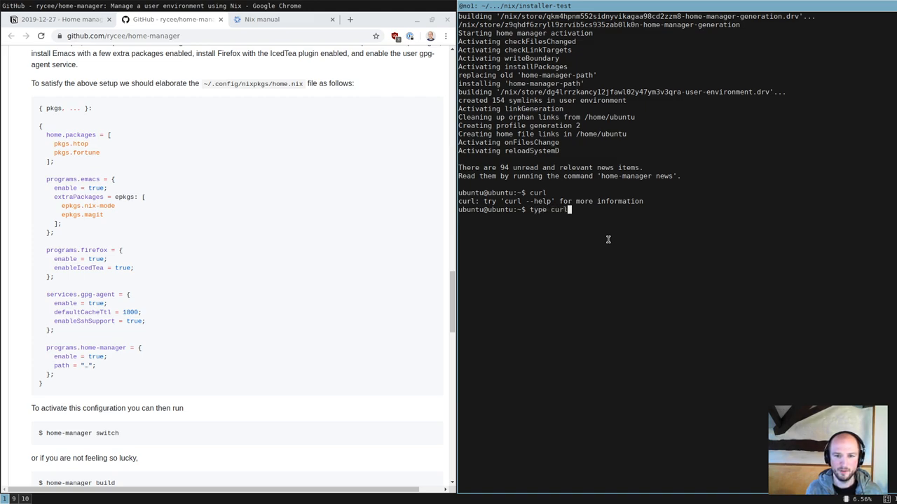
pyautogui.press('Return')
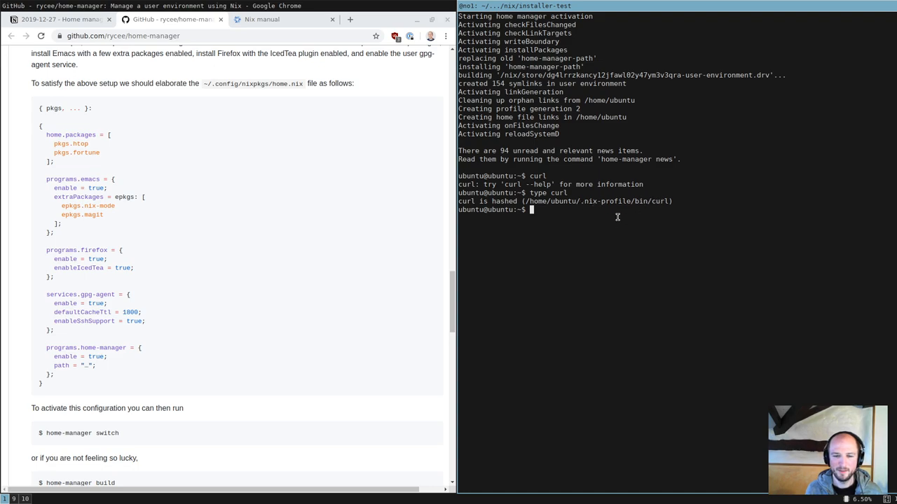
# Run cowsay "Nix Friday!" to confirm the new package works
pyautogui.write('type c')
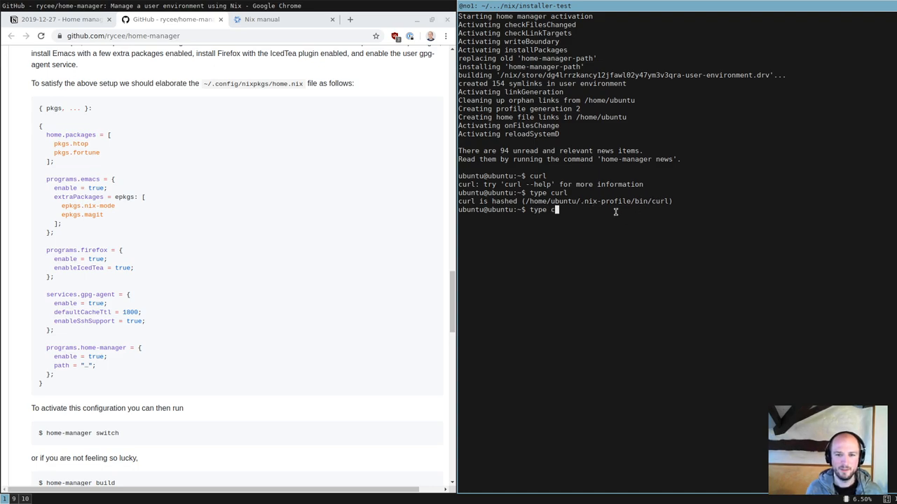
pyautogui.write('owsay')
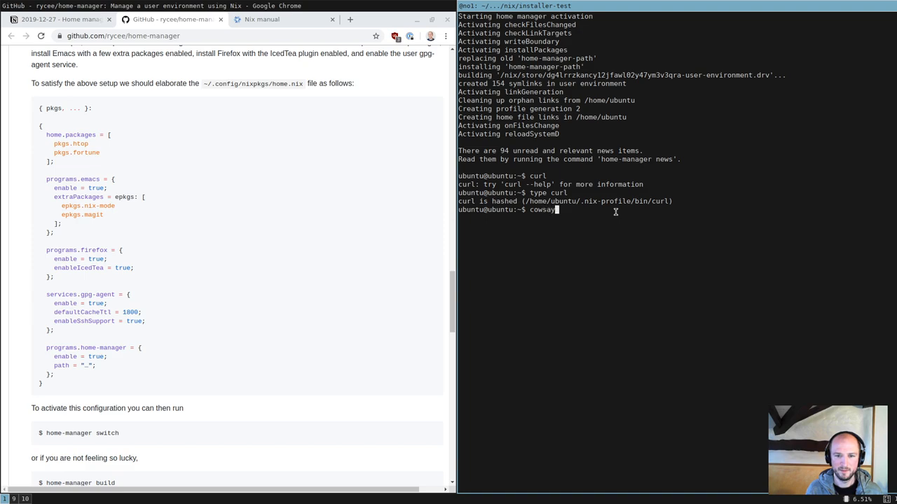
pyautogui.write('"Nix')
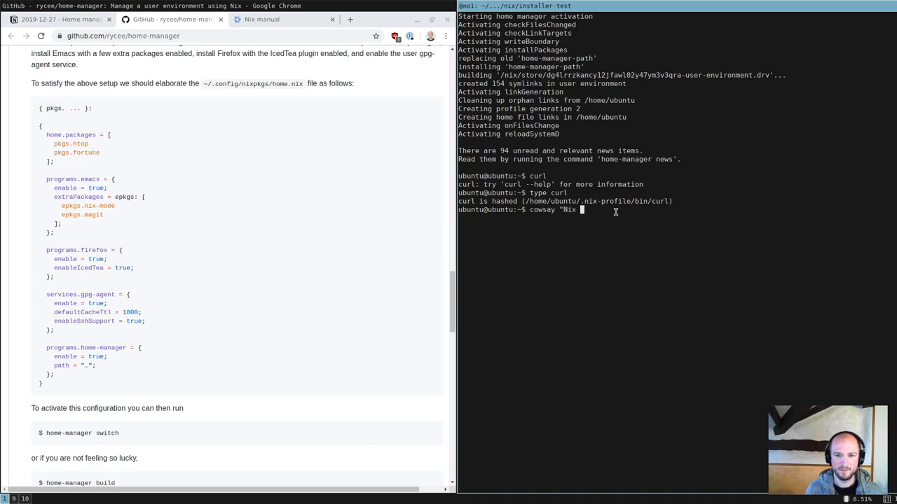
pyautogui.write('Friday!')
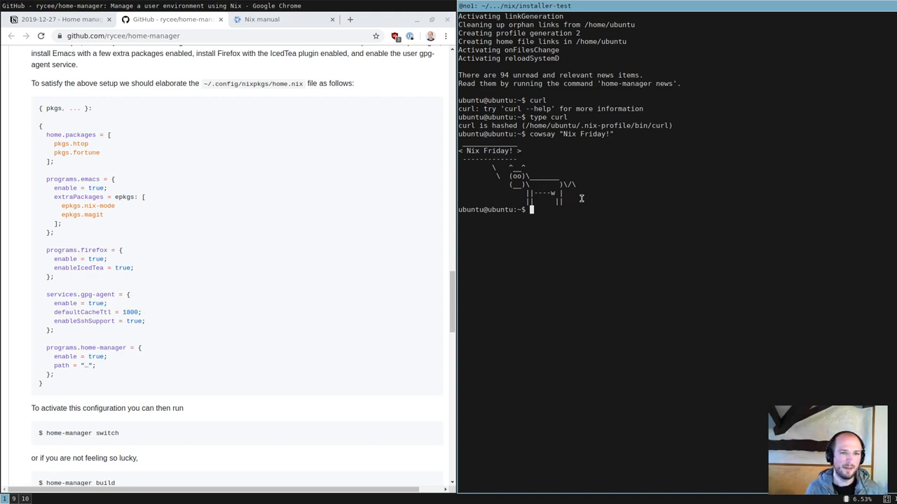
pyautogui.moveTo(634, 197)
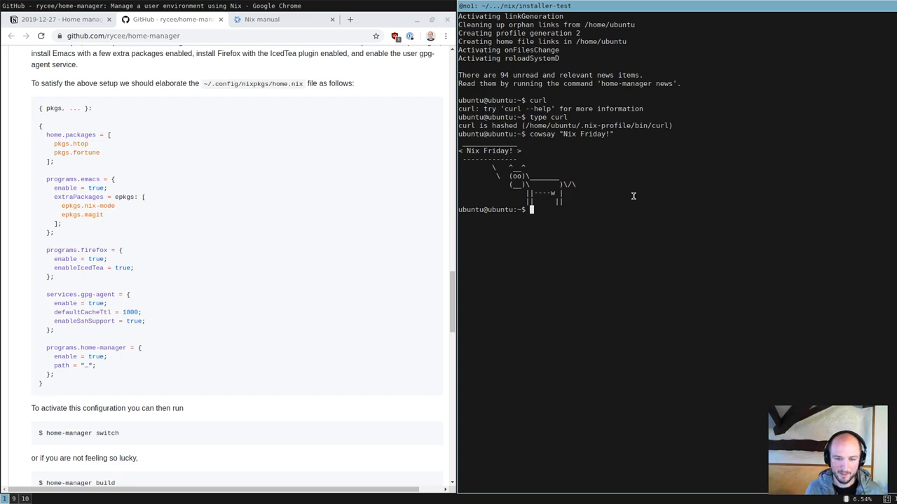
# List nix-env packages, then add pkgs.vim to home.nix via home-manager edit
pyautogui.write('nix-env -q')
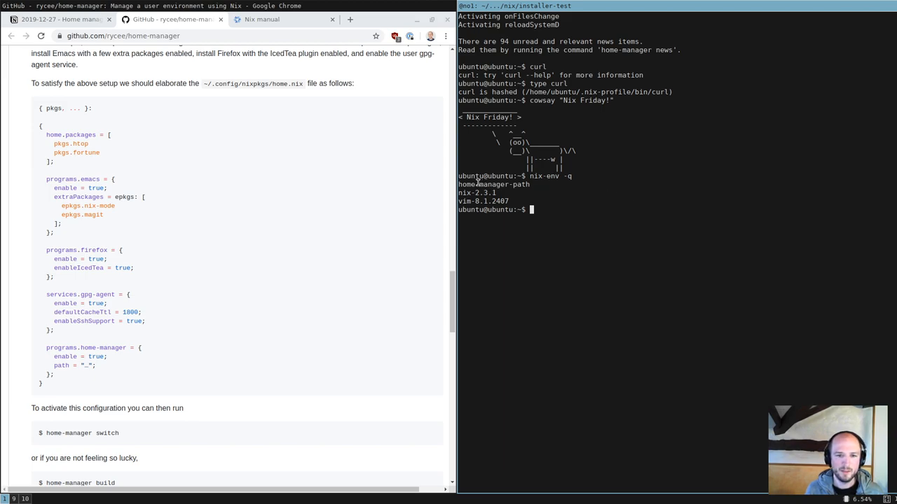
pyautogui.doubleClick(496, 185)
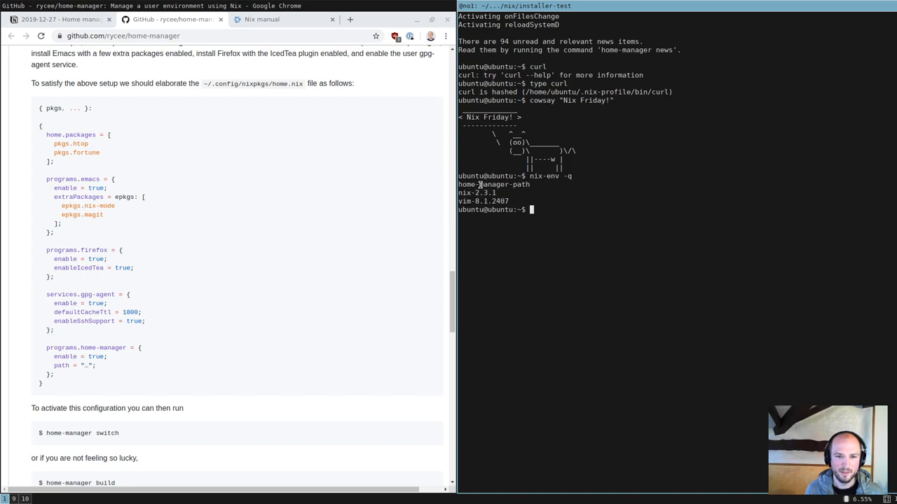
pyautogui.doubleClick(496, 185)
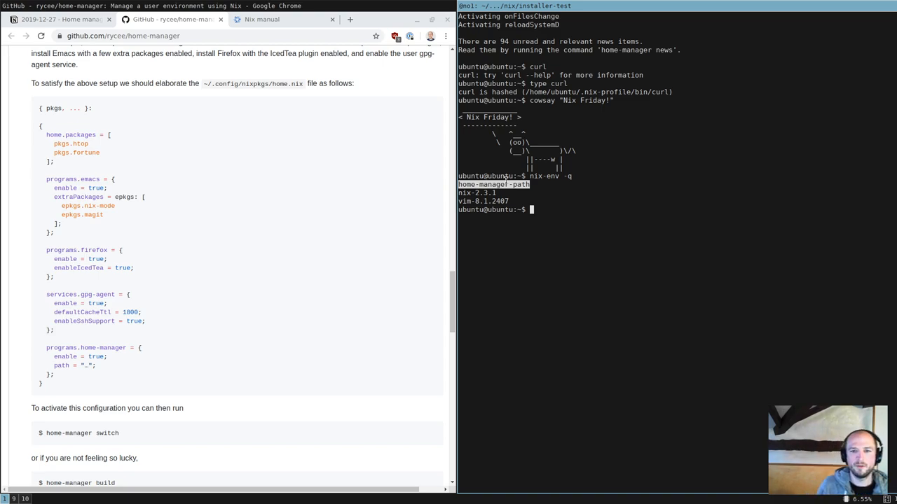
pyautogui.moveTo(507, 180)
pyautogui.write('cowsay "Nix Friday!')
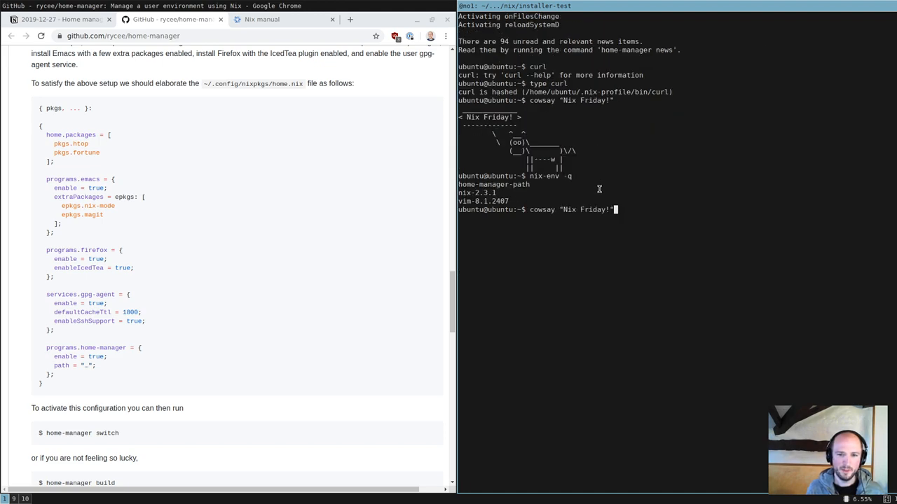
pyautogui.write('home-manager switch')
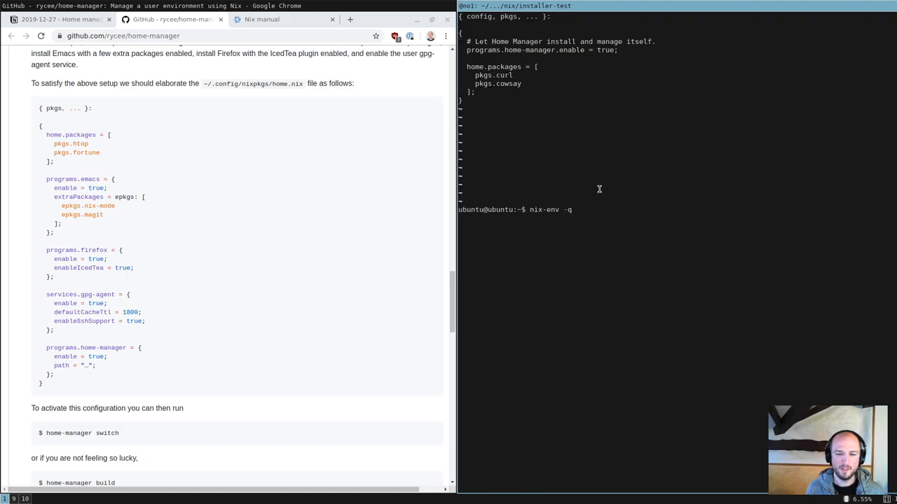
pyautogui.press('Return')
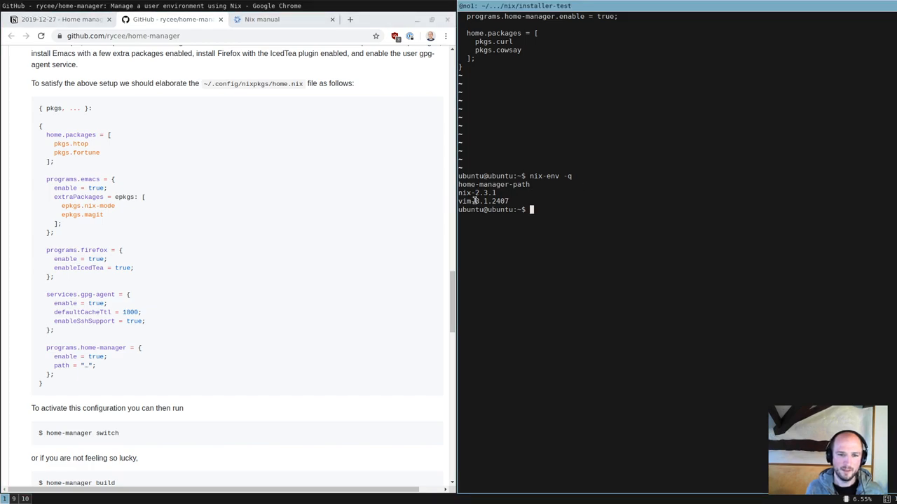
pyautogui.write('home-manager edit')
pyautogui.write('pkgs.vim')
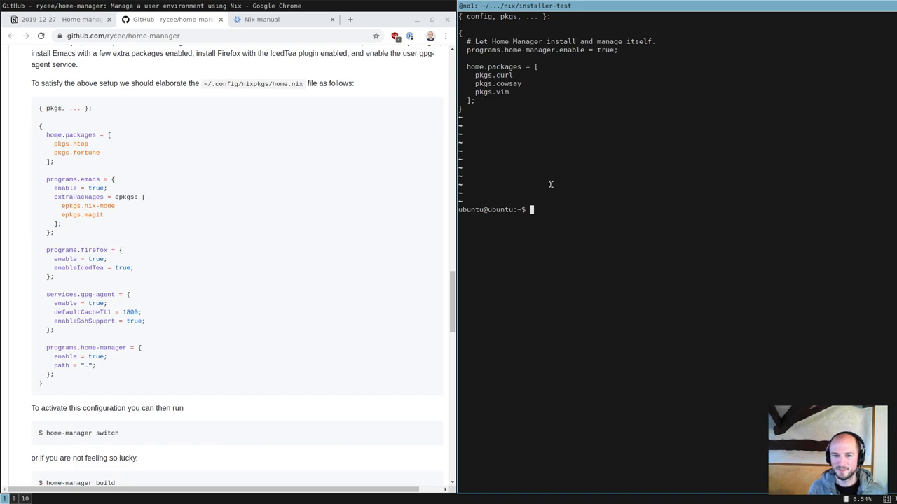
# Remove the nix-env vim with nix-env -e vim and run home-manager switch to create generation 3
pyautogui.write('nix-env -q')
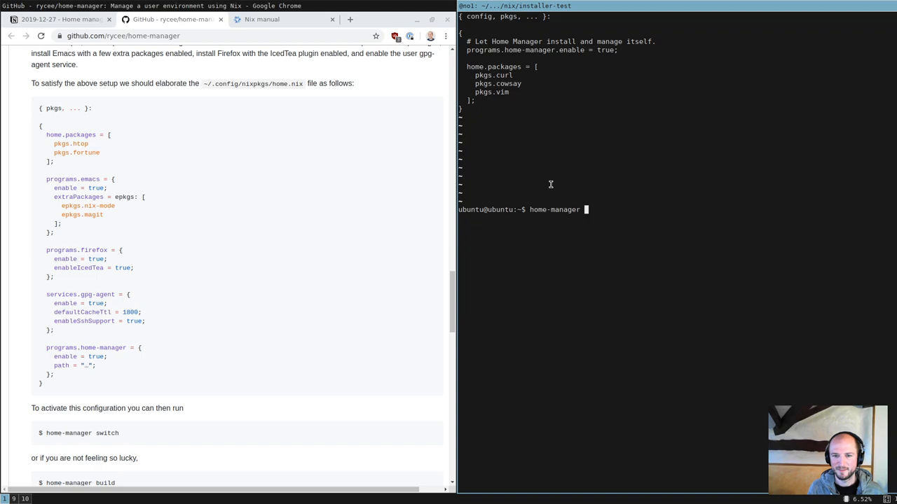
pyautogui.write('switch')
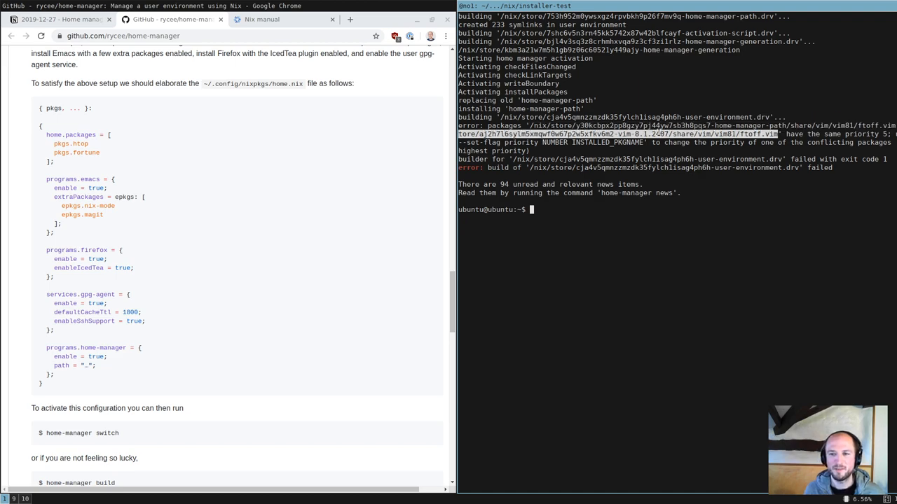
pyautogui.moveTo(653, 133)
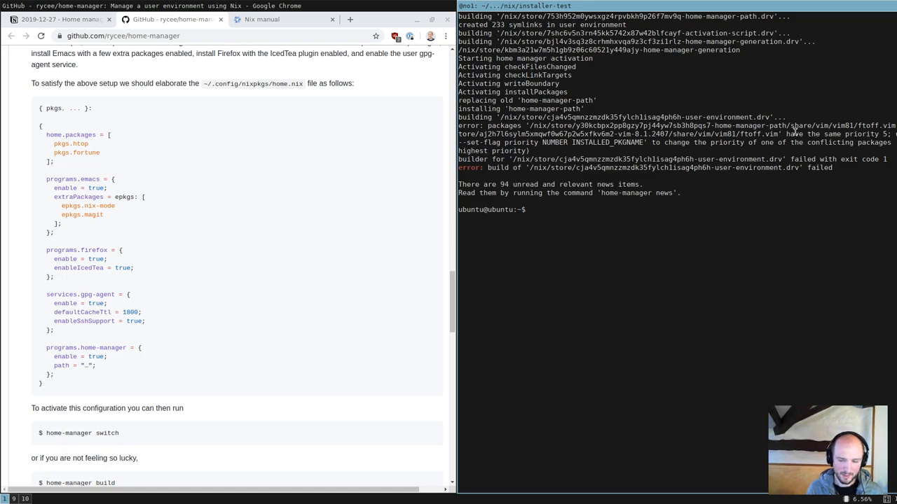
pyautogui.write('nix-env -e')
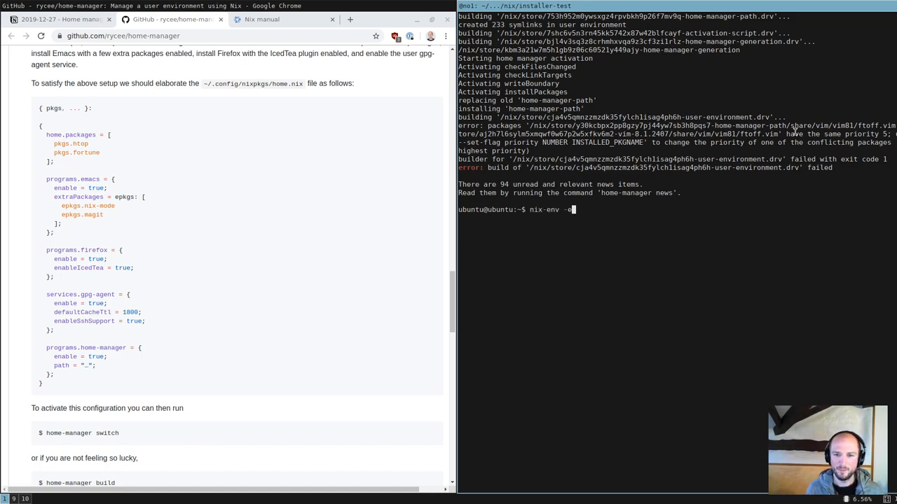
pyautogui.write('vim')
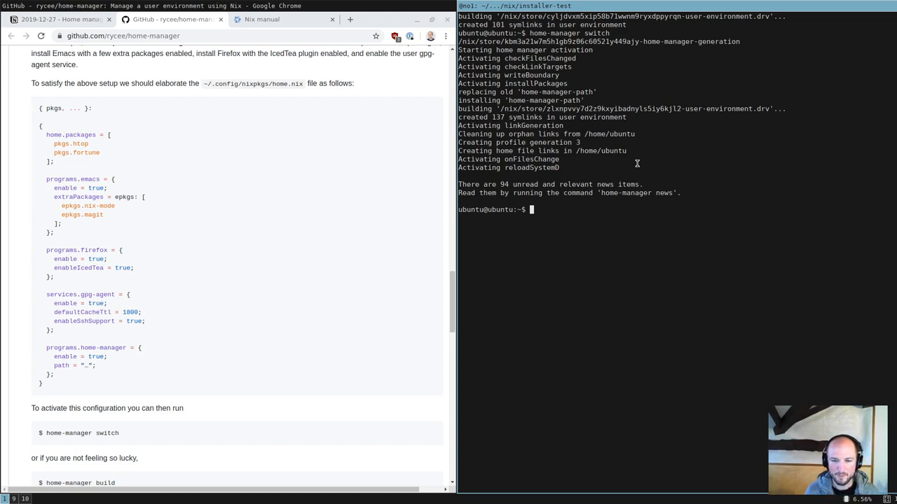
# Scroll the home-manager README to the 'Keeping your ~ safe from harm' section
pyautogui.write('ls')
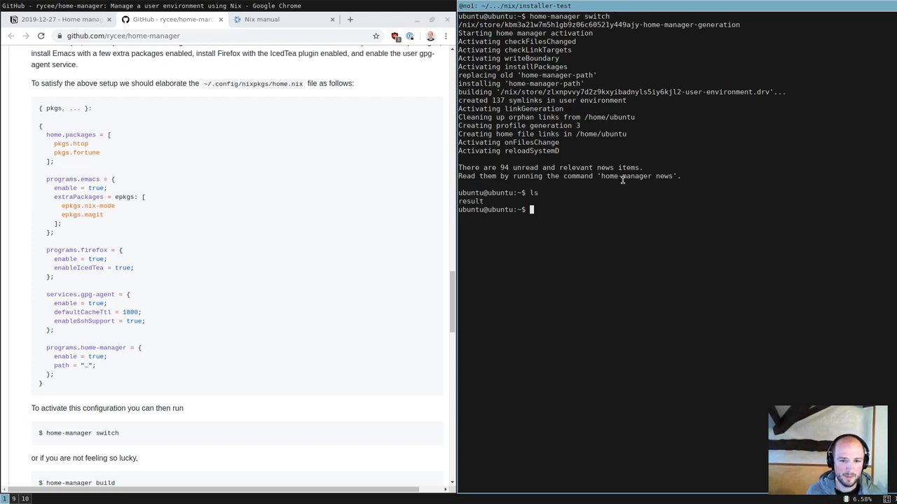
pyautogui.scroll(-3)
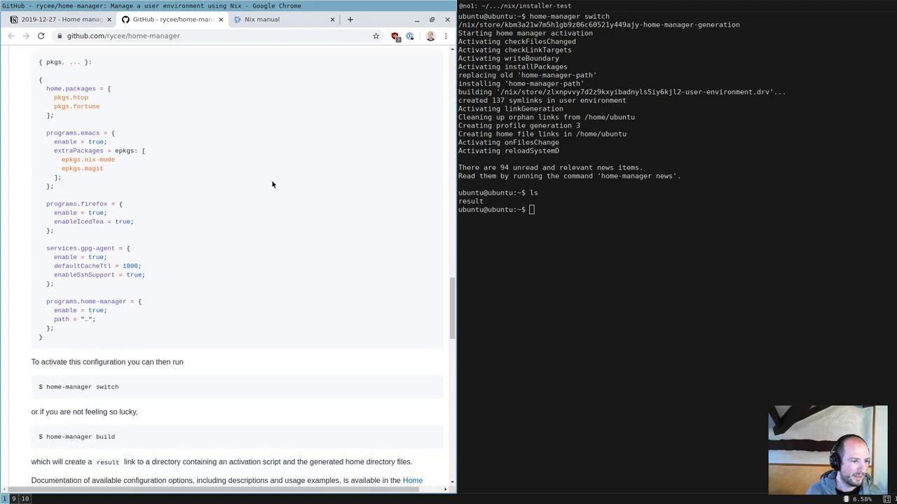
pyautogui.scroll(-3)
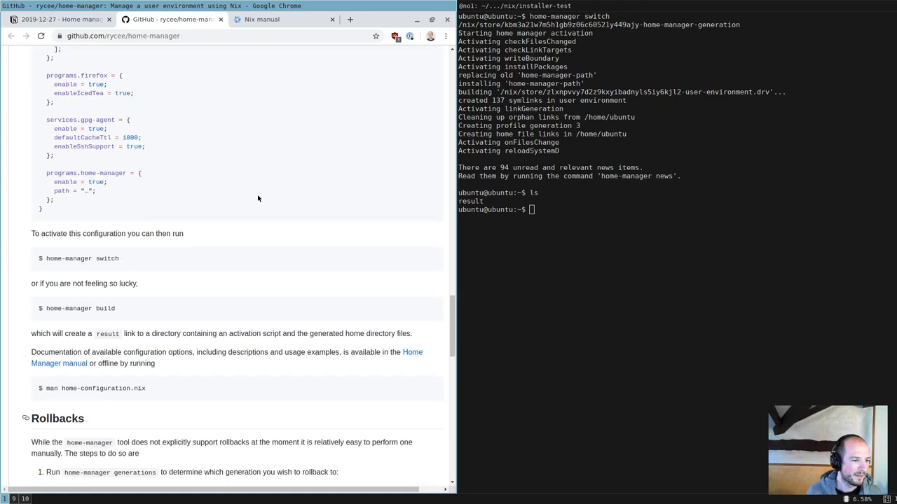
pyautogui.scroll(-3)
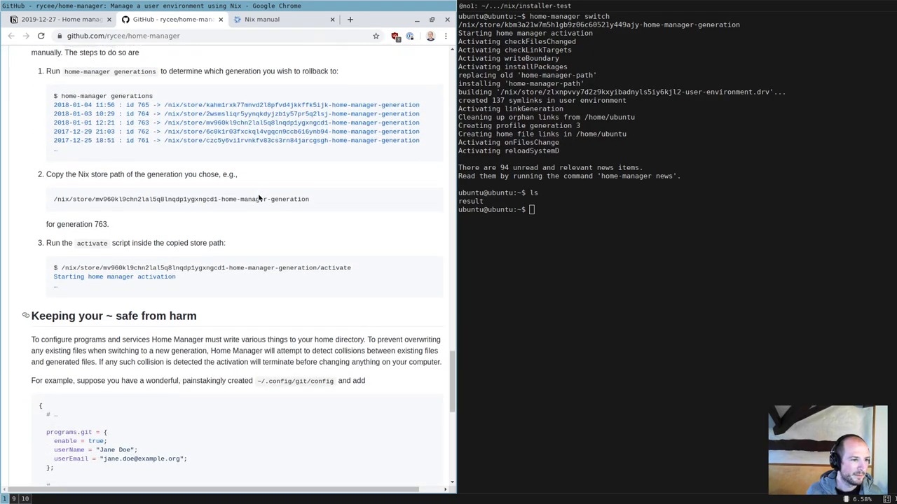
pyautogui.scroll(-3)
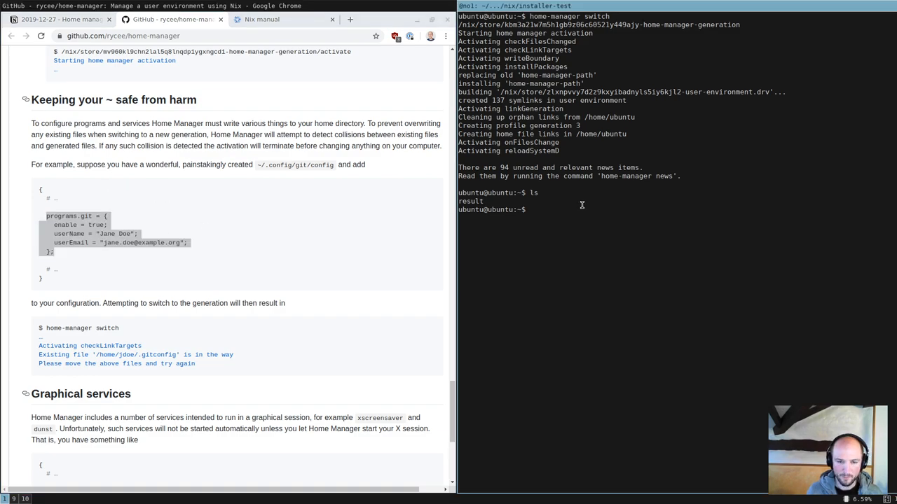
# Save home.nix with programs.git userName and userEmail, then run home-manager switch
pyautogui.write('home-manager switch')
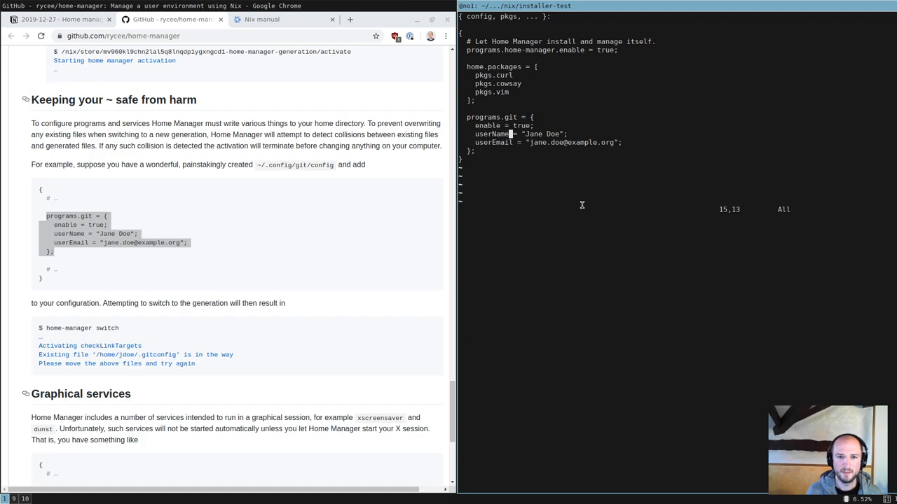
pyautogui.write('zz')
pyautogui.write('zimbatm')
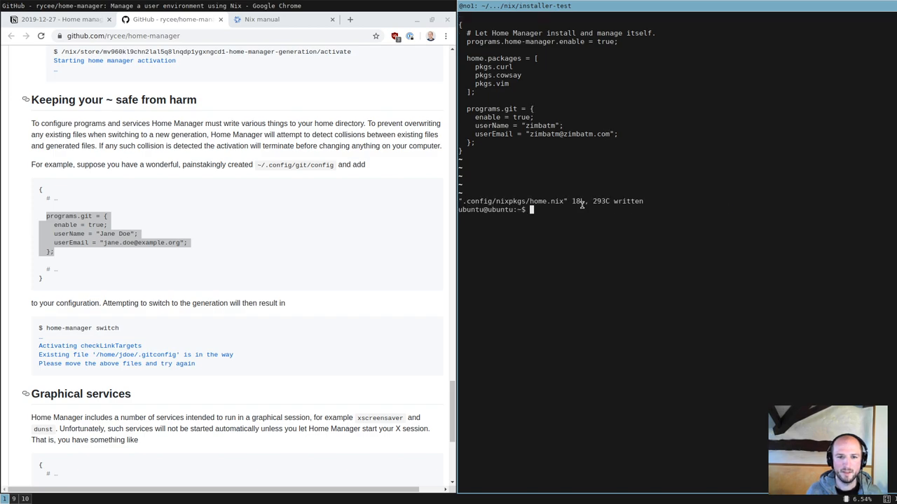
pyautogui.write('home-manager switch')
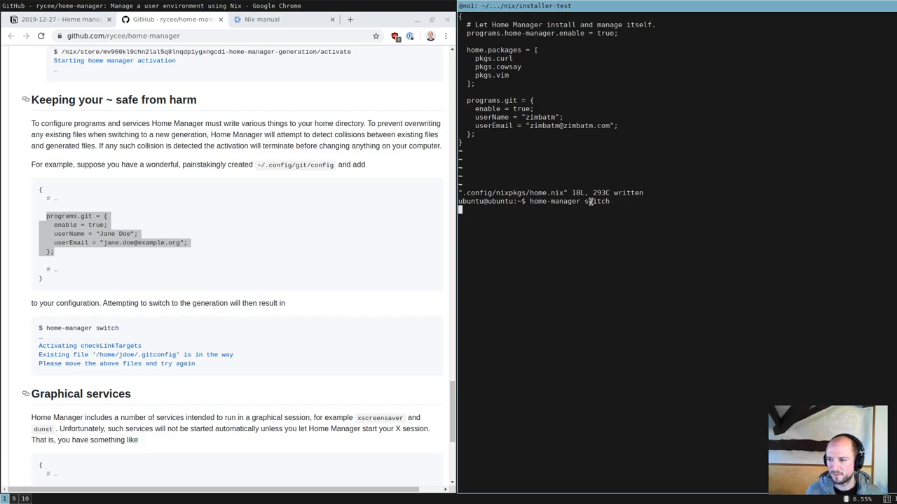
pyautogui.press('Return')
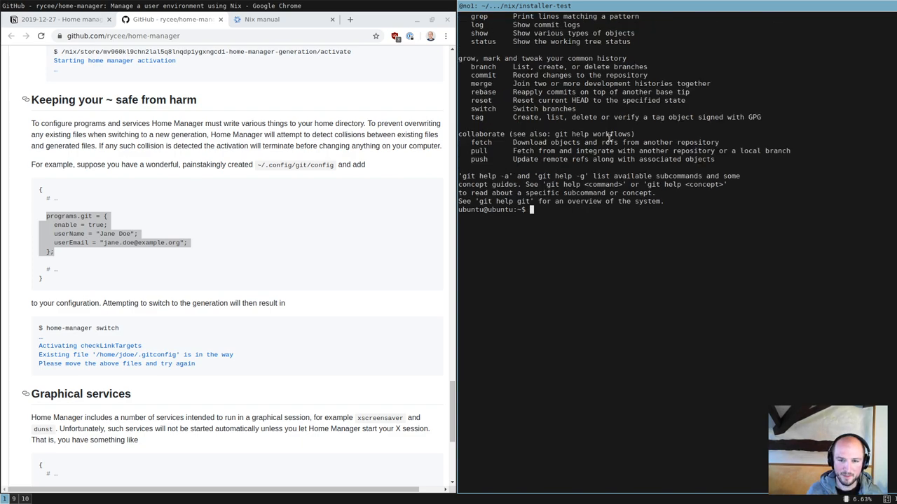
# Show with cat and ls -la that ~/.config/git/config is a symlink into the Nix store
pyautogui.write('c')
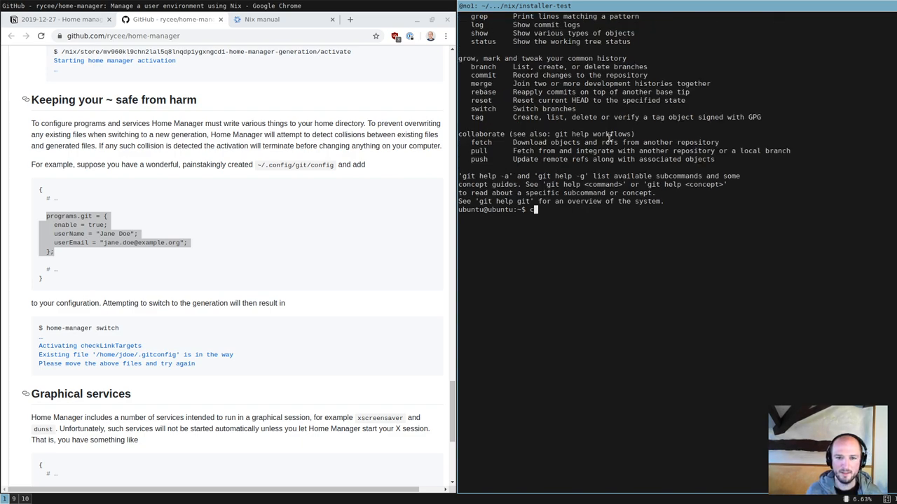
pyautogui.write('at .config/git/config')
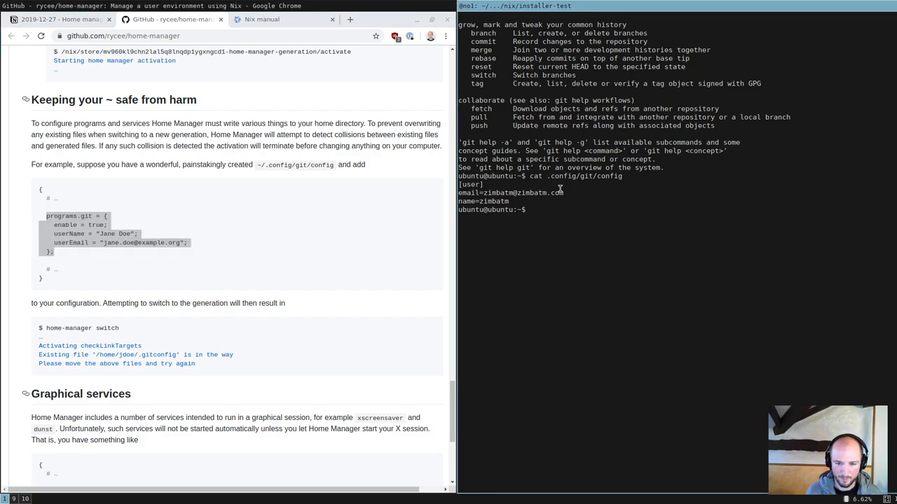
pyautogui.write('ls -la .config/git/confi')
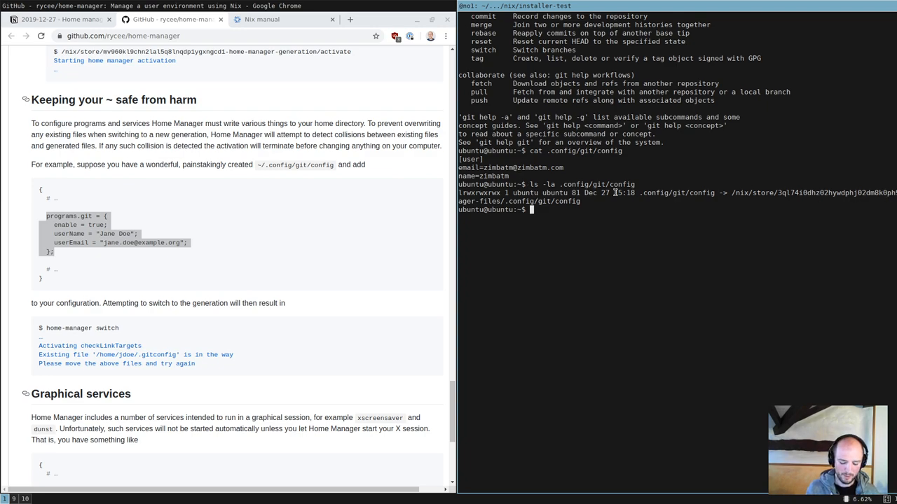
# Run git config --global user.name "foobar" against the generated config
pyautogui.write('git config')
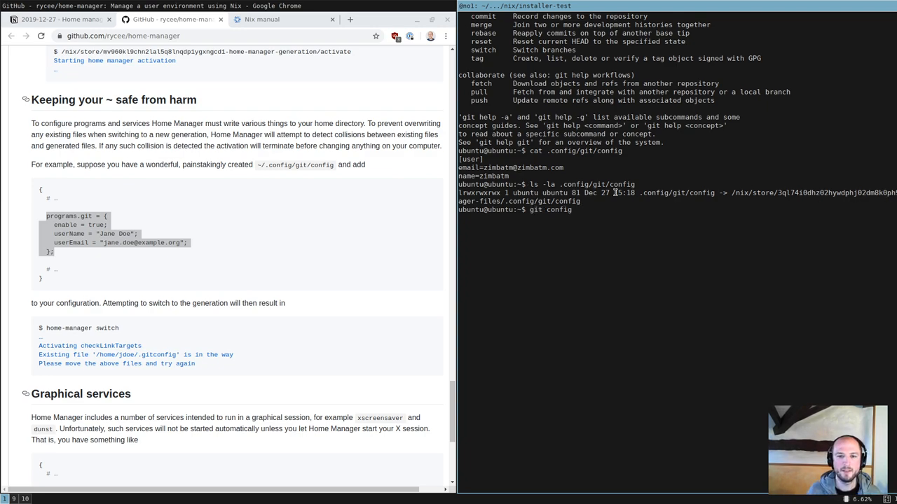
pyautogui.write('--global')
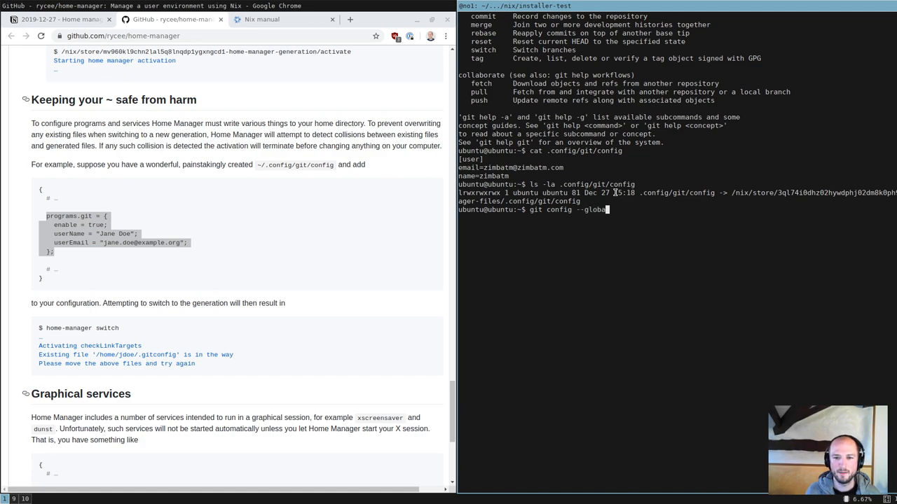
pyautogui.write('user.name "foobar')
pyautogui.write('ls -la .config/git/config')
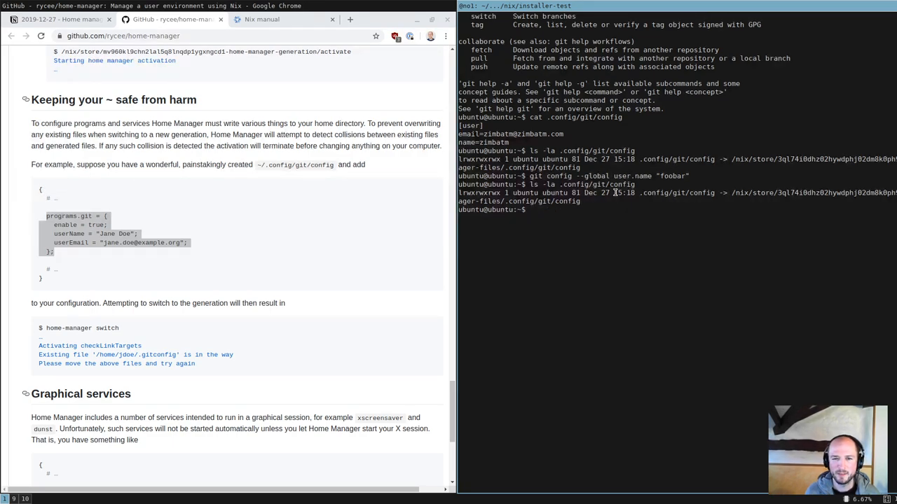
pyautogui.write('cat')
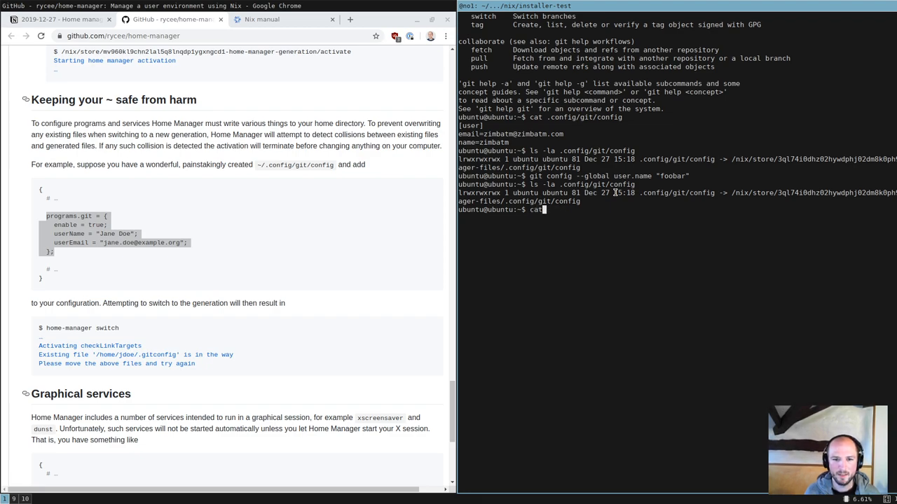
pyautogui.write('git config --global user.name "foobar')
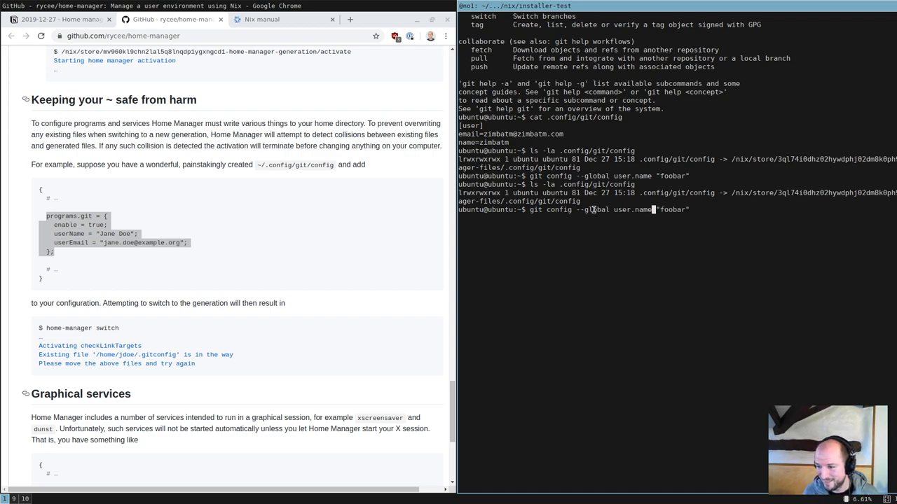
pyautogui.moveTo(623, 210)
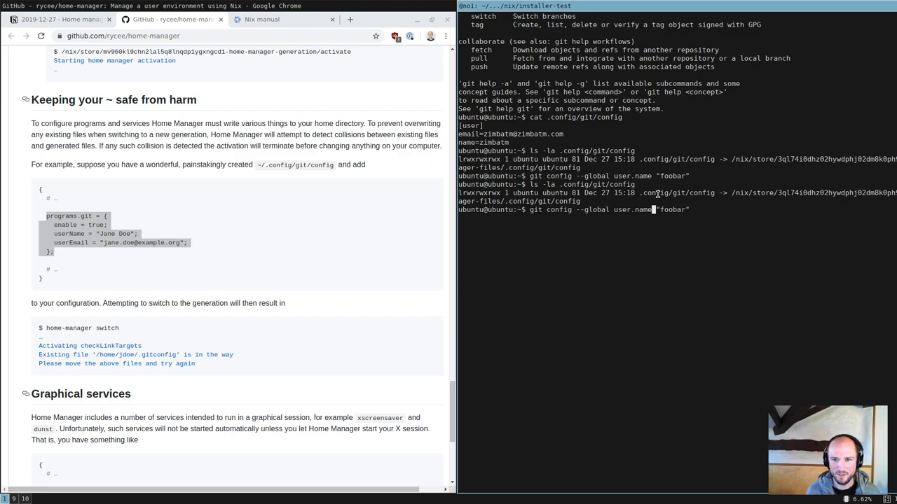
pyautogui.moveTo(667, 189)
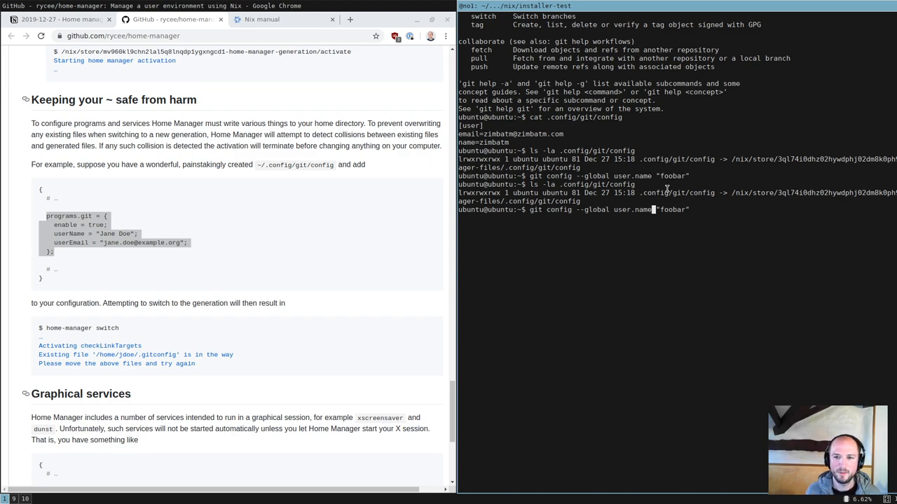
pyautogui.doubleClick(675, 193)
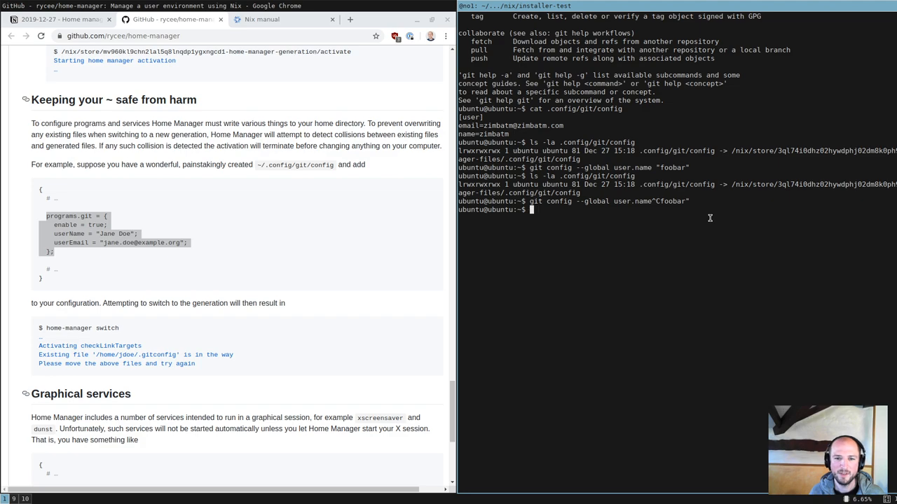
# Replace ~/.config/git/config with an empty ordinary file via rm and touch, and list it
pyautogui.write('rm c')
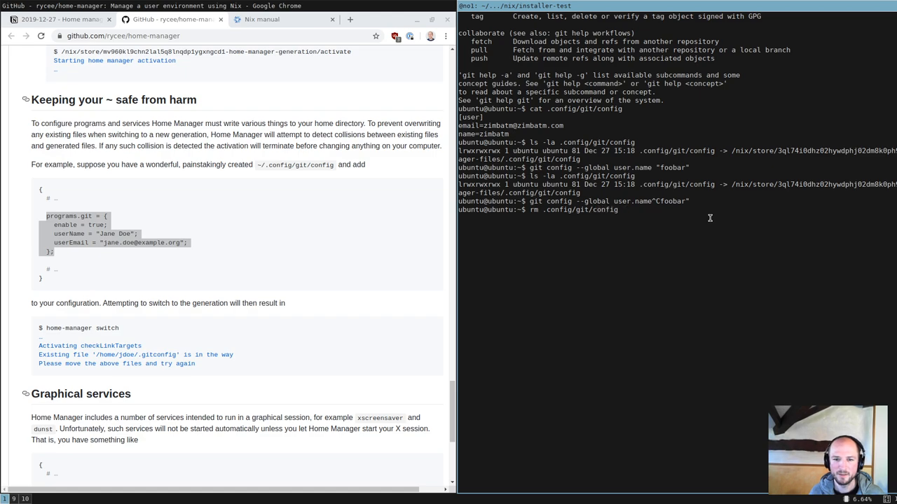
pyautogui.write('touch')
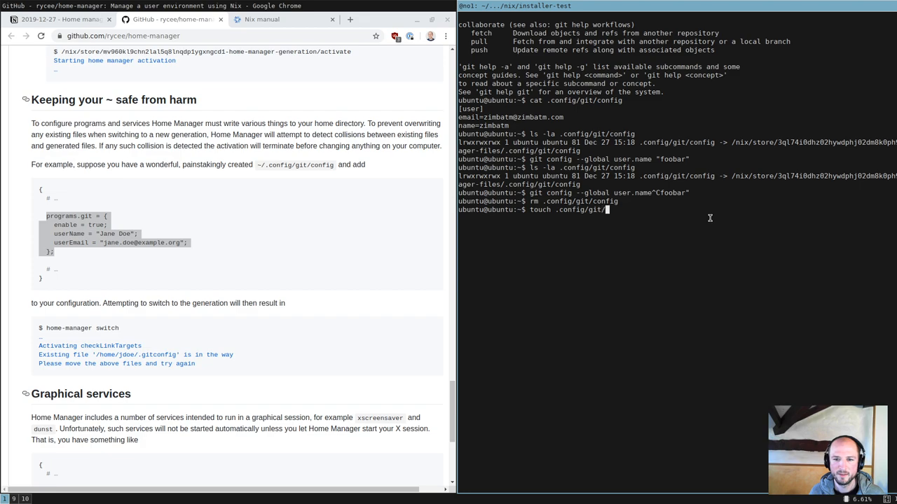
pyautogui.press('Return')
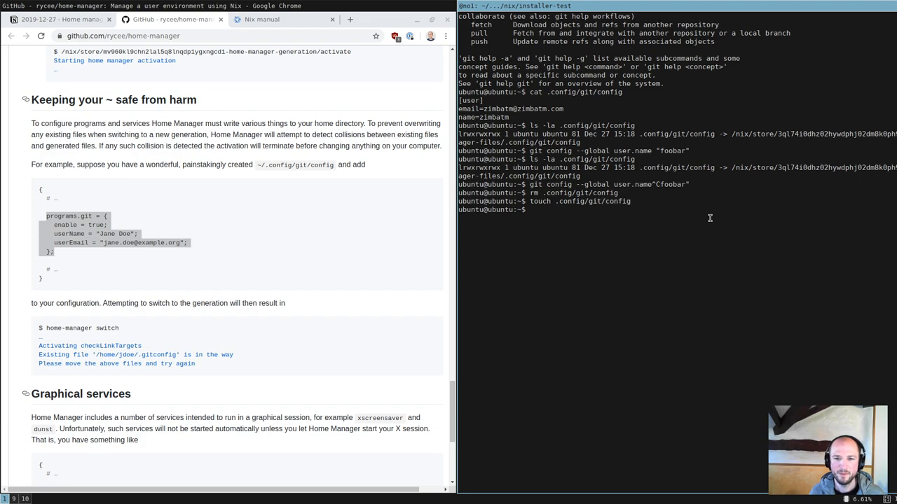
pyautogui.write('touch .config/git/config[3')
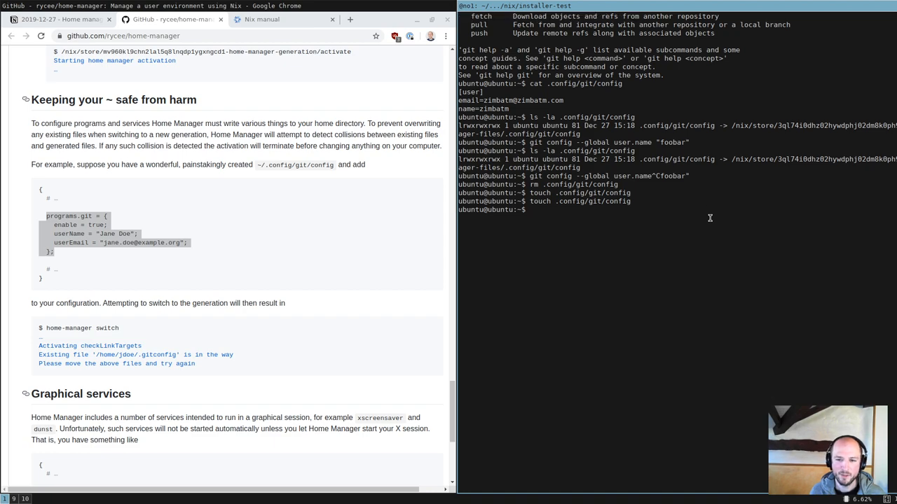
pyautogui.write('rm .config/git/config')
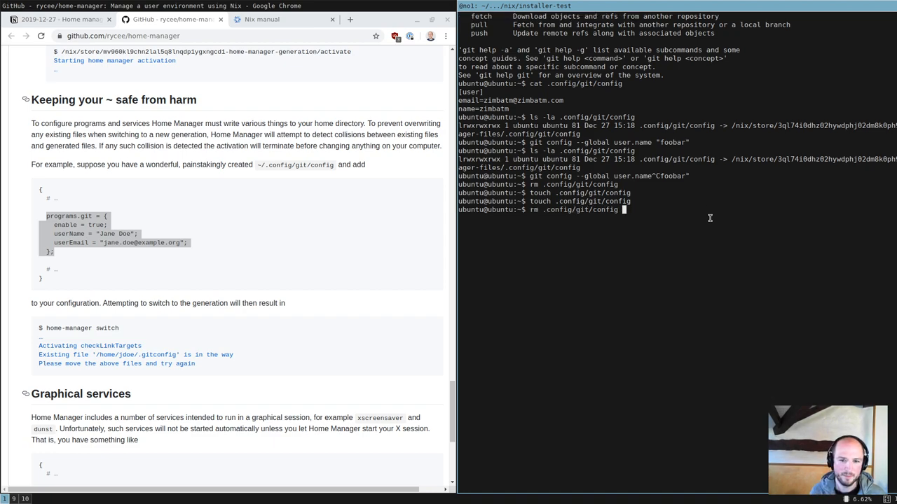
pyautogui.write('ls -la .config/git/config')
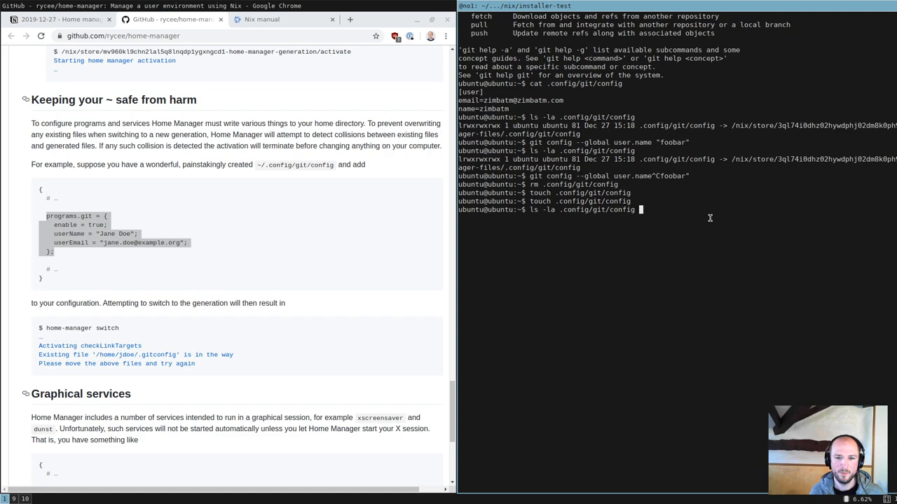
# Run home-manager switch and read the error that ~/.config/git/config is in the way
pyautogui.write('home-manager switch')
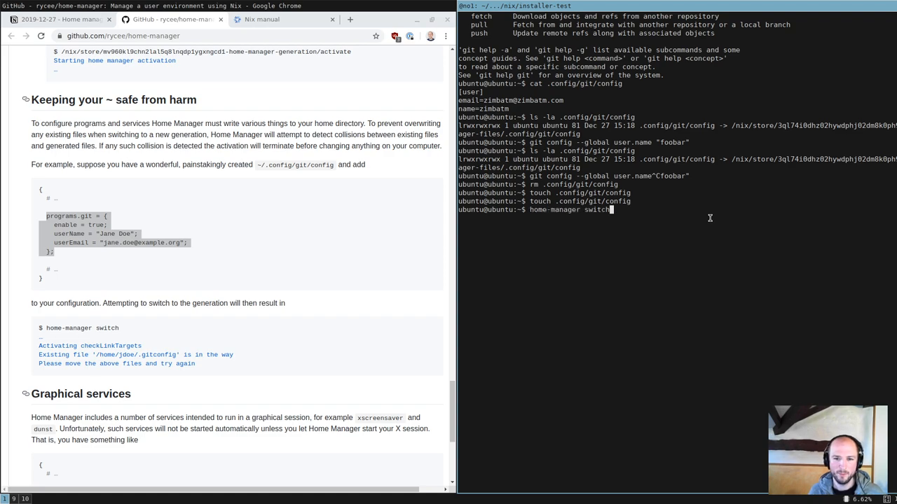
pyautogui.press('Return')
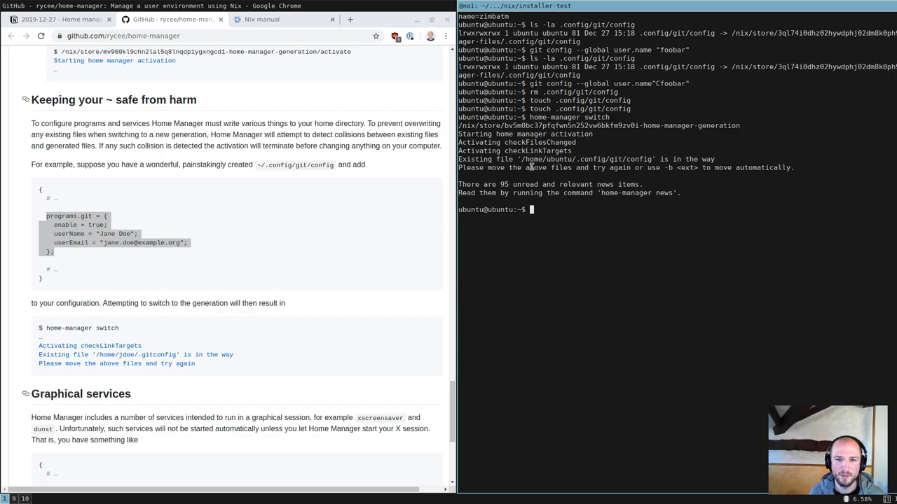
pyautogui.moveTo(652, 168)
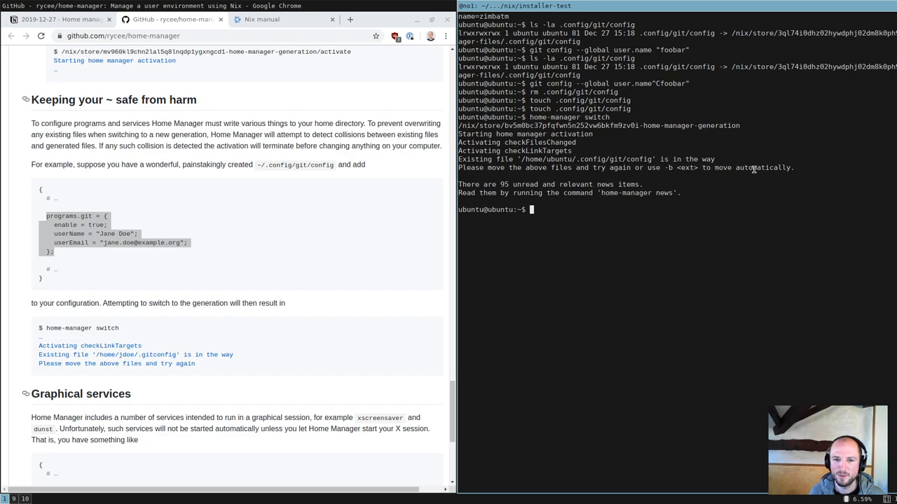
pyautogui.moveTo(661, 153)
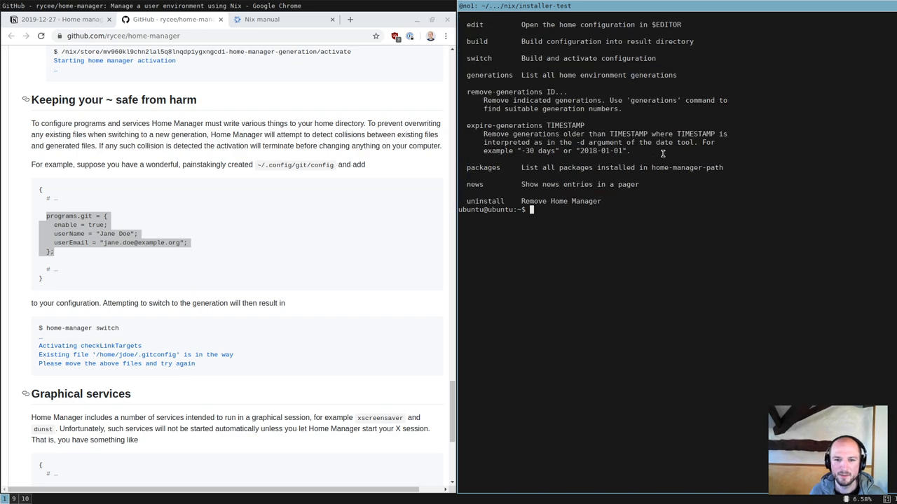
# Delete the conflicting ~/.config/git/config so home-manager switch completes
pyautogui.write('home-manager -b switch')
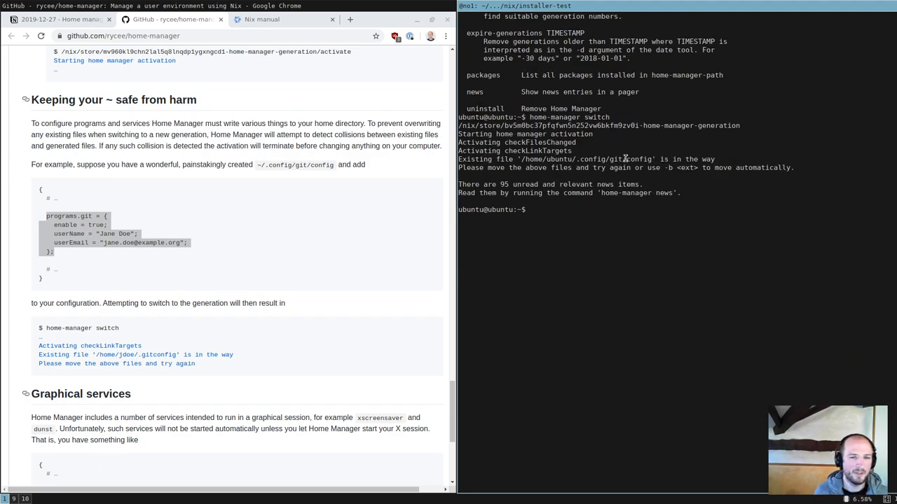
pyautogui.doubleClick(592, 160)
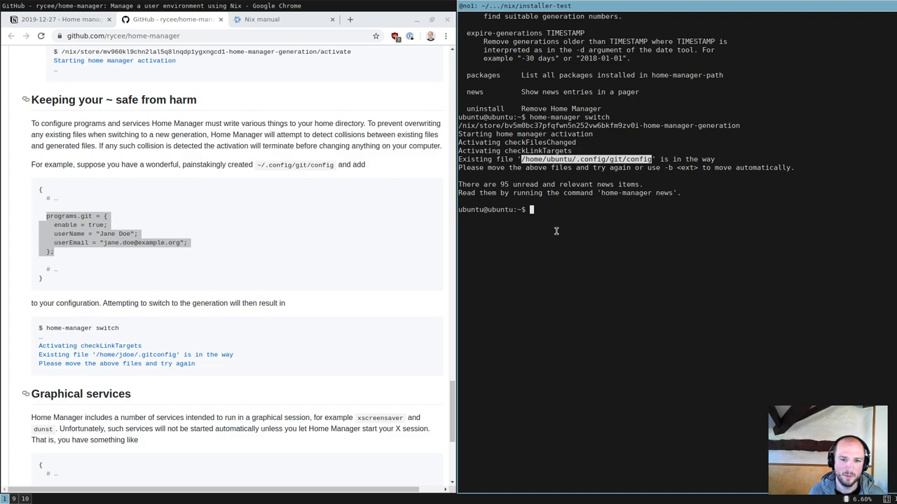
pyautogui.write('rm')
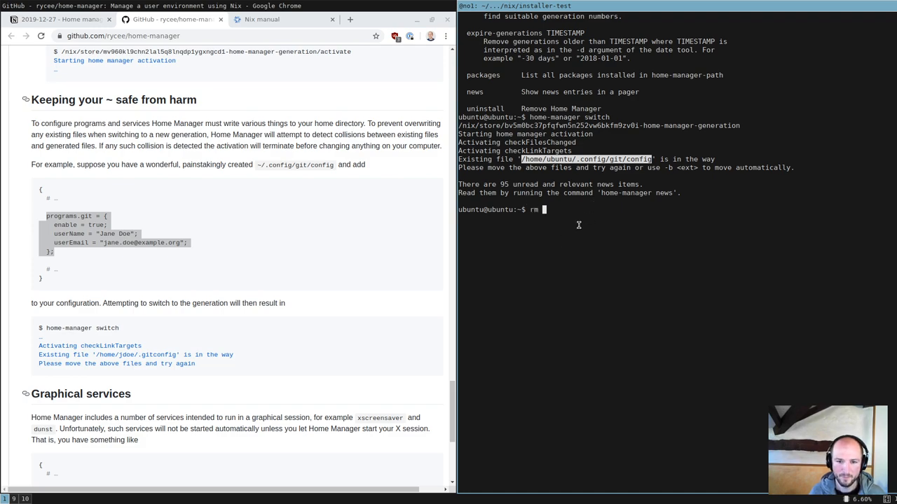
pyautogui.write('.config/g')
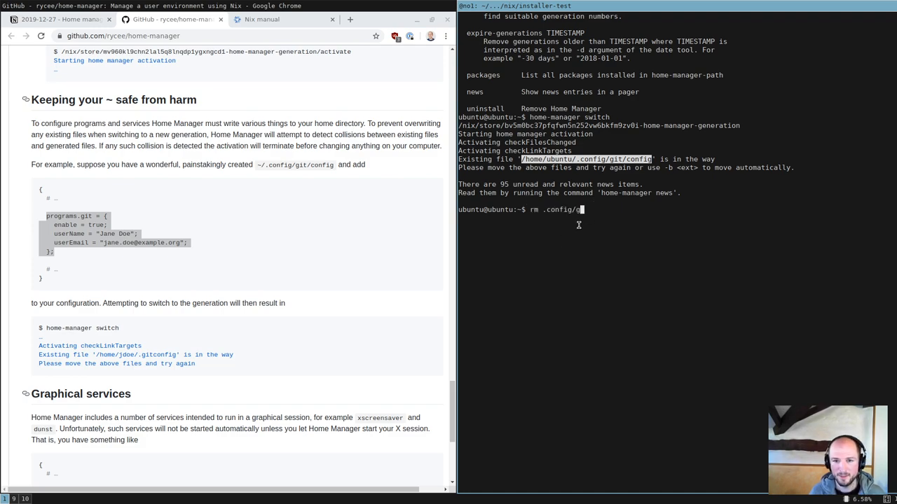
pyautogui.write('it/confi')
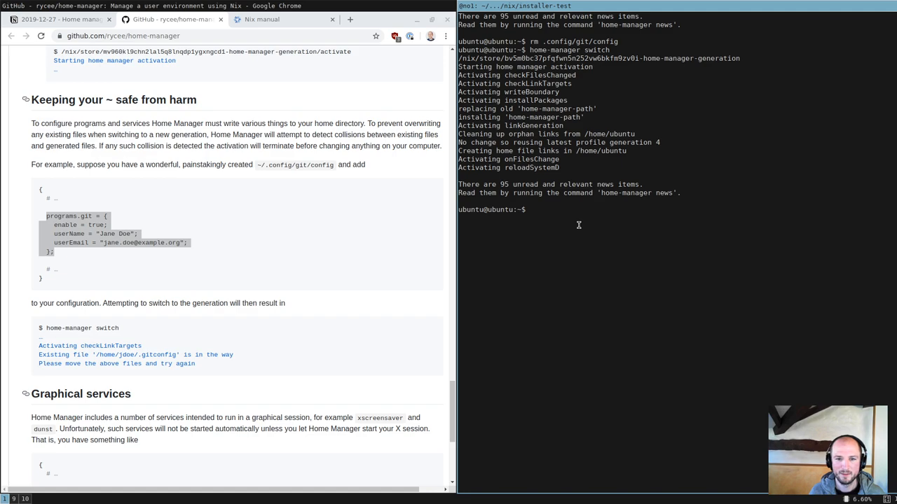
# Verify git config user.name prints foobar, discarding an unfinished cat command
pyautogui.write('git config user.name')
pyautogui.write('ls')
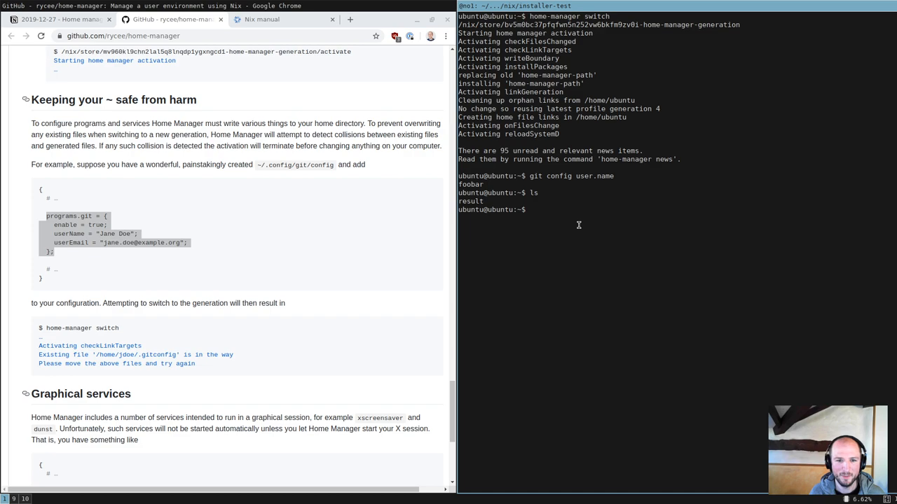
pyautogui.write('cat .')
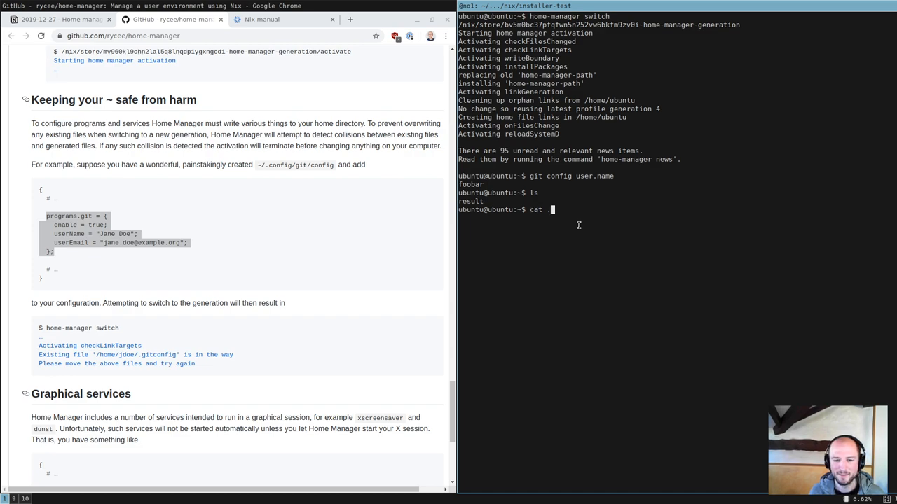
pyautogui.write('gi')
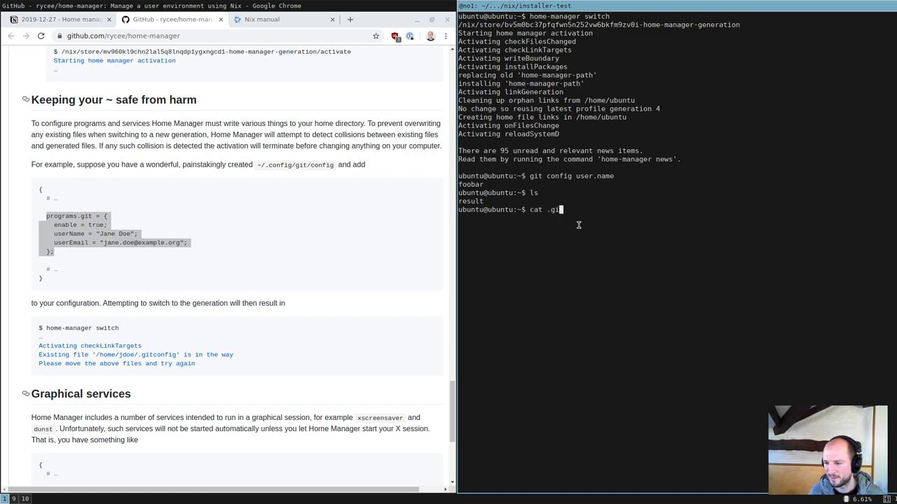
pyautogui.press('BackSpace')
pyautogui.write('ls')
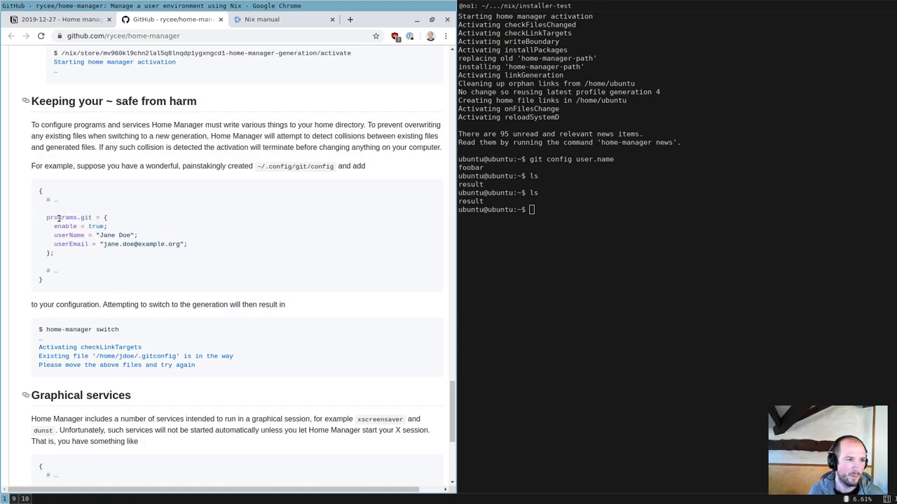
pyautogui.scroll(3)
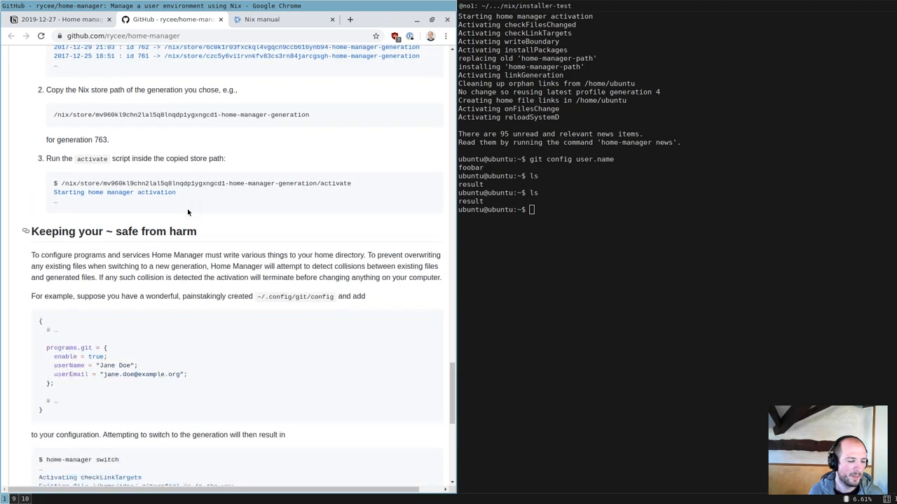
pyautogui.scroll(-3)
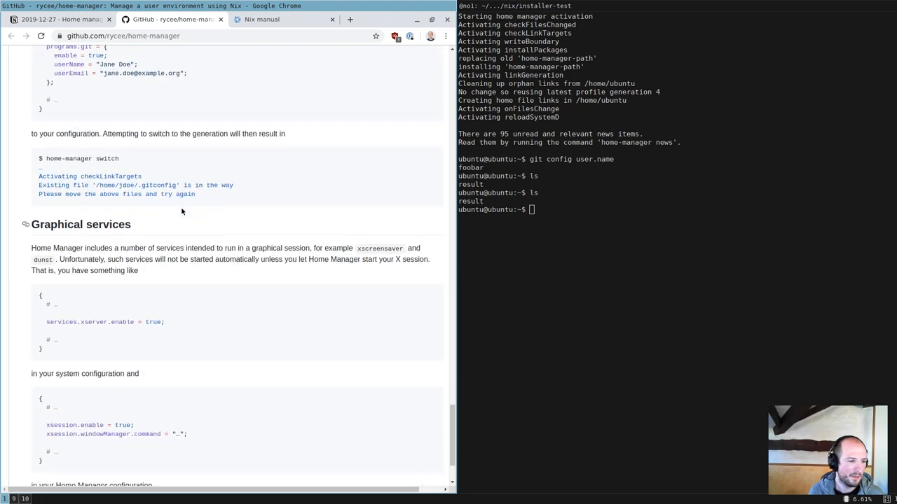
pyautogui.scroll(-3)
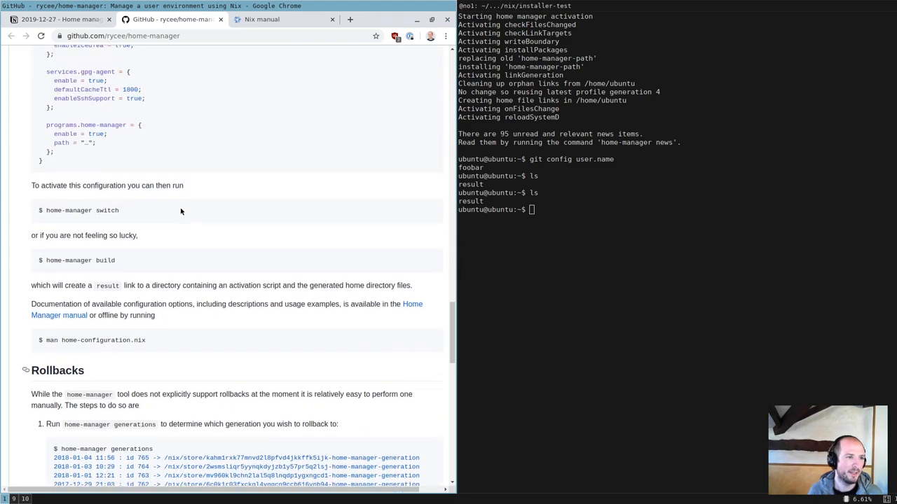
pyautogui.scroll(3)
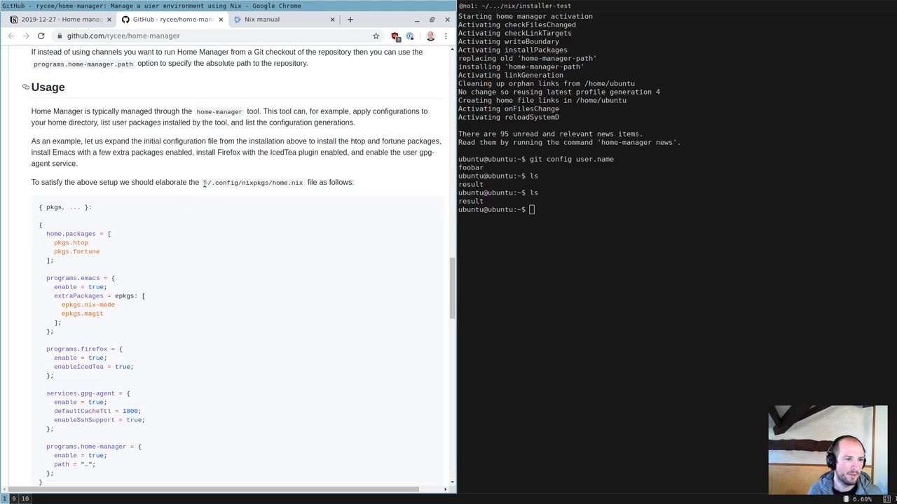
pyautogui.doubleClick(257, 182)
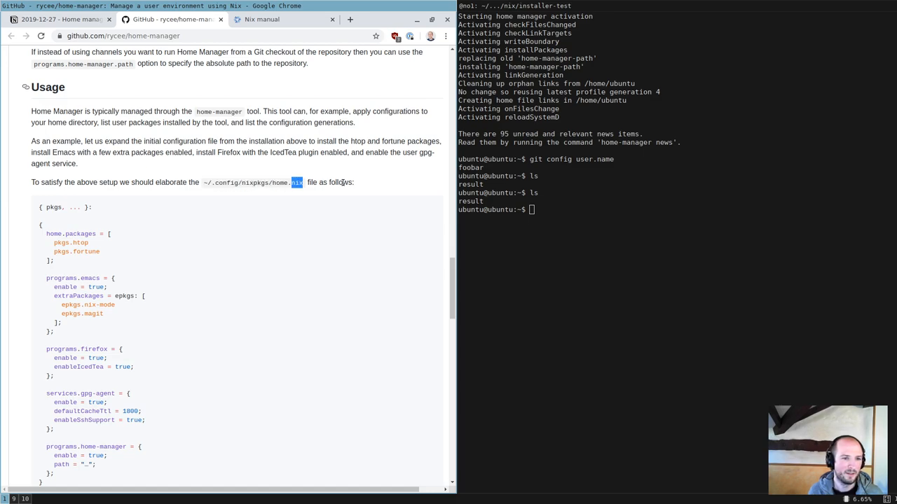
pyautogui.doubleClick(256, 182)
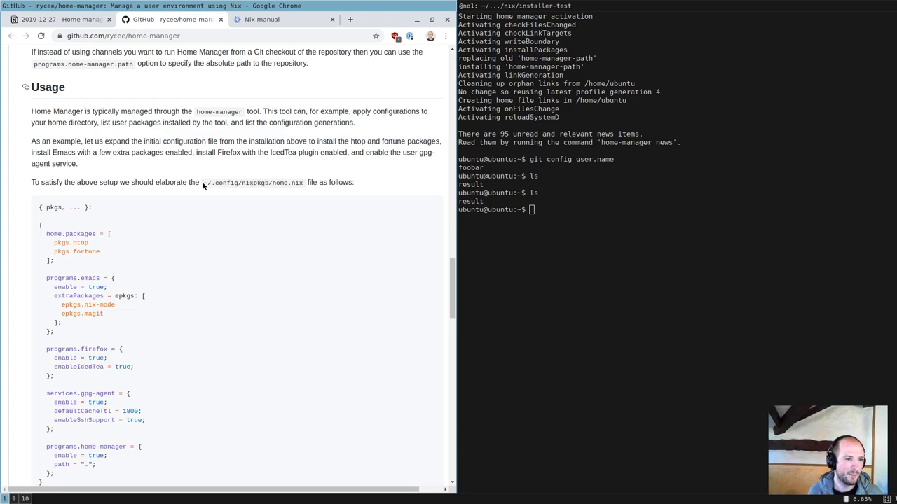
pyautogui.moveTo(278, 182)
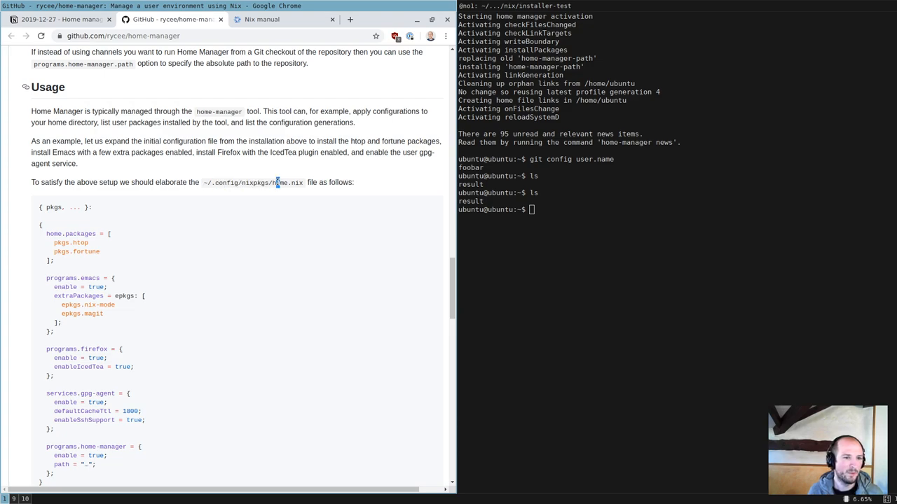
pyautogui.doubleClick(274, 182)
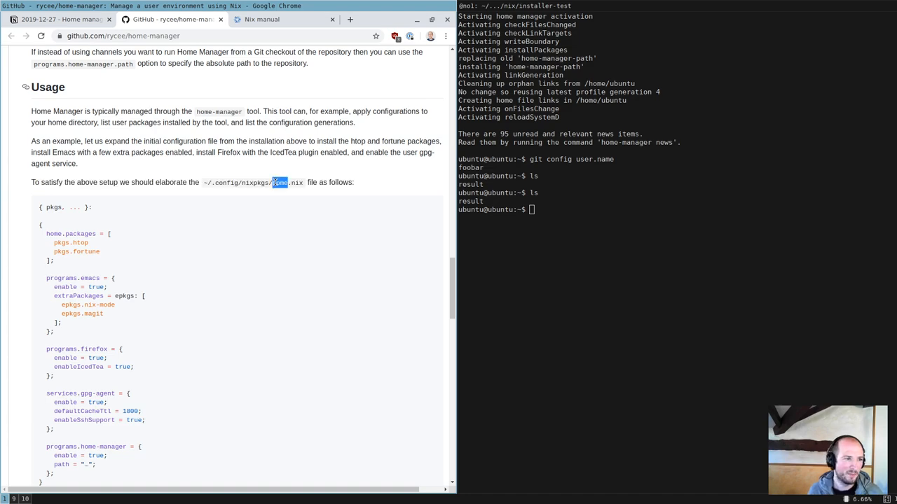
pyautogui.scroll(3)
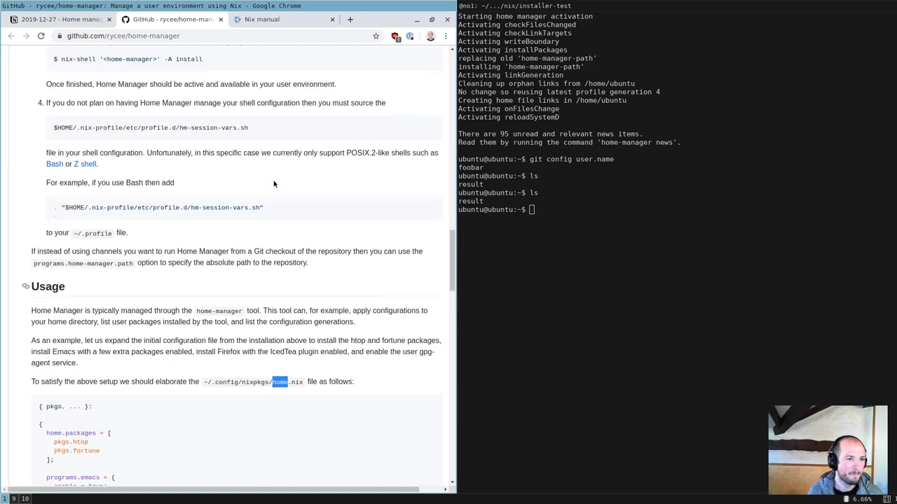
pyautogui.scroll(3)
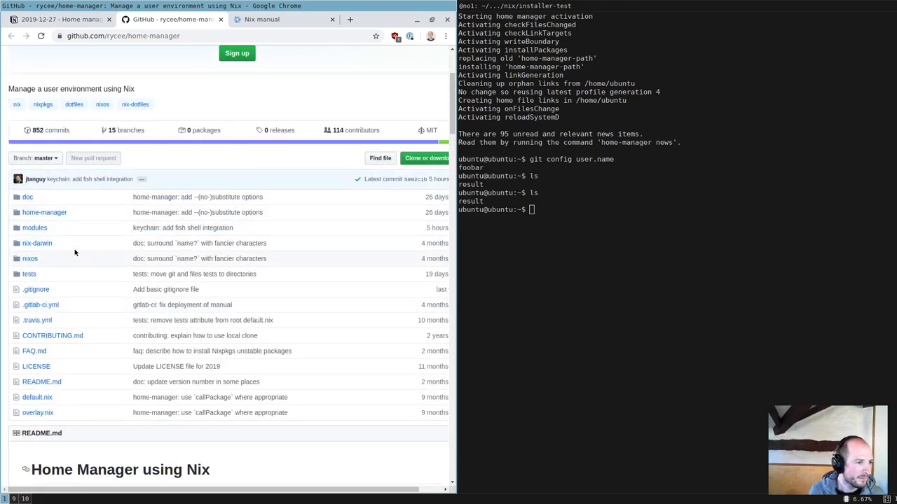
pyautogui.moveTo(121, 235)
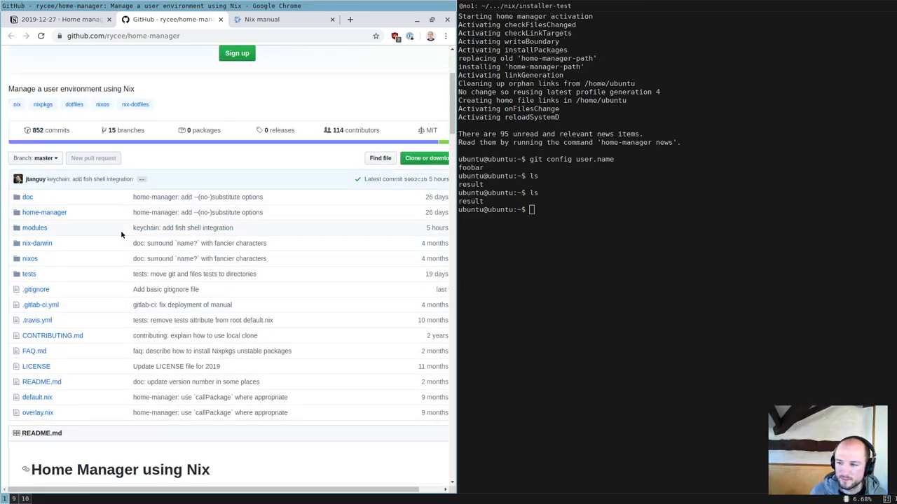
# Check the dotfiles topic in the Notion stream outline and return to the home-manager repo page
pyautogui.click(63, 32)
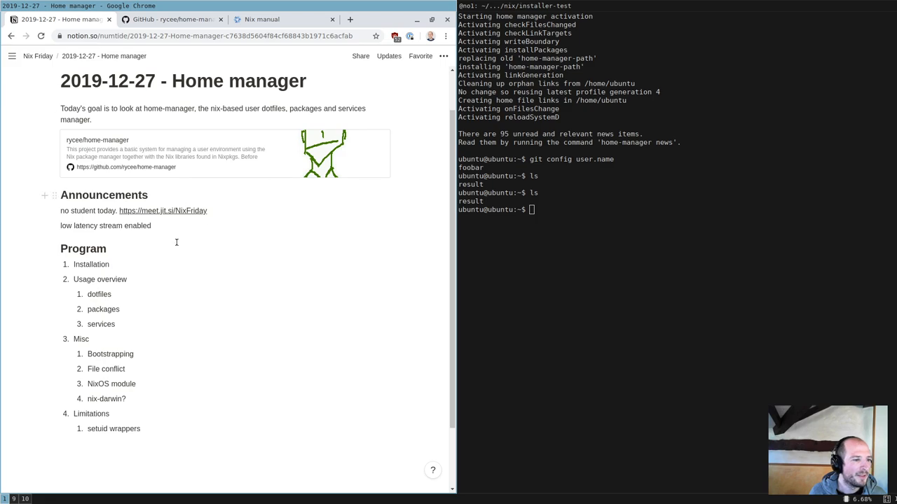
pyautogui.moveTo(129, 279)
pyautogui.write('ls')
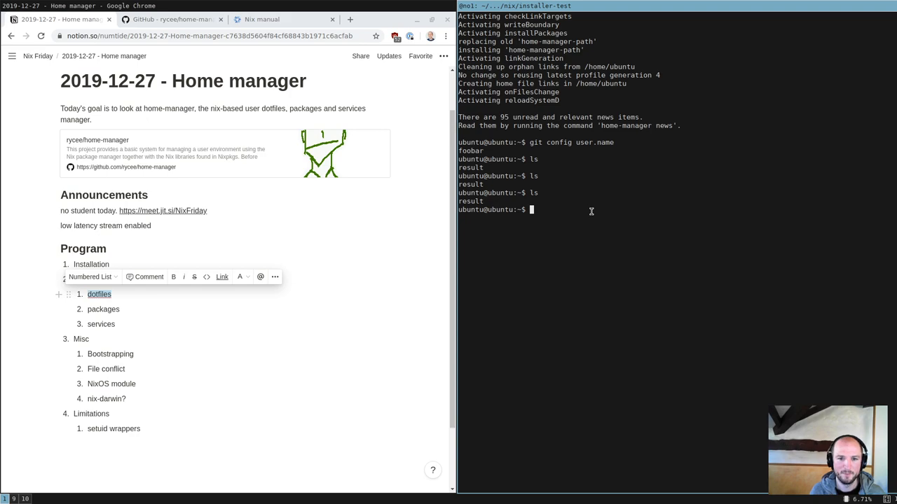
pyautogui.write('cd .config/h')
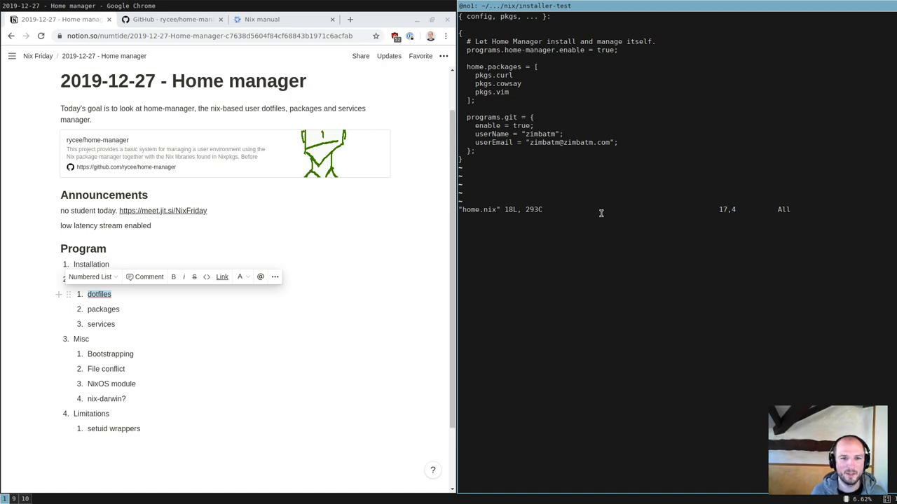
pyautogui.click(161, 20)
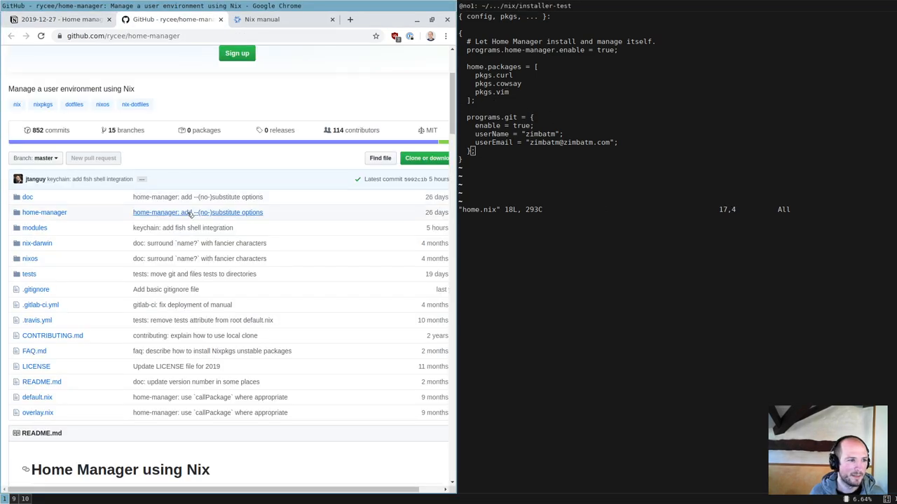
# Navigate to the modules folder of home-manager and open files.nix
pyautogui.scroll(-3)
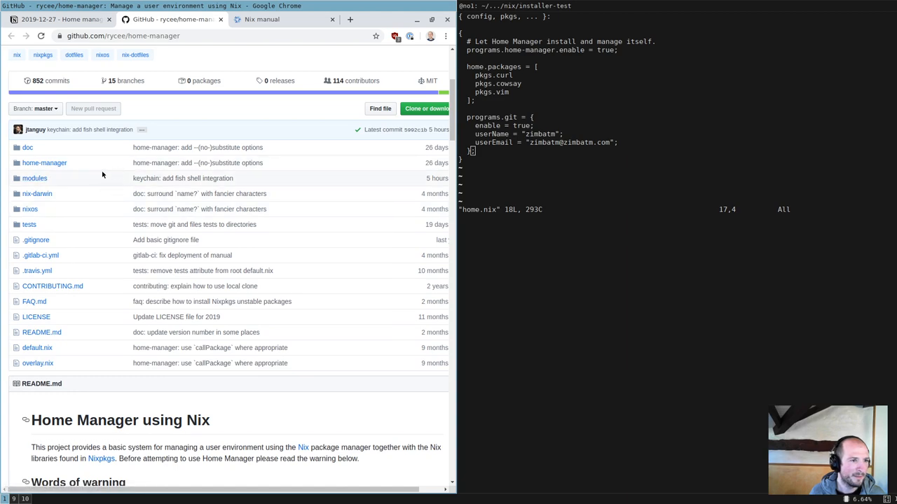
pyautogui.scroll(3)
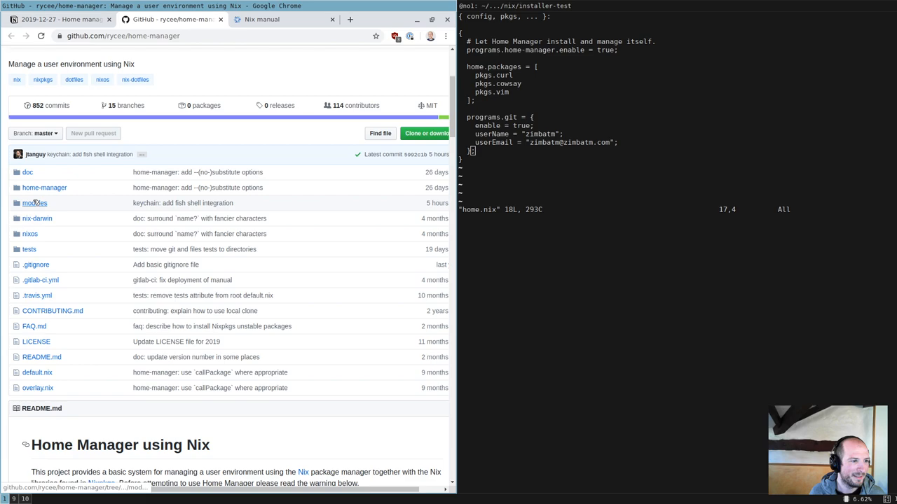
pyautogui.click(32, 203)
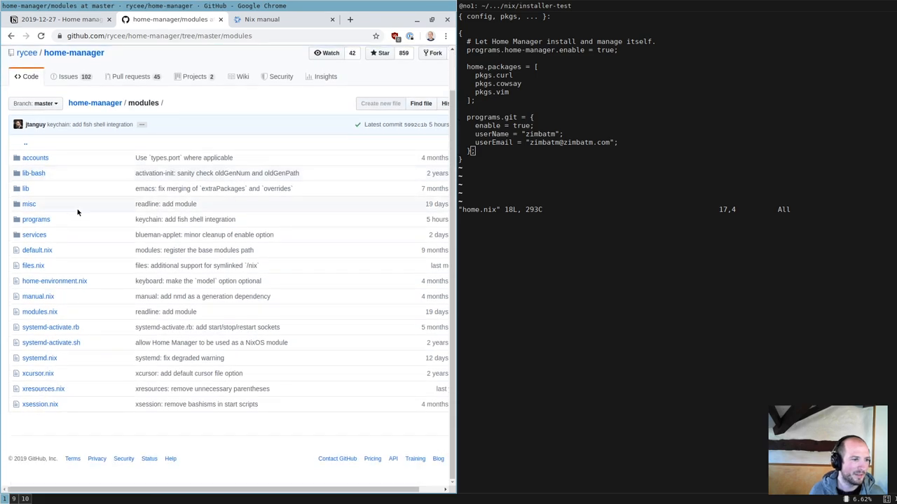
pyautogui.moveTo(81, 244)
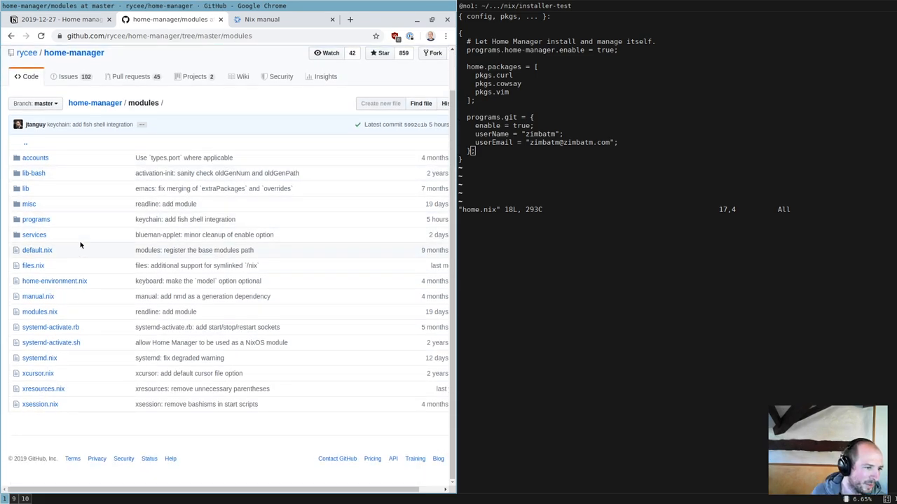
pyautogui.moveTo(78, 262)
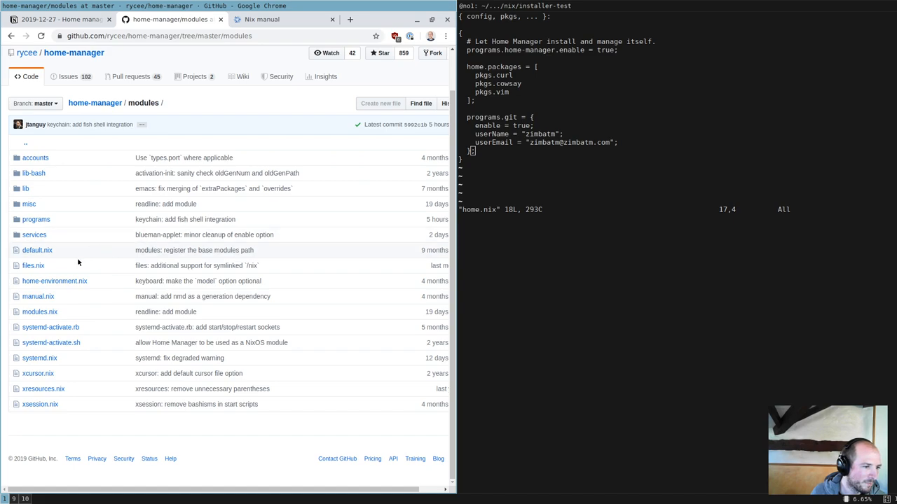
pyautogui.click(31, 266)
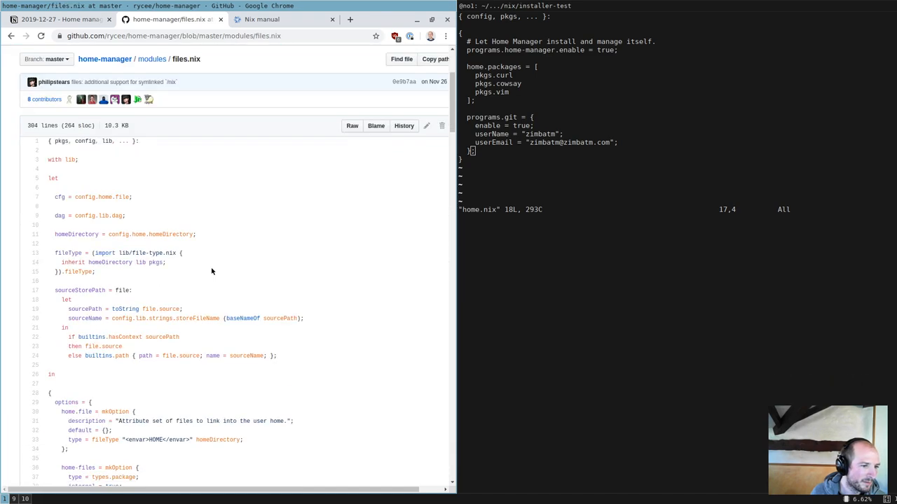
# Read through files.nix's file linking and collision-check code
pyautogui.scroll(-3)
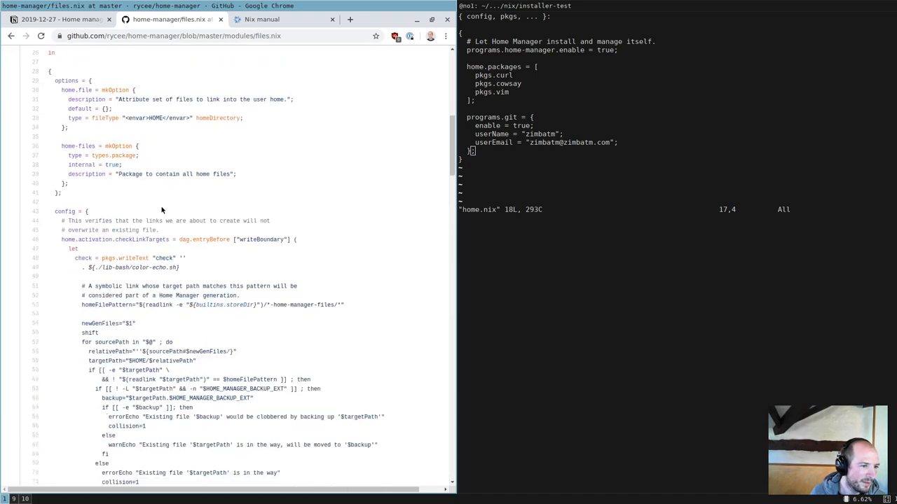
pyautogui.scroll(-3)
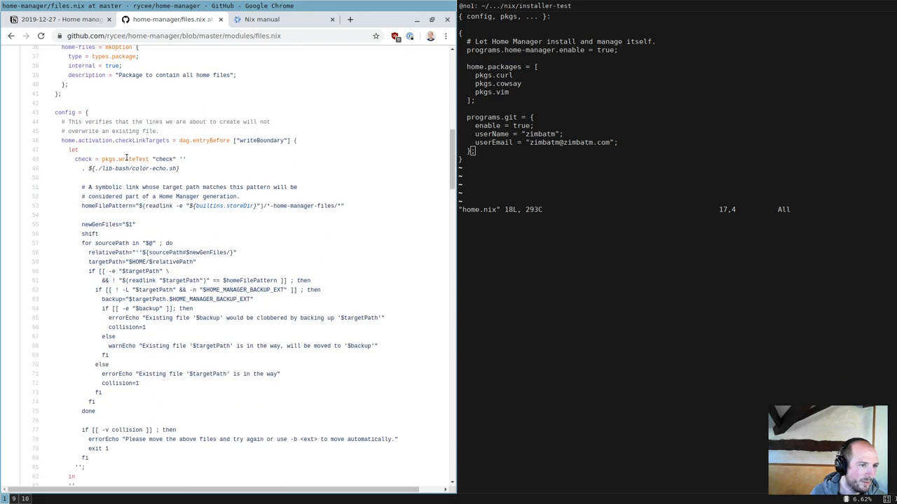
pyautogui.scroll(-3)
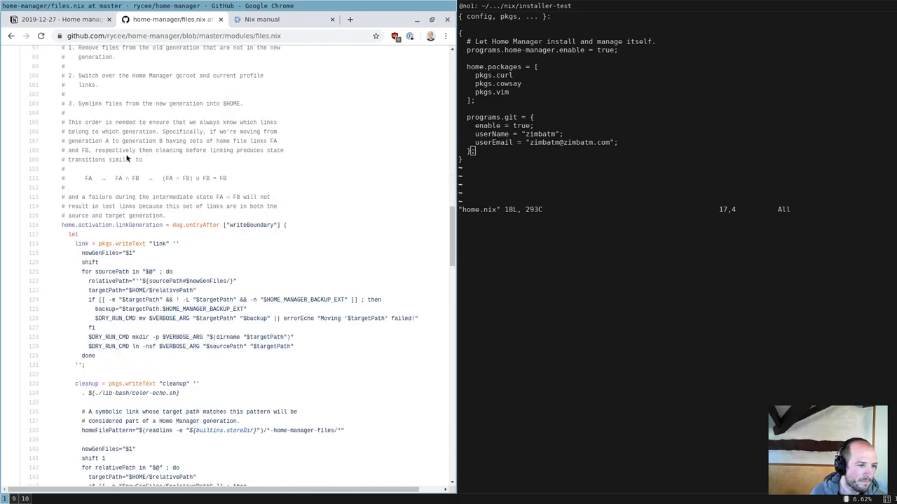
pyautogui.scroll(-3)
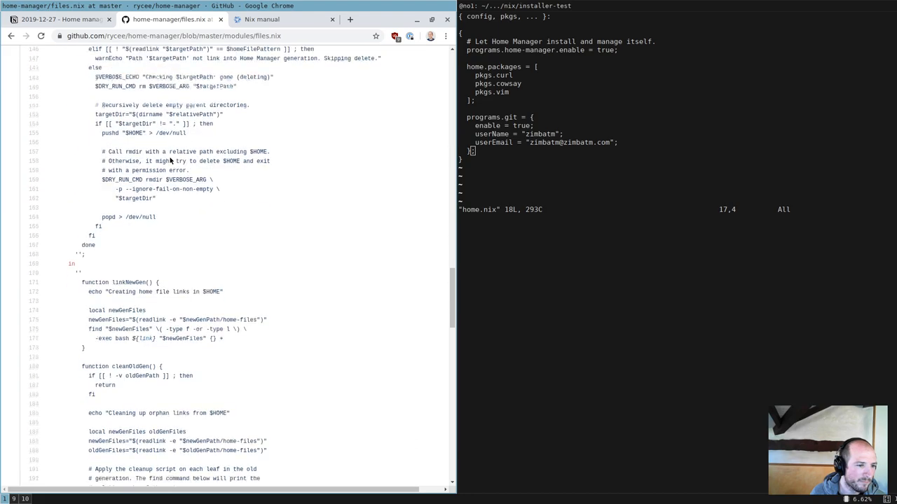
pyautogui.scroll(-3)
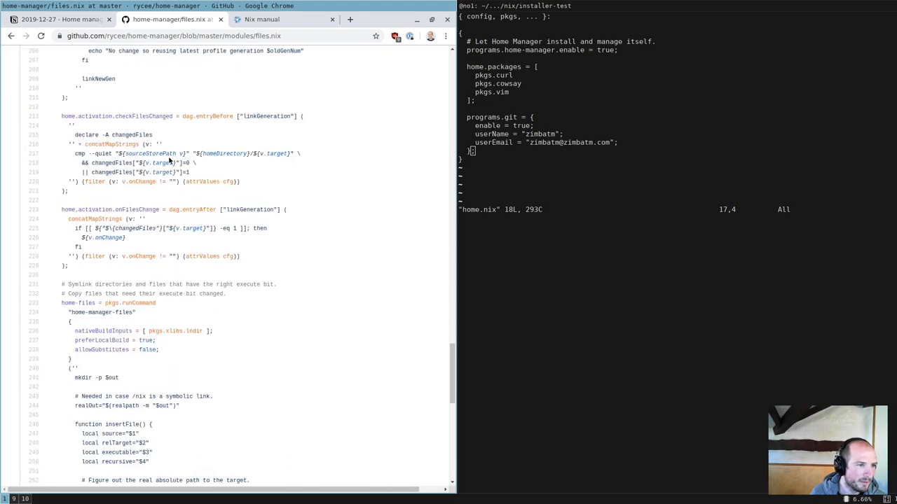
pyautogui.scroll(-3)
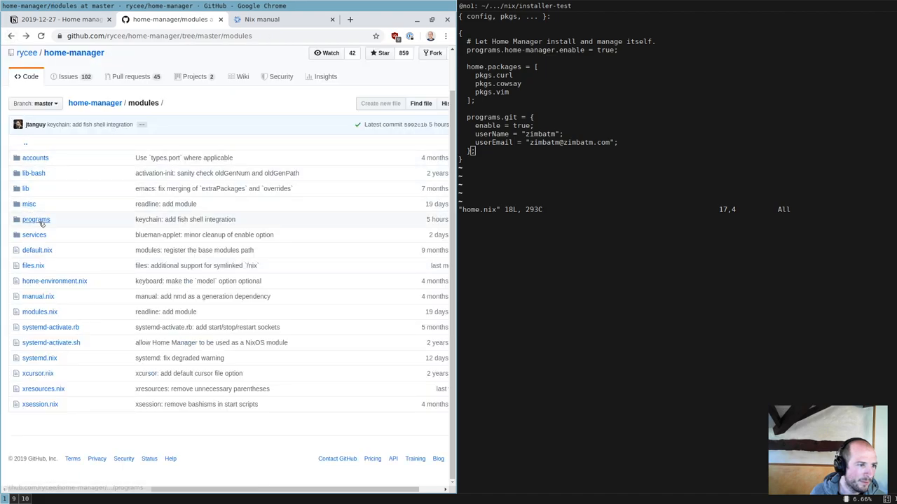
# Open modules/programs/git.nix and highlight the programs.git enable option
pyautogui.click(37, 219)
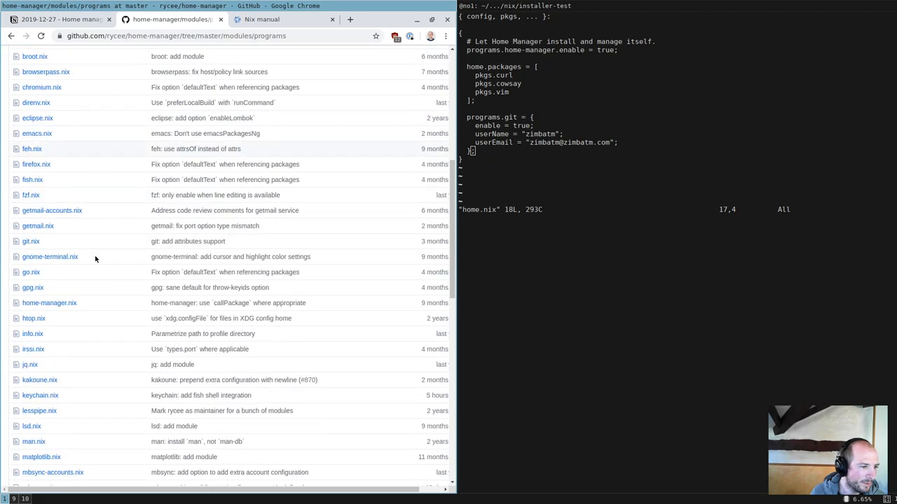
pyautogui.click(30, 241)
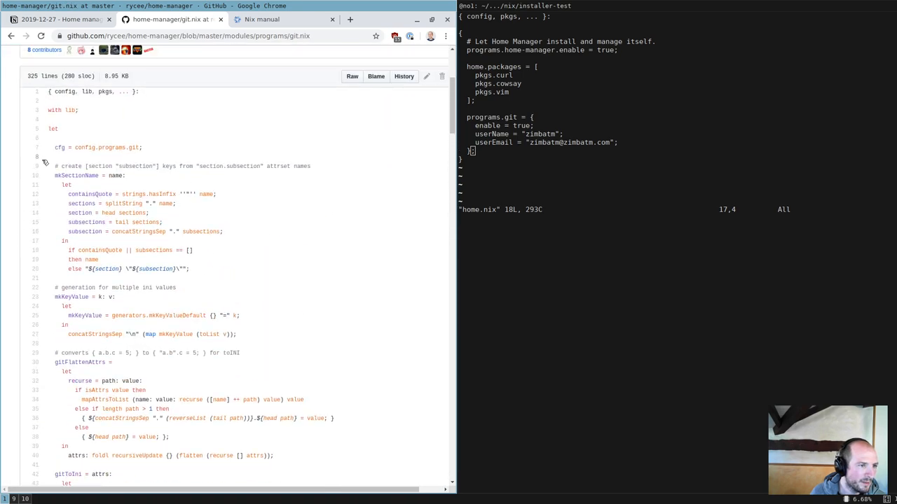
pyautogui.scroll(-3)
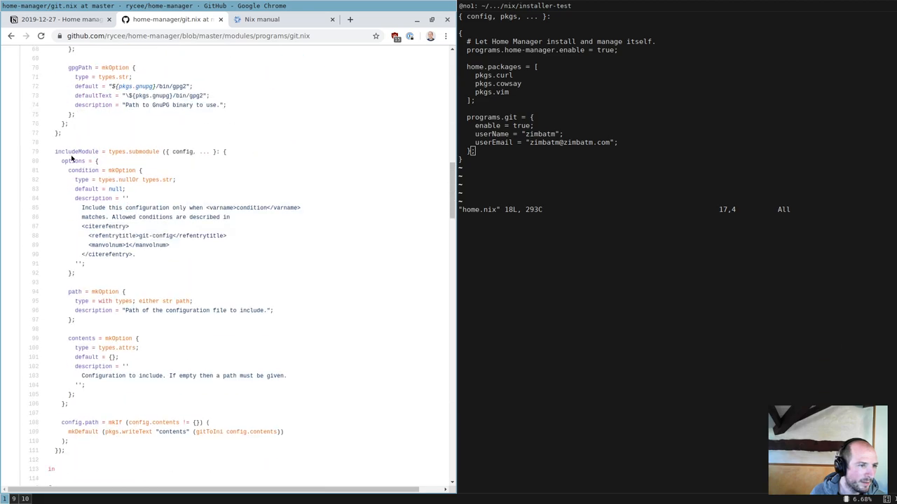
pyautogui.scroll(-3)
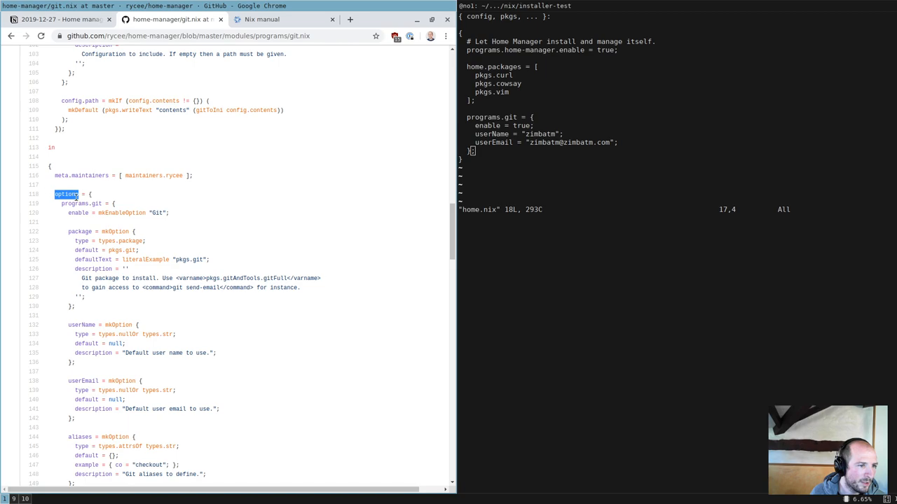
pyautogui.scroll(-3)
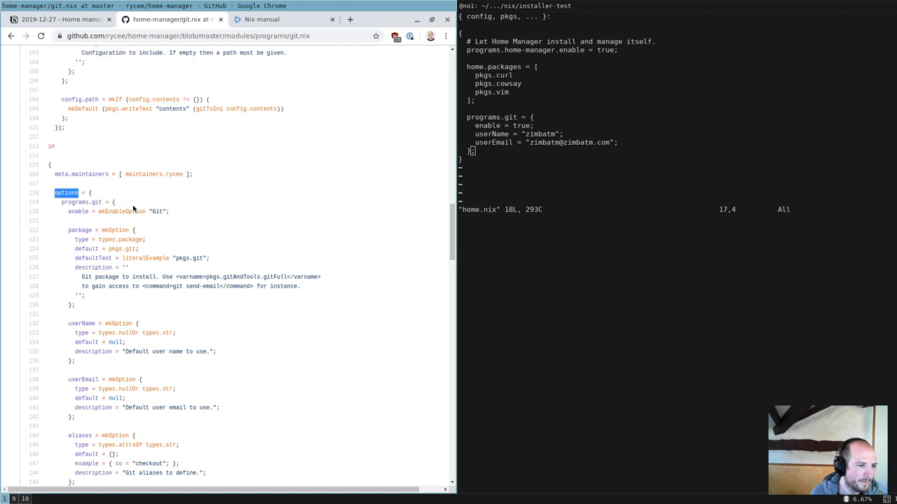
pyautogui.scroll(-3)
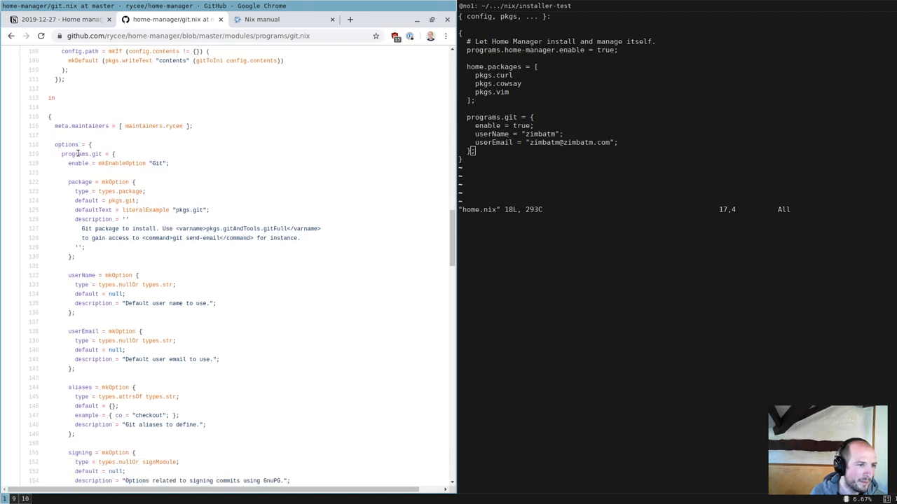
pyautogui.doubleClick(98, 165)
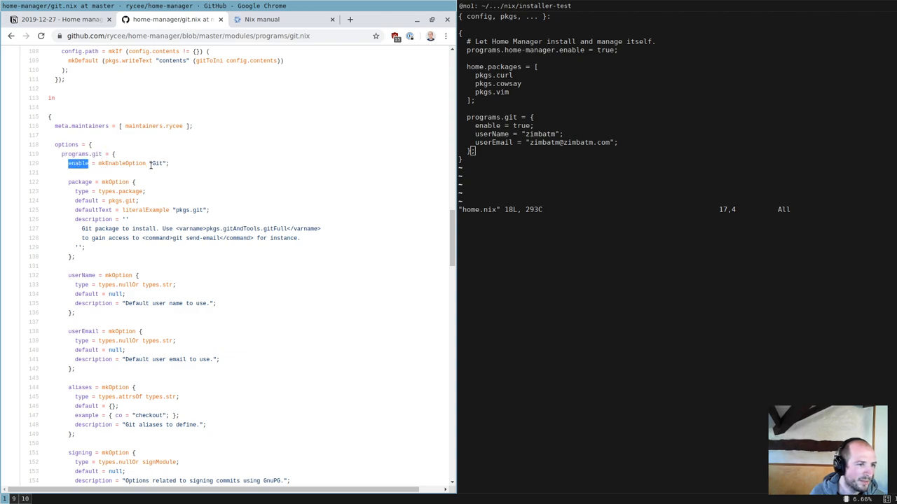
# Scroll to the config block and highlight the xdg.configFile setting
pyautogui.scroll(-3)
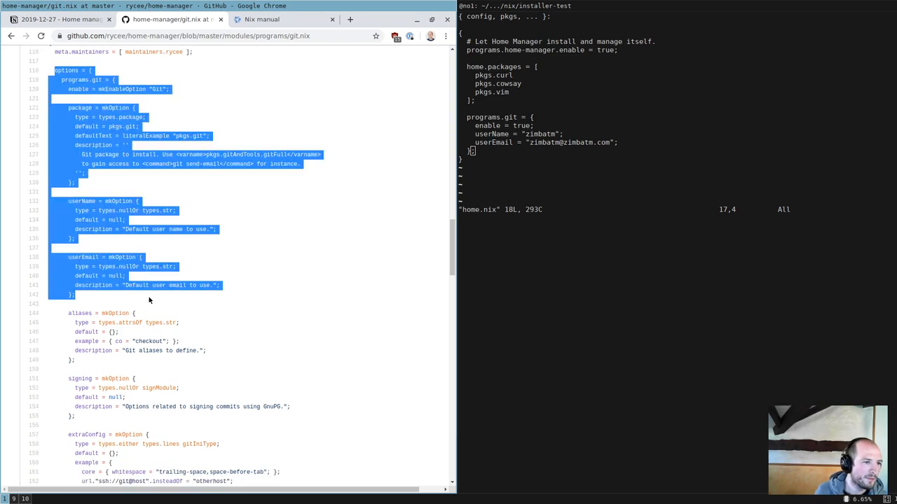
pyautogui.scroll(-3)
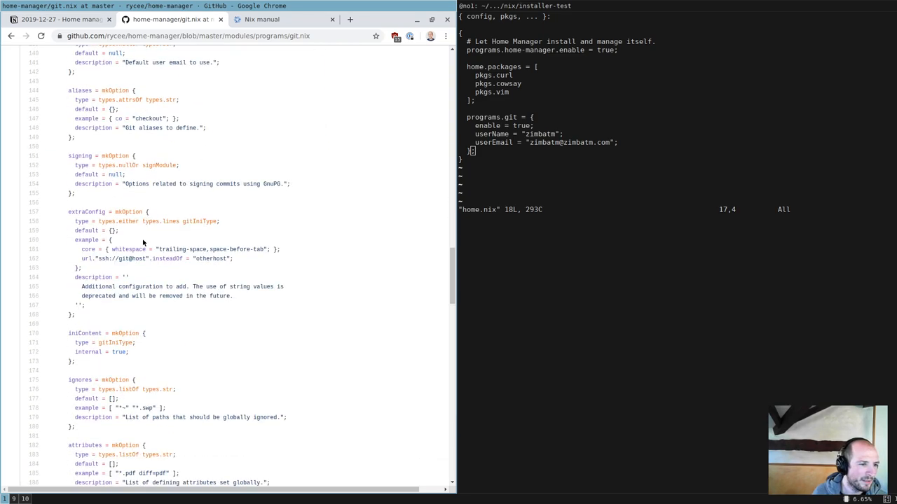
pyautogui.scroll(-3)
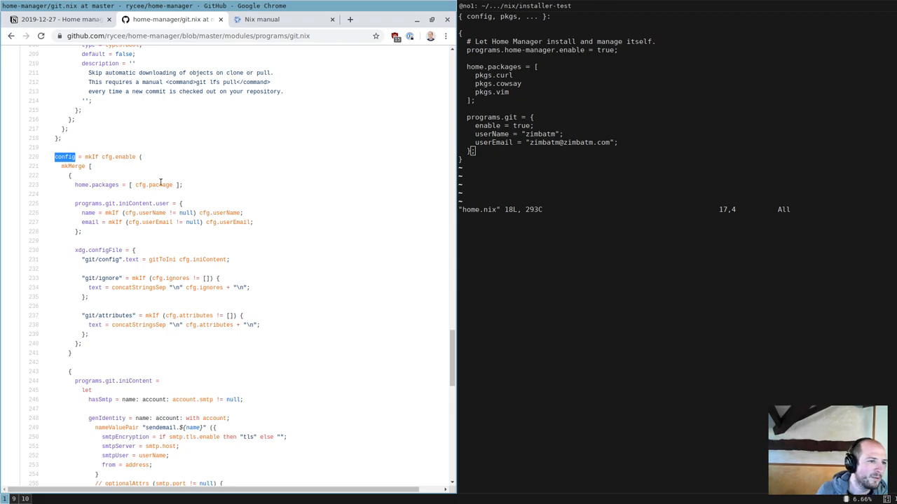
pyautogui.scroll(-3)
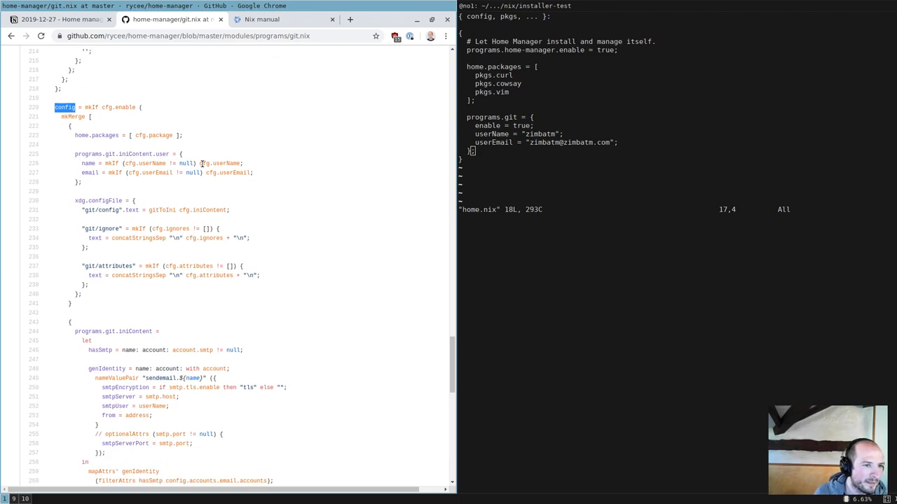
pyautogui.scroll(-3)
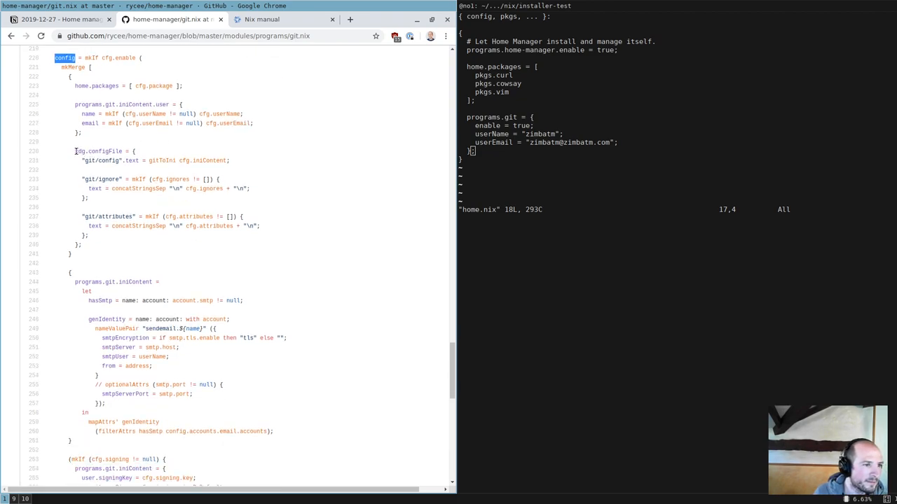
pyautogui.doubleClick(67, 149)
pyautogui.write('cd')
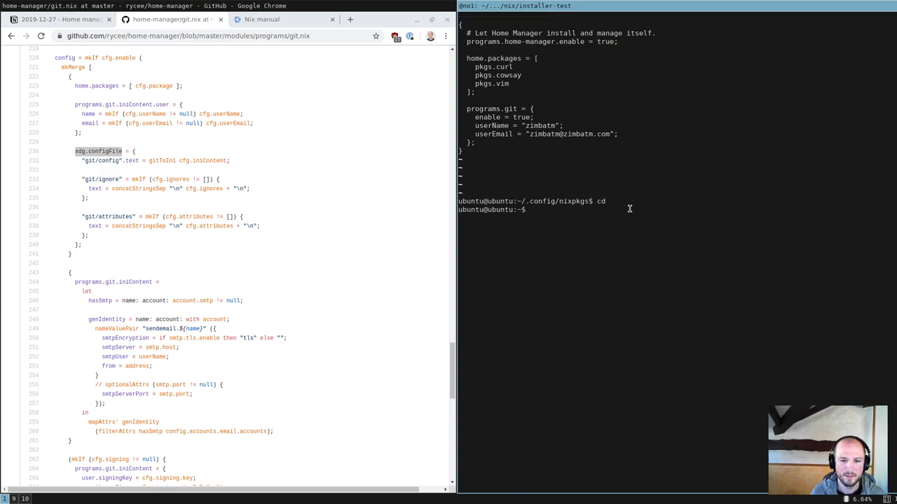
# Create ~/.inputrc and write its contents in vim
pyautogui.write('touch .inputrc')
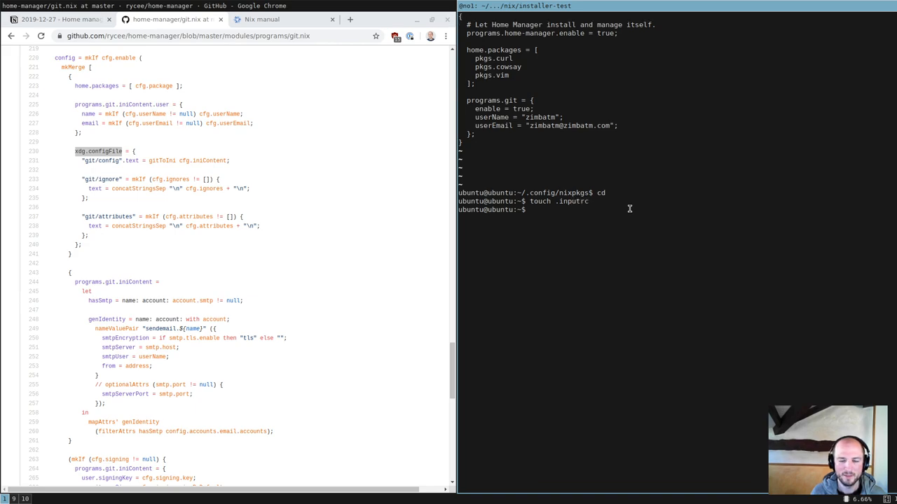
pyautogui.write('vim .inputrc')
pyautogui.write('# dfgdfgsdfgds')
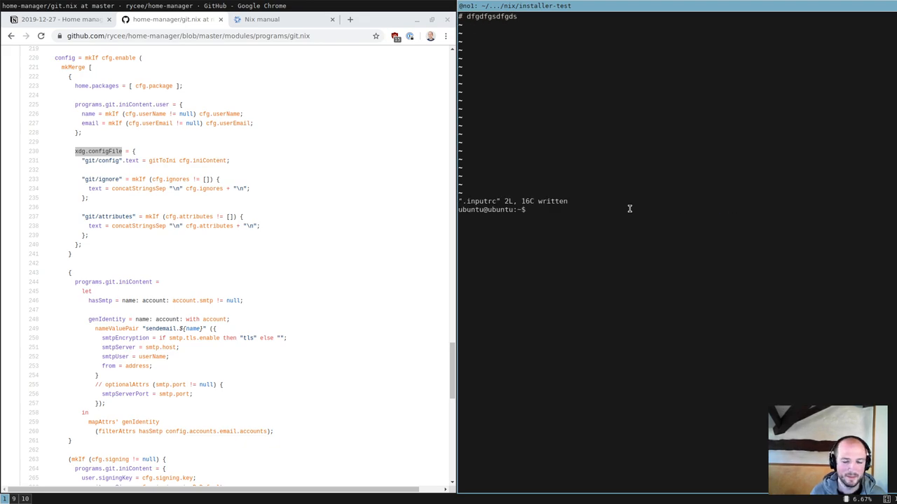
# Move .inputrc into ~/.config/nixpkgs and reopen home.nix for an xdg.configFile entry
pyautogui.write('cd .config/')
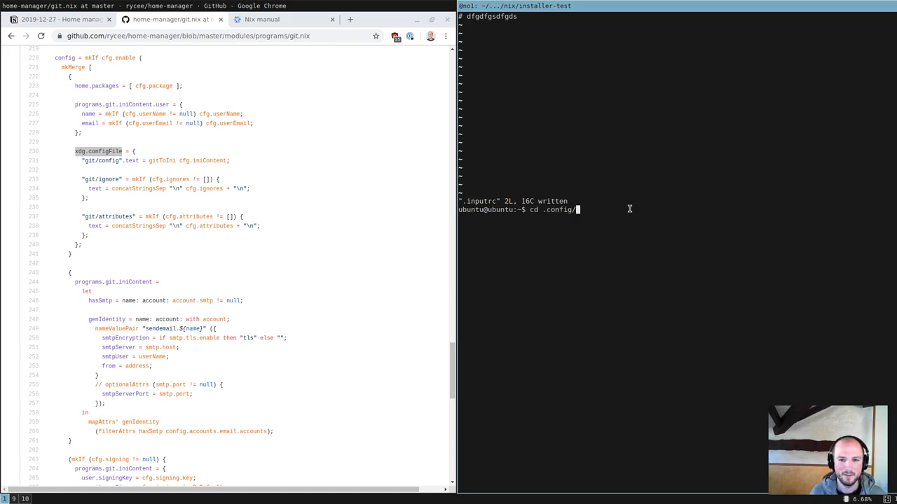
pyautogui.write('nixpkgs/')
pyautogui.write('ls')
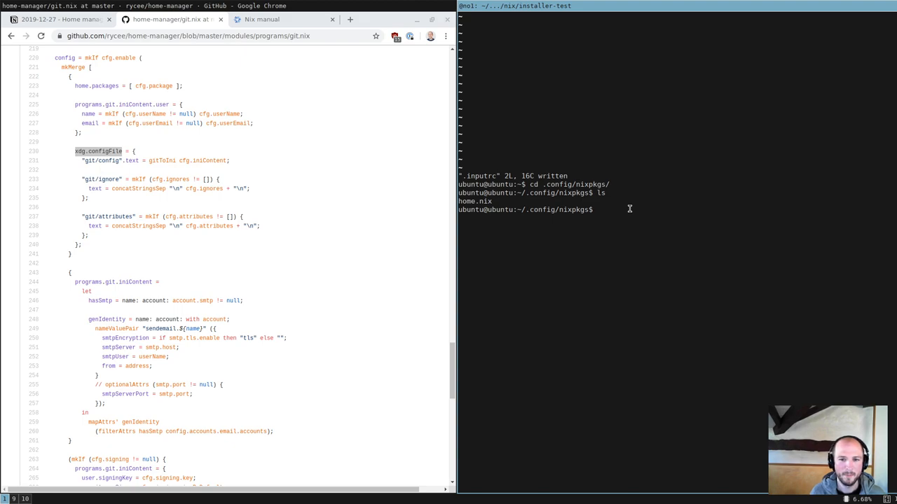
pyautogui.write('mv ../../')
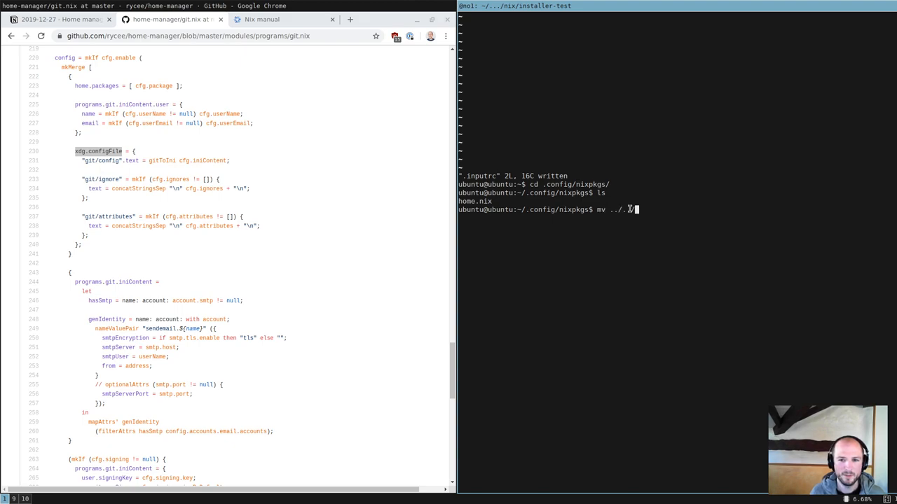
pyautogui.write('.inputrc .')
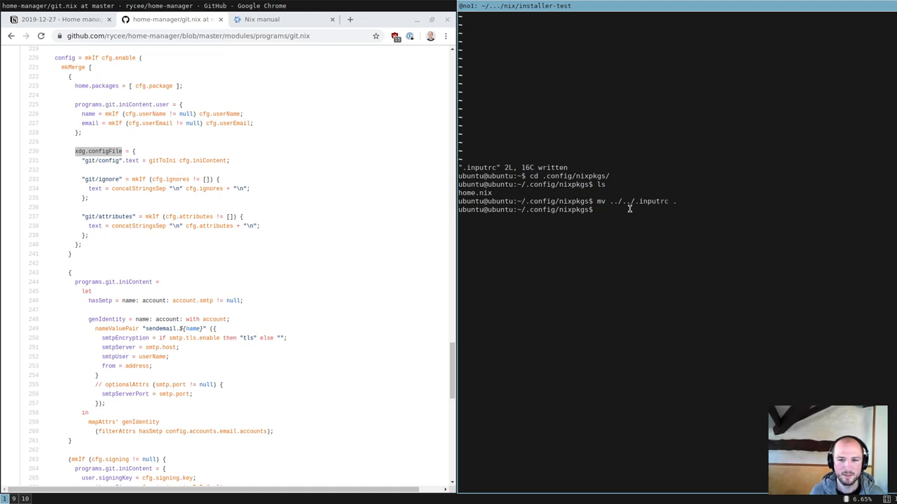
pyautogui.write('vim h')
pyautogui.write('xdg.configFile =')
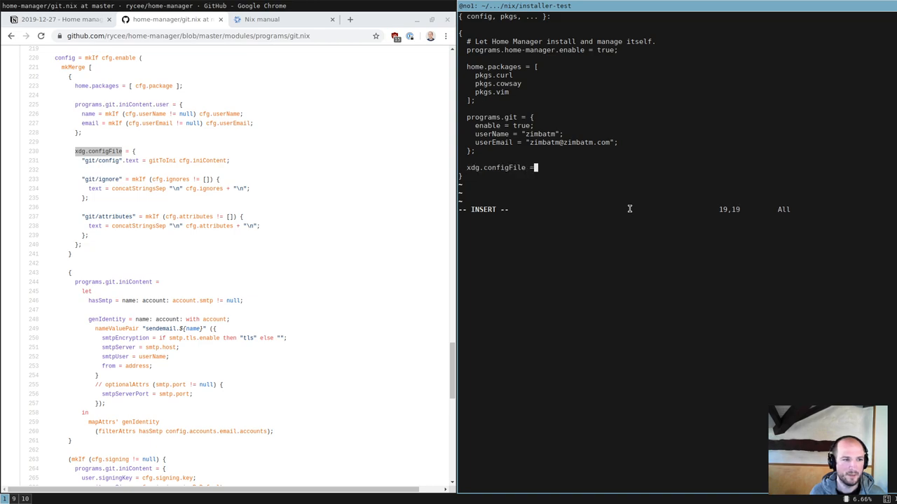
# Map "inputrc".text to builtins.readFile ./inputrc inside xdg.configFile, fix braces and save
pyautogui.write('{')
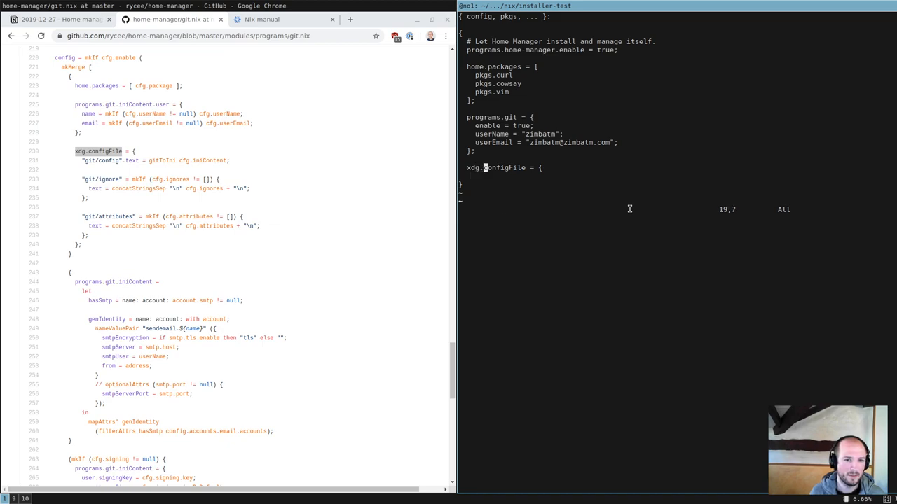
pyautogui.write(':e')
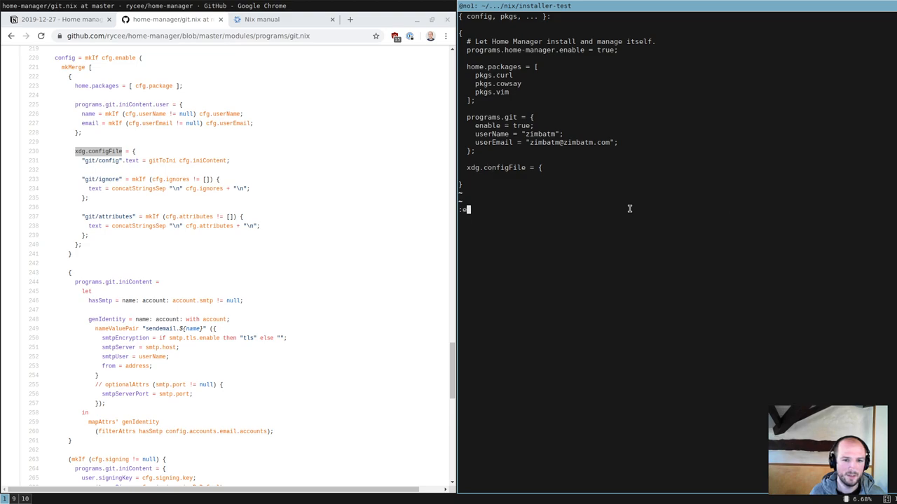
pyautogui.write('~/.co')
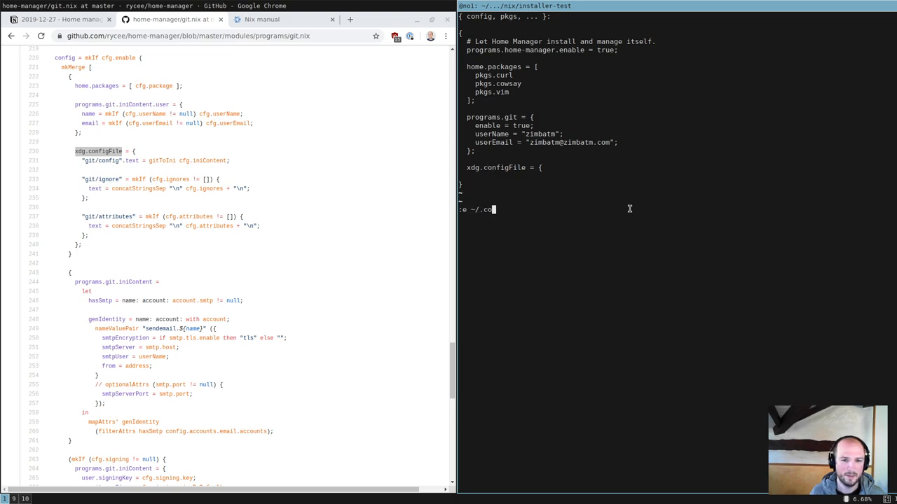
pyautogui.write('nfig/gi')
pyautogui.click(677, 175)
pyautogui.write('"inputrc')
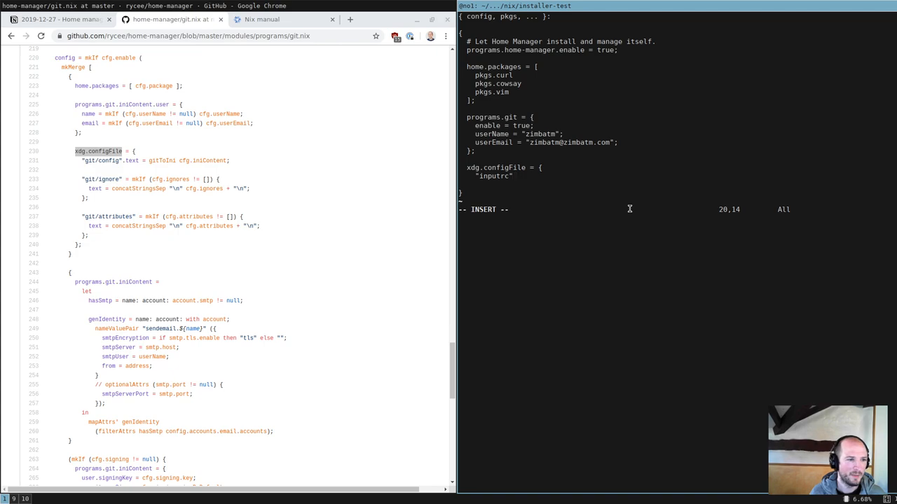
pyautogui.write('.')
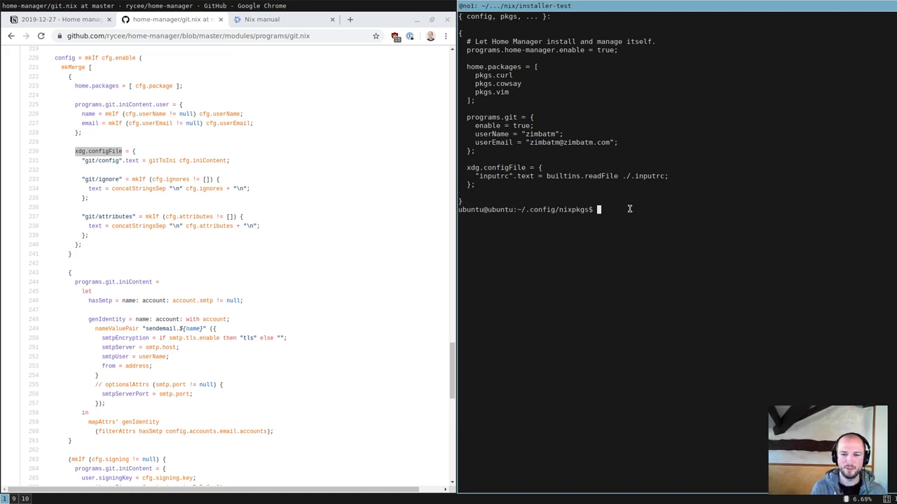
# Run home-manager switch for generation 5 and cat the linked inputrc in ~/.config
pyautogui.write('home-manager')
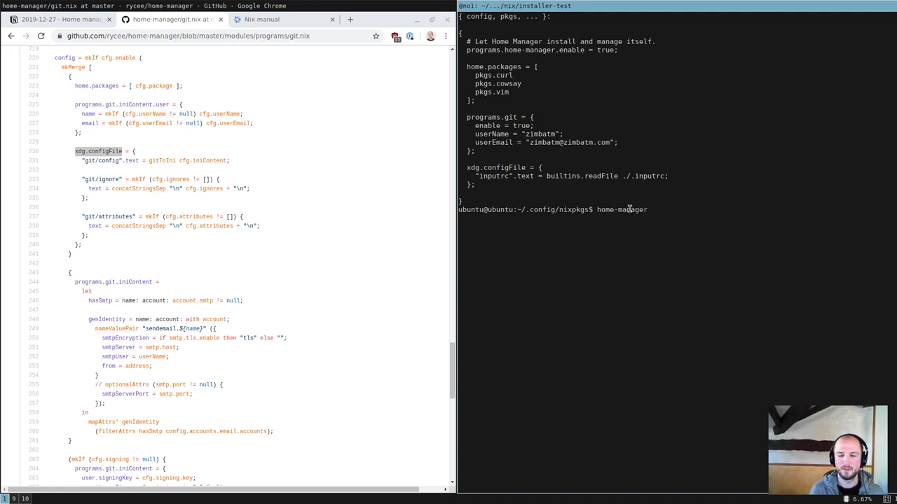
pyautogui.write('switch')
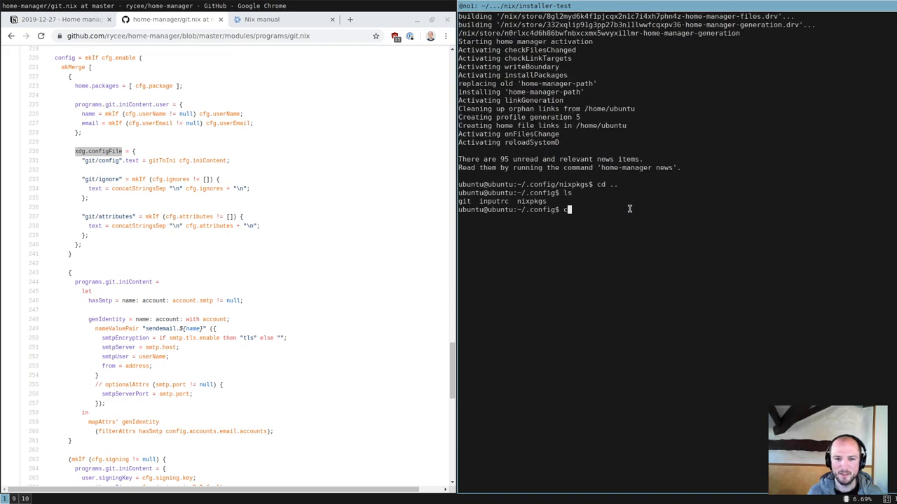
pyautogui.write('cat inputrc')
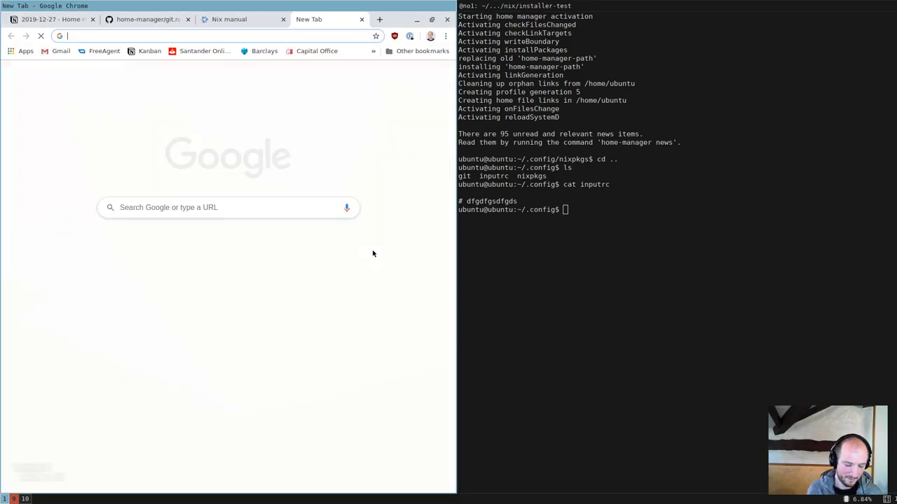
# Load rycee.gitlab.io/home-manager/options.html and start an in-page search for xdg
pyautogui.write('rycee.gitlab.io/home-manager/options.html')
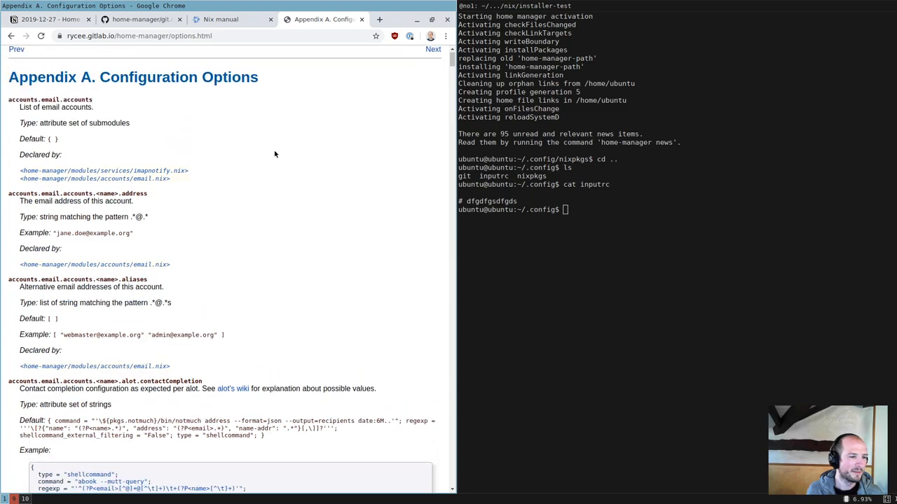
pyautogui.scroll(-3)
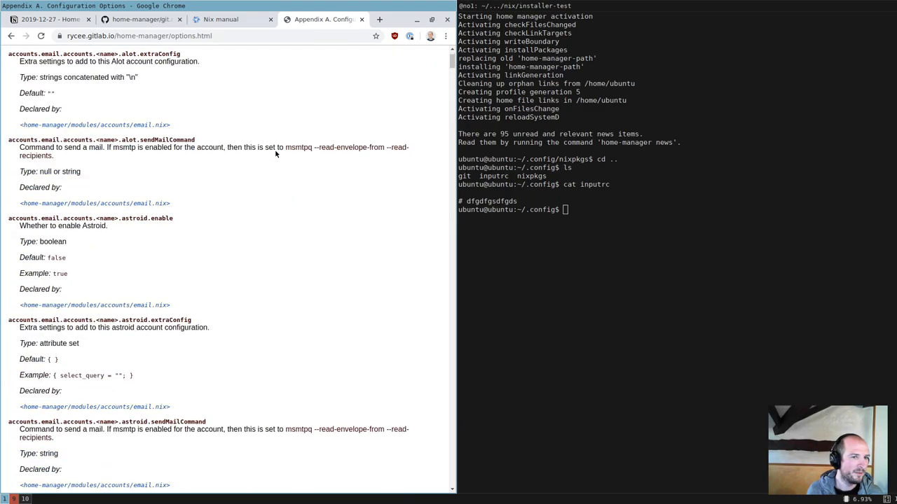
pyautogui.scroll(-3)
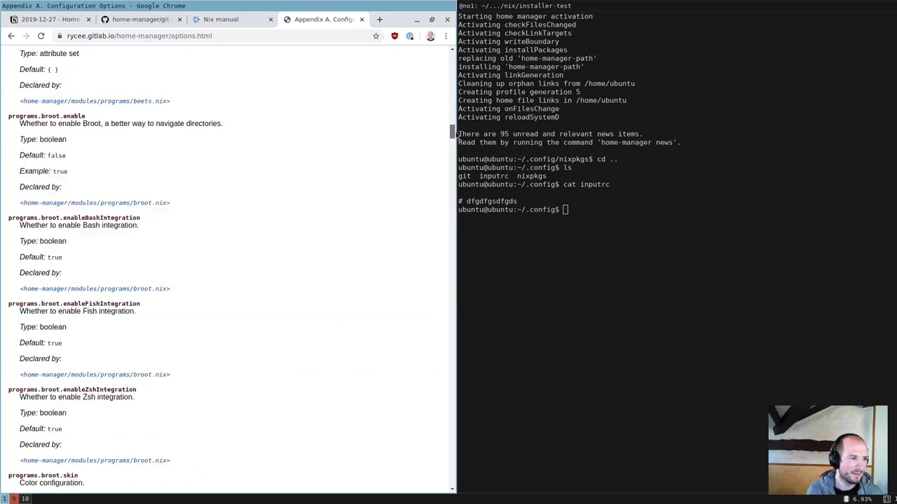
pyautogui.scroll(-3)
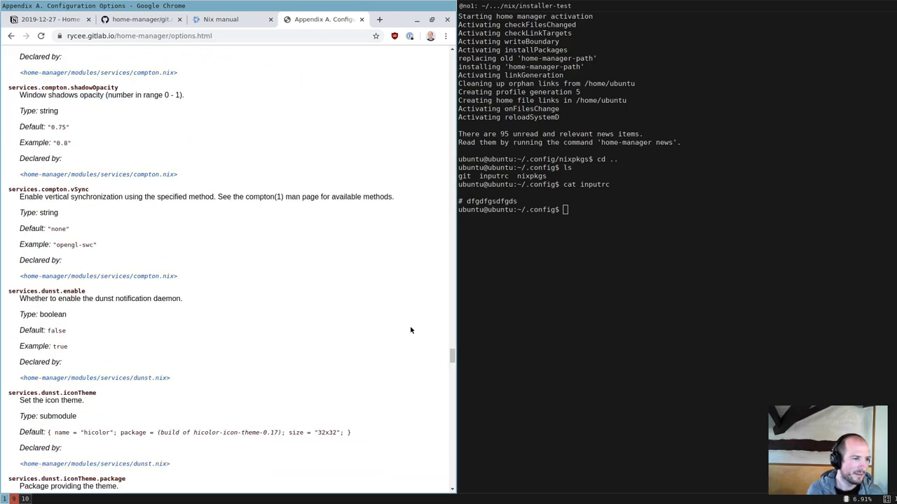
pyautogui.moveTo(290, 163)
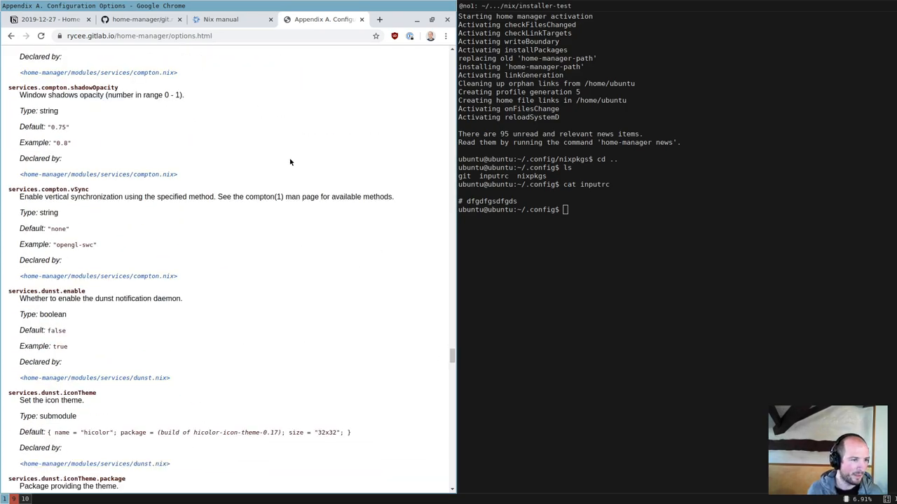
pyautogui.write('xdg.config')
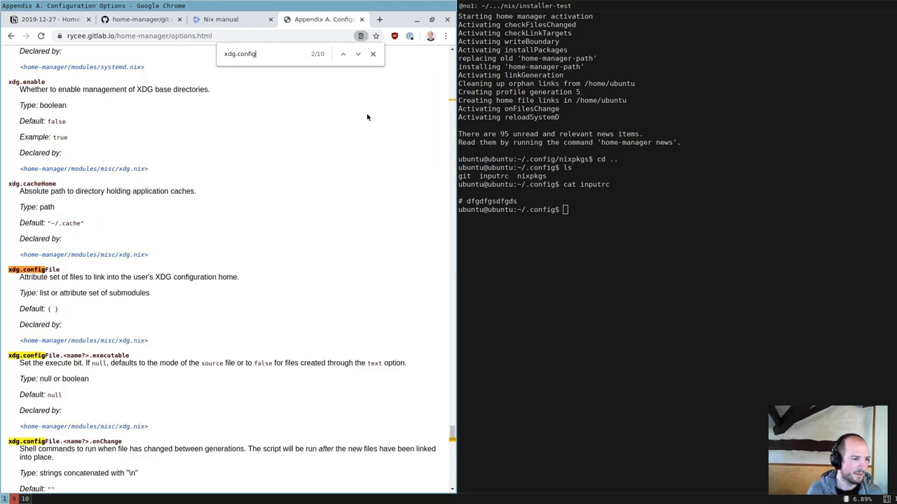
# Read the xdg.configFile option entries, noting the 'must' in the source description
pyautogui.scroll(-3)
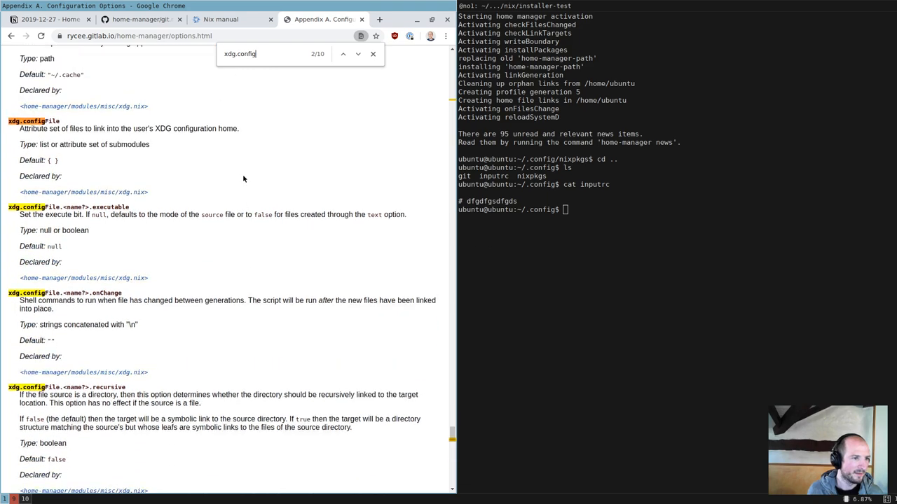
pyautogui.scroll(-3)
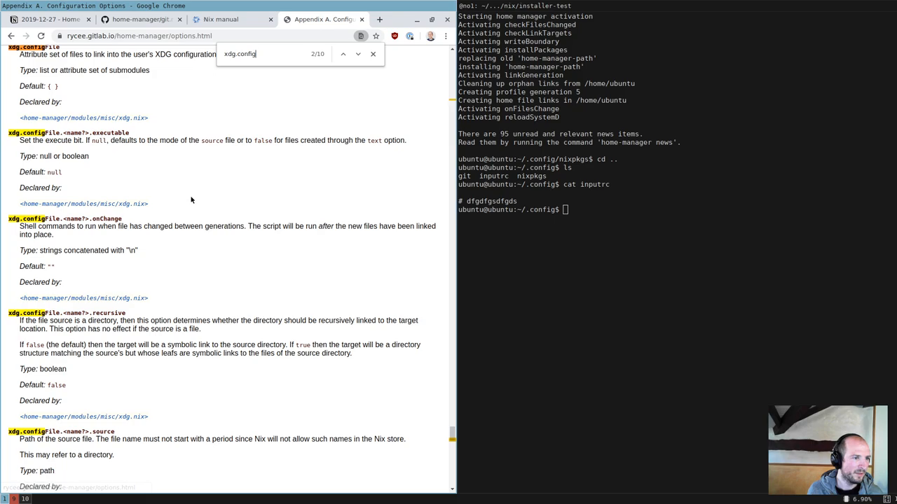
pyautogui.scroll(-3)
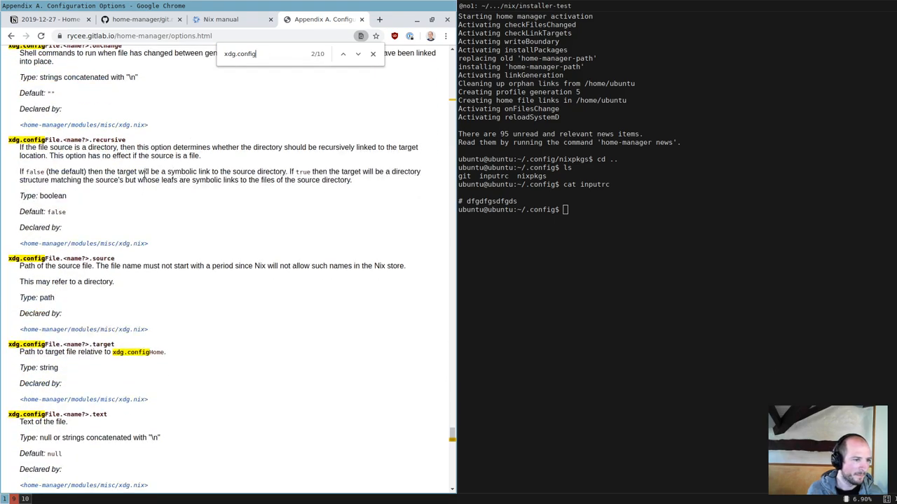
pyautogui.scroll(-3)
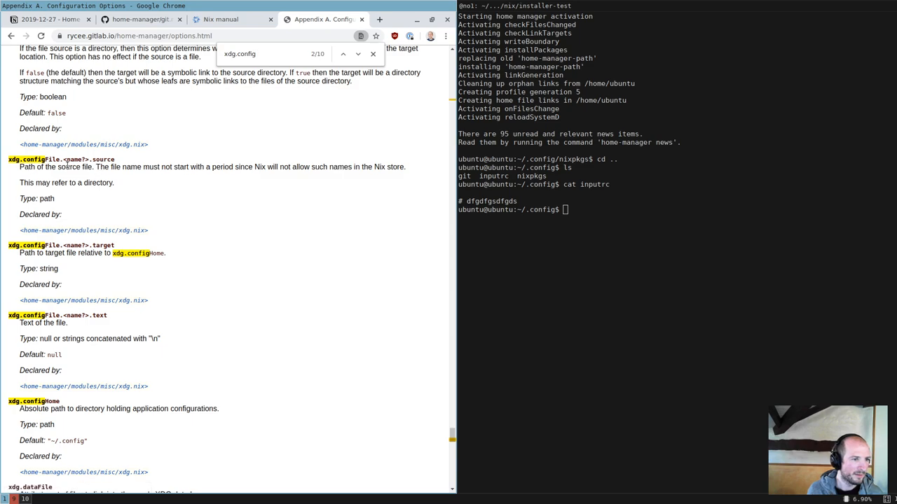
pyautogui.doubleClick(150, 167)
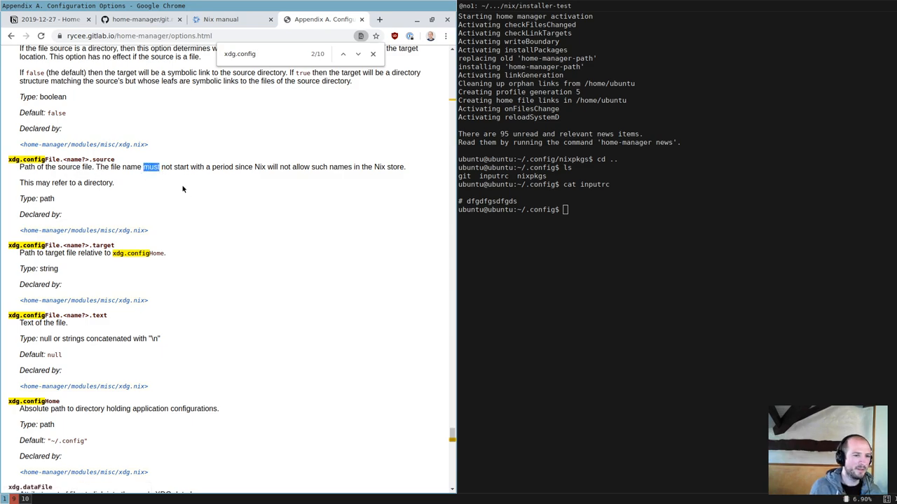
# Scroll on to xdg.dataFile and xdg.dataHome, then return to the terminal prompt
pyautogui.scroll(-3)
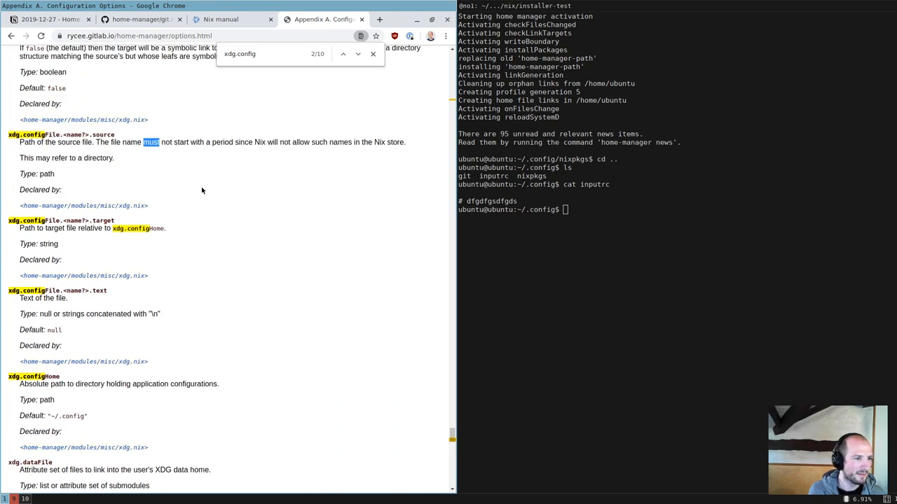
pyautogui.scroll(-3)
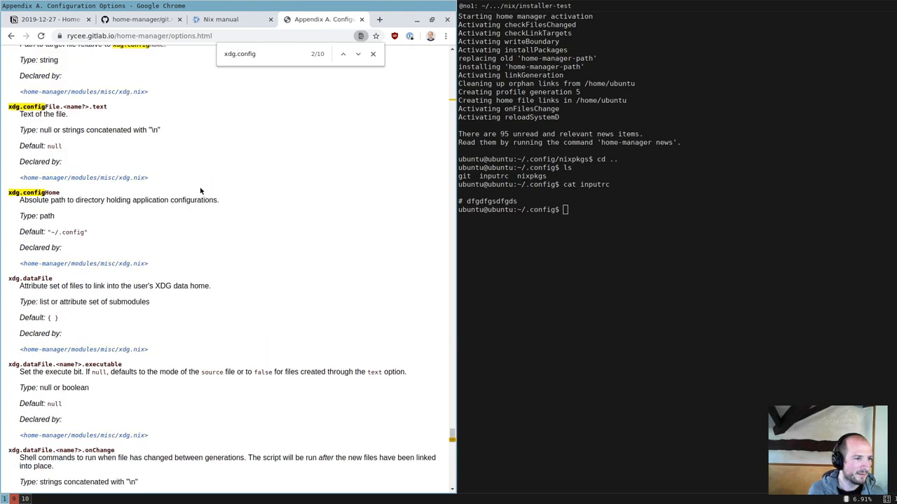
pyautogui.scroll(-3)
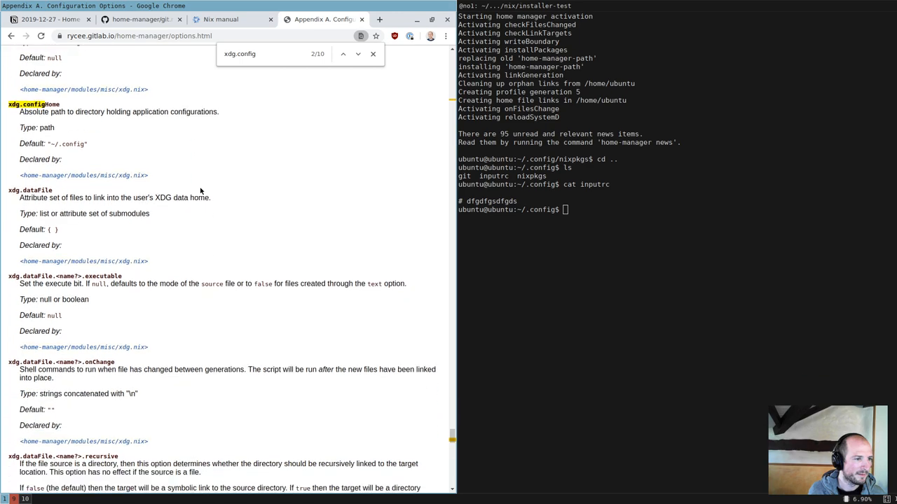
pyautogui.scroll(-3)
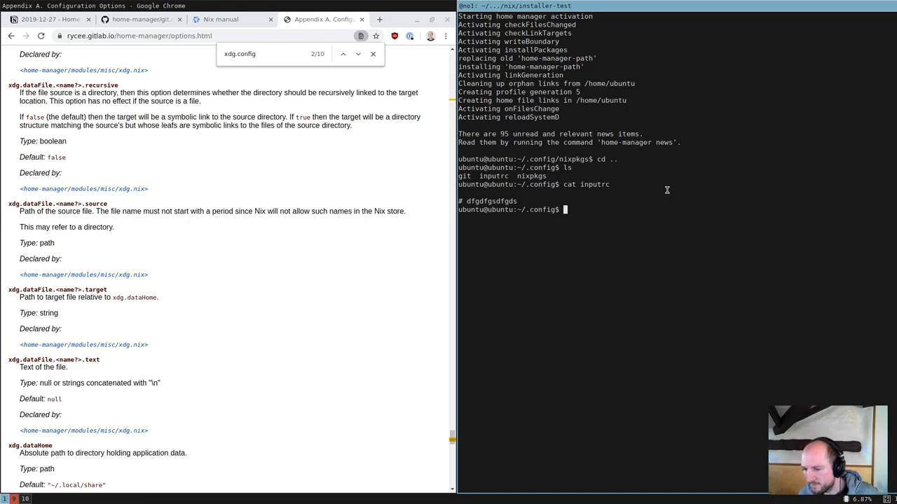
pyautogui.moveTo(605, 173)
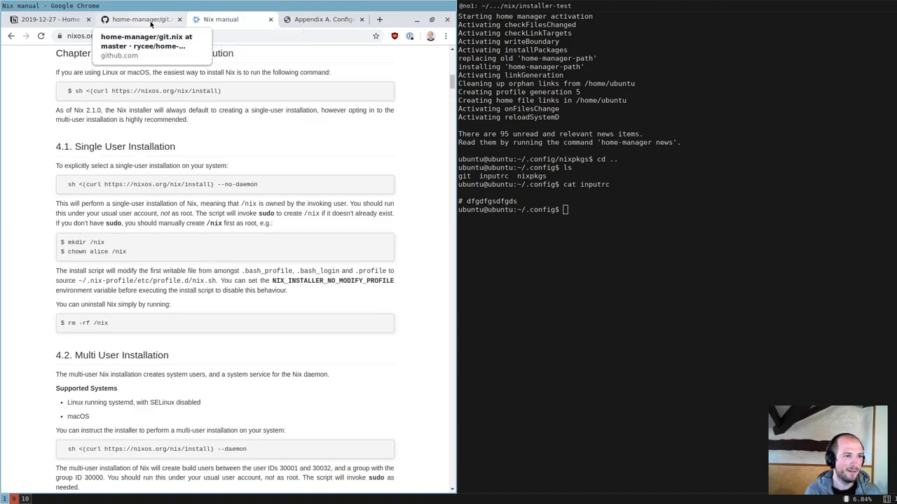
pyautogui.click(143, 20)
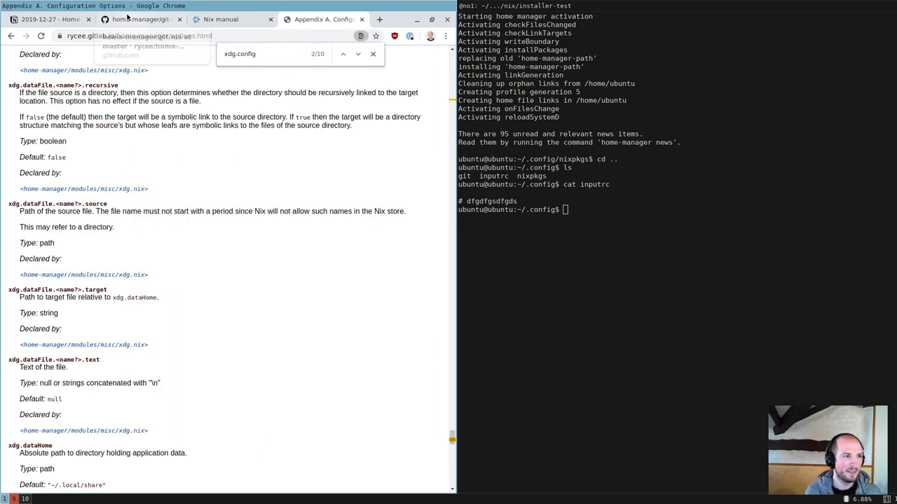
pyautogui.click(49, 19)
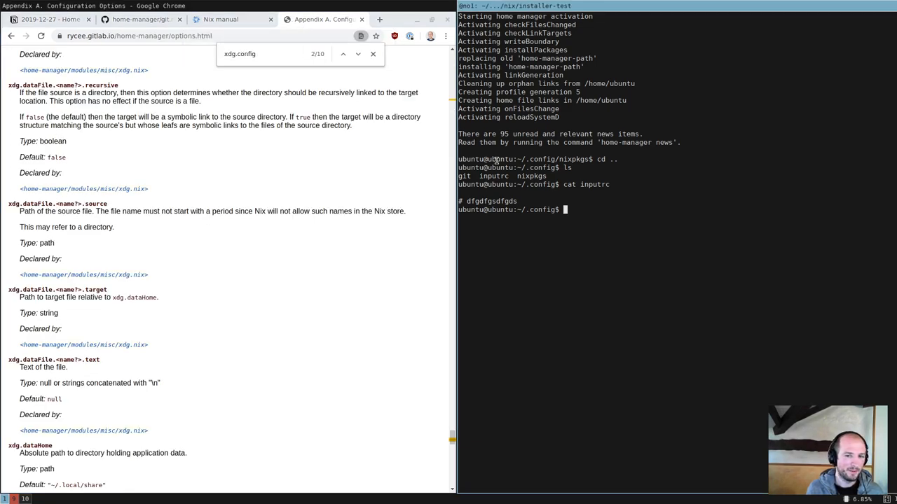
pyautogui.press('ctrl+c')
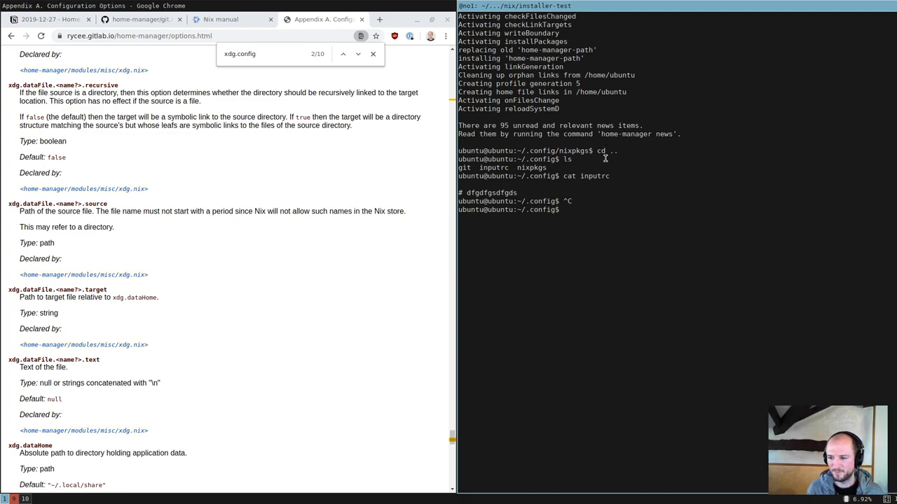
# Check ssh resolves to /usr/bin/ssh and confirm sshd is running via ps aux | grep ssh
pyautogui.write('which ssh')
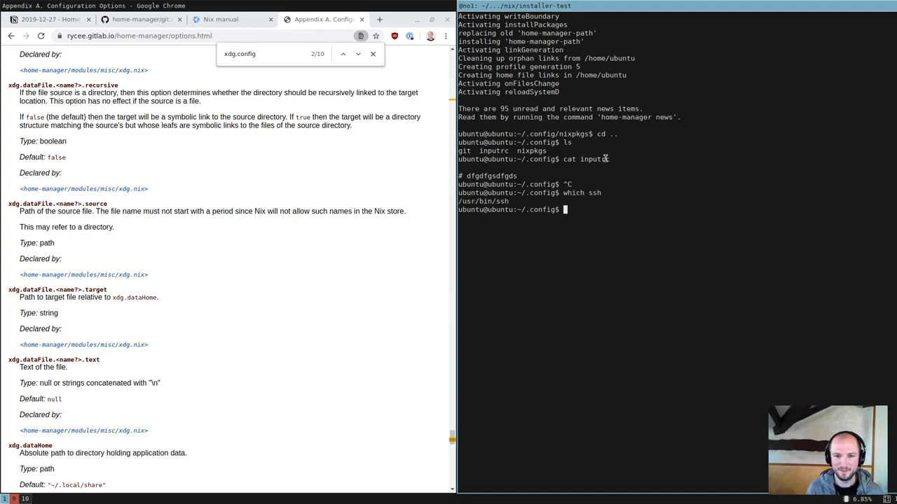
pyautogui.write('cd')
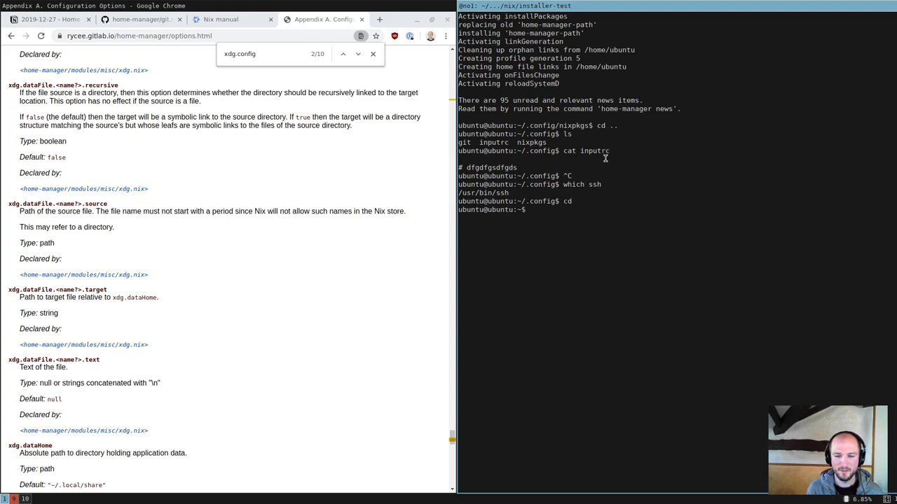
pyautogui.write('ps aux | grep ssh')
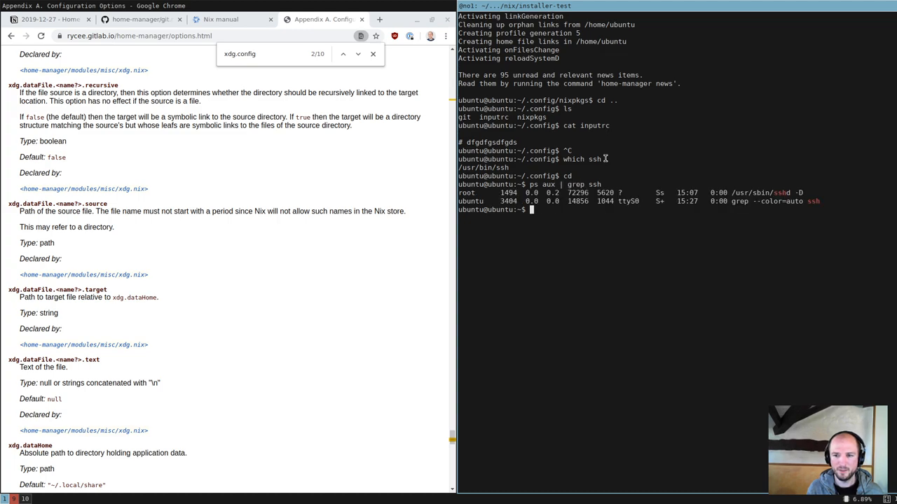
pyautogui.moveTo(591, 217)
pyautogui.write('ss')
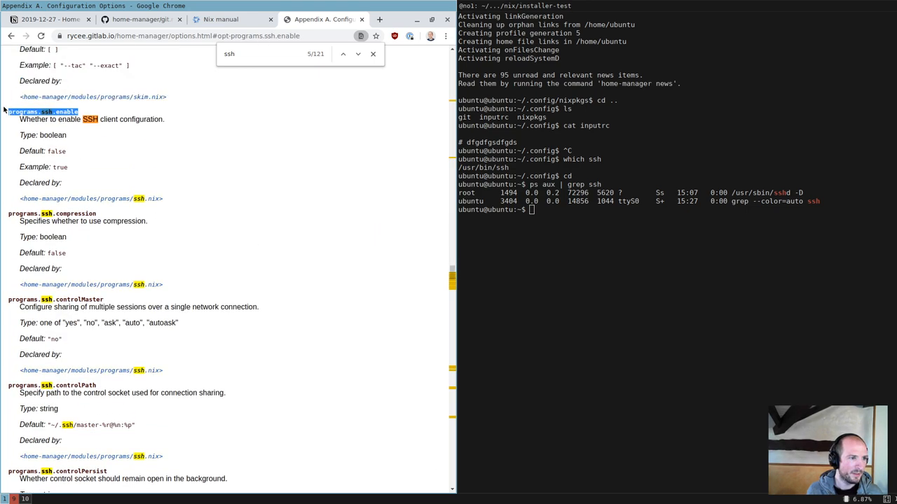
# Add programs.ssh.enable = true to home.nix via home-manager edit
pyautogui.write('home-')
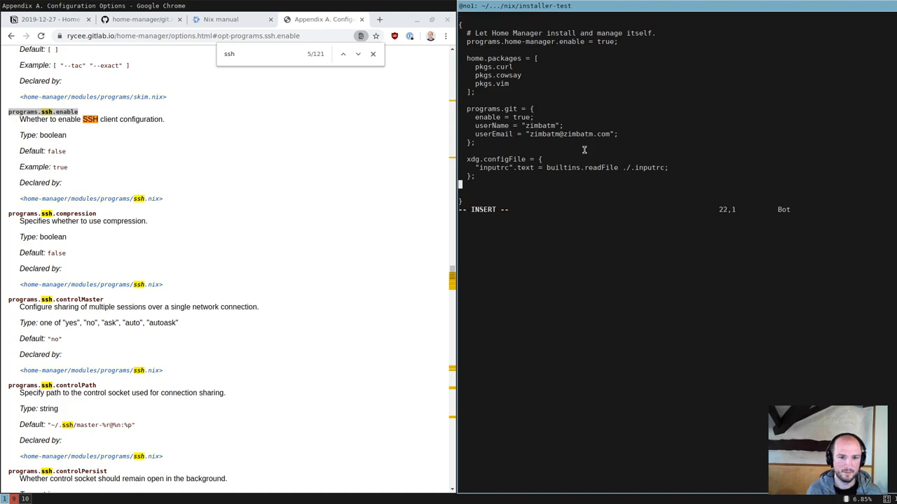
pyautogui.write('programs.ssh.enable = true;')
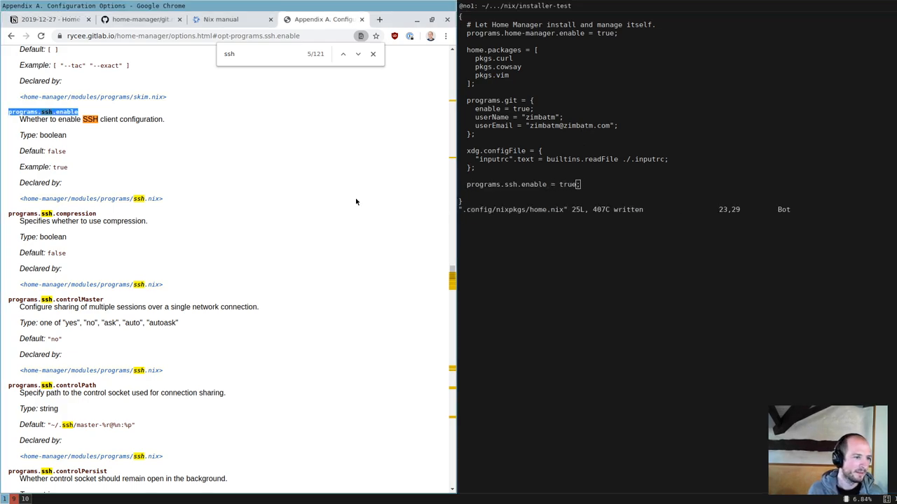
# Search the options page for ssh and read through programs.ssh.matchBlocks settings
pyautogui.scroll(-3)
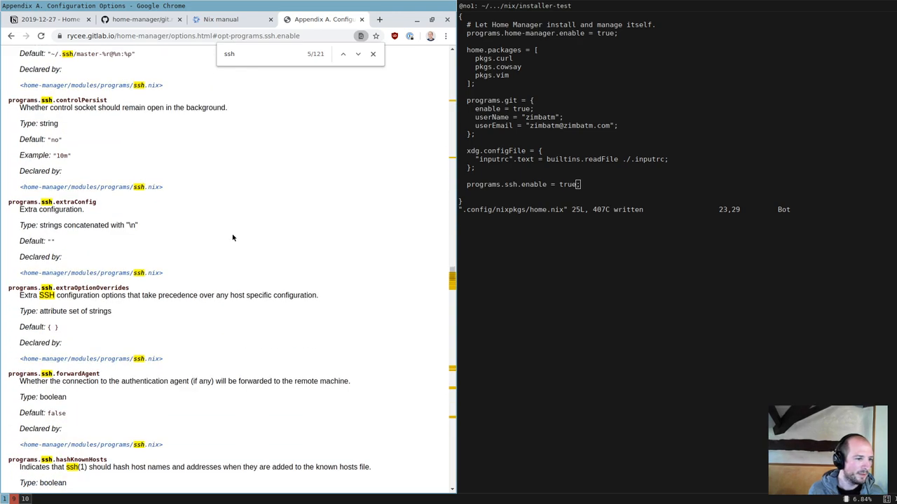
pyautogui.scroll(-3)
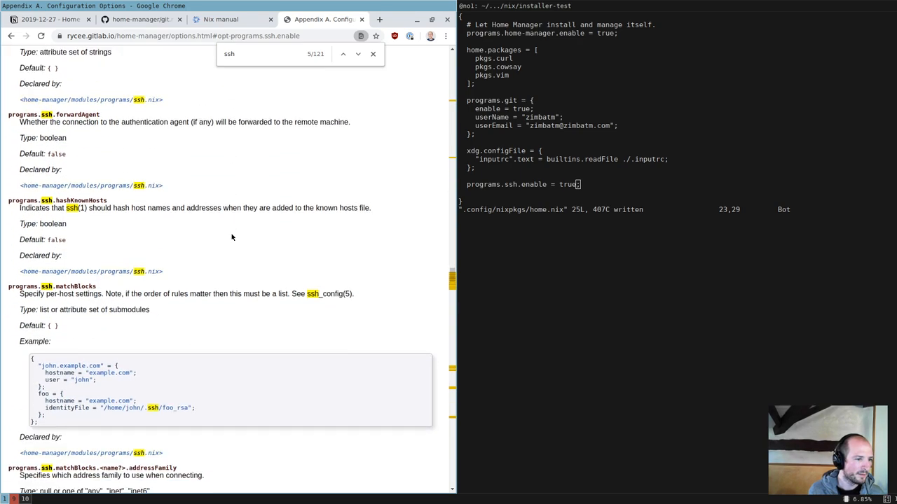
pyautogui.scroll(-3)
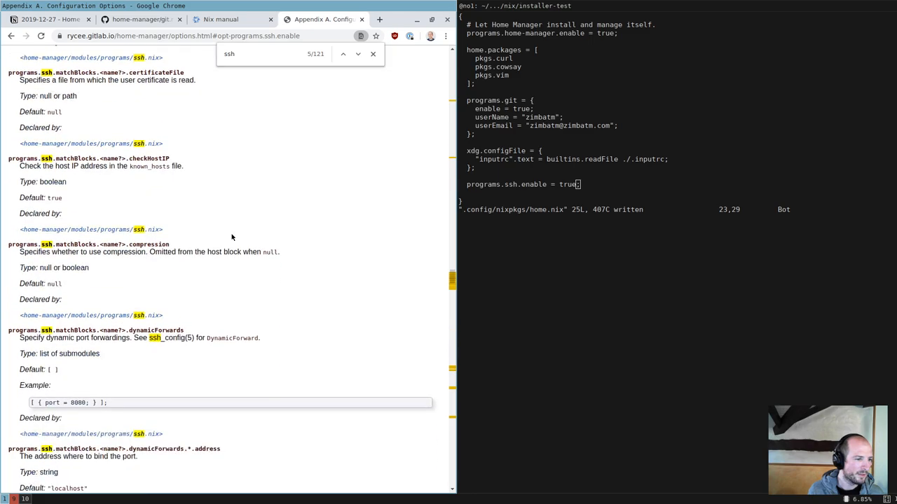
pyautogui.scroll(-3)
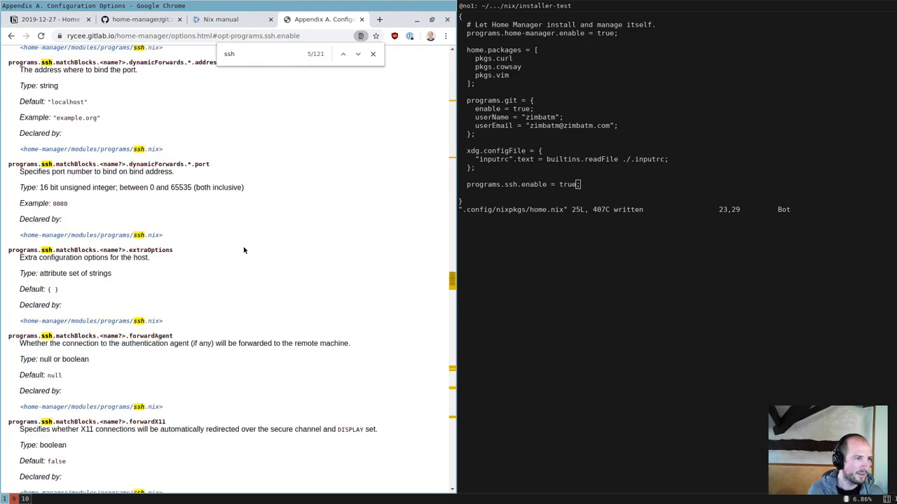
pyautogui.scroll(-3)
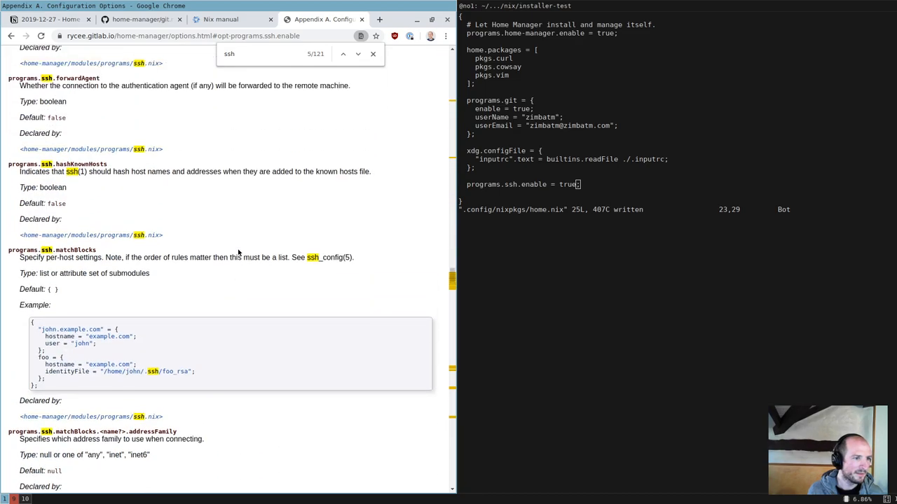
pyautogui.scroll(-3)
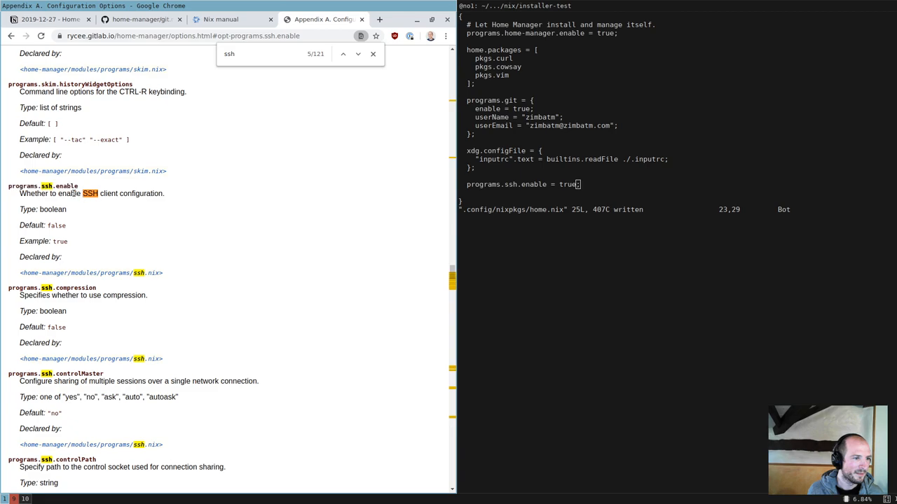
pyautogui.doubleClick(140, 194)
pyautogui.write('-agem')
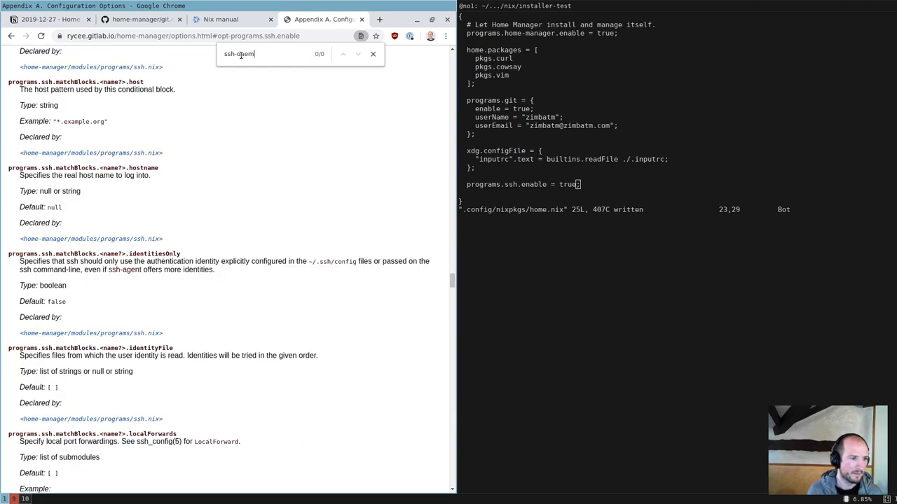
pyautogui.click(373, 53)
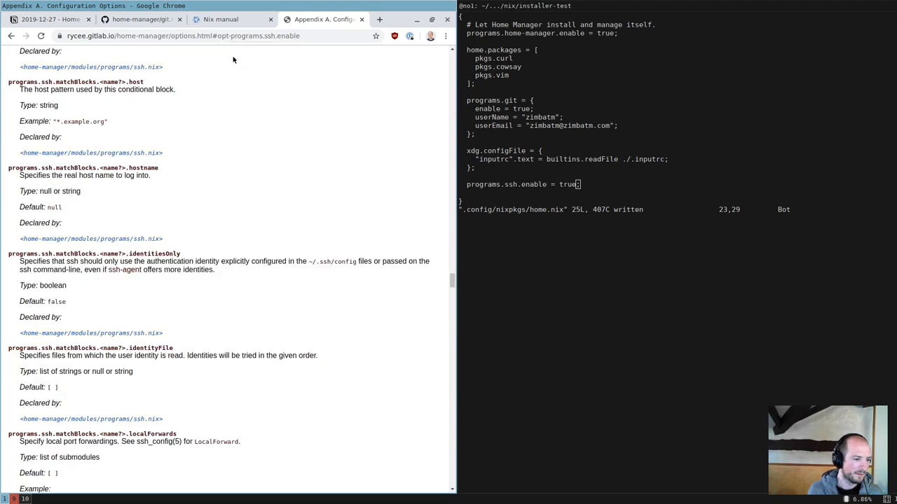
# Search the page again for ssh-agent and scroll through the matches
pyautogui.press('ctrl+f')
pyautogui.write('ssh-agent')
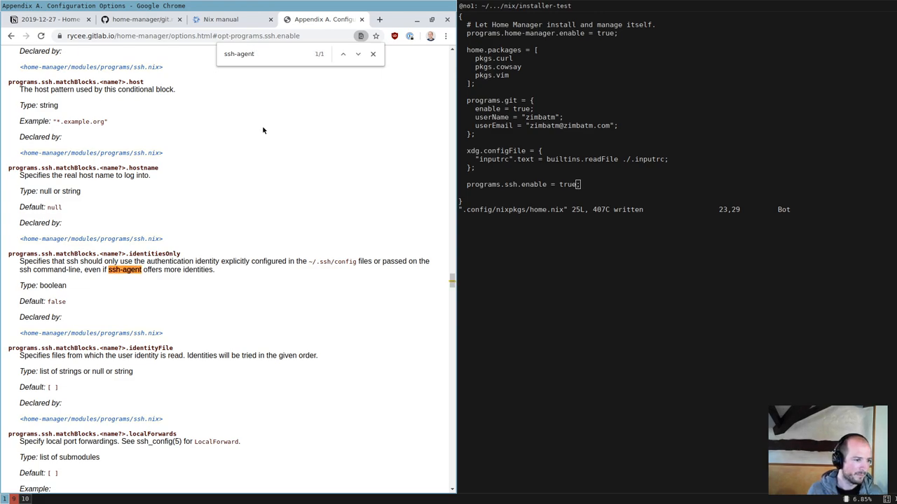
pyautogui.scroll(-3)
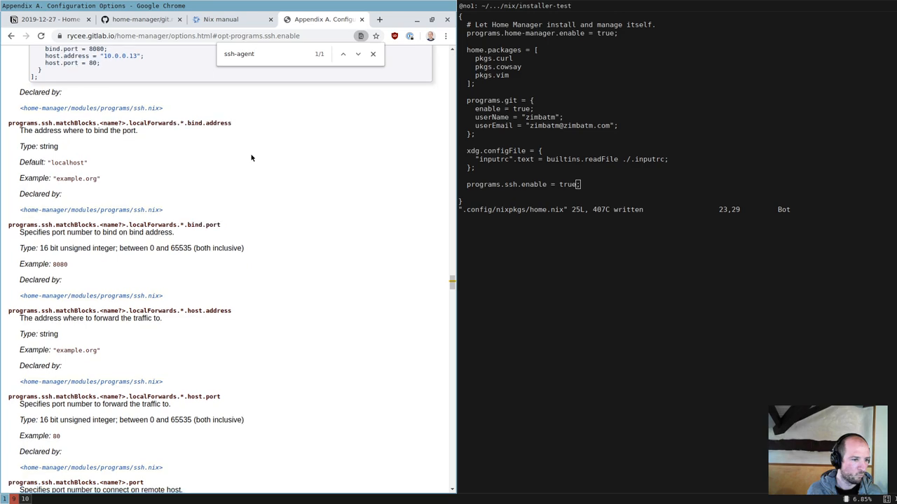
pyautogui.scroll(-3)
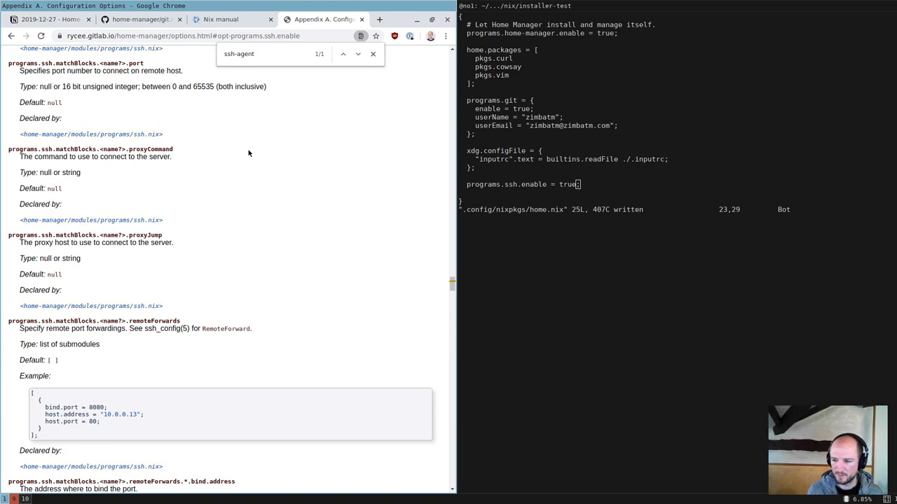
pyautogui.scroll(-3)
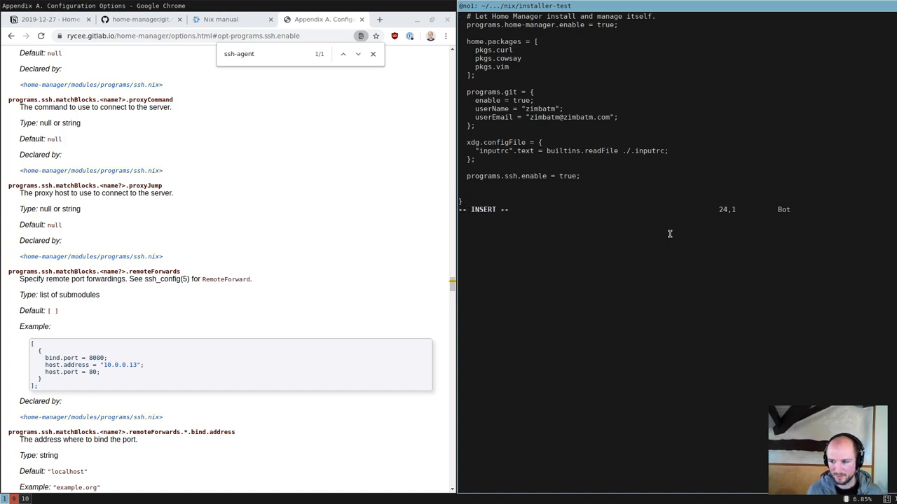
# Replace the SSH setting with systemd.user.services.ssh-agent = true, save, and run home-manager switch (invalid option error)
pyautogui.press('Return')
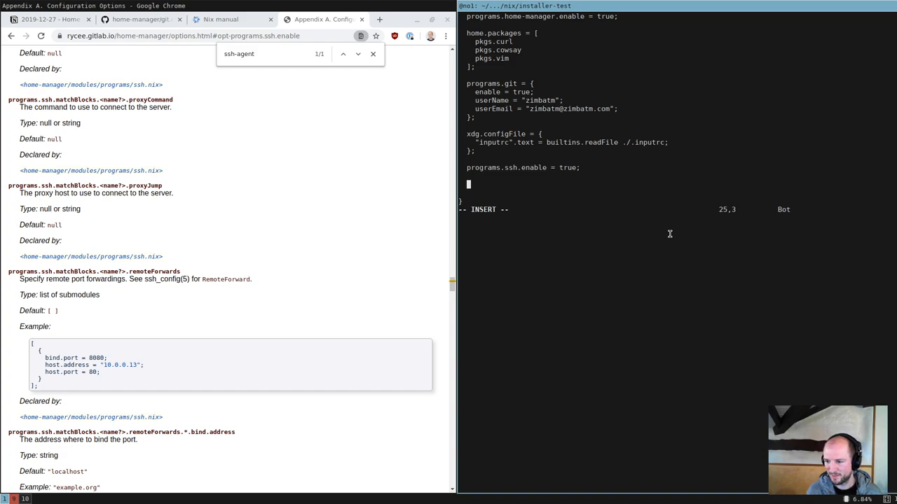
pyautogui.write('systemd.user.services.ssh-agent')
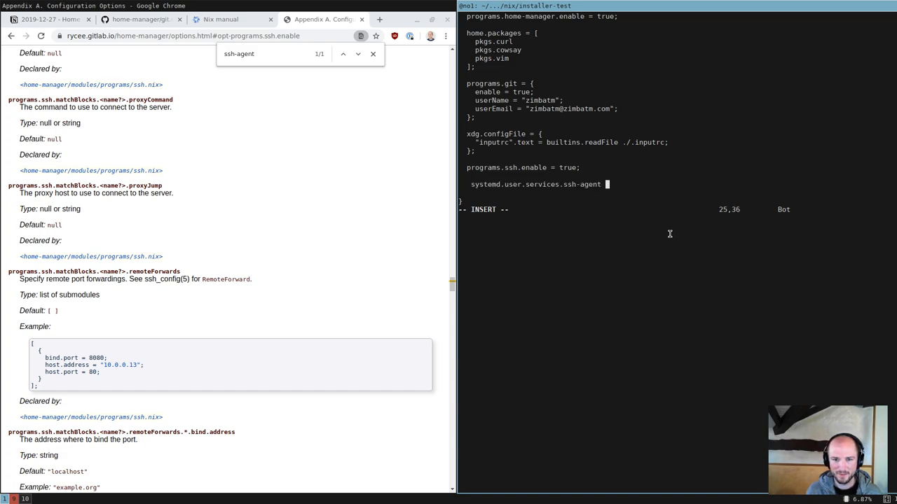
pyautogui.write('= true;')
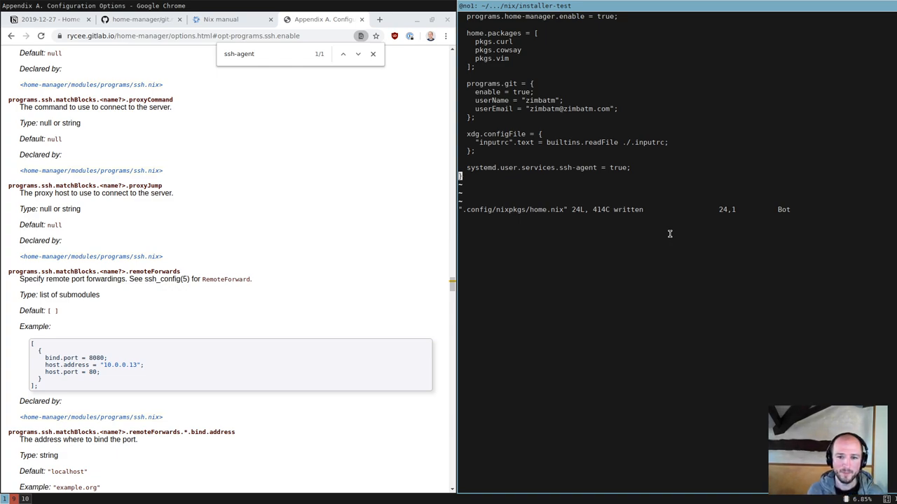
pyautogui.write(':w')
pyautogui.write('home-manager swti')
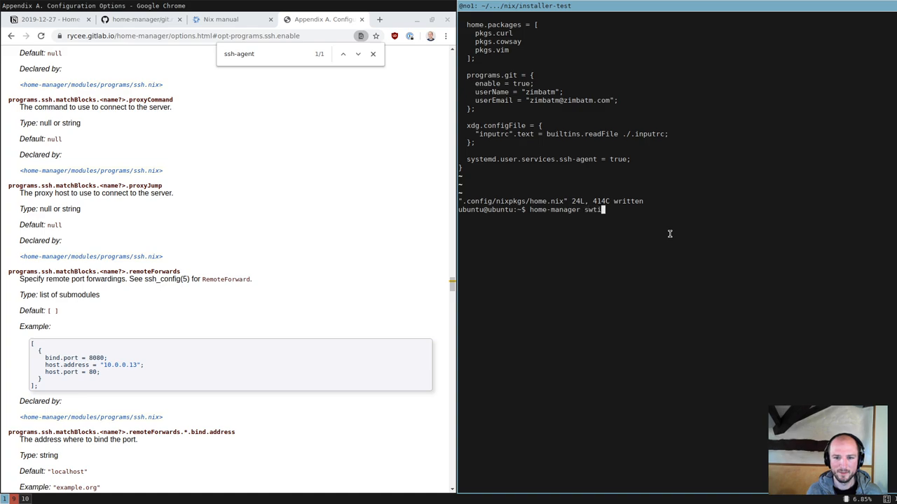
pyautogui.press('Return')
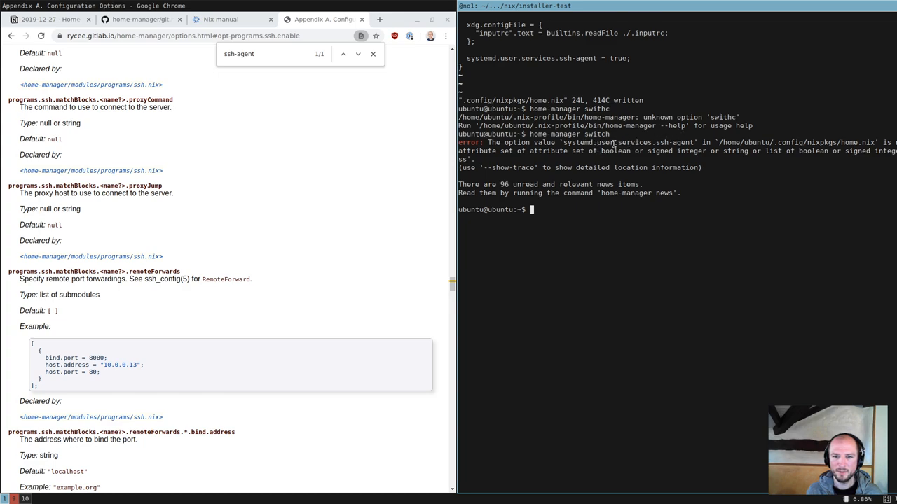
# Search the GitHub repo for ssh-agent, open modules/services/gpg-agent.nix, and rerun home-manager edit
pyautogui.click(133, 20)
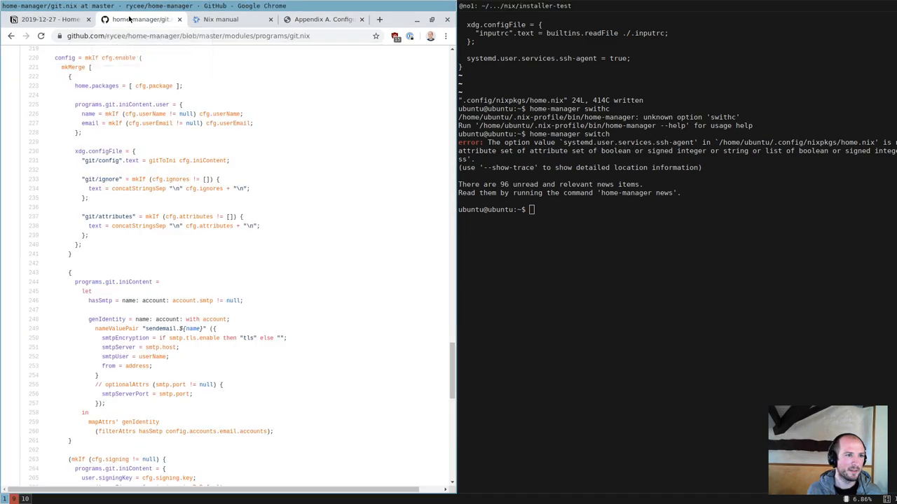
pyautogui.scroll(3)
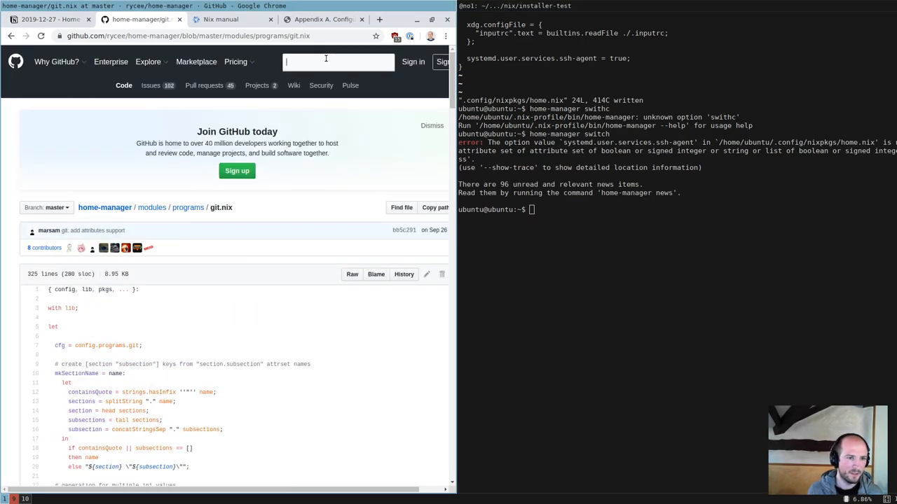
pyautogui.write('ssh-agent')
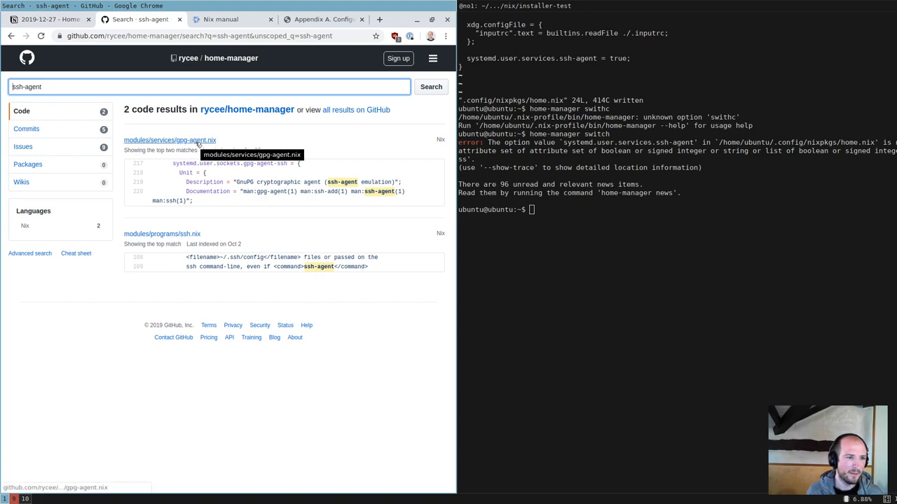
pyautogui.click(169, 140)
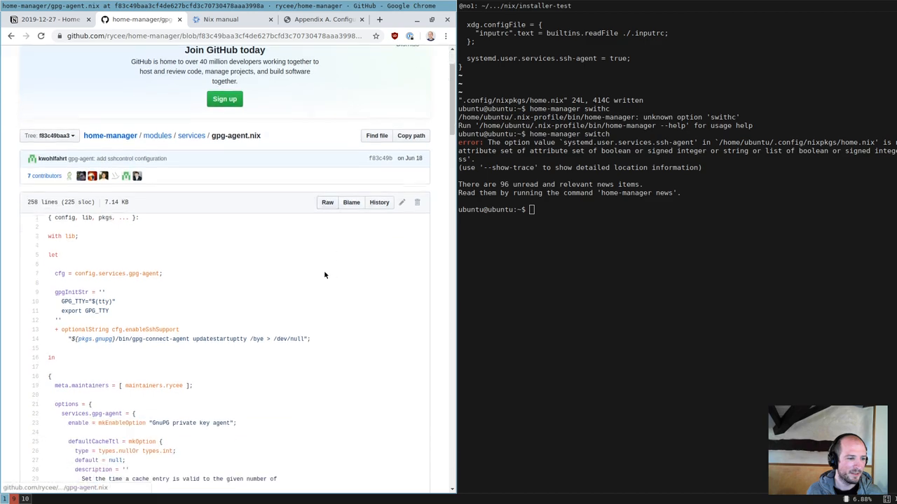
pyautogui.write('home-manager edit')
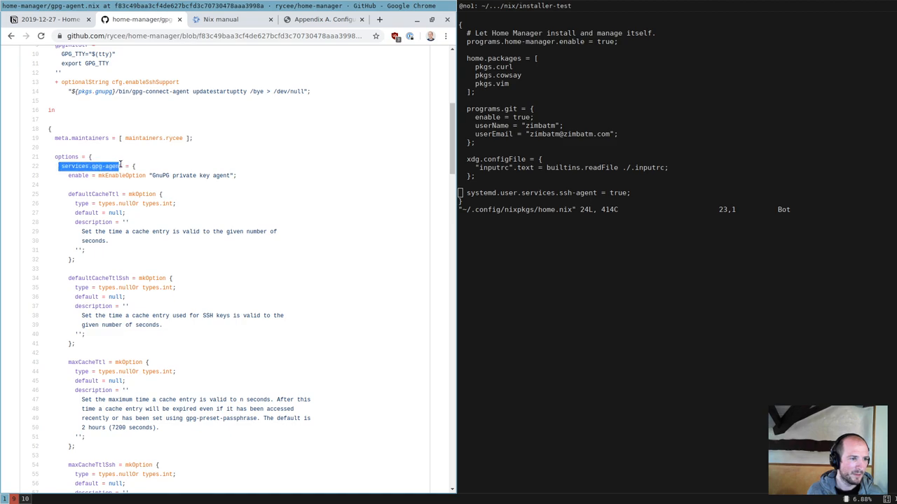
# Set services.gpg-agent.enable and enableSshSupport to true in place of ssh-agent, save and switch
pyautogui.press('i')
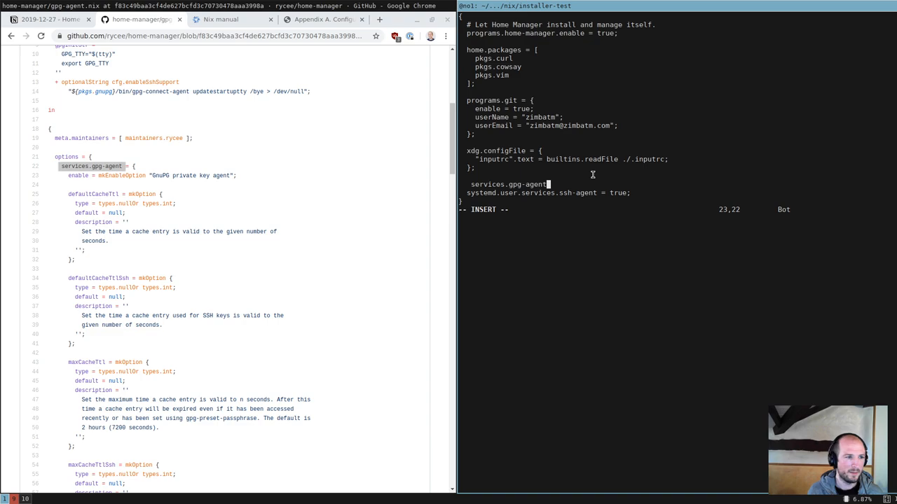
pyautogui.write('.enable = true;')
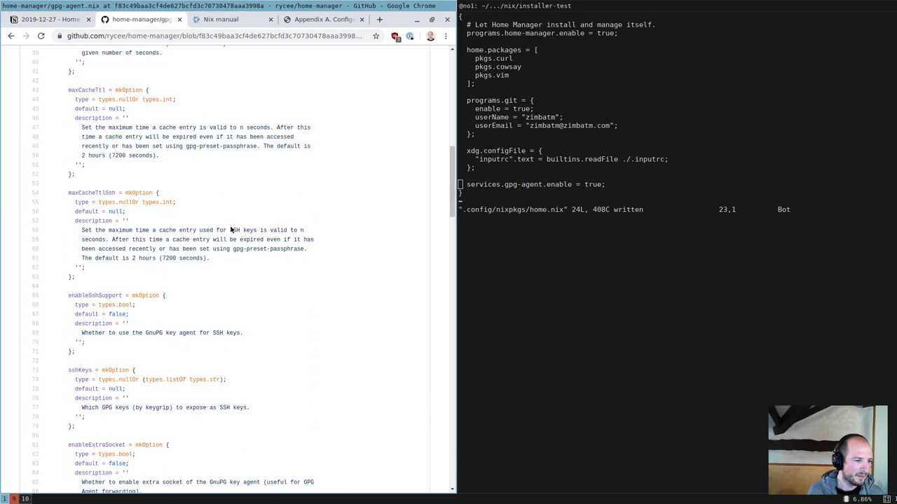
pyautogui.doubleClick(94, 296)
pyautogui.write('home-manager switch')
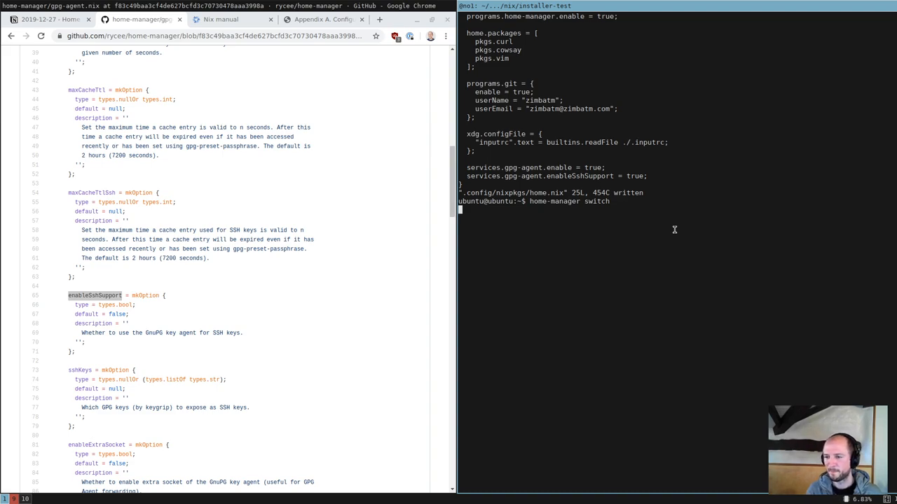
pyautogui.press('Return')
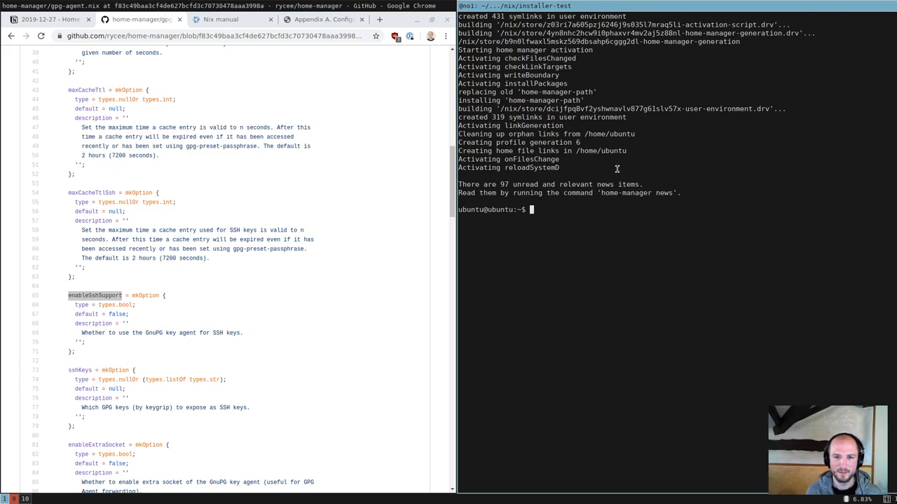
# Search running processes for gpg with ps aux | grep and try ssh google.com
pyautogui.write('ps aux |')
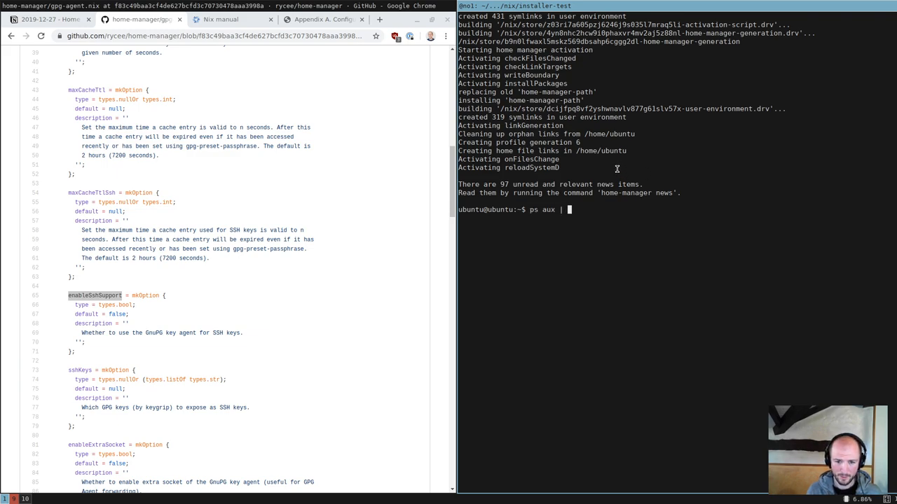
pyautogui.write('grep gpg')
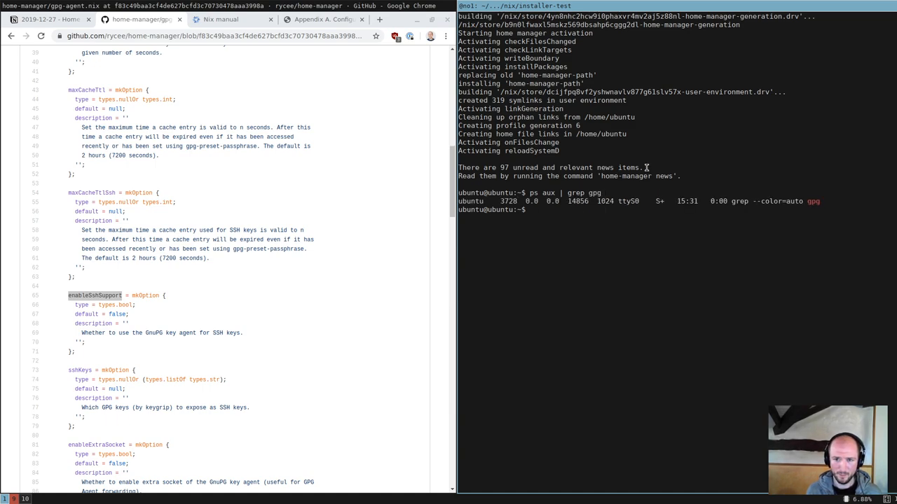
pyautogui.write('ssh')
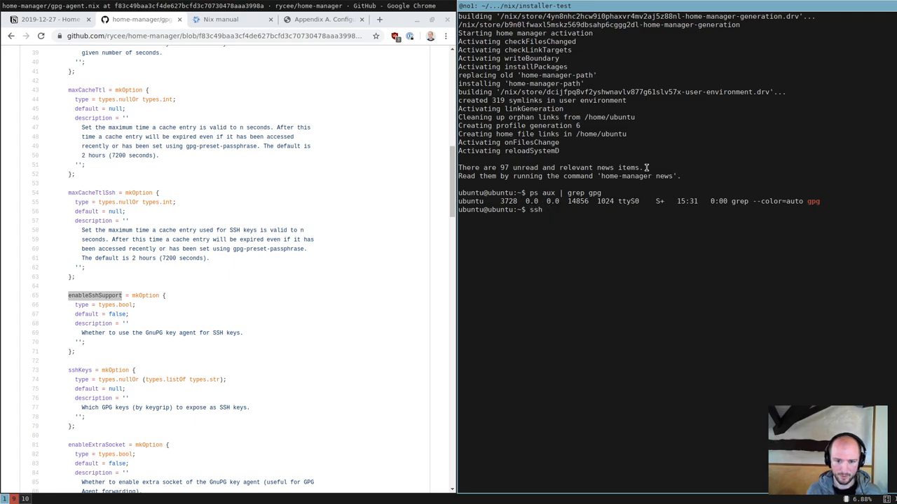
pyautogui.write('google.com')
pyautogui.write('ps aux | grep gnup')
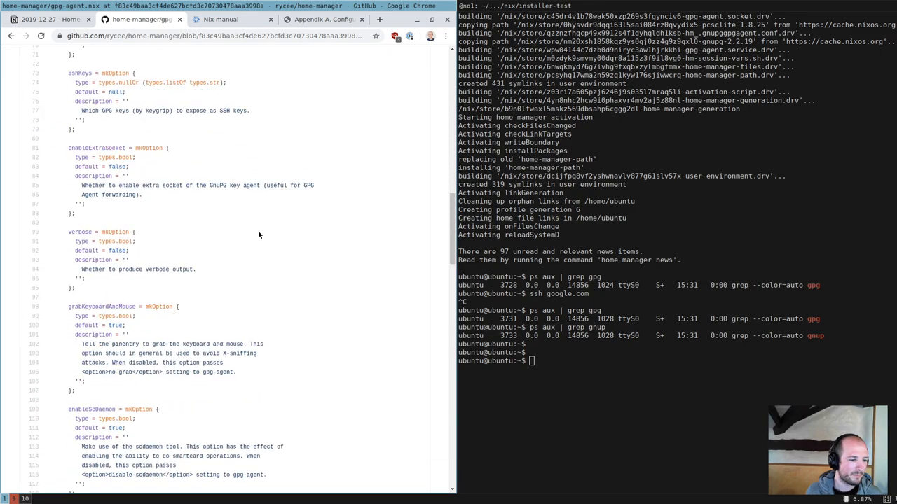
# Print ~/.gnupg/gpg-agent.conf to confirm enable-ssh-support, comparing with gpg-agent.nix's config block
pyautogui.scroll(-3)
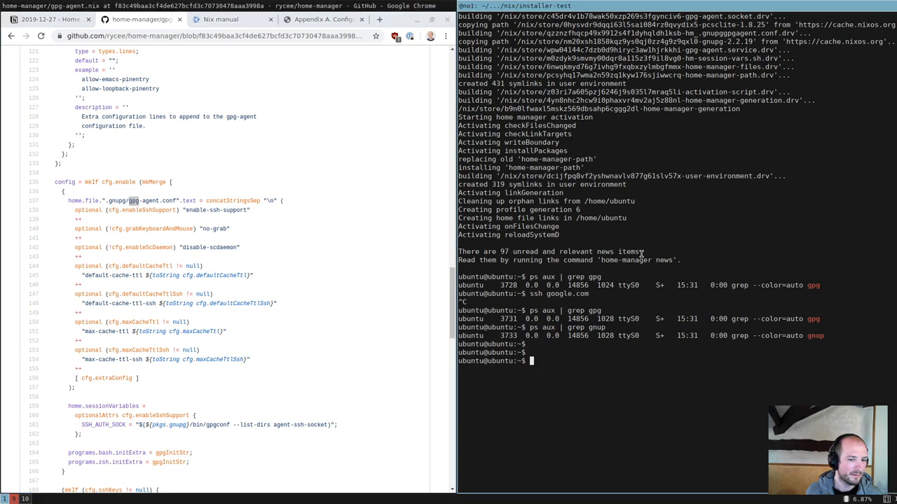
pyautogui.write('cat .gnupg/gpg-agent.conf')
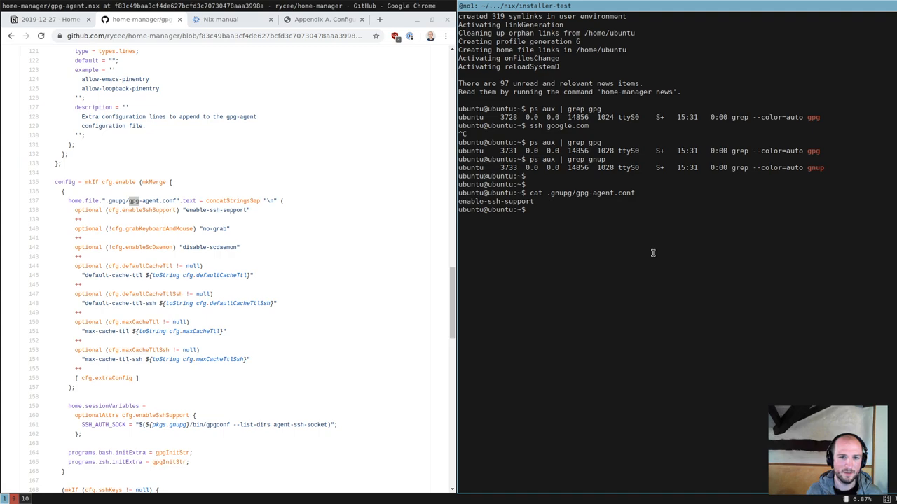
pyautogui.scroll(-3)
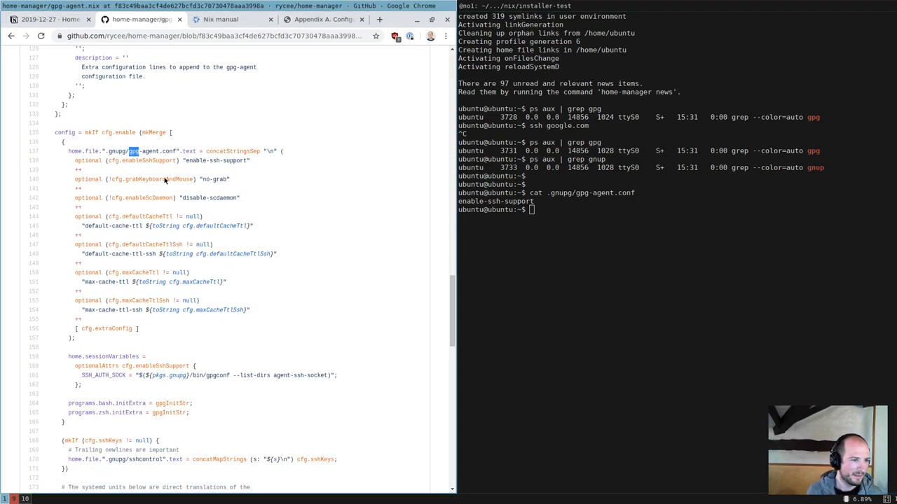
pyautogui.scroll(-3)
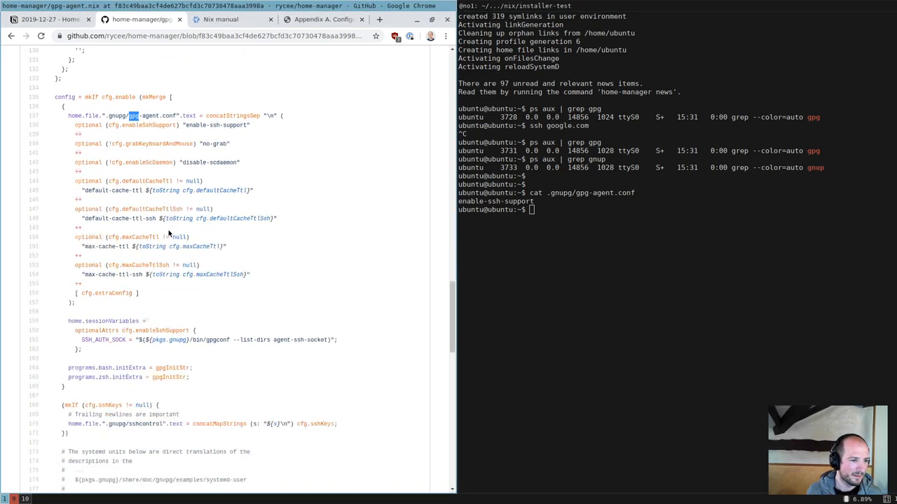
pyautogui.scroll(-3)
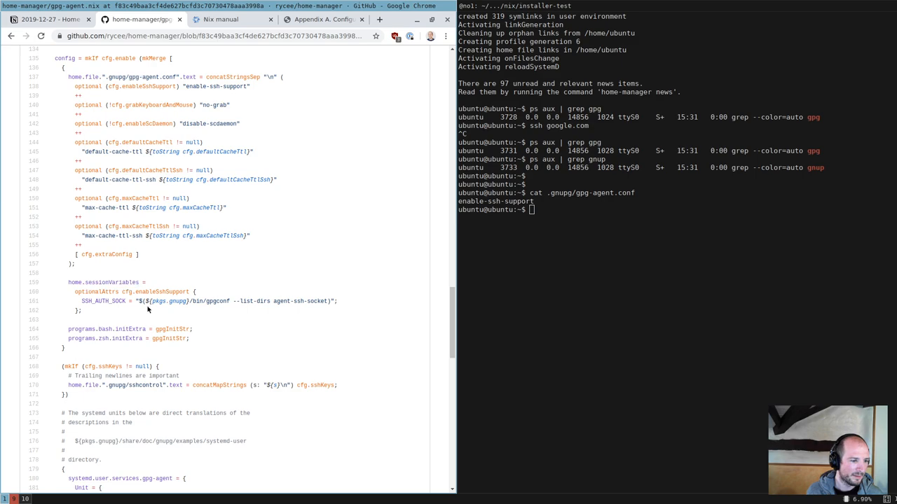
# Scroll gpg-agent.nix to the systemd.user.services.gpg-agent and socket unit definitions
pyautogui.scroll(-3)
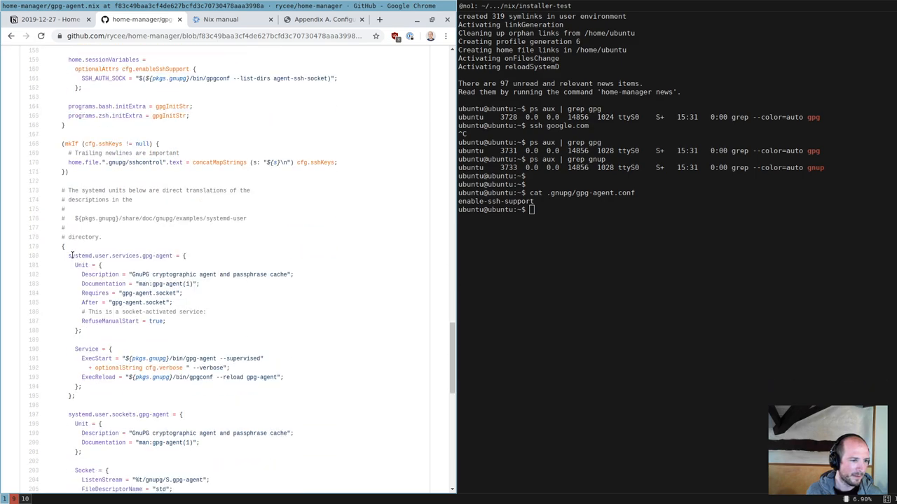
pyautogui.doubleClick(77, 255)
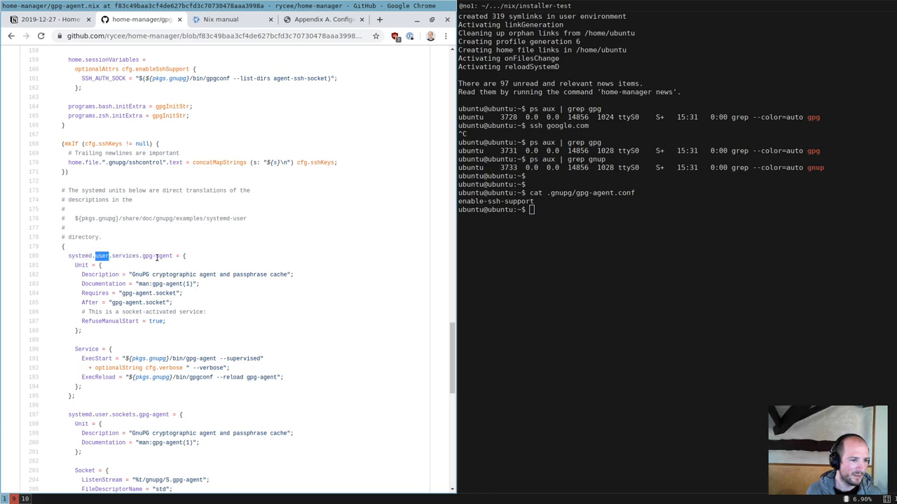
pyautogui.scroll(-3)
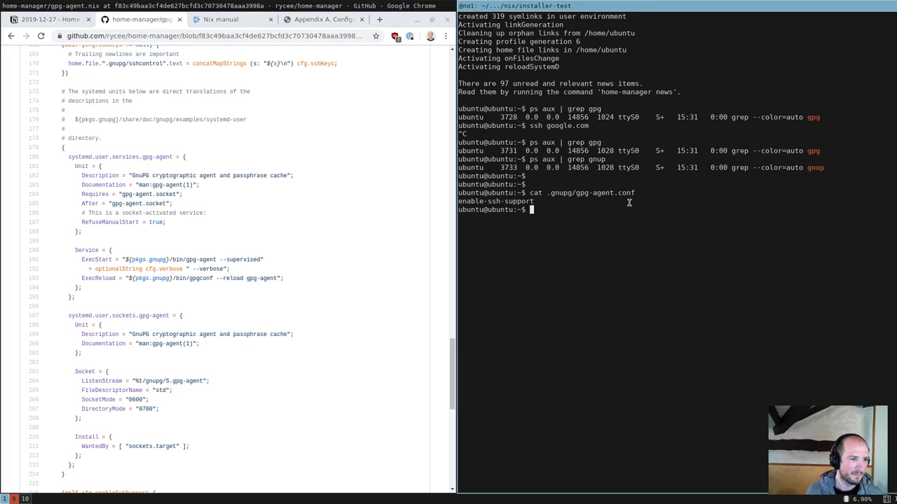
# Start a systemctl --user command at the terminal prompt
pyautogui.write('systemctl --')
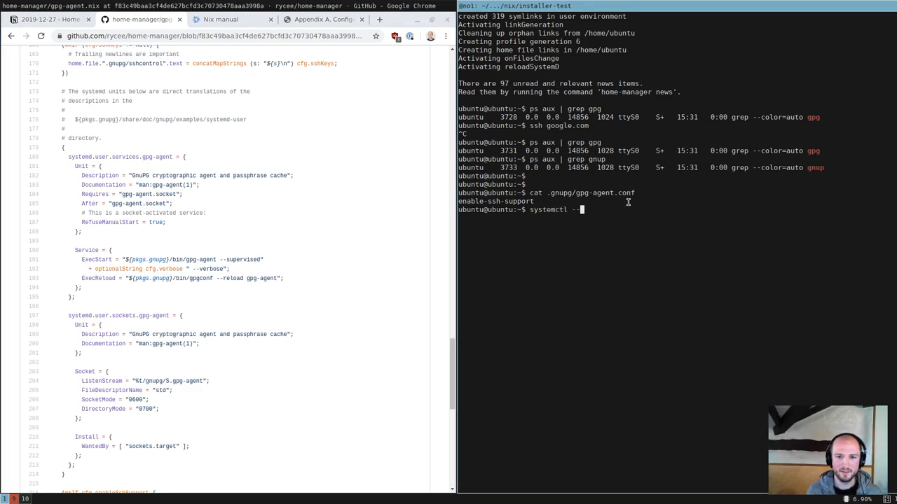
pyautogui.press('BackSpace')
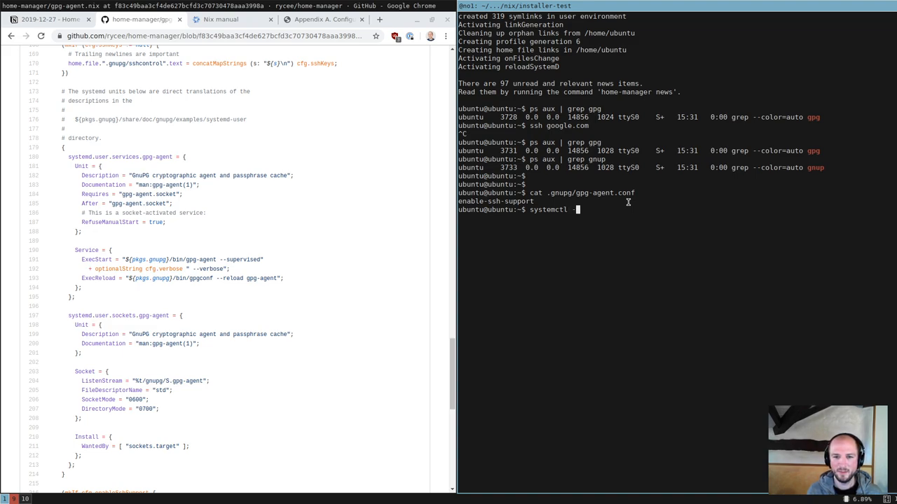
pyautogui.write('--user')
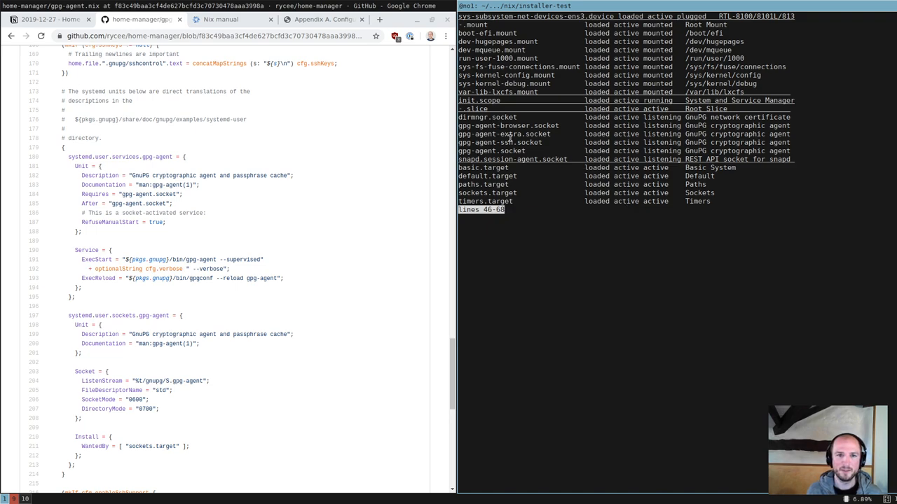
# Run systemctl --user and gpg --list-keys, then grep processes for gpg and gnupg
pyautogui.write('gpg --list-key')
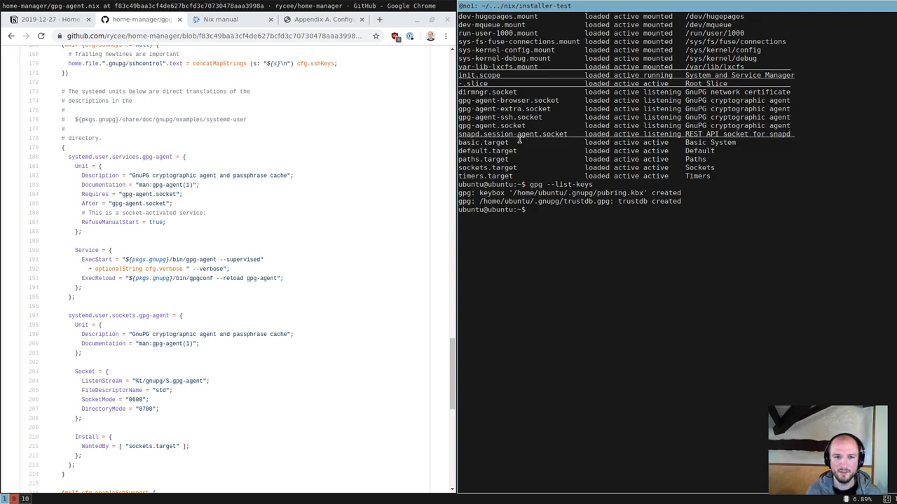
pyautogui.write('systemctl --user')
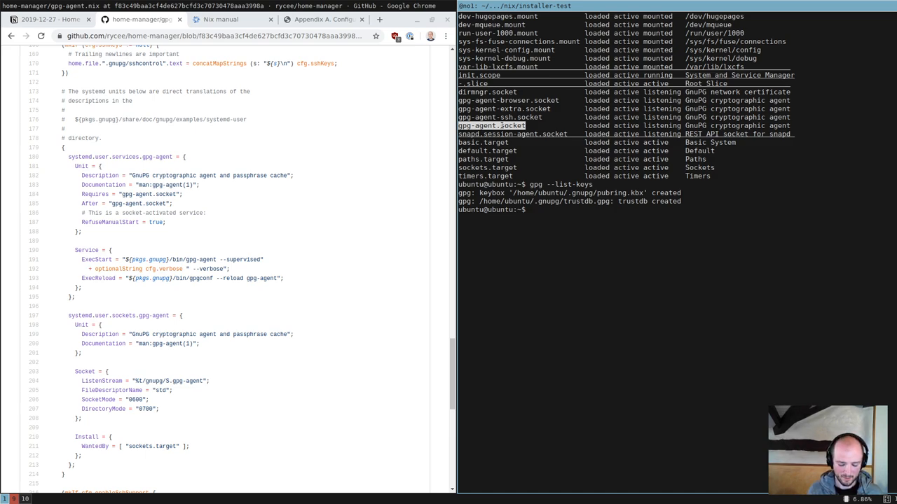
pyautogui.write('p')
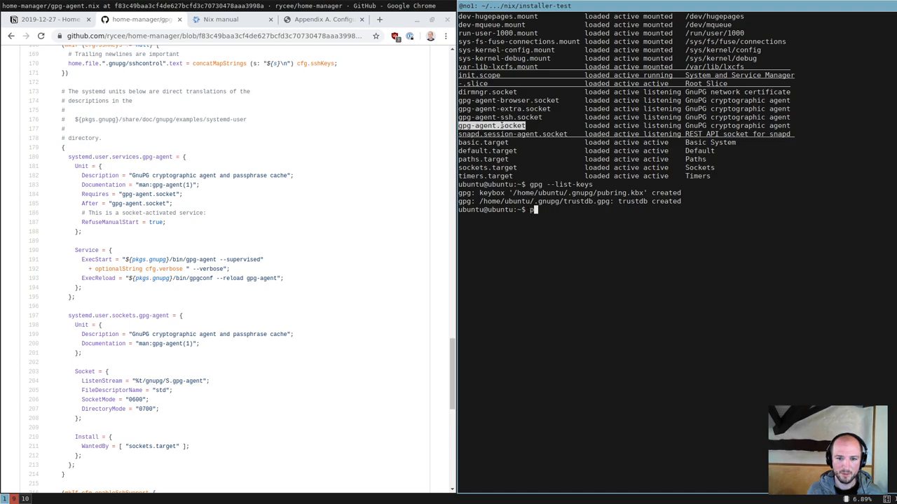
pyautogui.write('ps aux | grep gp')
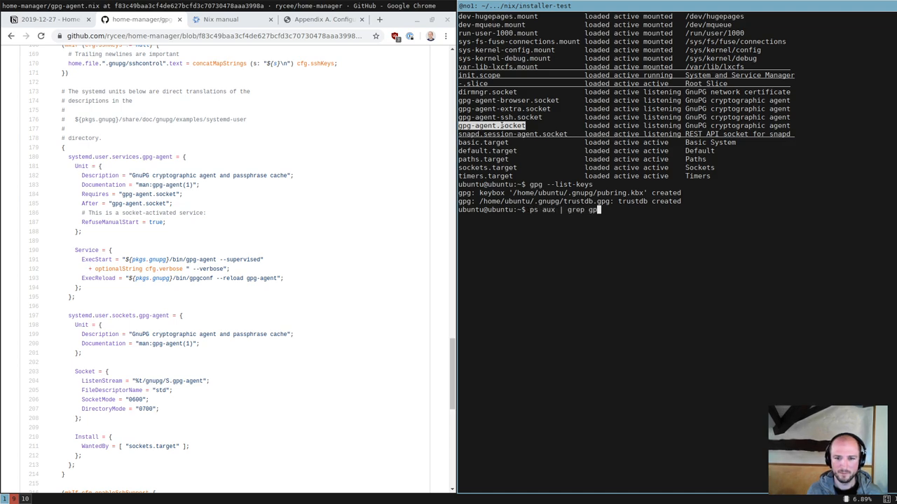
pyautogui.press('Return')
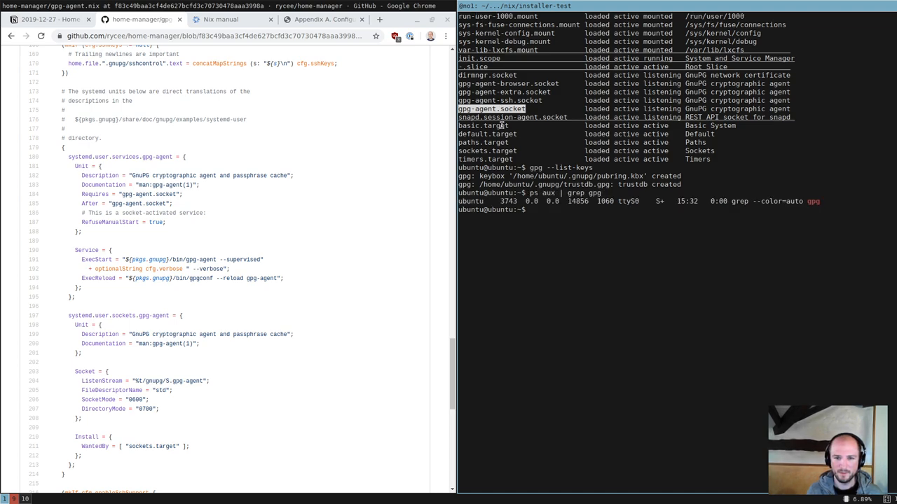
pyautogui.write('ps aux | grep ggnupg')
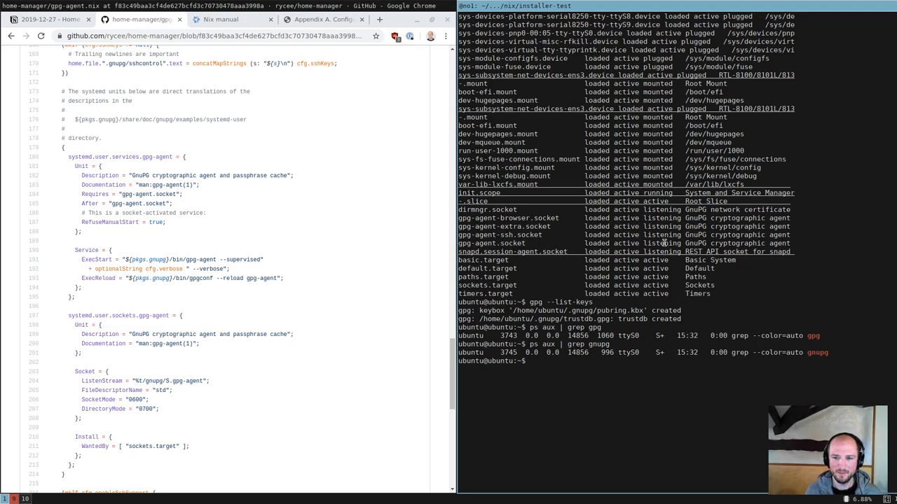
# Show gpg-agent.socket's unit file and status with systemctl --user cat and status
pyautogui.write('systemctl --user')
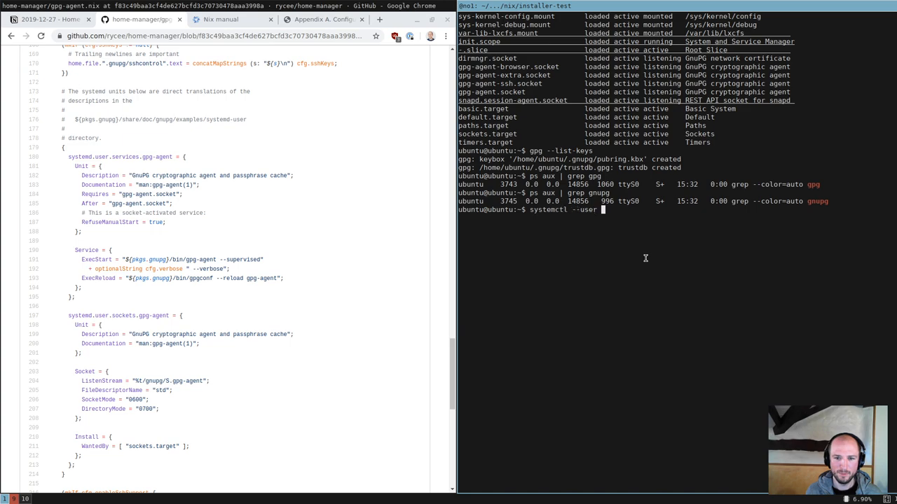
pyautogui.write('cat g')
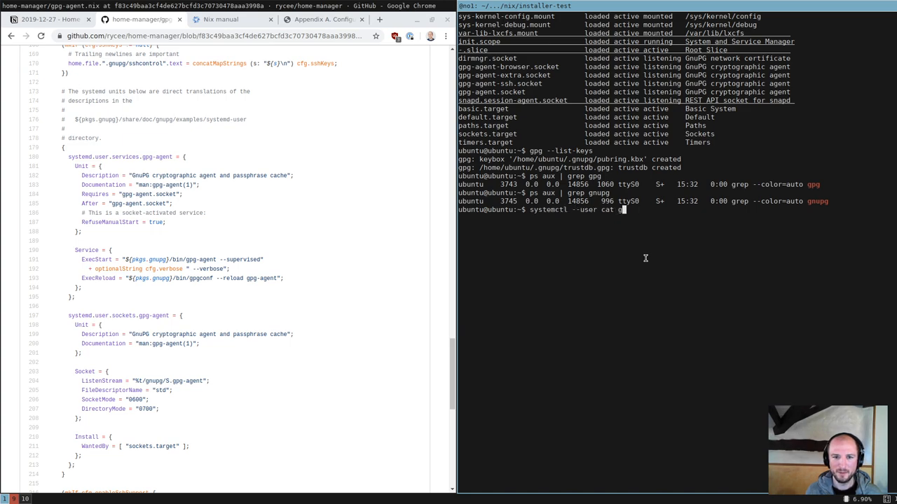
pyautogui.write('pg-agent.socket')
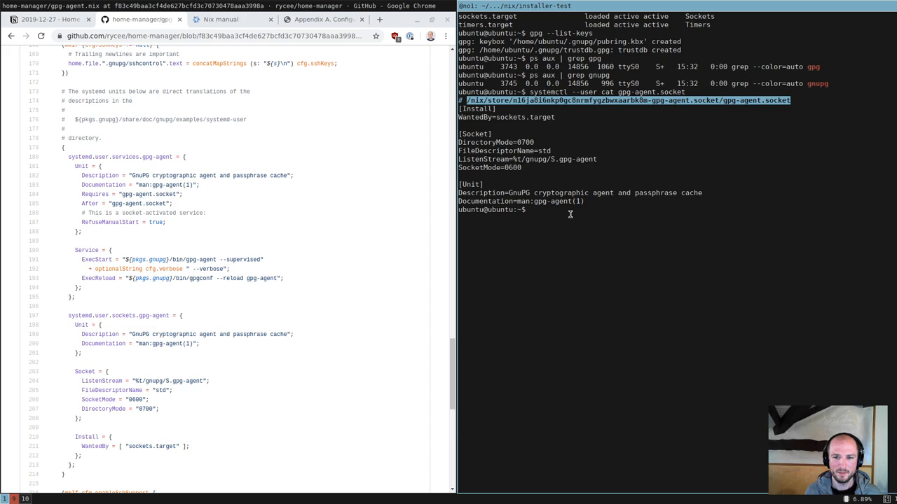
pyautogui.write('systemctl --user cat gpg-agent.socket')
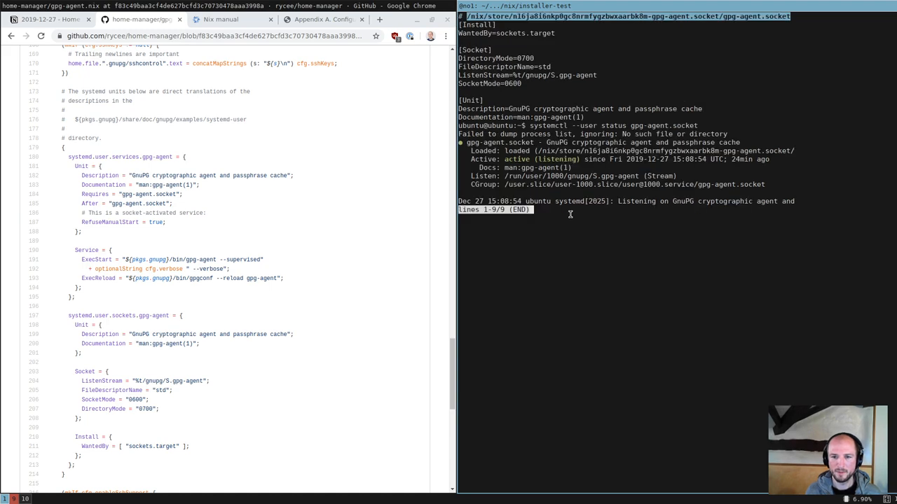
pyautogui.moveTo(509, 143)
pyautogui.write('systemctl --user status gpg-agent.socket')
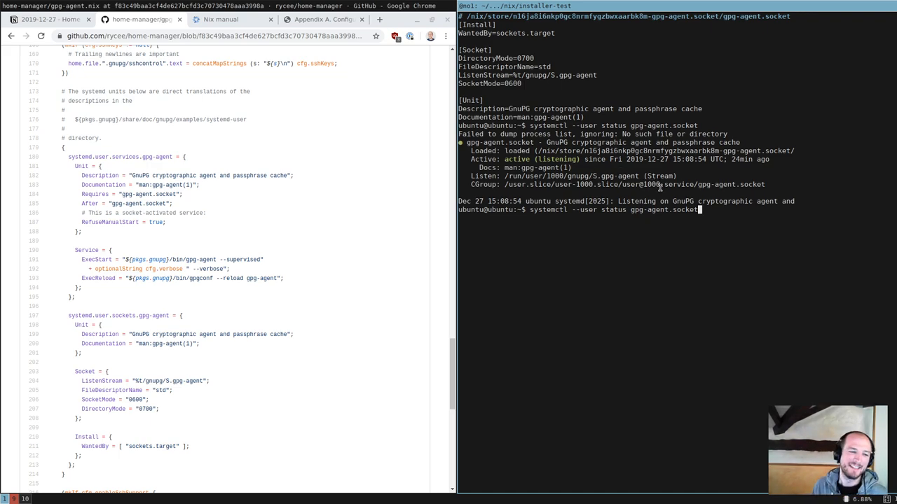
pyautogui.moveTo(681, 194)
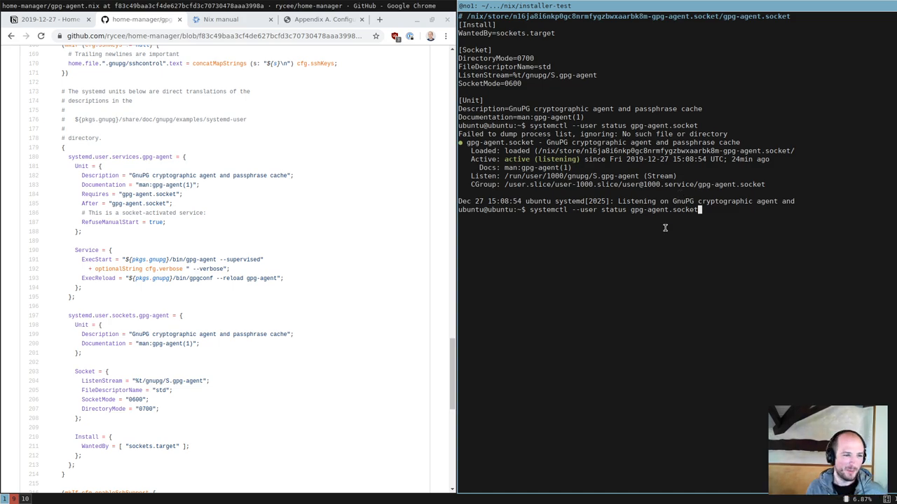
pyautogui.scroll(-3)
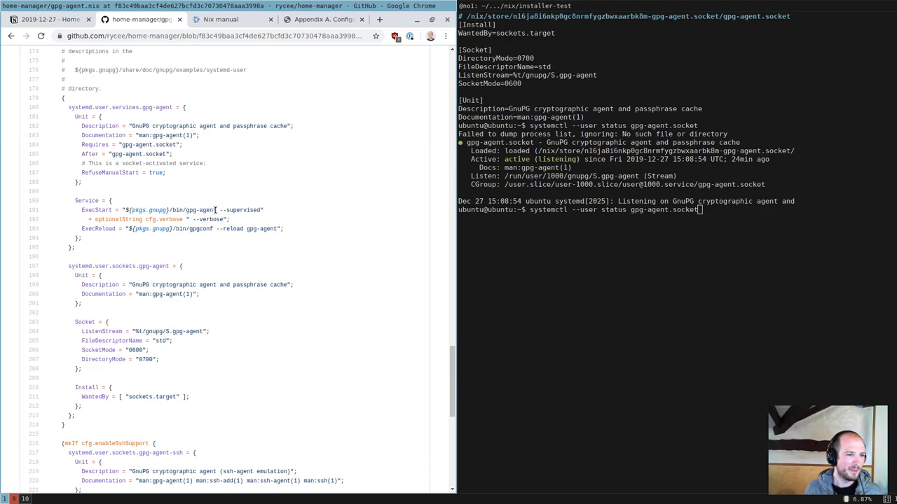
# Grep for a gpg-agent process, then follow the system journal with journalctl -f and stop it
pyautogui.write('ps aux')
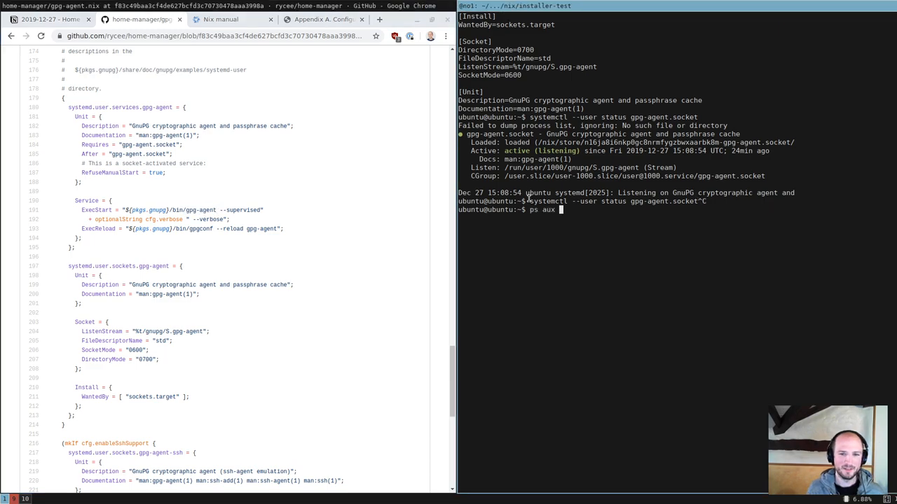
pyautogui.write('| grep gpg-agent')
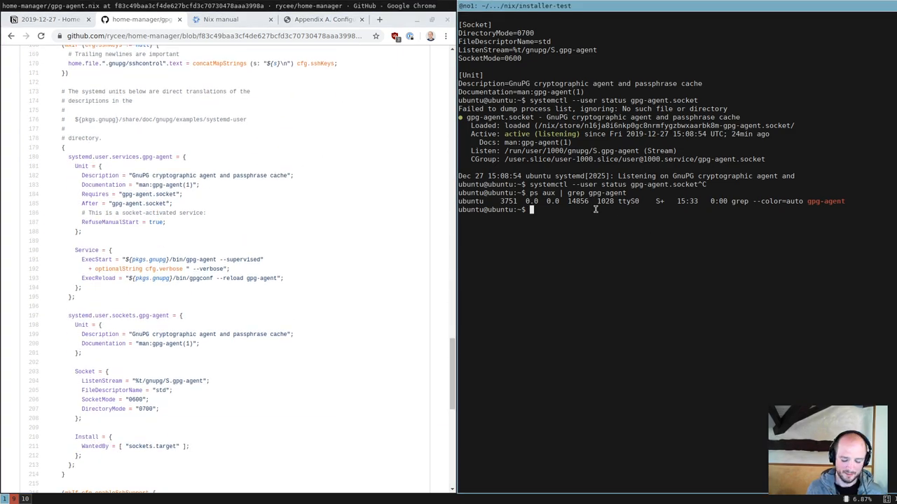
pyautogui.write('journalctl')
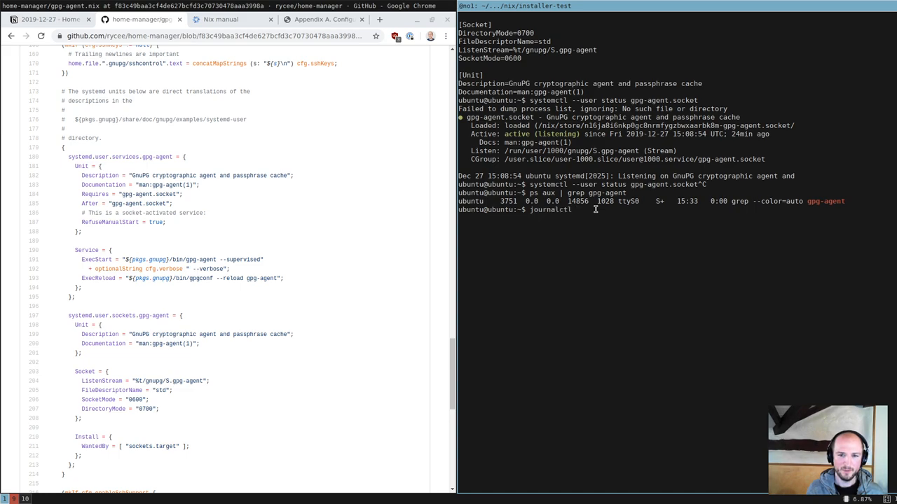
pyautogui.press('Return')
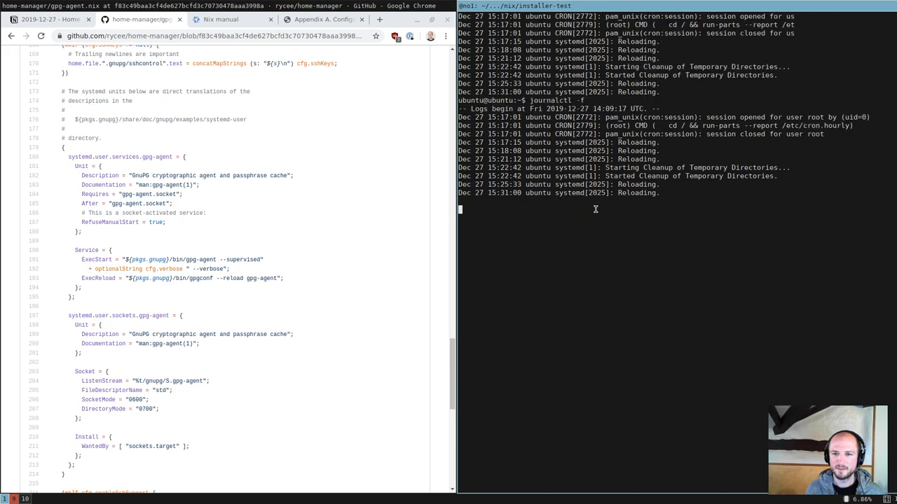
pyautogui.press('ctrl+c')
pyautogui.write('journalctl -')
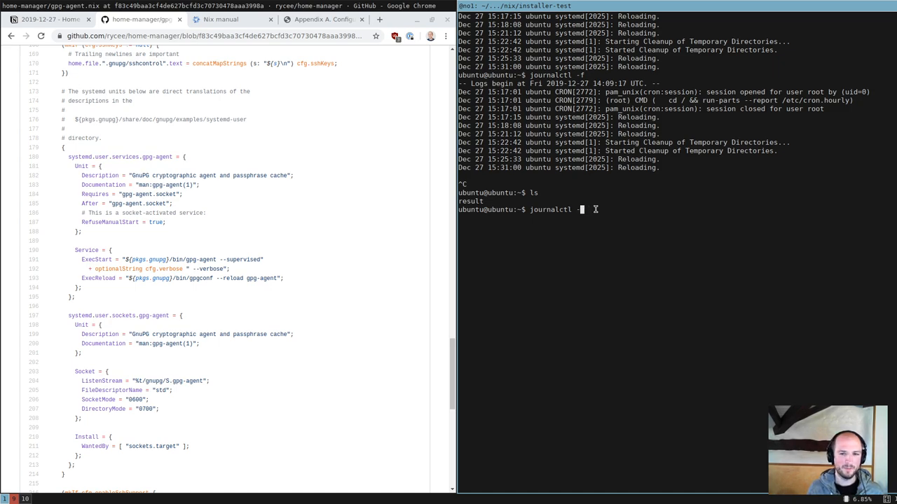
# Review journalctl --help and query the journal with --user-unit=gpg-agent
pyautogui.press('Enter')
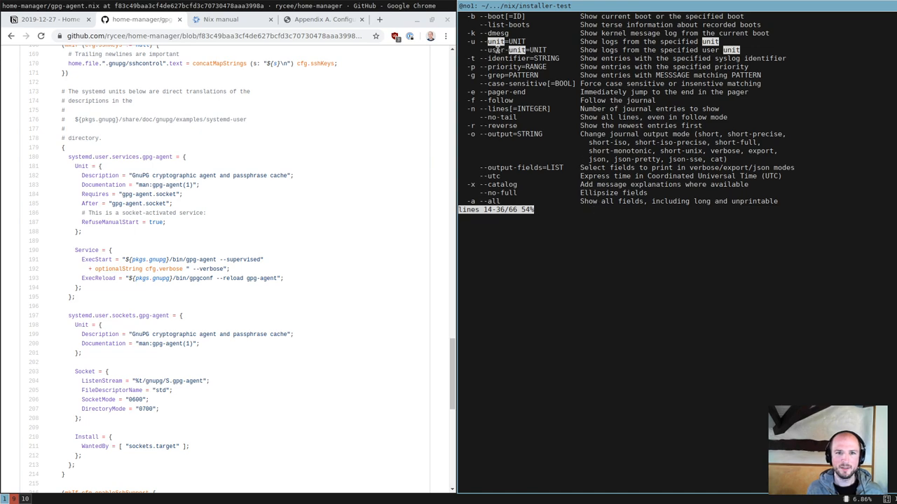
pyautogui.press('q')
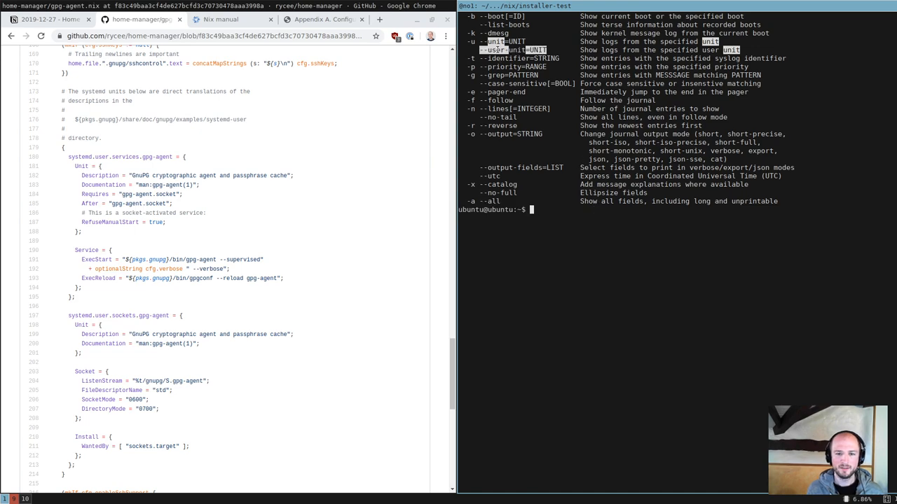
pyautogui.write('journalctl --user-unit=gp')
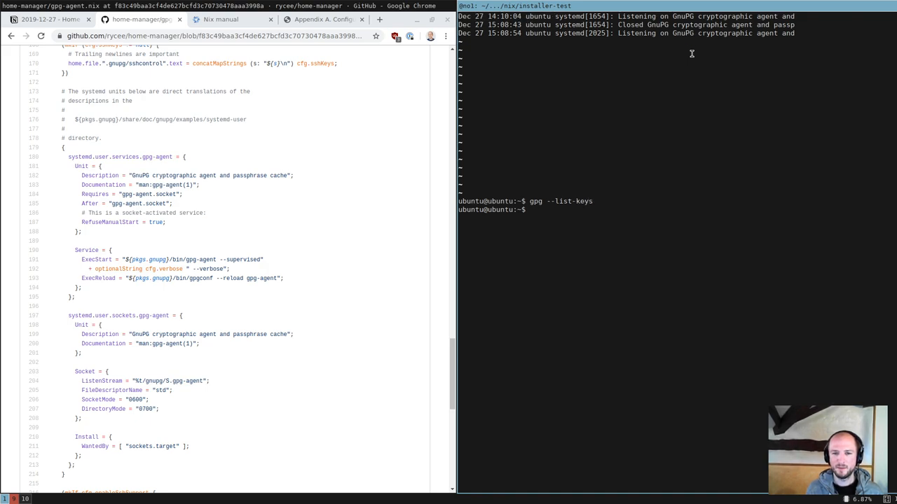
# Run bare gpg, feed it junk text so it reports no valid OpenPGP data, and return to a fresh prompt
pyautogui.write('gpg --list')
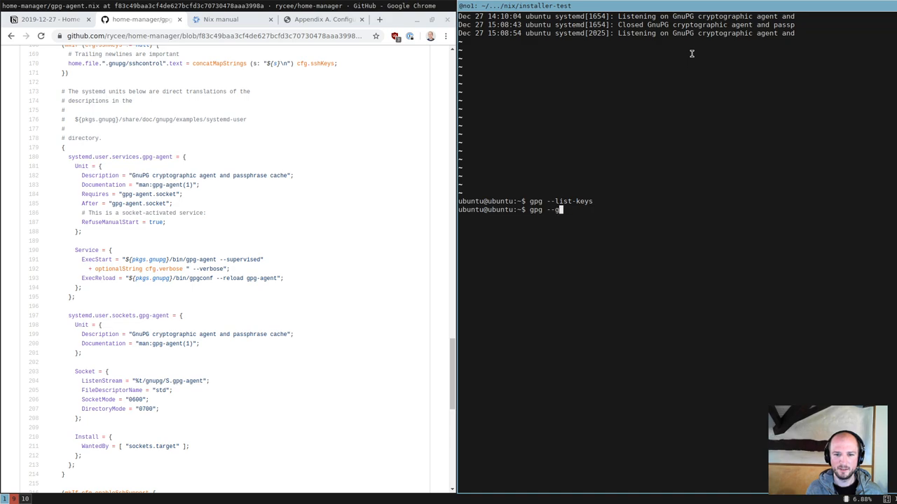
pyautogui.press('Return')
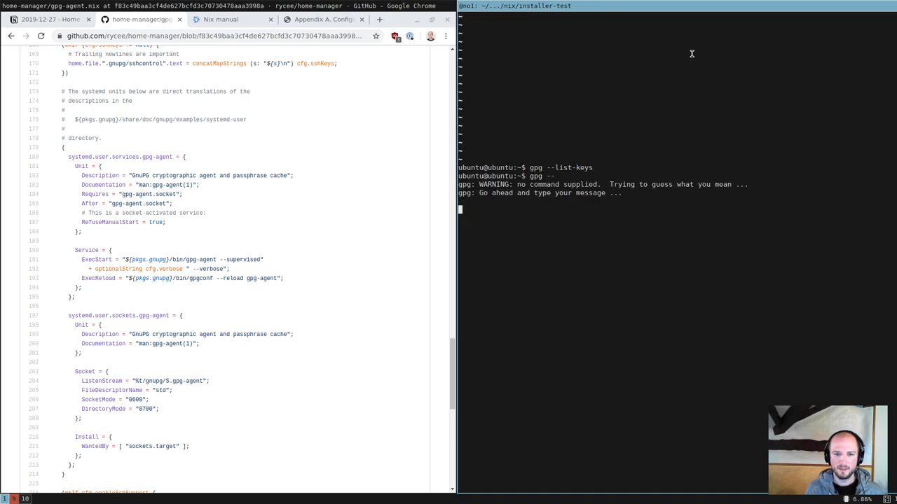
pyautogui.write('sdfgkjdsfgklsd')
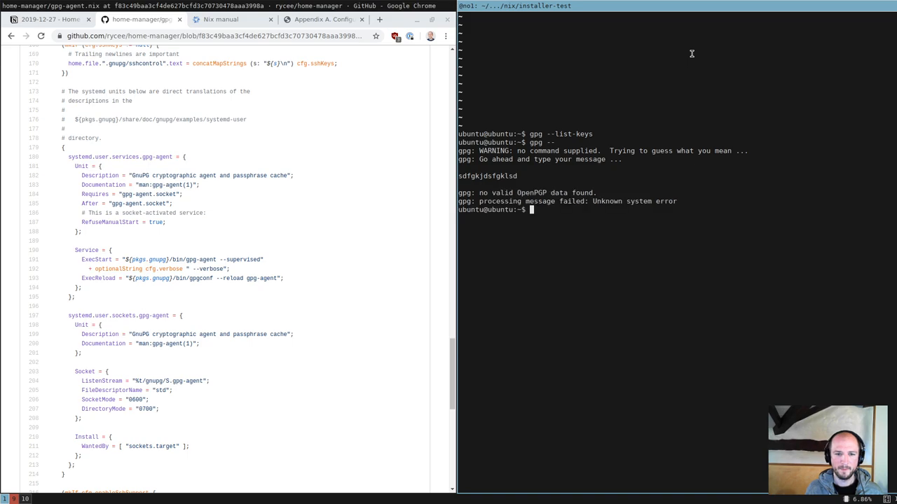
pyautogui.press('Enter')
pyautogui.write('gpg --')
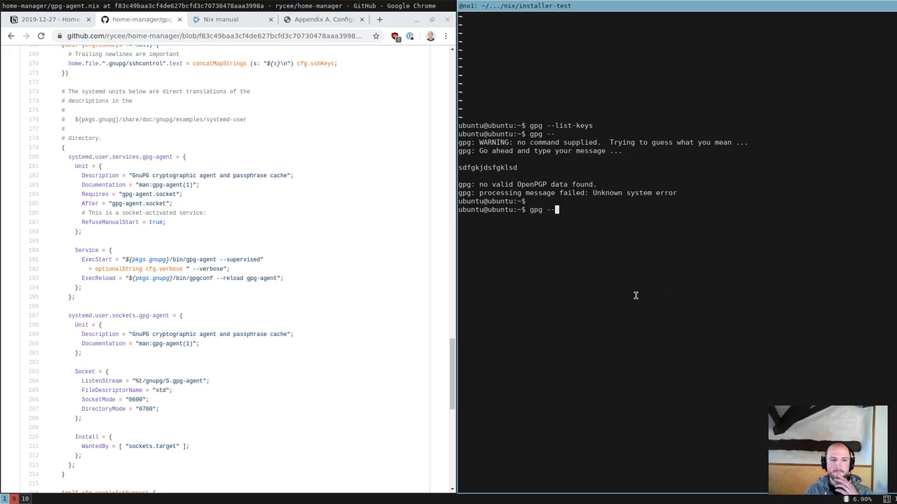
pyautogui.scroll(-3)
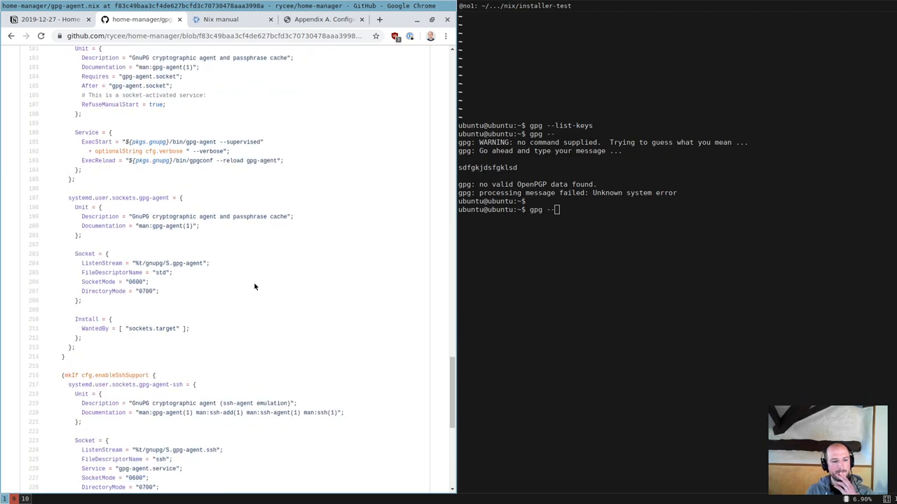
pyautogui.scroll(-3)
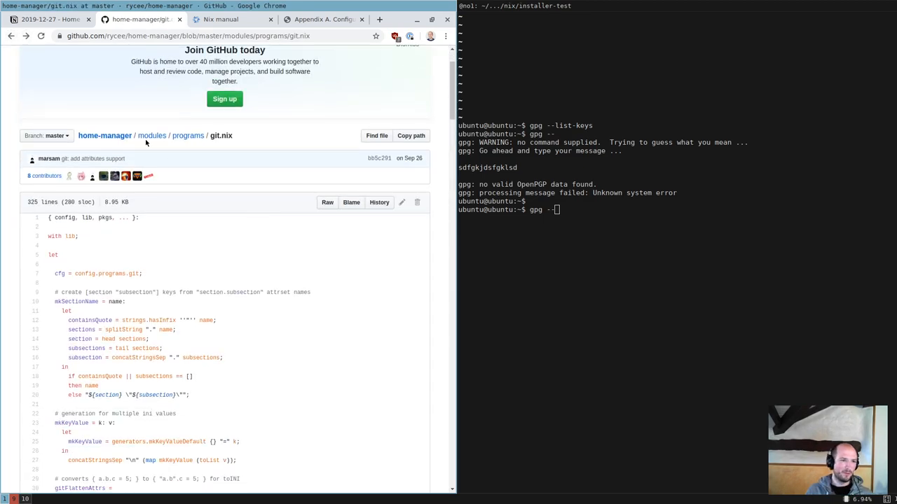
# Go up to home-manager's modules folder, enter services and scroll through its module list
pyautogui.click(188, 135)
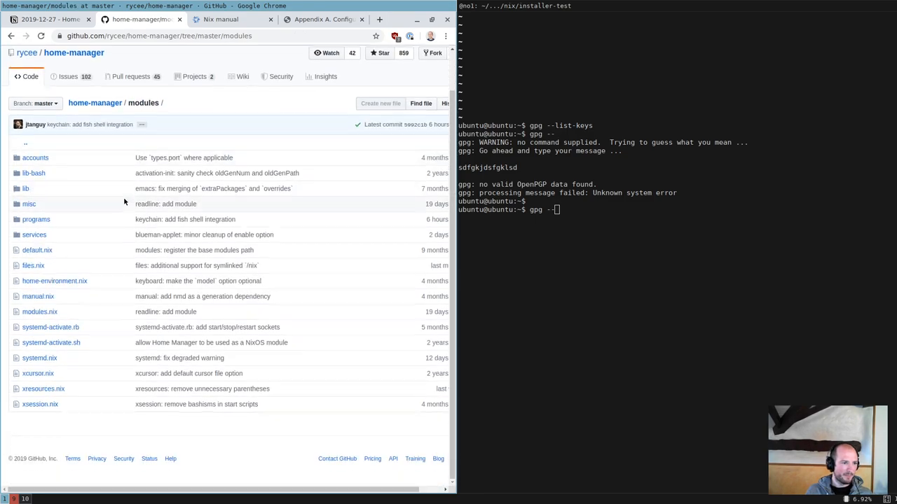
pyautogui.click(33, 235)
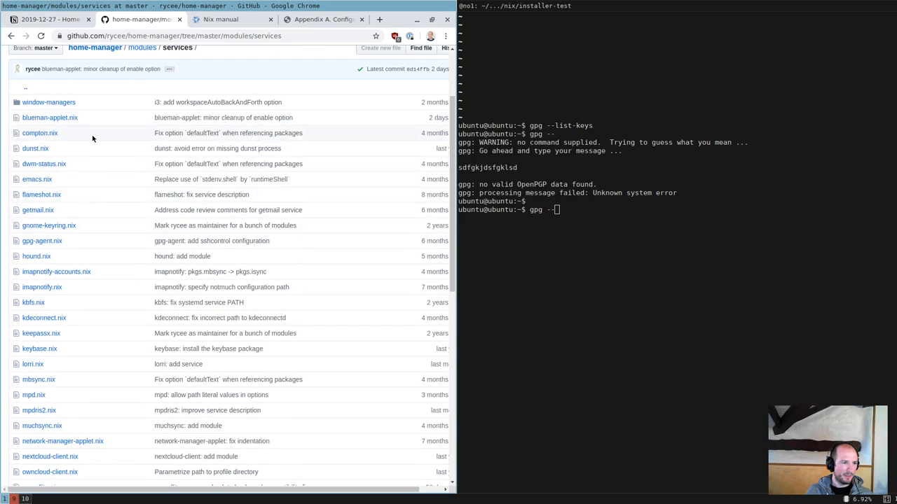
pyautogui.scroll(-3)
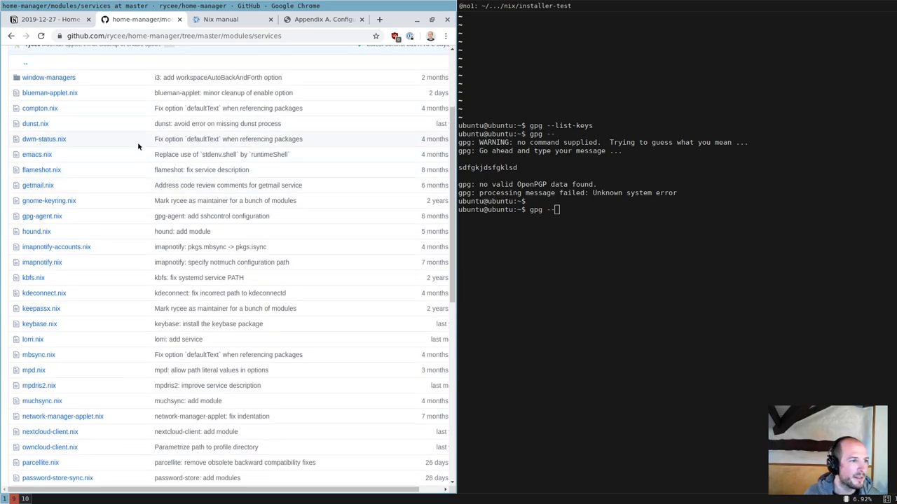
pyautogui.moveTo(31, 160)
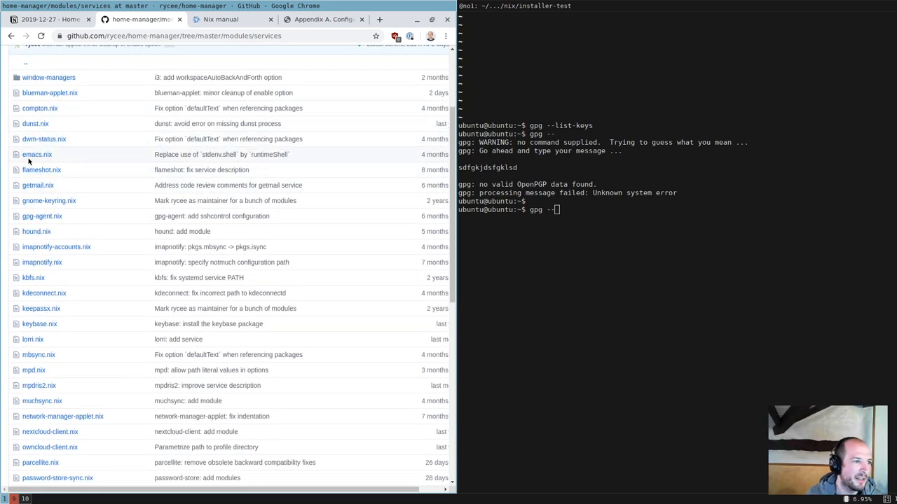
pyautogui.scroll(-3)
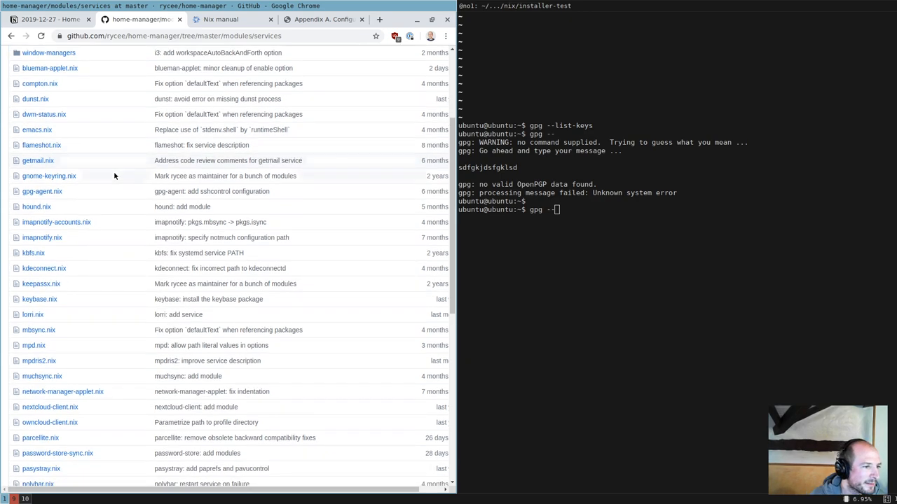
pyautogui.scroll(-3)
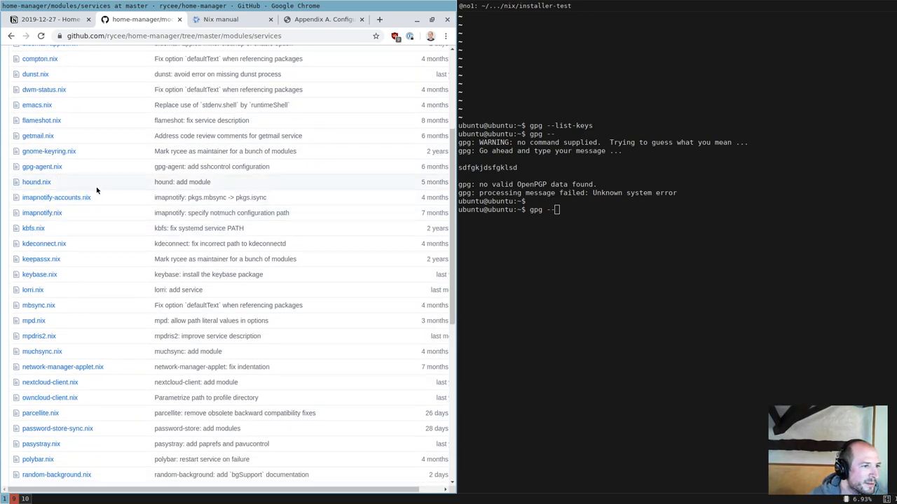
pyautogui.moveTo(42, 213)
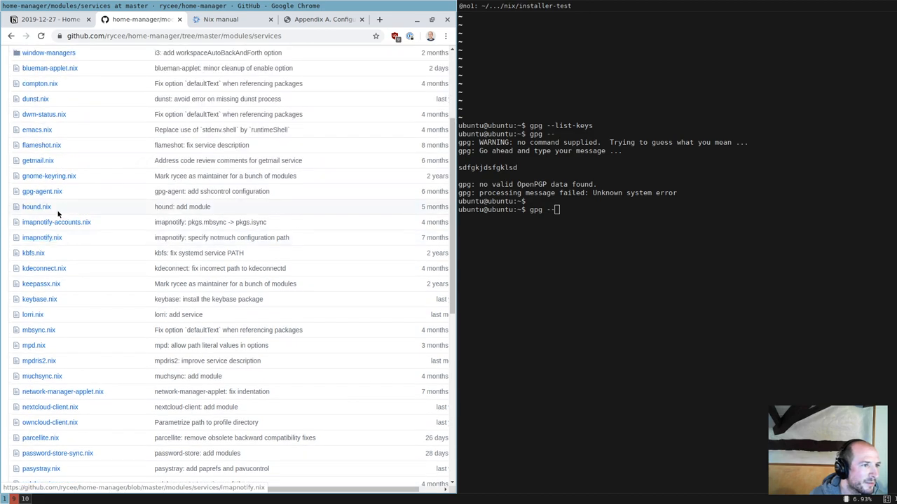
pyautogui.scroll(-3)
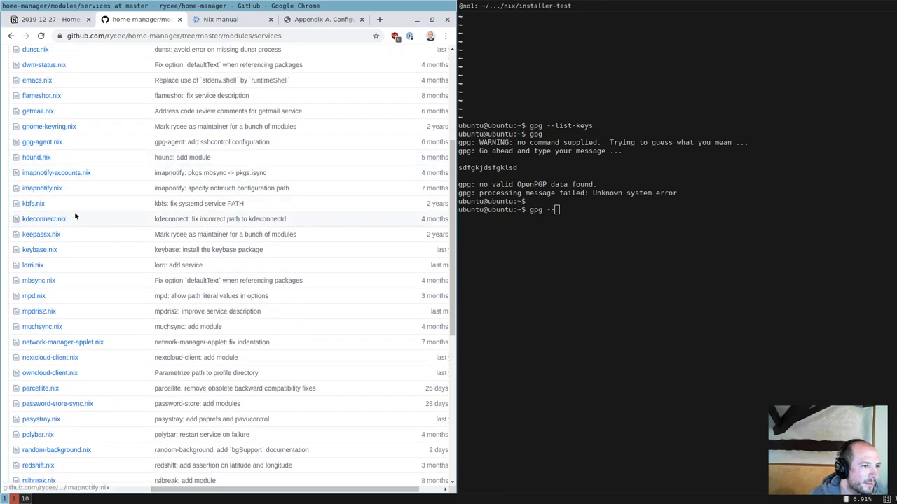
pyautogui.scroll(-3)
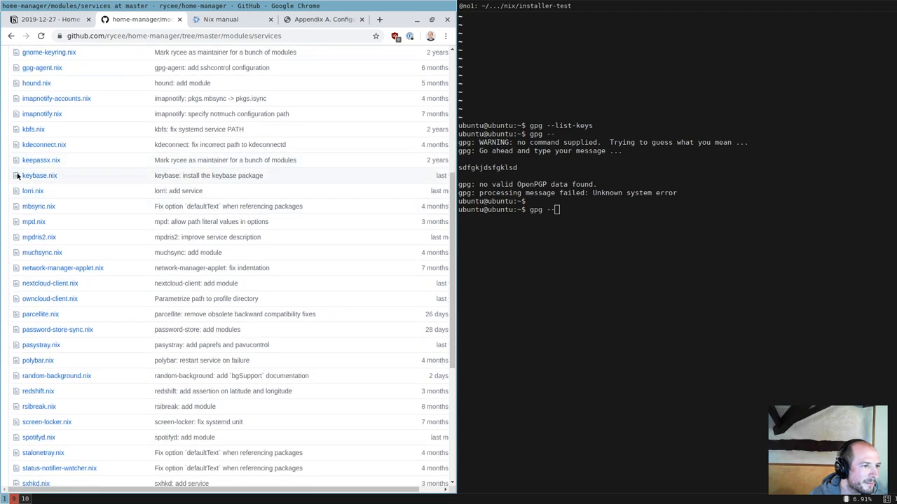
pyautogui.moveTo(102, 196)
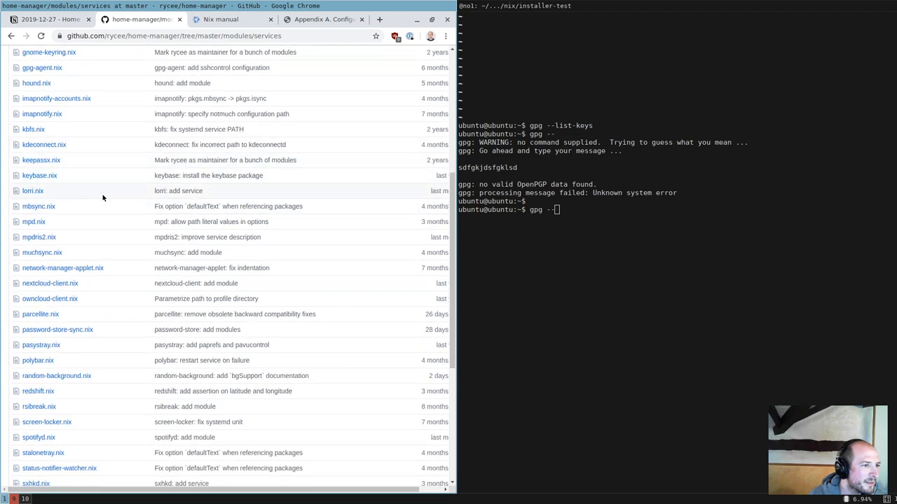
pyautogui.scroll(-3)
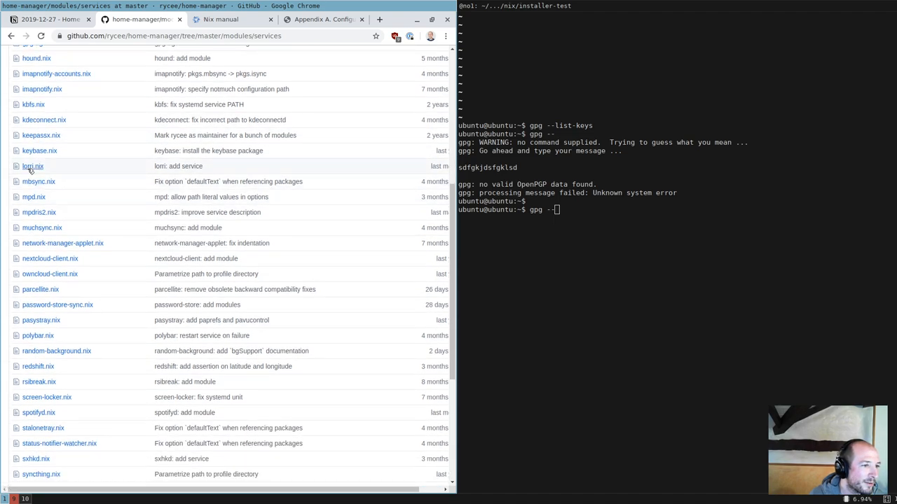
pyautogui.scroll(-3)
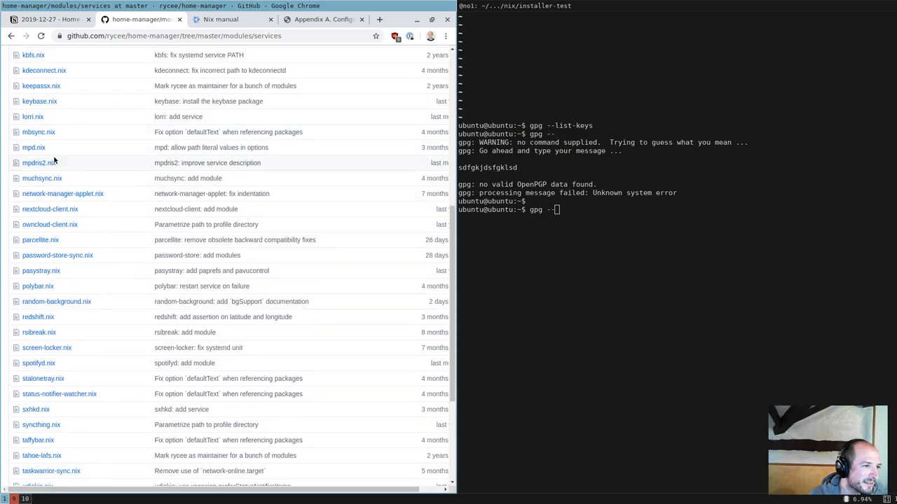
pyautogui.moveTo(79, 169)
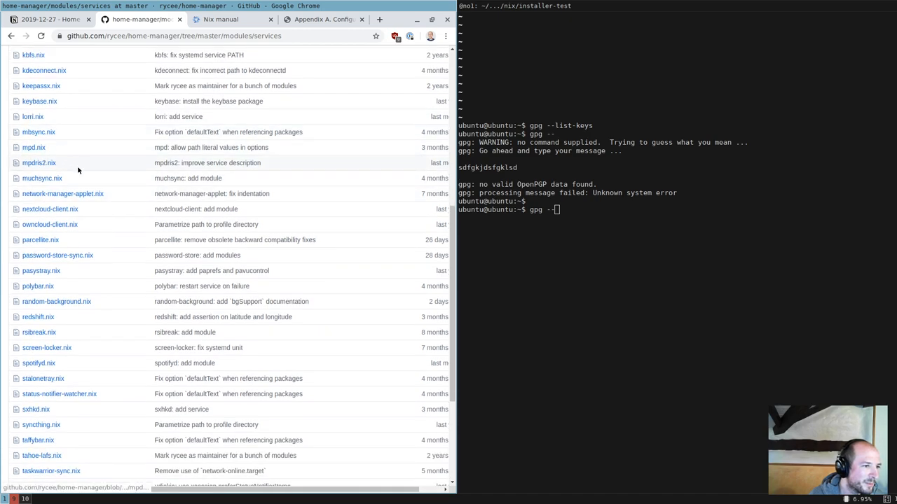
pyautogui.scroll(-3)
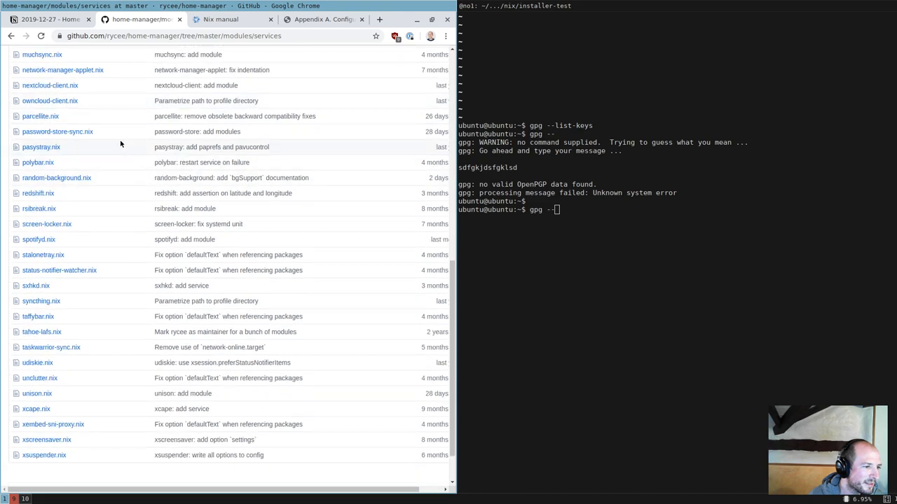
pyautogui.moveTo(67, 353)
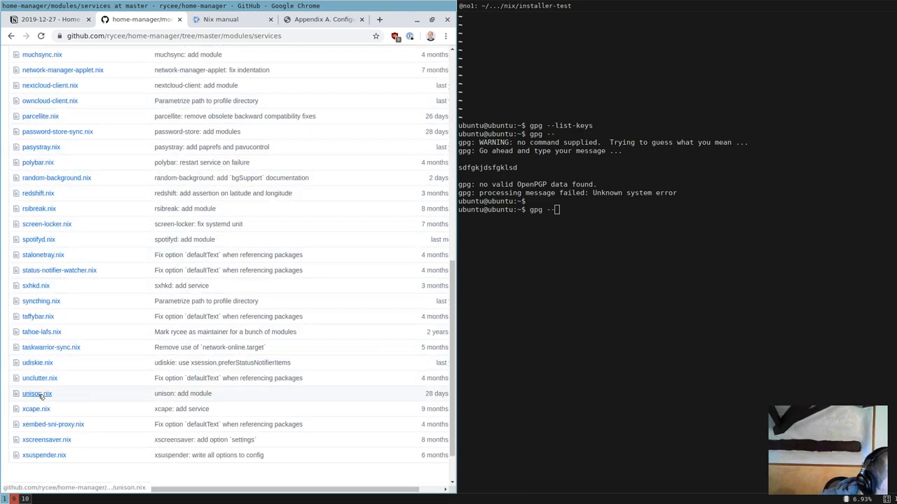
pyautogui.moveTo(106, 375)
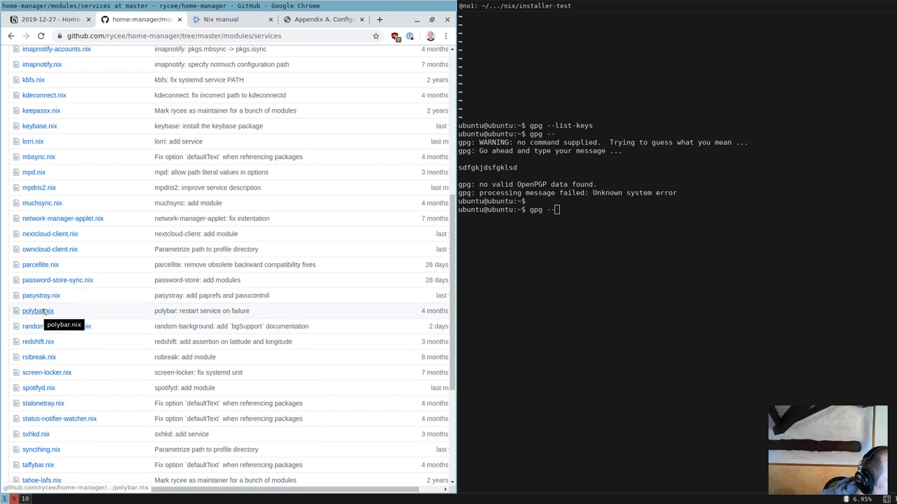
pyautogui.moveTo(101, 341)
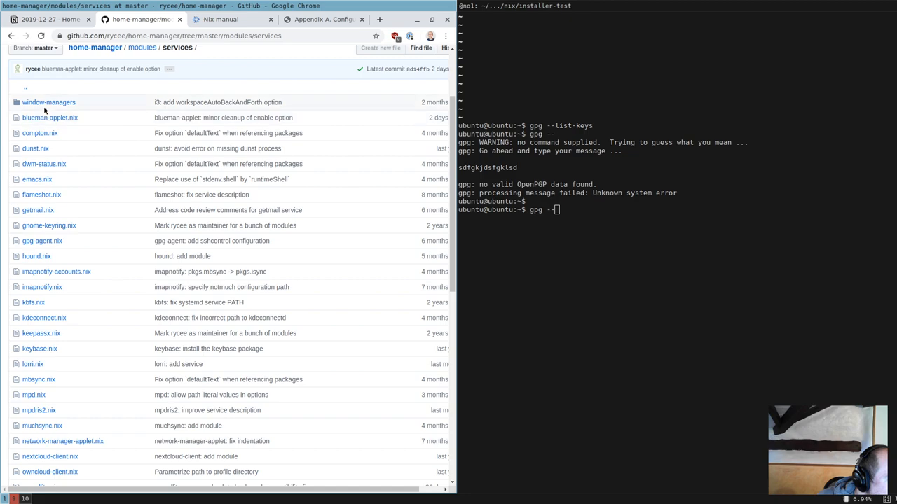
# Open the lorri.nix service module from the services list
pyautogui.click(49, 101)
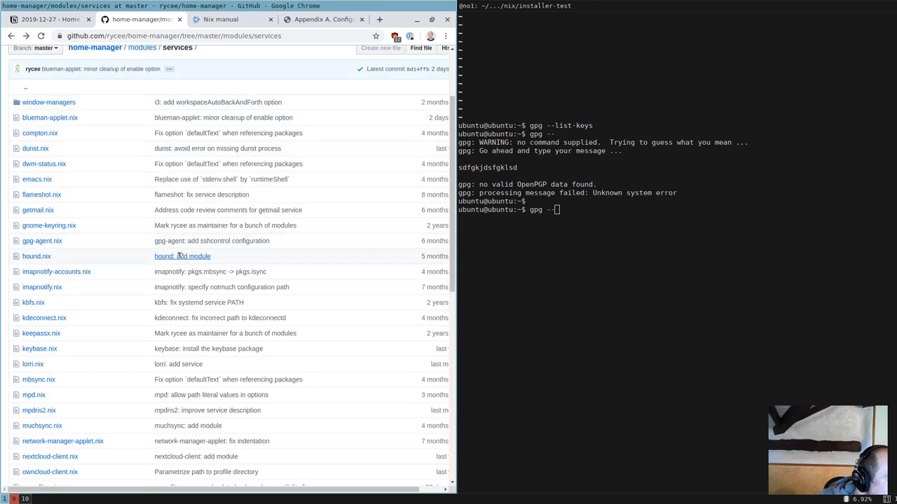
pyautogui.scroll(-3)
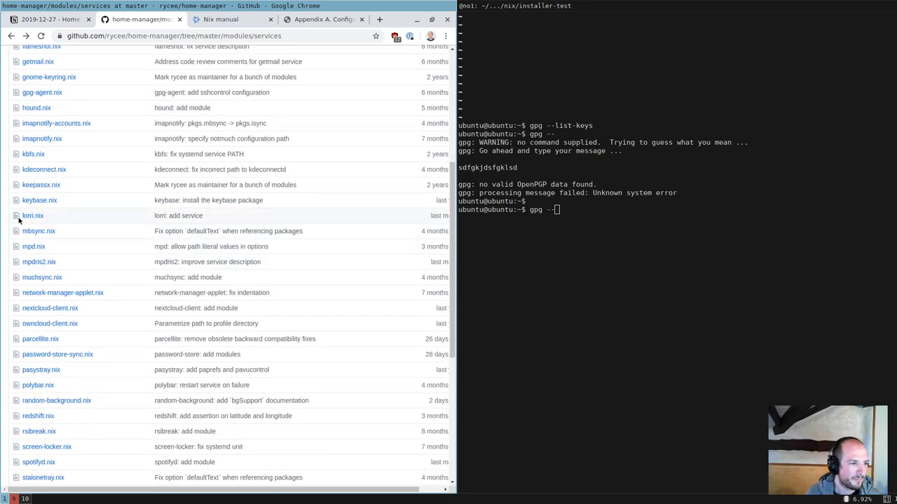
pyautogui.click(30, 216)
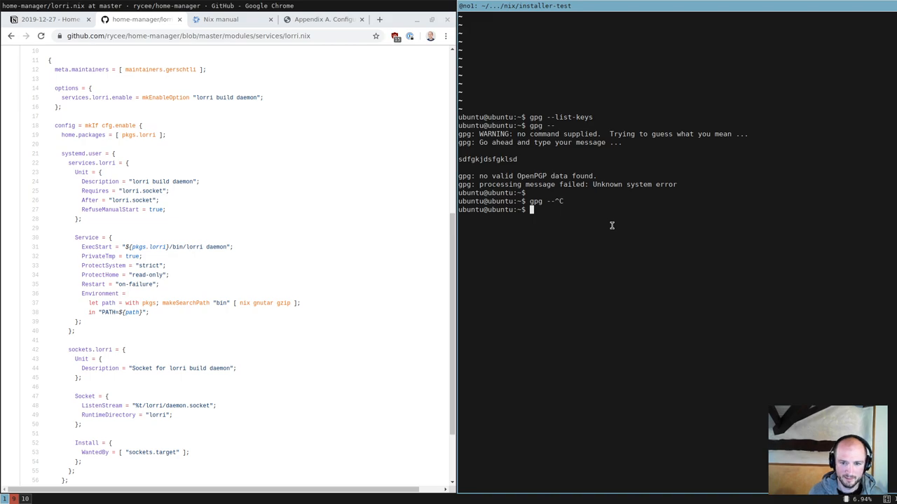
# Add services.lorri.enable = true; to home.nix and save the file
pyautogui.write('home-ma')
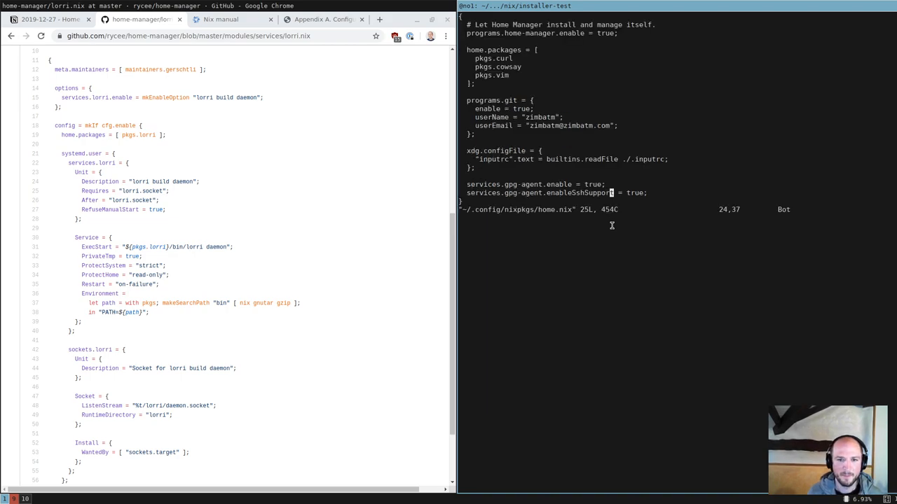
pyautogui.write('services.lorri.enable =')
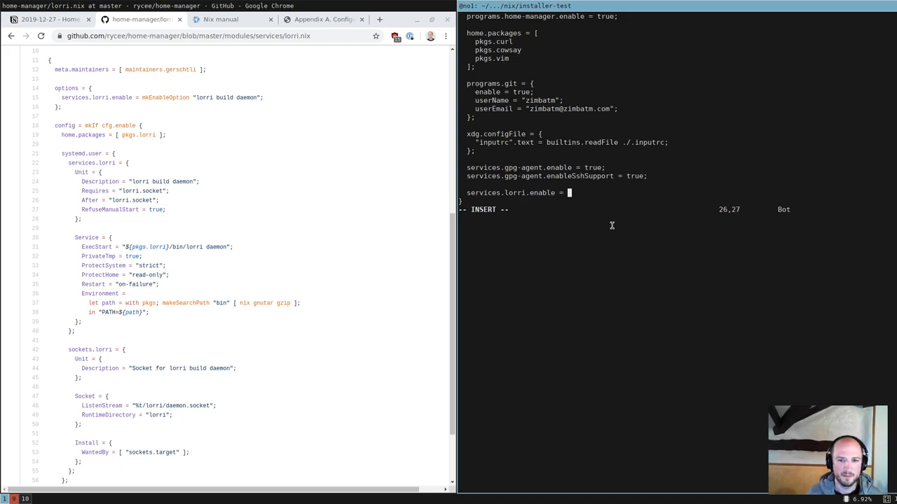
pyautogui.write('true;')
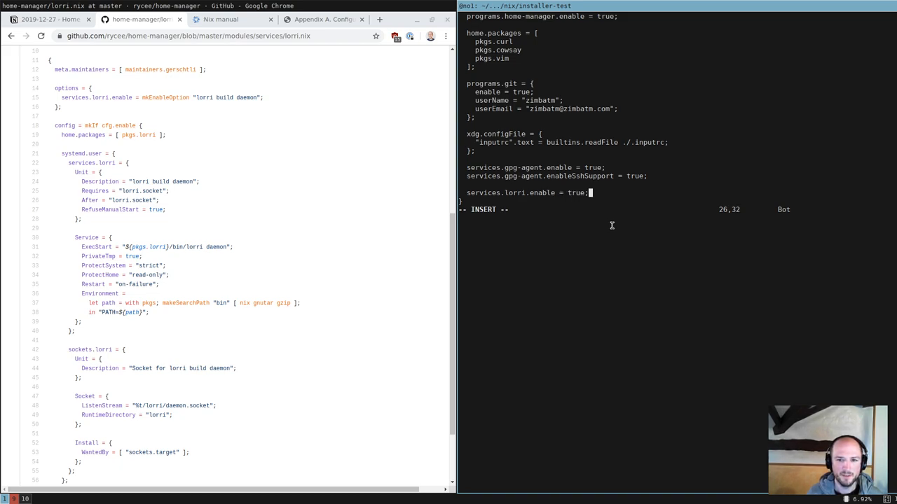
pyautogui.press('Escape')
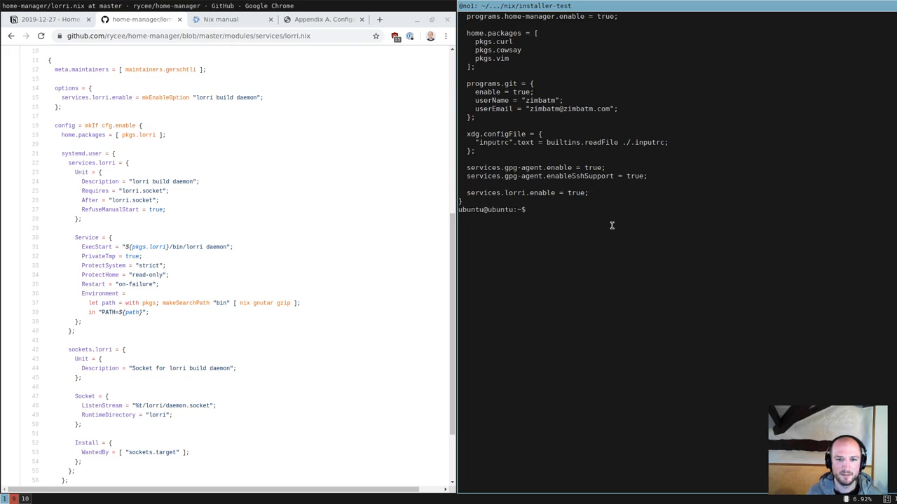
# Run home-manager switch, then run lorri to see its help output
pyautogui.write('home-manager switch')
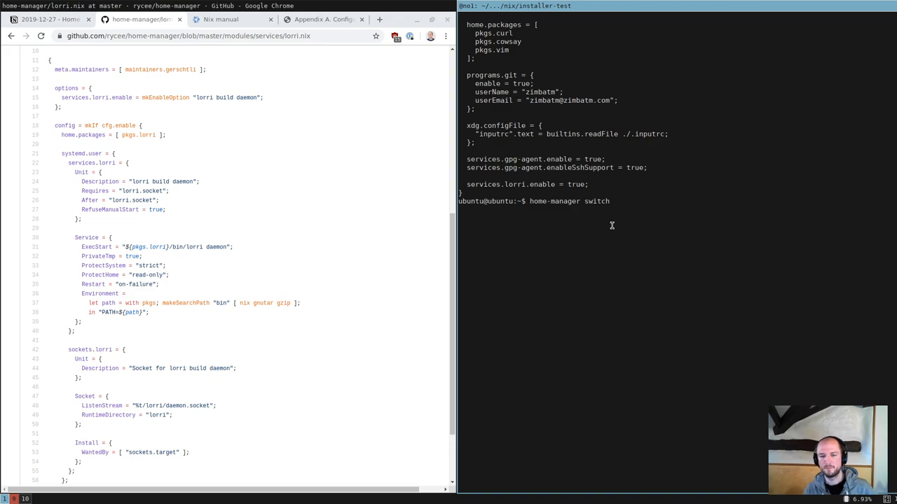
pyautogui.press('Return')
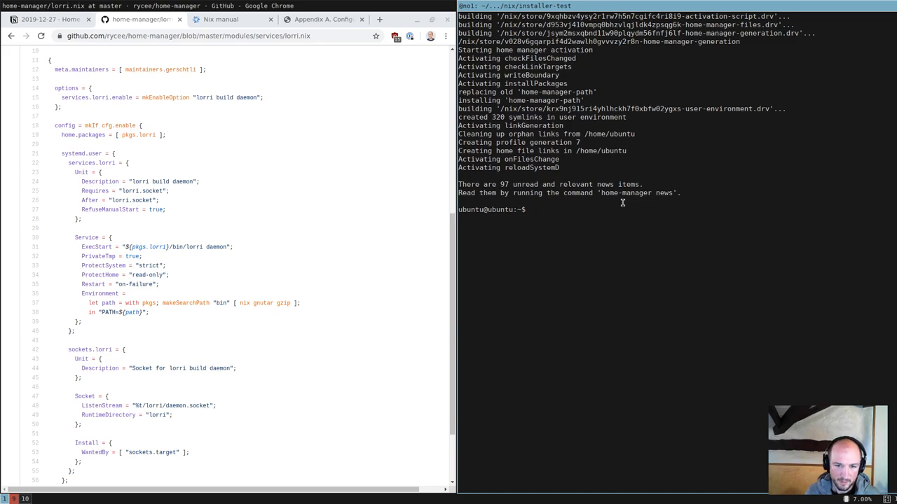
pyautogui.write('l')
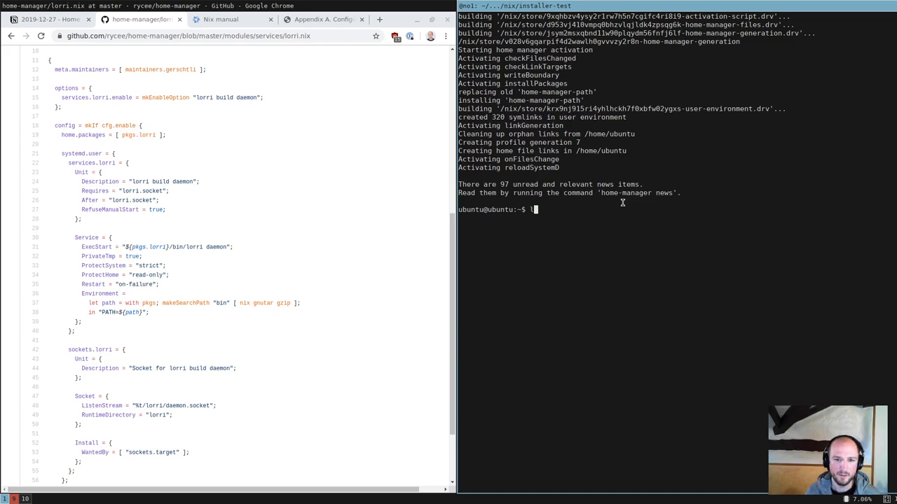
pyautogui.write('lorri')
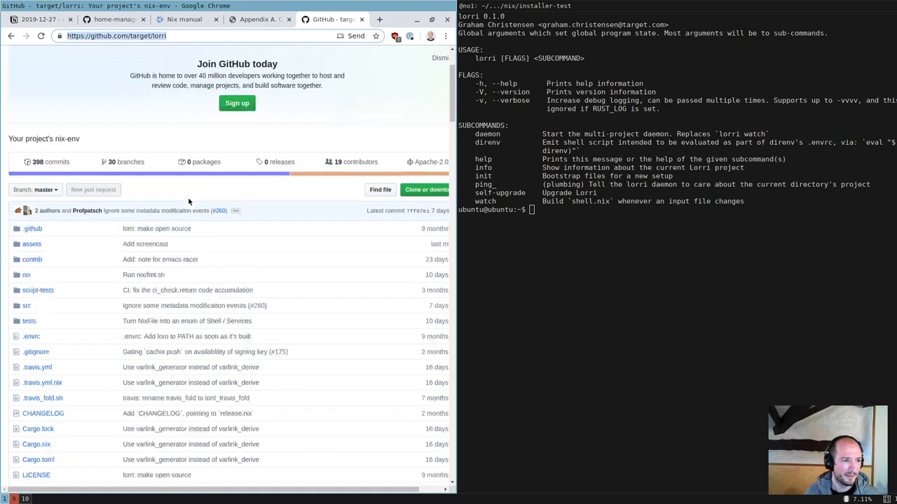
pyautogui.scroll(-3)
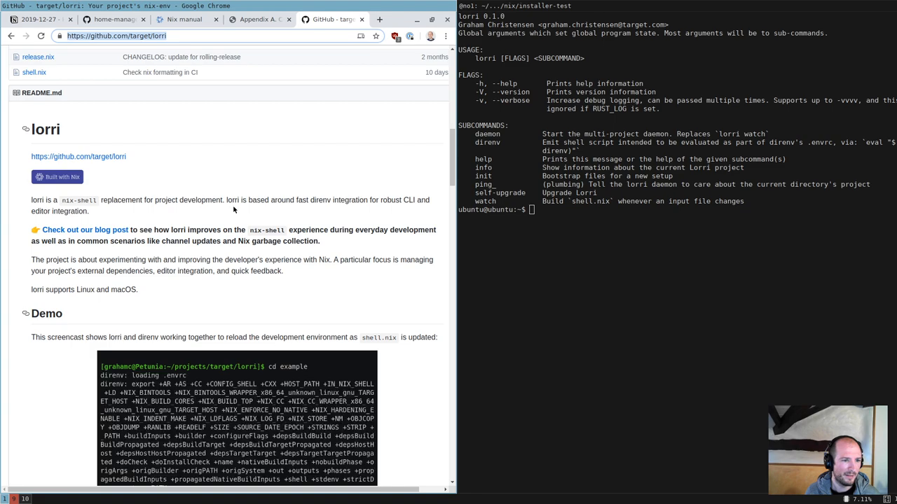
pyautogui.click(109, 21)
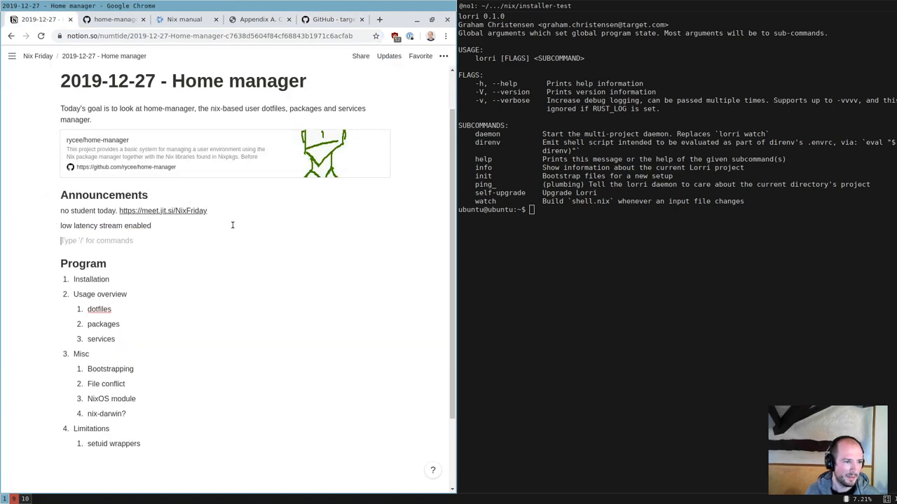
pyautogui.write('https://github.com/target/lorri')
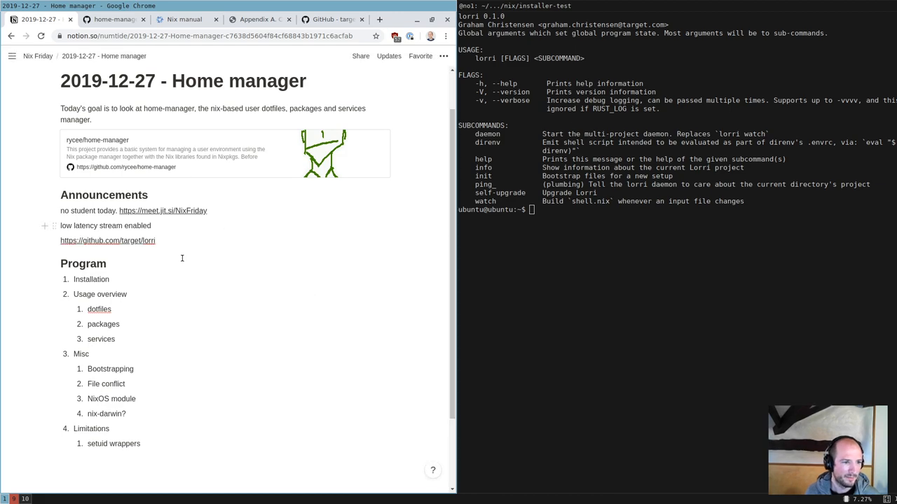
pyautogui.scroll(-3)
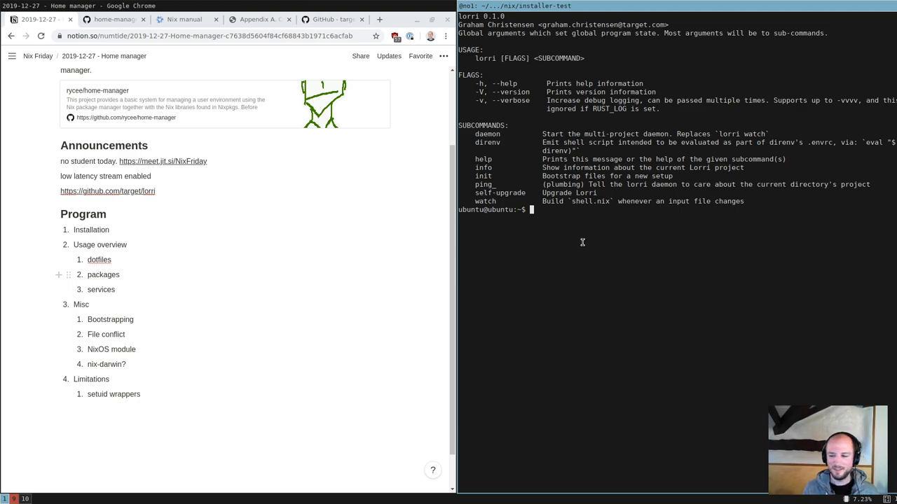
pyautogui.moveTo(501, 202)
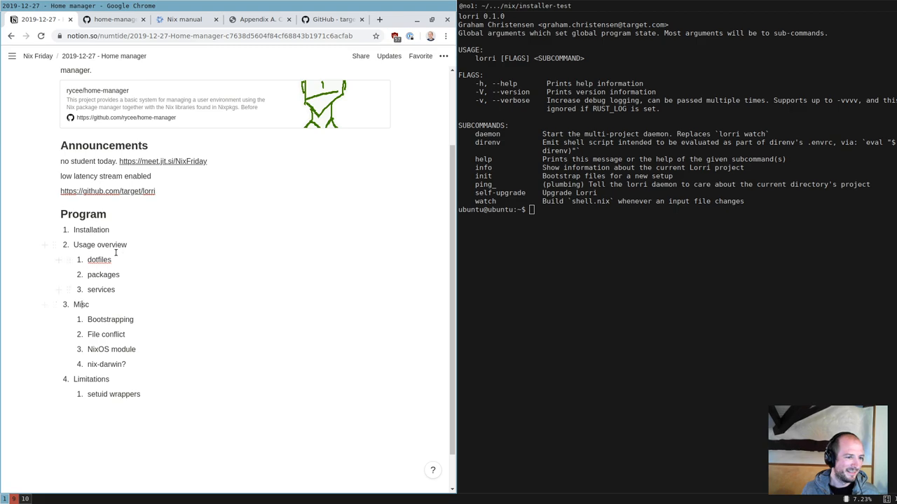
# Grep for a lorri process, show lorri's unit with systemctl --user cat, and start vim shell
pyautogui.write('cd')
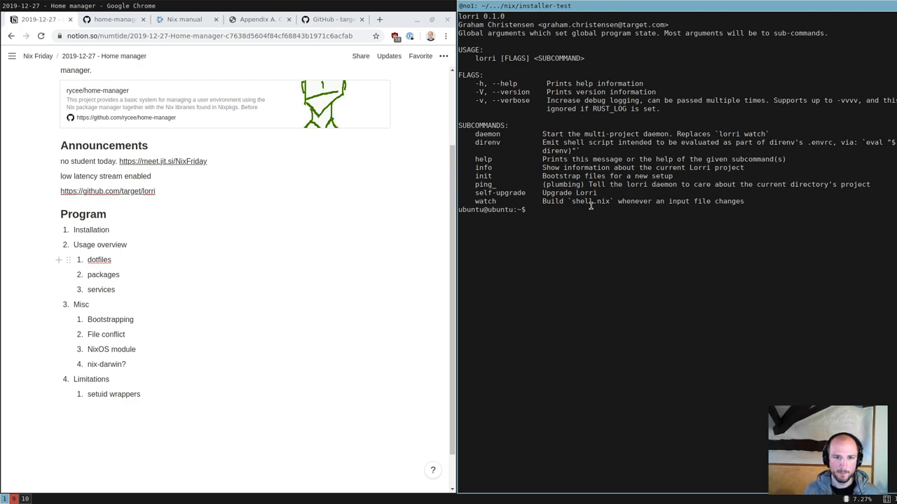
pyautogui.write('ps aux | grep lorri')
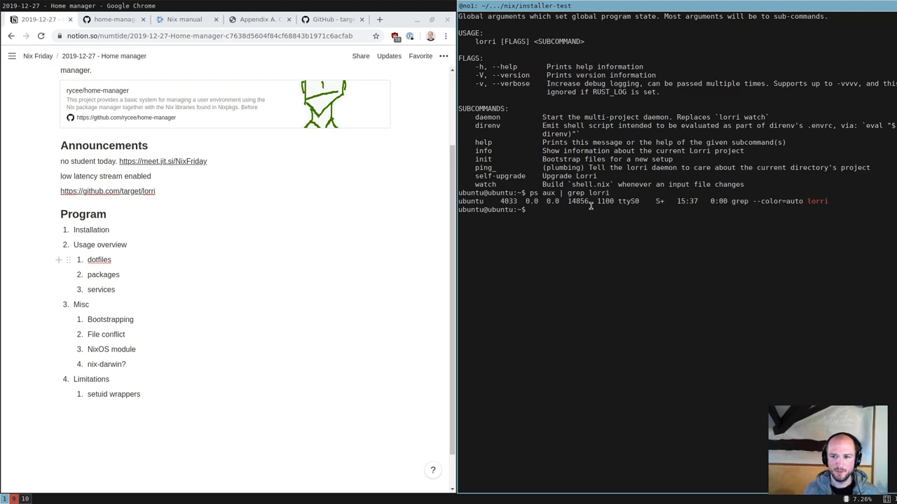
pyautogui.write('systemctl --user ca')
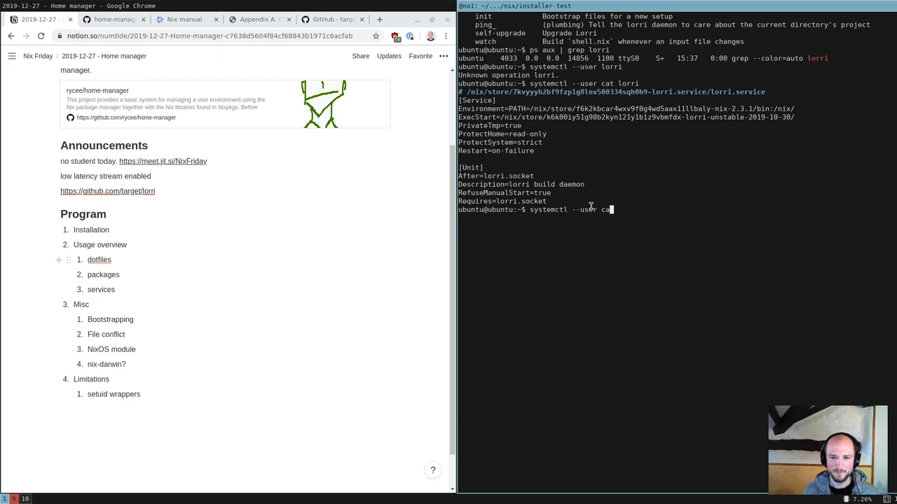
pyautogui.write('start lo^C')
pyautogui.write('ls')
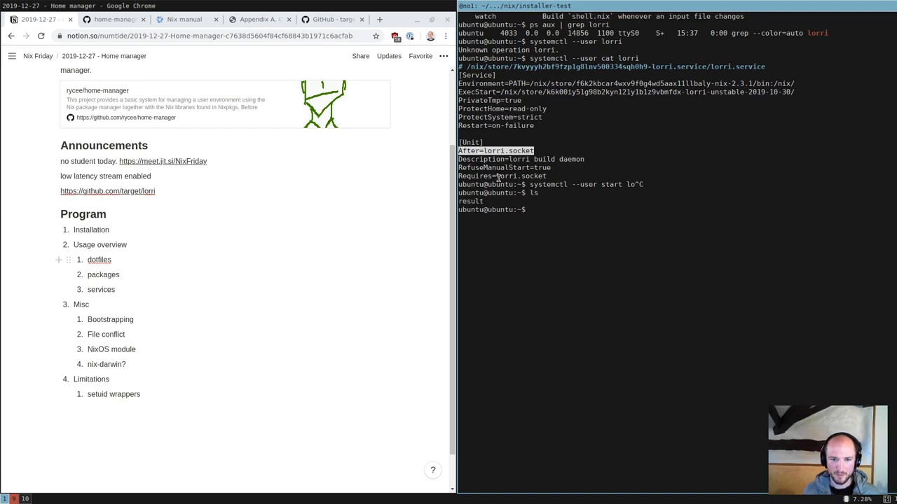
pyautogui.write('vim shell^C')
pyautogui.write('mkdir')
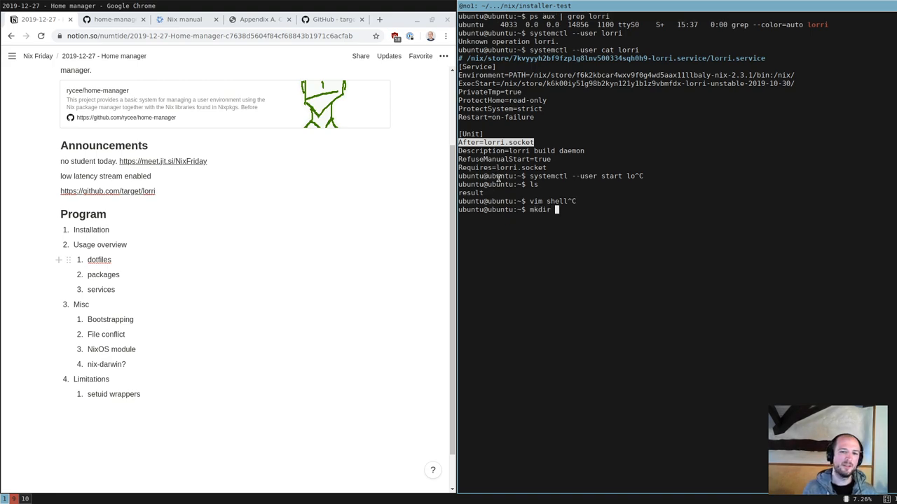
# Make the home-config directory, cd into it, list it and start editing shell.nix in vim
pyautogui.write('home')
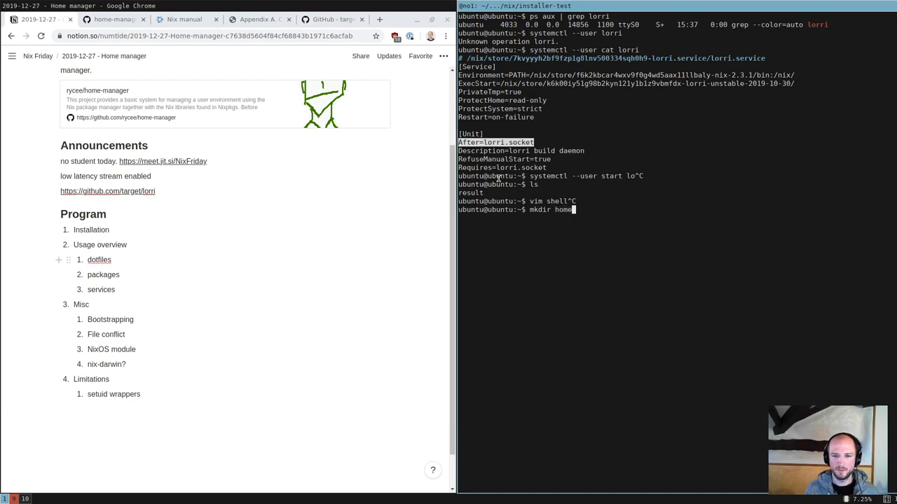
pyautogui.write('-config')
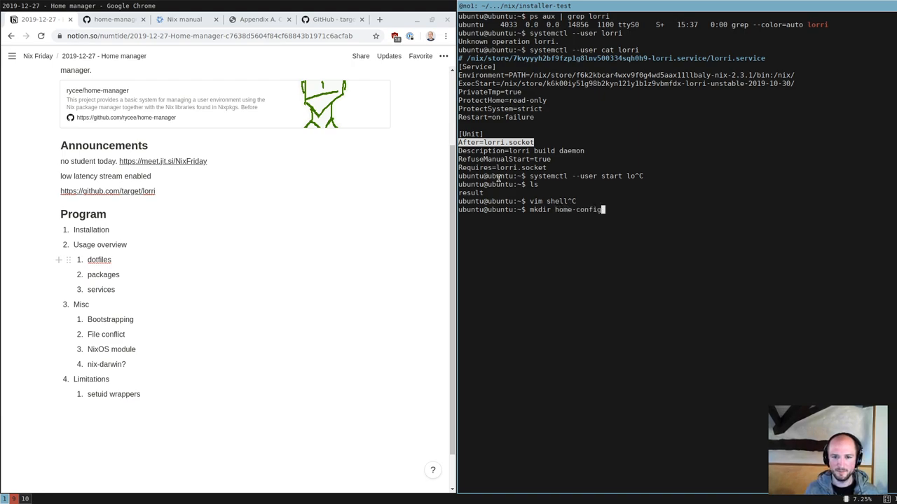
pyautogui.write('cd home-config/')
pyautogui.write('git init')
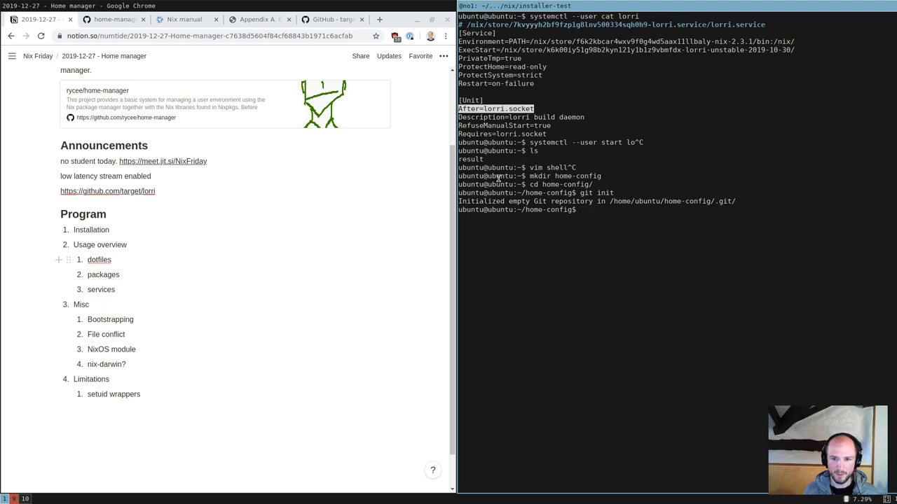
pyautogui.press('Return')
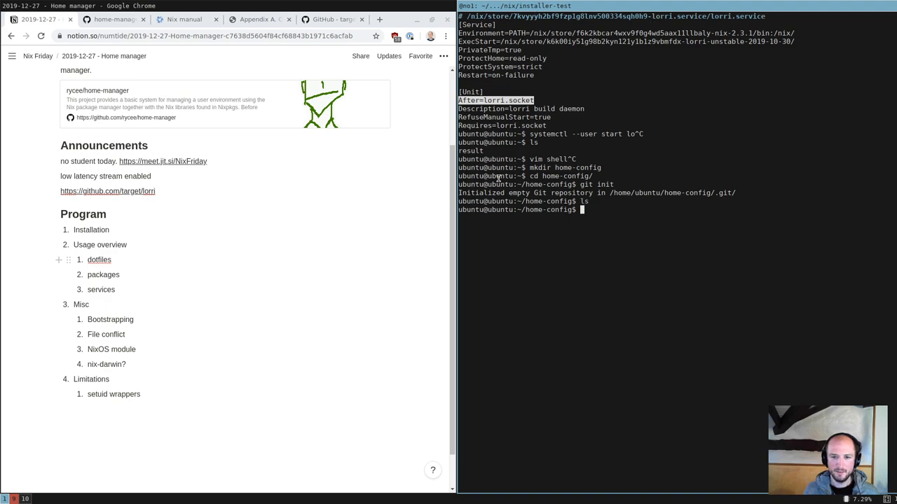
pyautogui.write('vim shell.nix')
pyautogui.write('with')
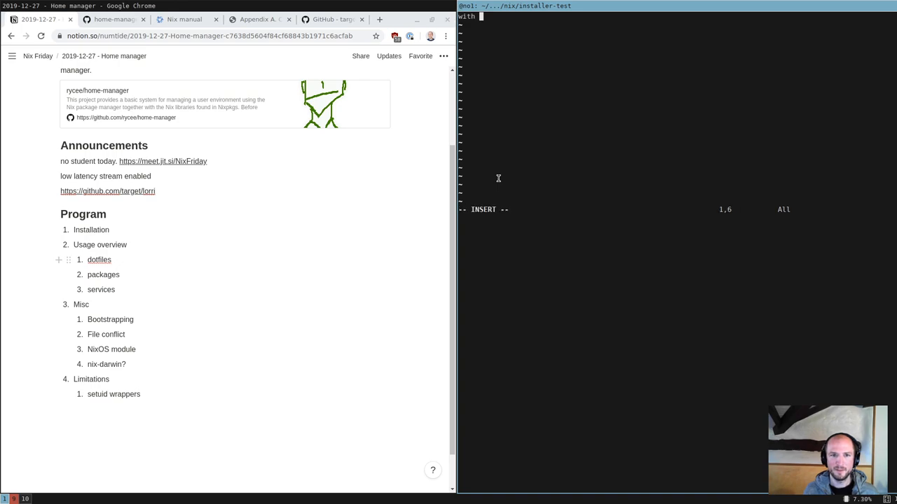
# Write shell.nix with import <nixpkgs> {}; mkShell { buildInputs = [ pk... ]
pyautogui.write('import <nixpkgs> {};')
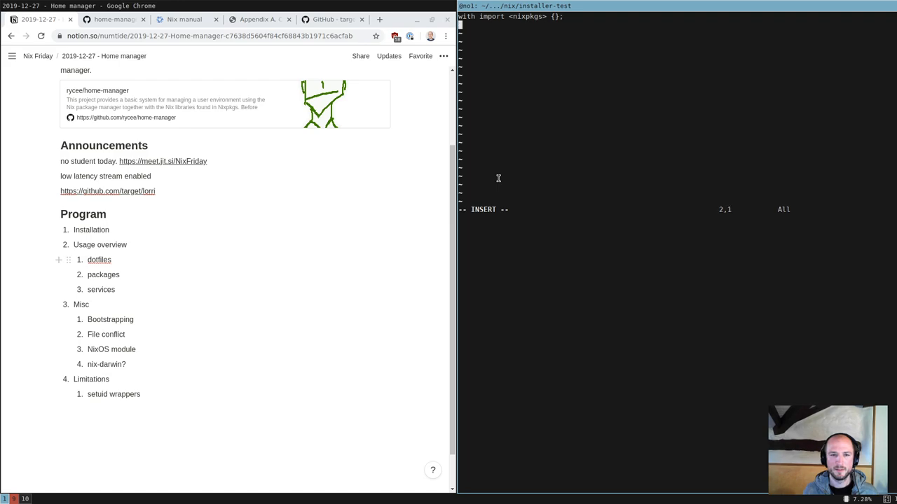
pyautogui.write('mkShell {')
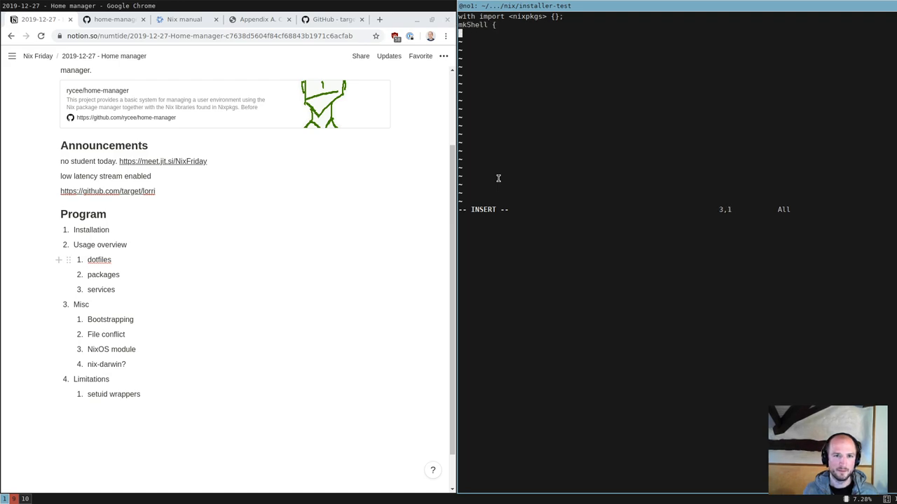
pyautogui.write('buildInputs =')
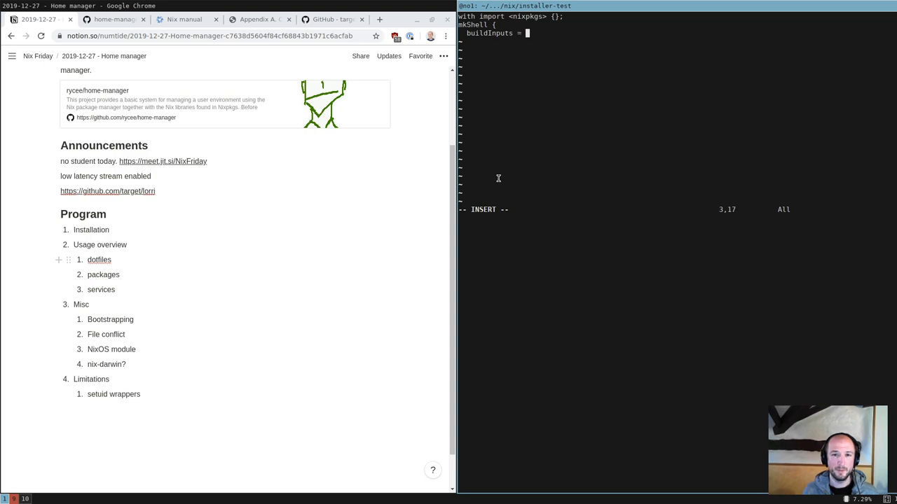
pyautogui.write('[ pk')
pyautogui.write('lorri')
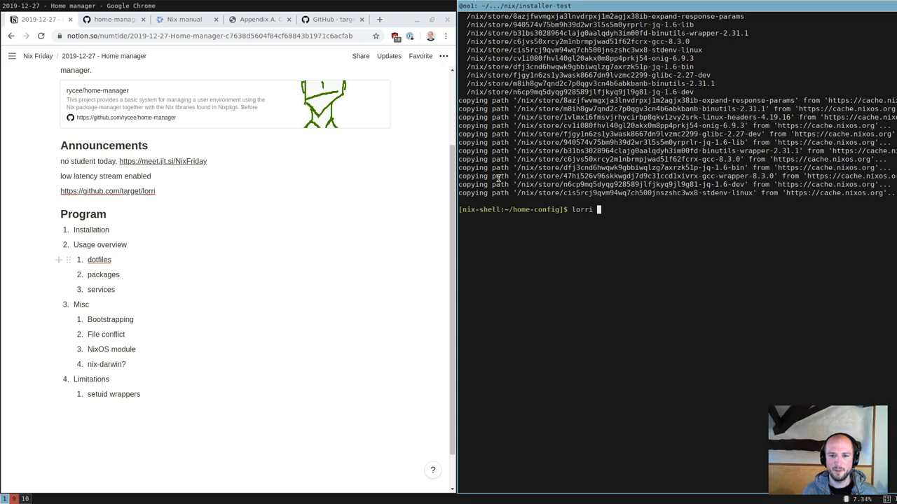
# Run lorri to list its subcommands, then run lorri watch to build shell.nix
pyautogui.press('Return')
pyautogui.write('lorri')
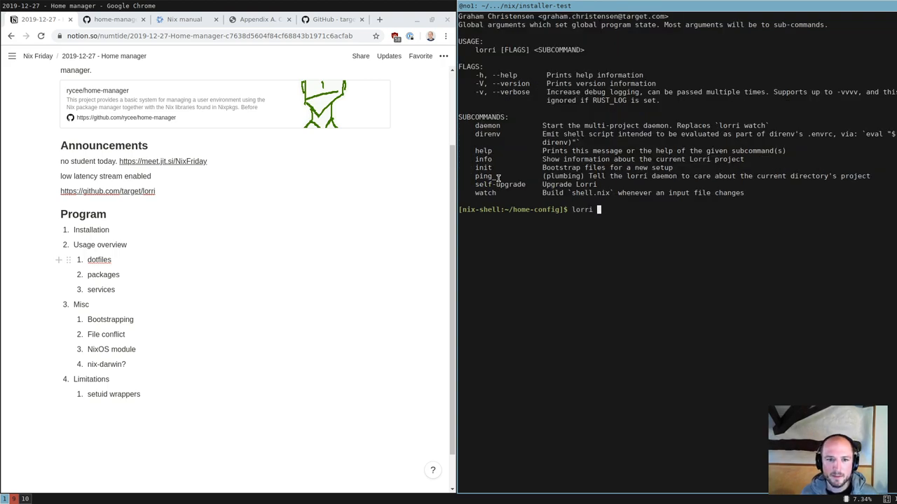
pyautogui.write('watch')
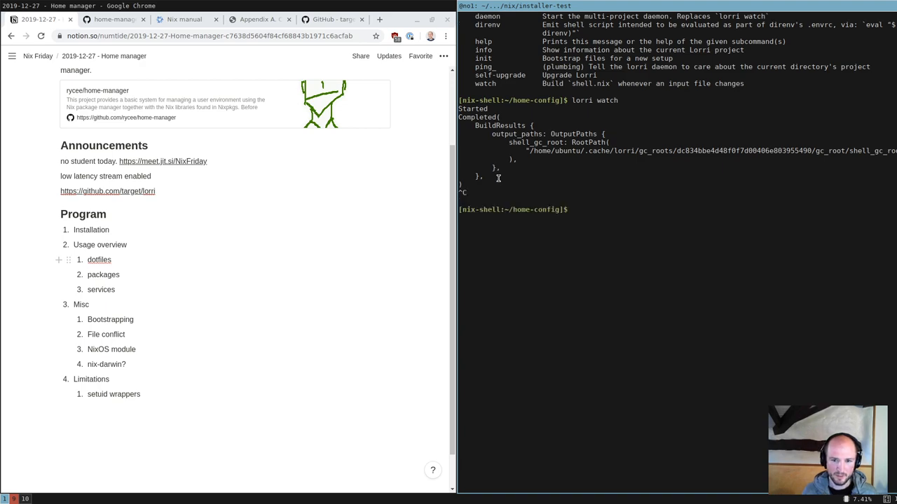
# Check with ps aux | grep lorri that no daemon is running, then list the directory
pyautogui.write('ps aux | grep lorri')
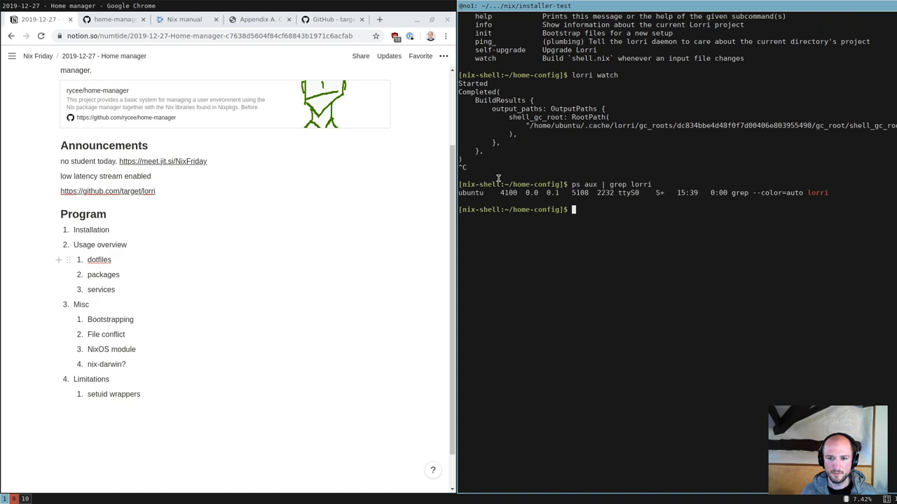
pyautogui.write('ps aux | grep lorri')
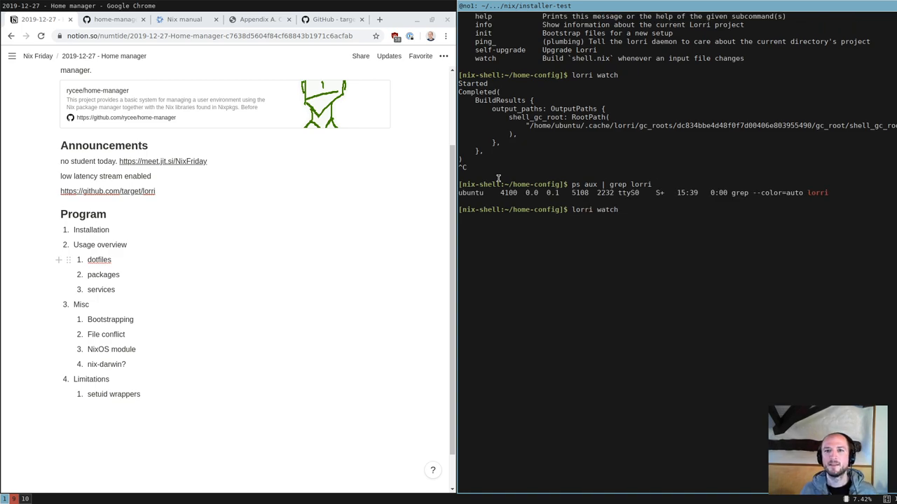
pyautogui.press('BackSpace')
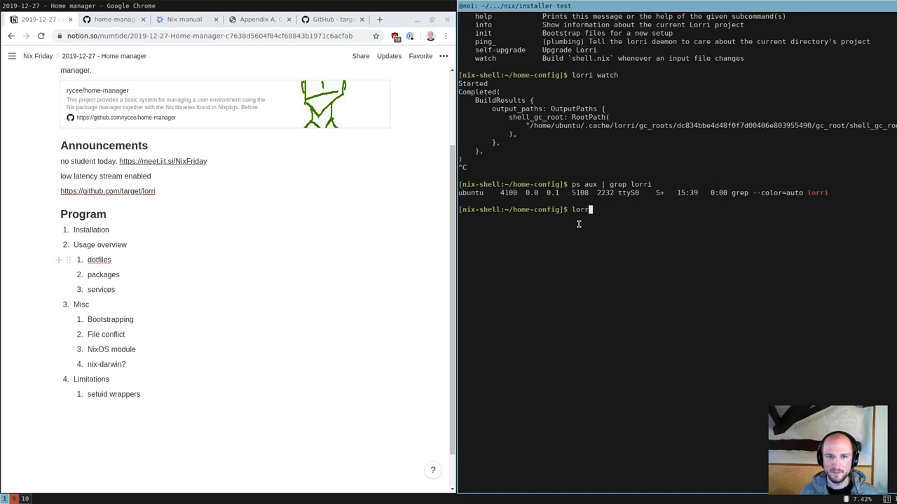
pyautogui.write('ls')
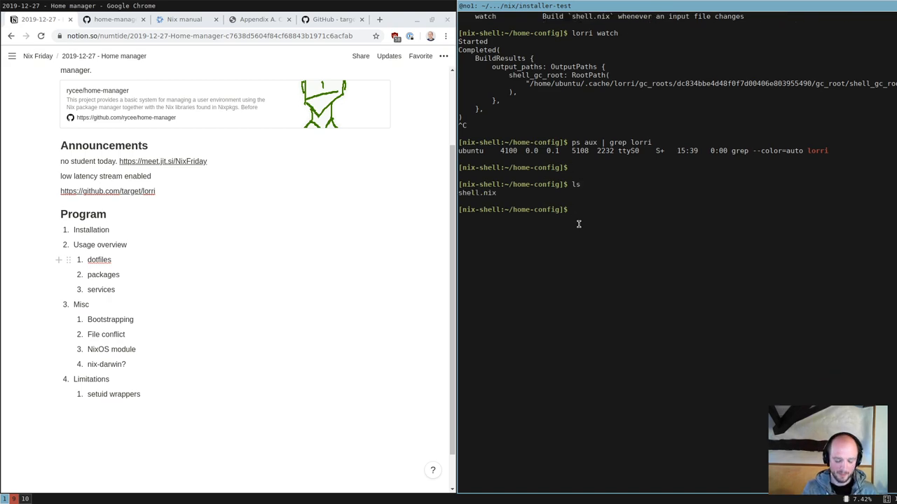
# Move ../.config/nixpkgs/home.nix into the current home-config folder
pyautogui.write('mv')
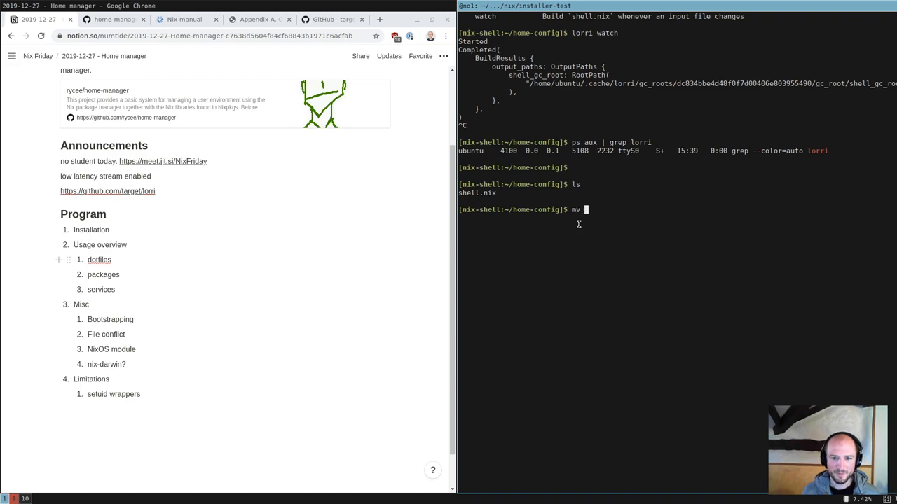
pyautogui.write('../.config/')
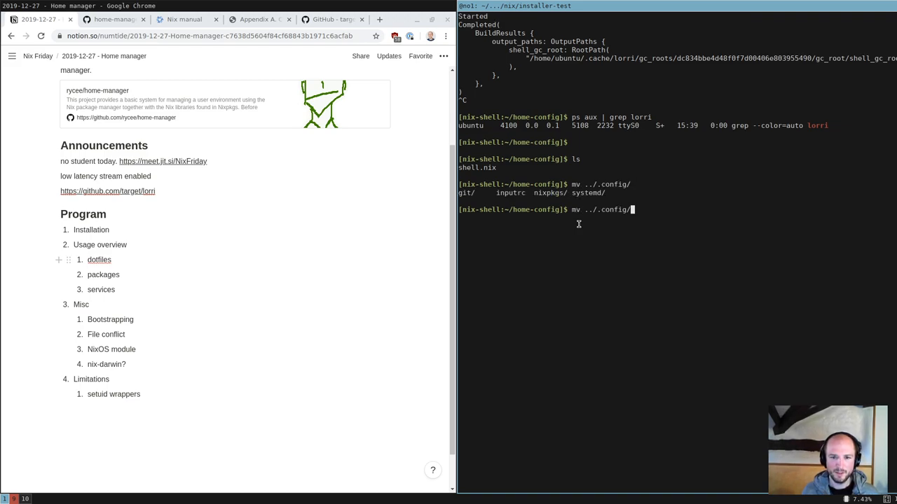
pyautogui.write('nixpkgs/home.nix .')
pyautogui.write('ls')
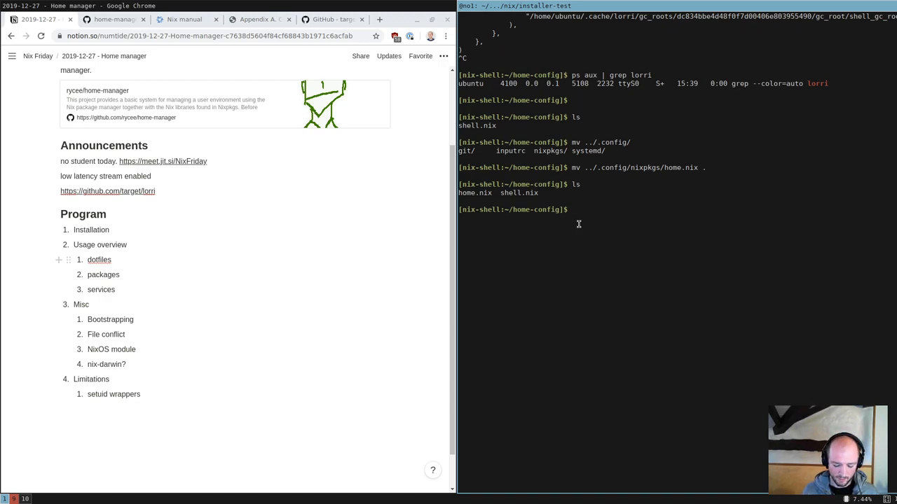
# Run home-manager switch, which finds no configuration file, then view home.nix in vi
pyautogui.write('h')
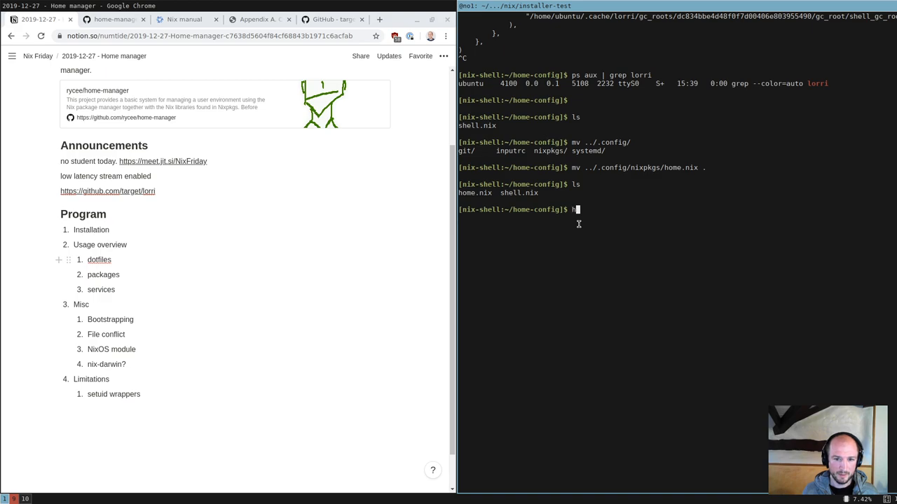
pyautogui.write('ome-manager swithc')
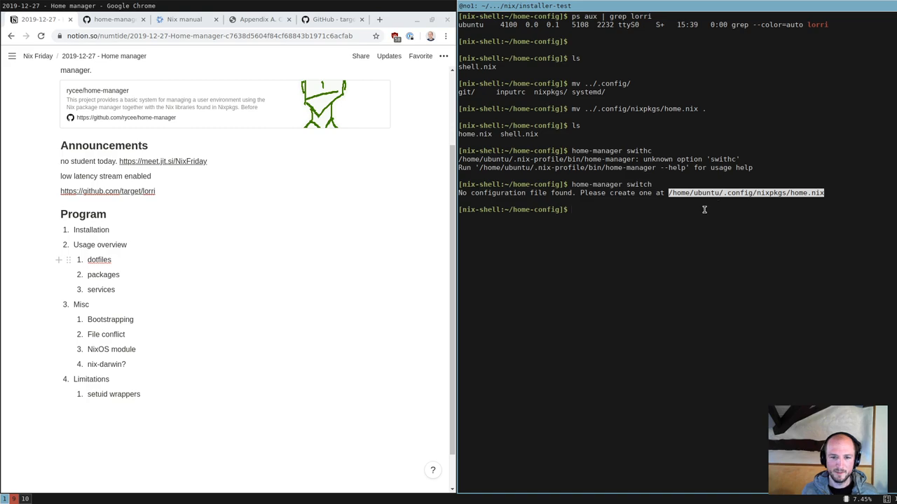
pyautogui.write('vi')
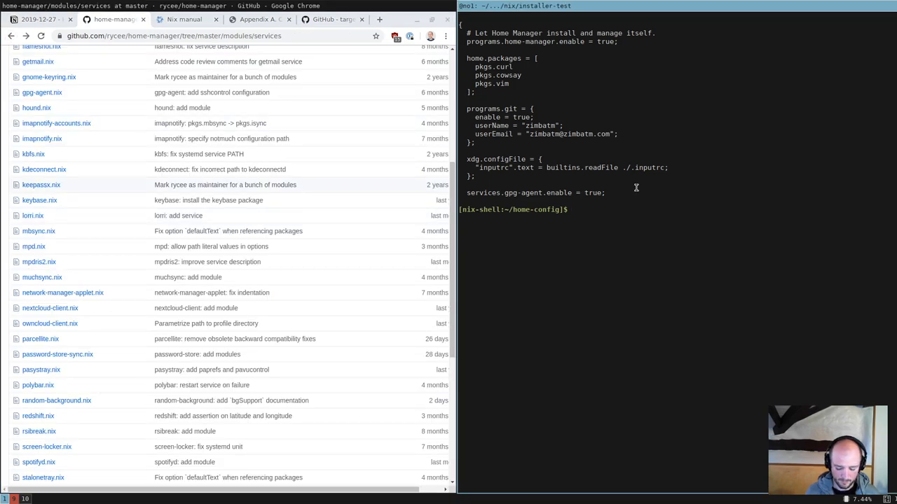
# Check which home-manager, then add shellHook setting HOME_MANAGER_CONFIG=$PWD/home.nix to shell.nix
pyautogui.write('which home-man')
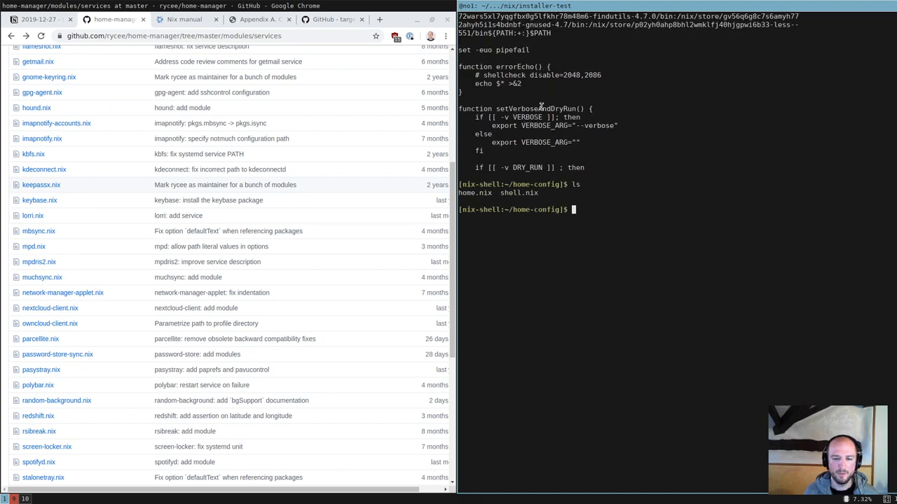
pyautogui.write('vim shell.nix')
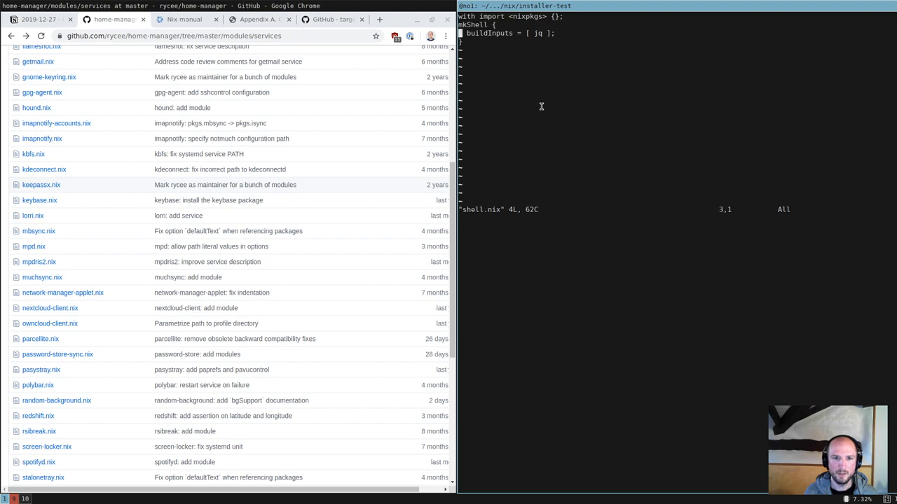
pyautogui.write("shellHook = '")
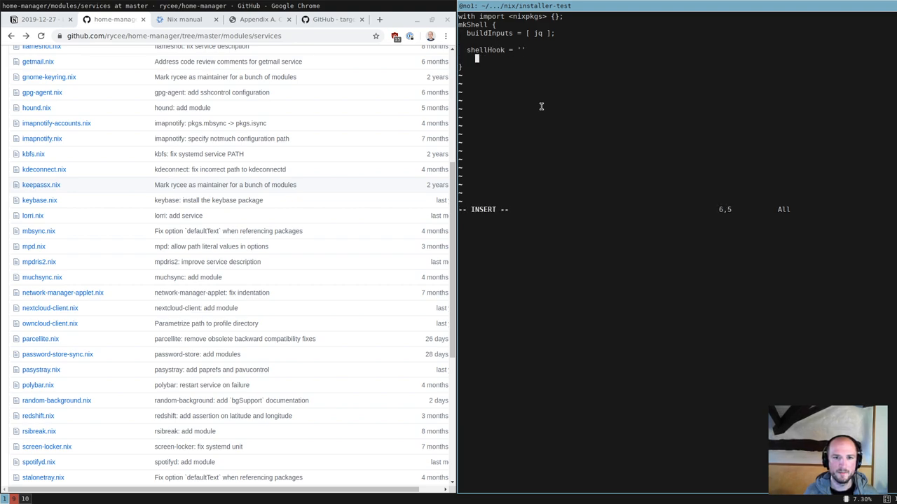
pyautogui.write('HOME_MANAGER_CONFIG=$PWD/')
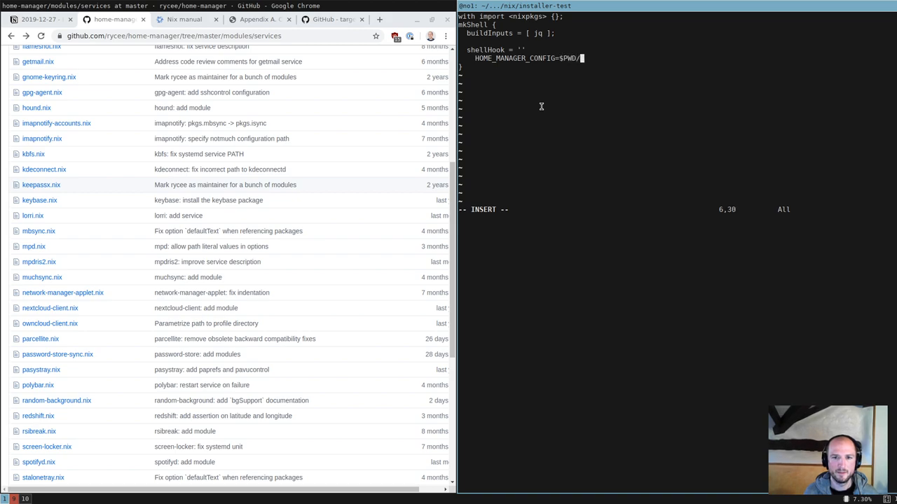
pyautogui.write('home.')
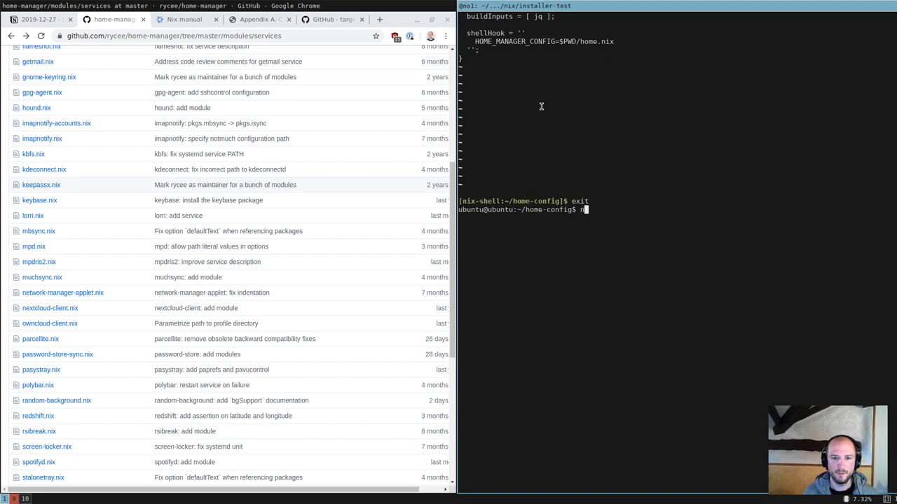
# Enter nix-shell and echo HOME_MANAGER_CONFIG to confirm it points at the local home.nix
pyautogui.write('nix-shell')
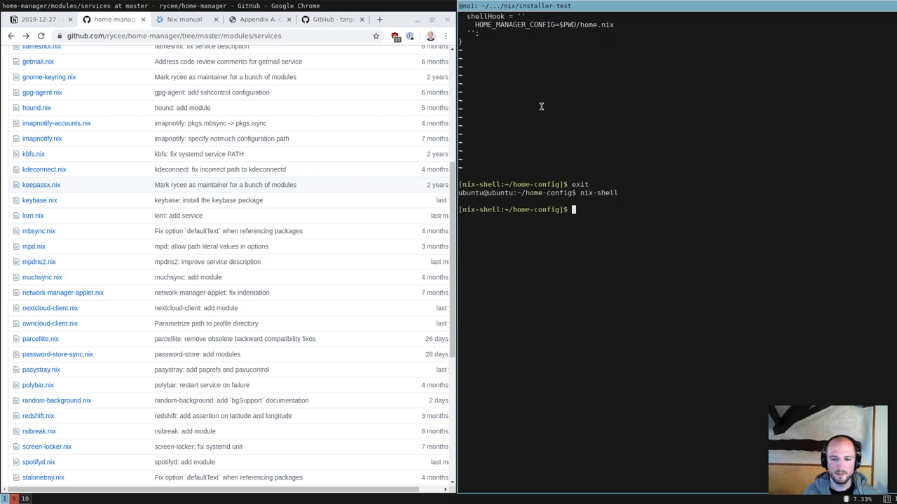
pyautogui.write('echo $N')
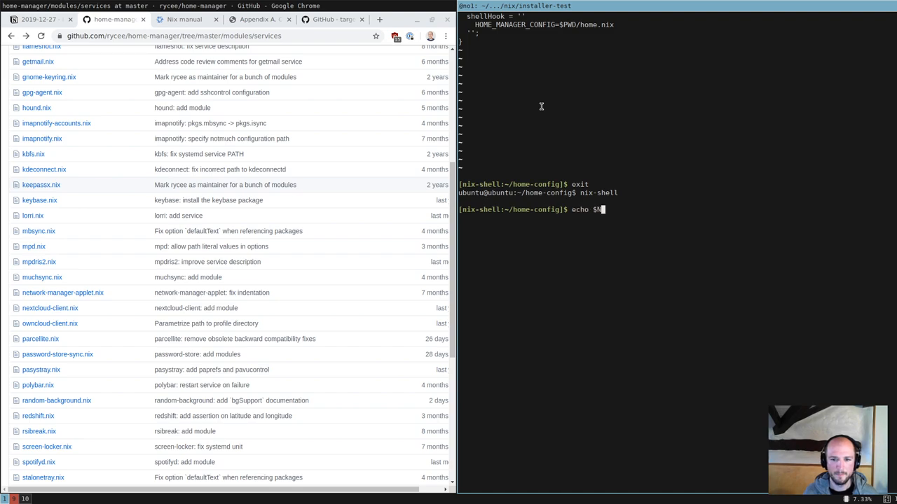
pyautogui.write('HO')
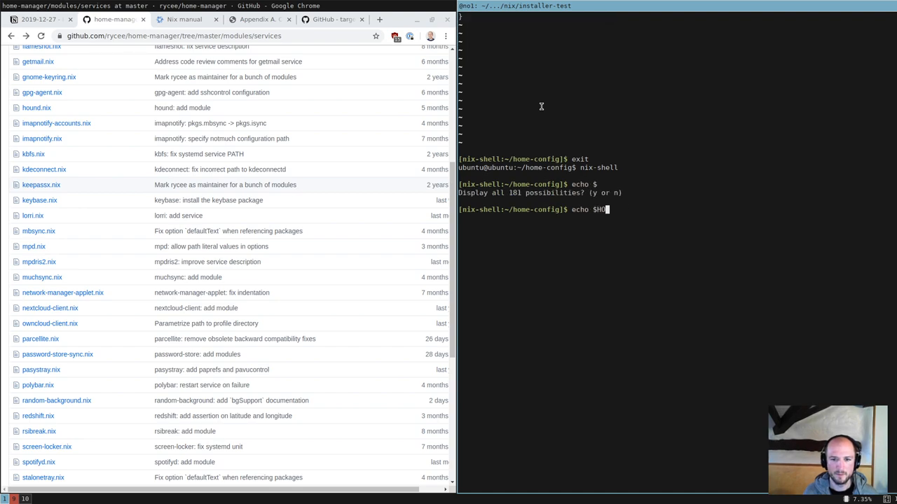
pyautogui.press('Tab')
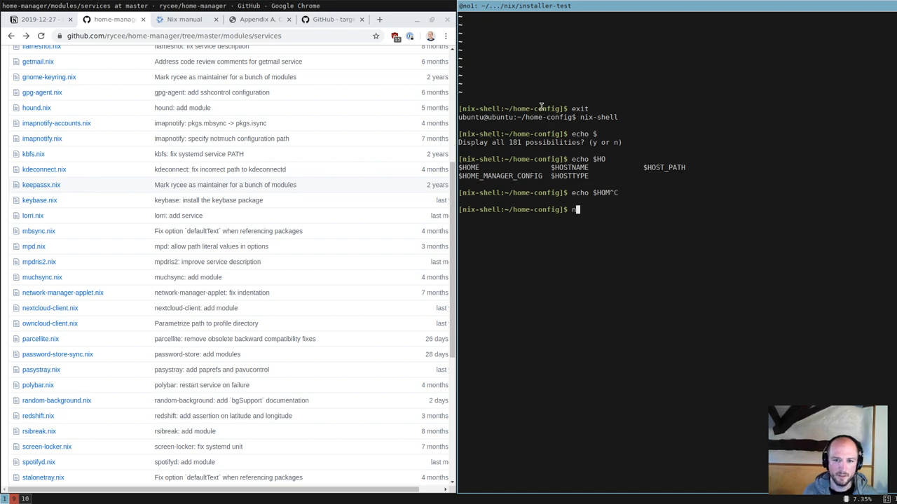
pyautogui.write('ome-0')
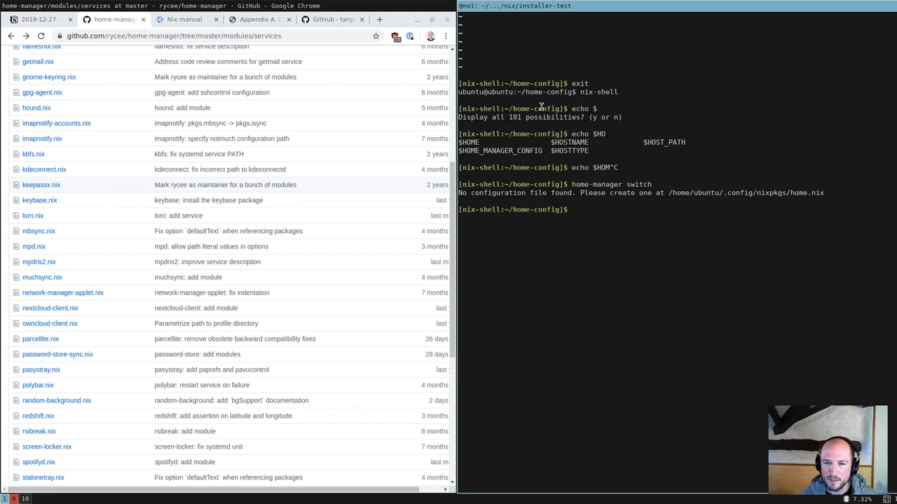
# Run home-manager switch, then move ../.config/nixpkgs/inputrc beside home.nix
pyautogui.write('home-manager switch -f ./home.nix')
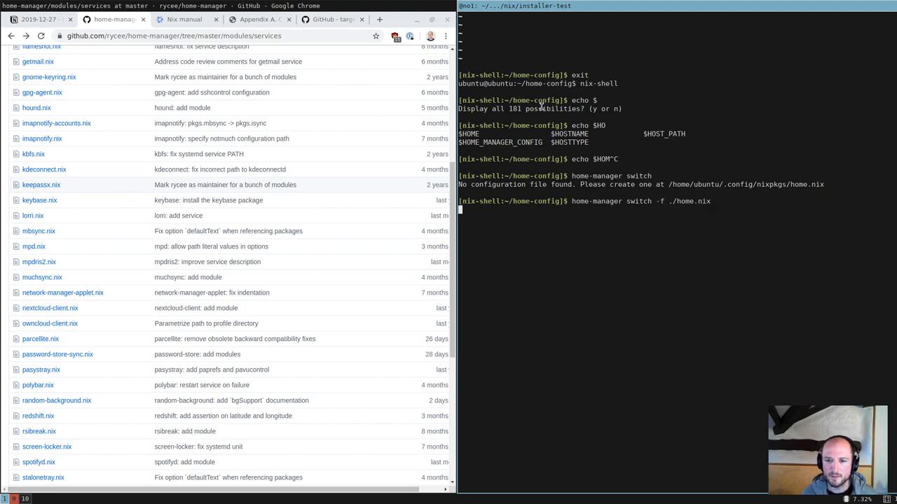
pyautogui.press('Return')
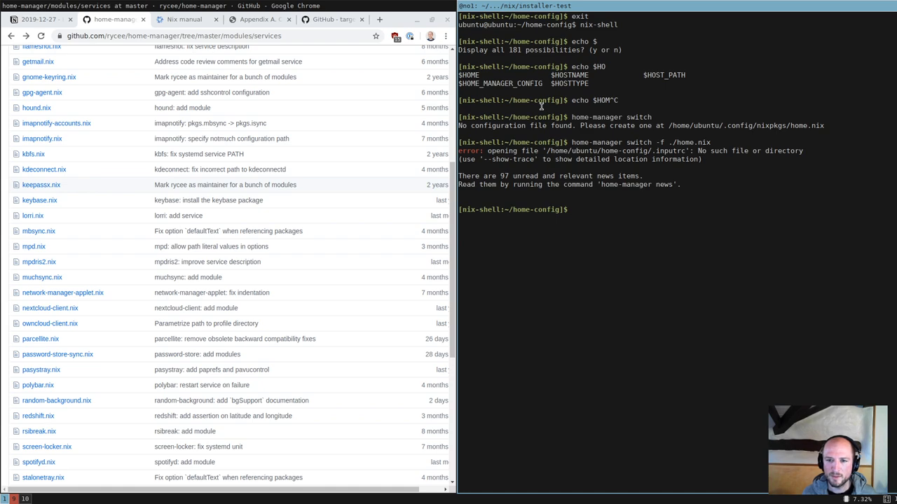
pyautogui.write('mv')
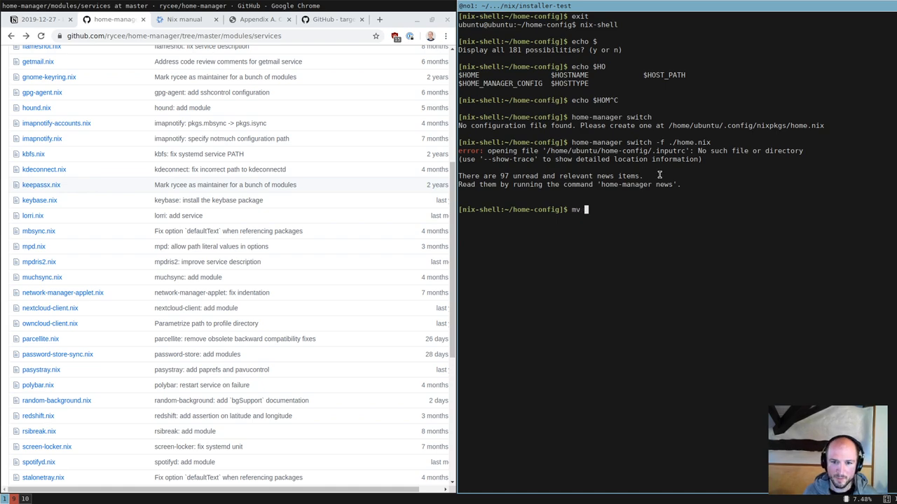
pyautogui.write('../.')
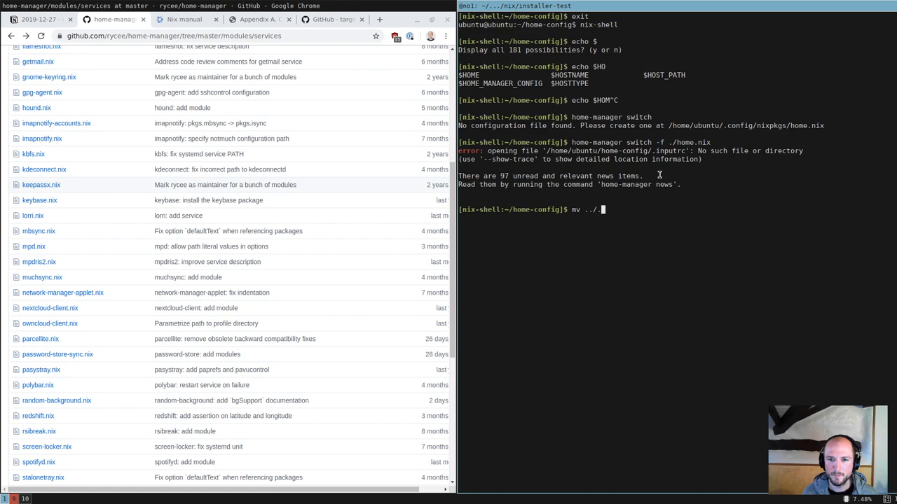
pyautogui.write('config/nixpkgs/.inputrc .')
pyautogui.write('home-manager switch -f ./home.nix')
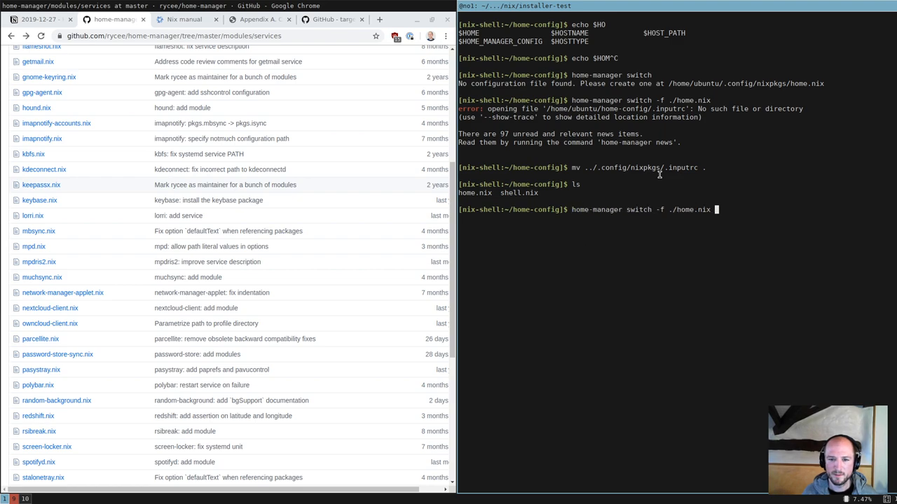
# Rerun home-manager switch -f ./home.nix successfully and echo the config variable again
pyautogui.press('Return')
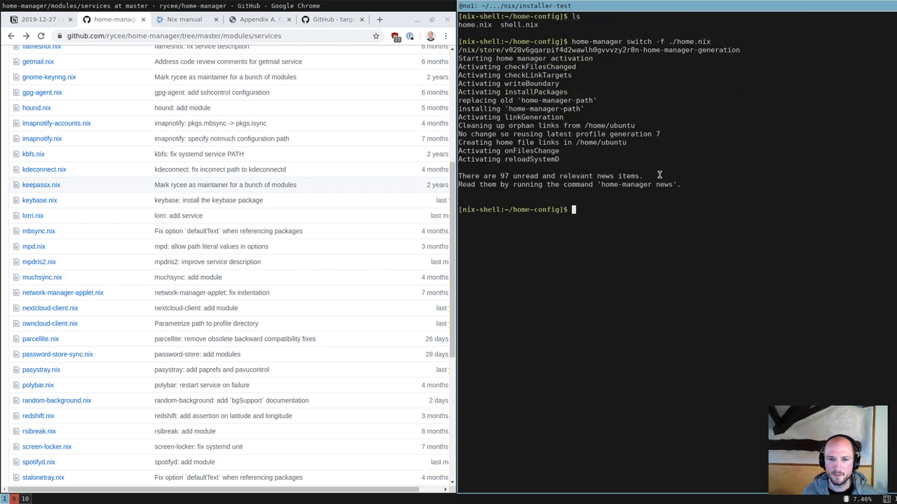
pyautogui.write('home-manager switch -f ./home.nix c^C')
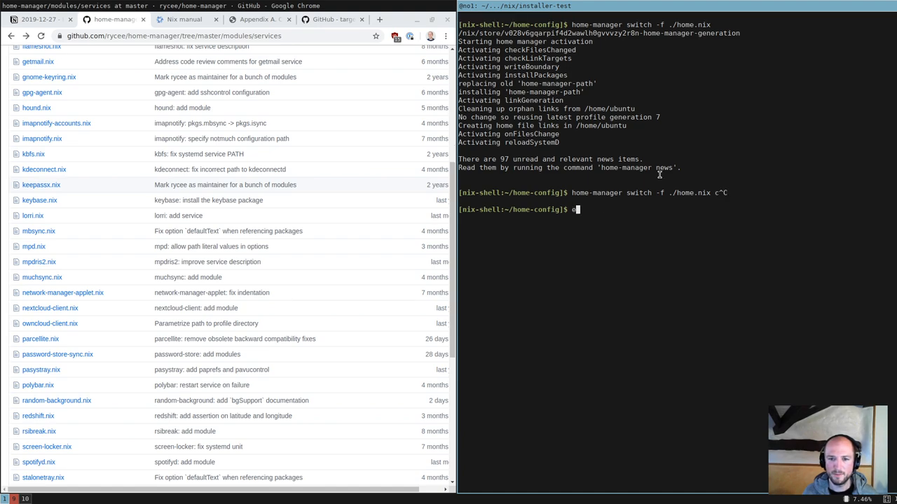
pyautogui.write('cho $HOME_MANAGER_CONFIG')
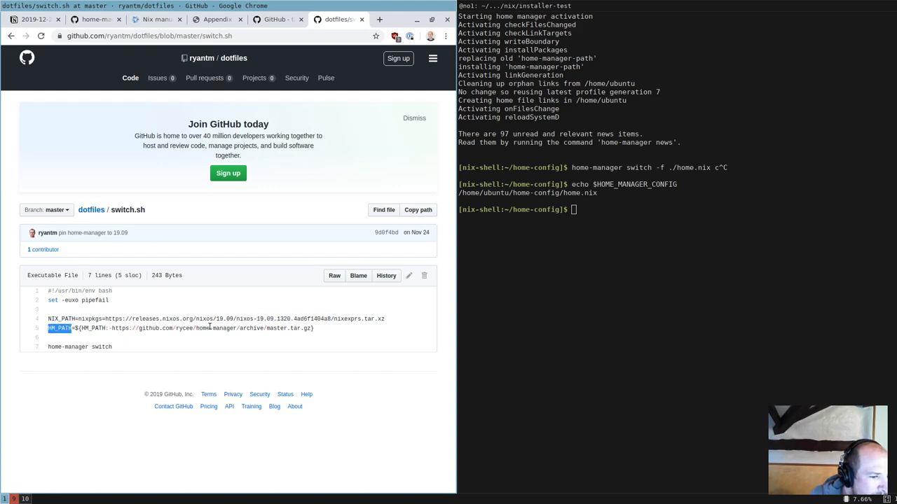
# Go to ryantm's dotfiles repository, look at switch.sh, and load the home.nix file
pyautogui.doubleClick(224, 328)
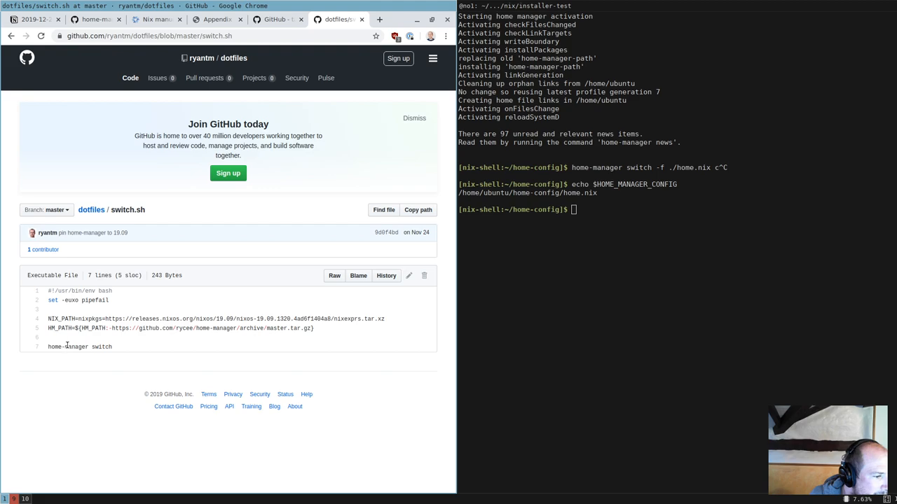
pyautogui.click(91, 210)
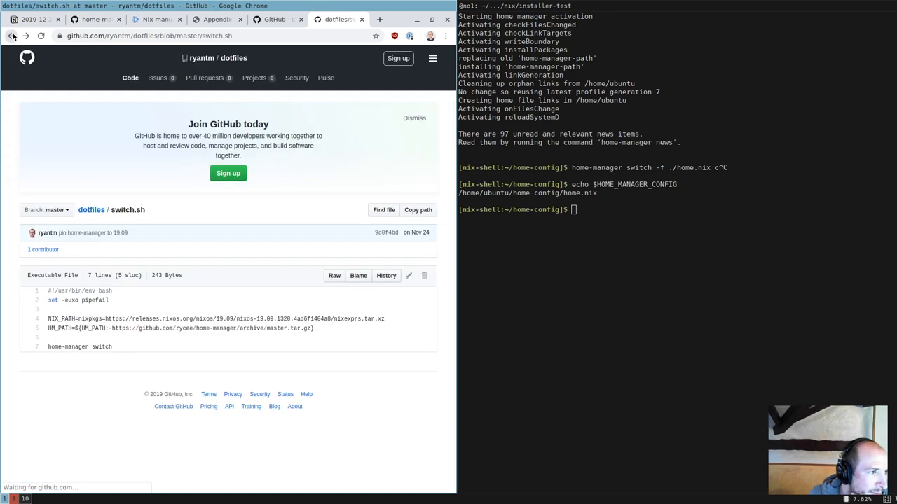
pyautogui.doubleClick(76, 347)
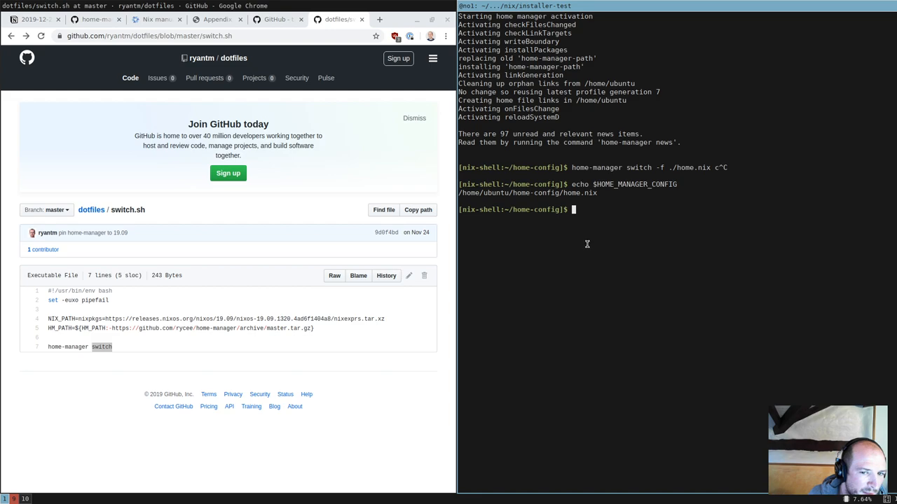
pyautogui.doubleClick(103, 347)
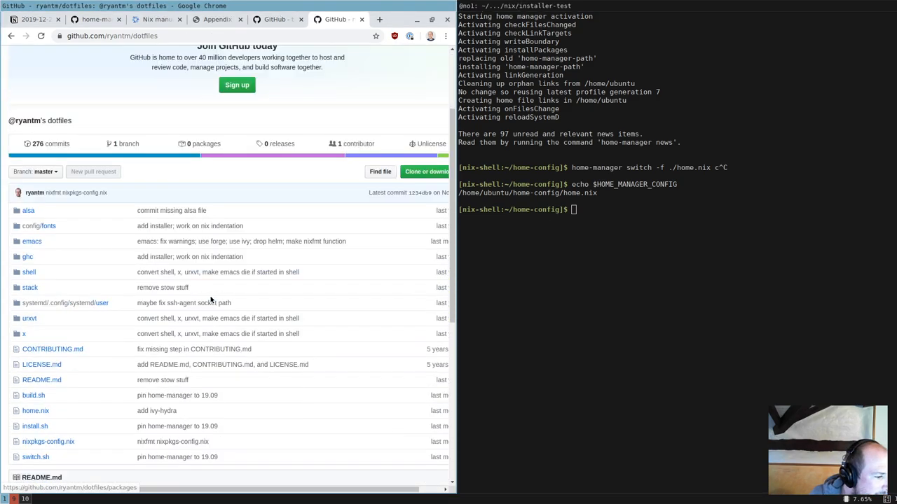
pyautogui.scroll(-3)
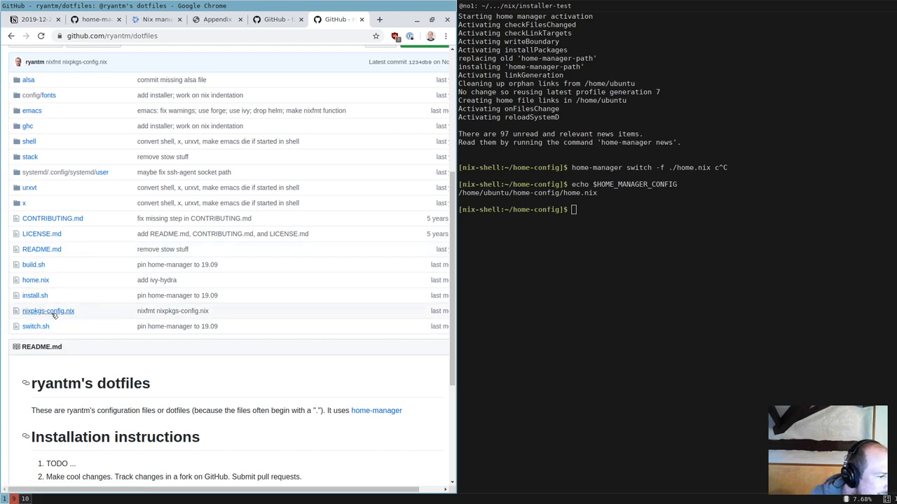
pyautogui.click(34, 280)
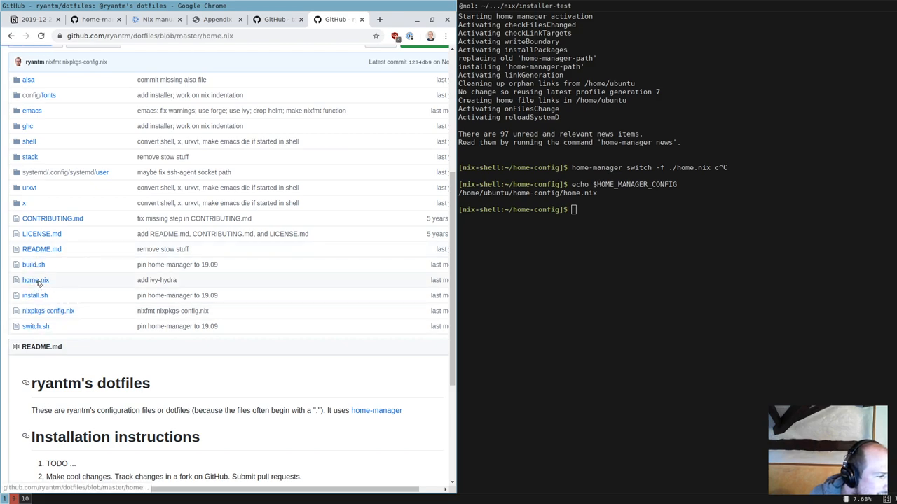
pyautogui.click(36, 280)
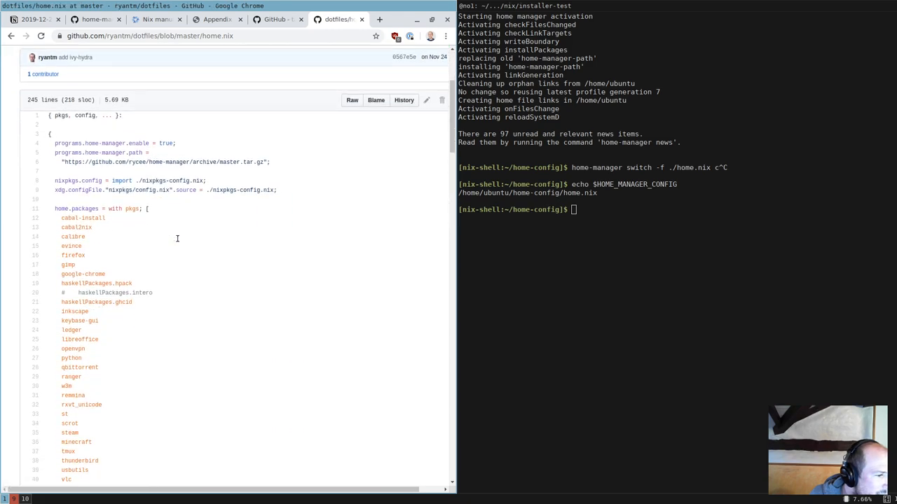
# Scroll through home.nix reviewing packages, bash settings, emacs packages and home.file entries
pyautogui.scroll(-3)
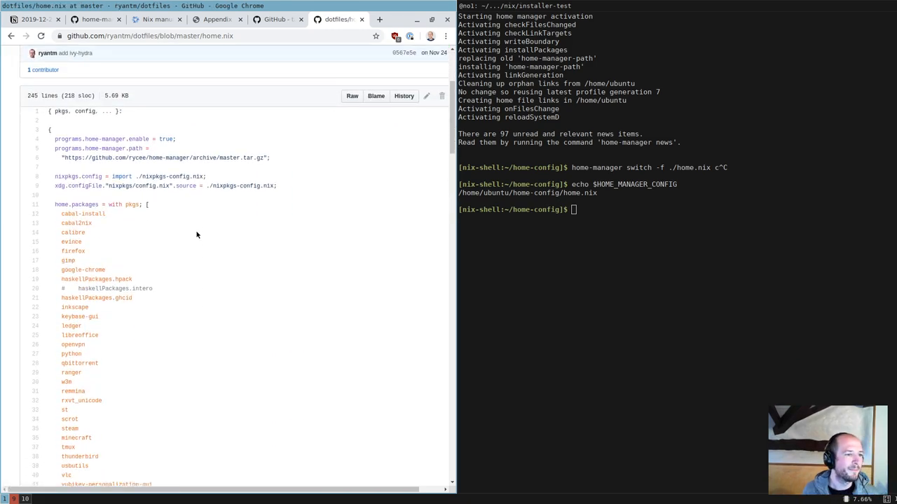
pyautogui.scroll(-3)
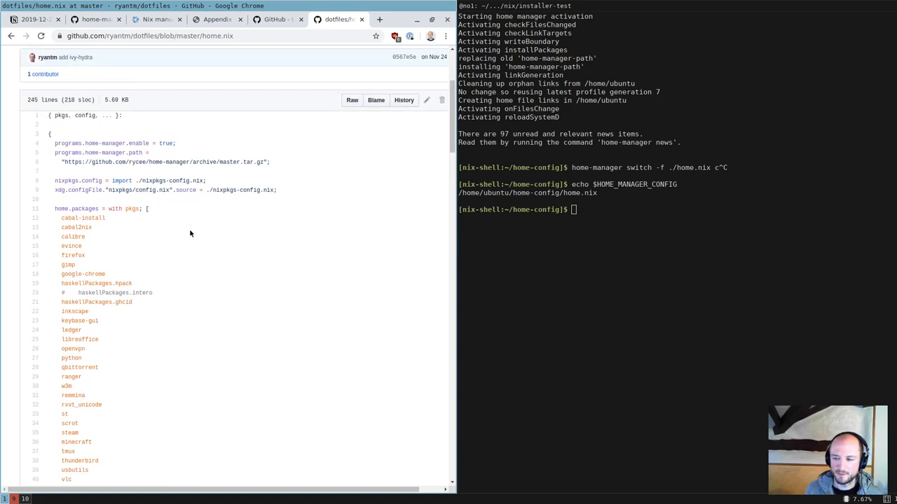
pyautogui.scroll(-3)
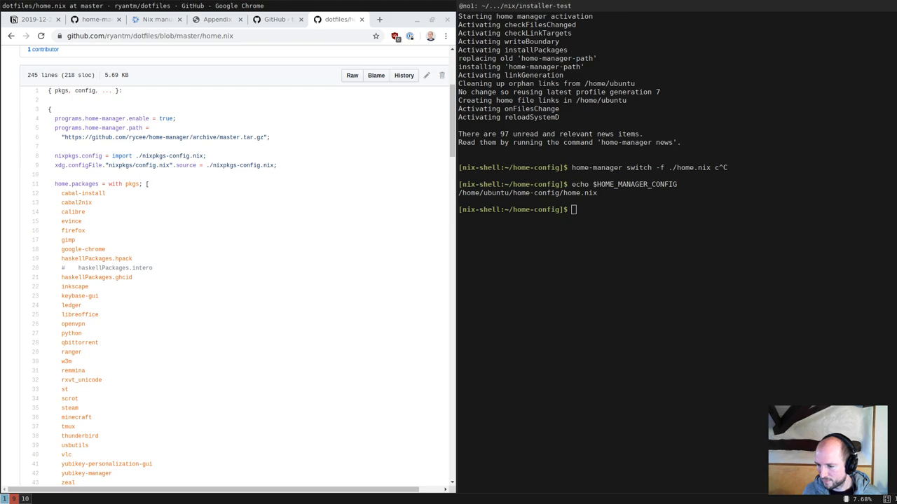
pyautogui.moveTo(275, 209)
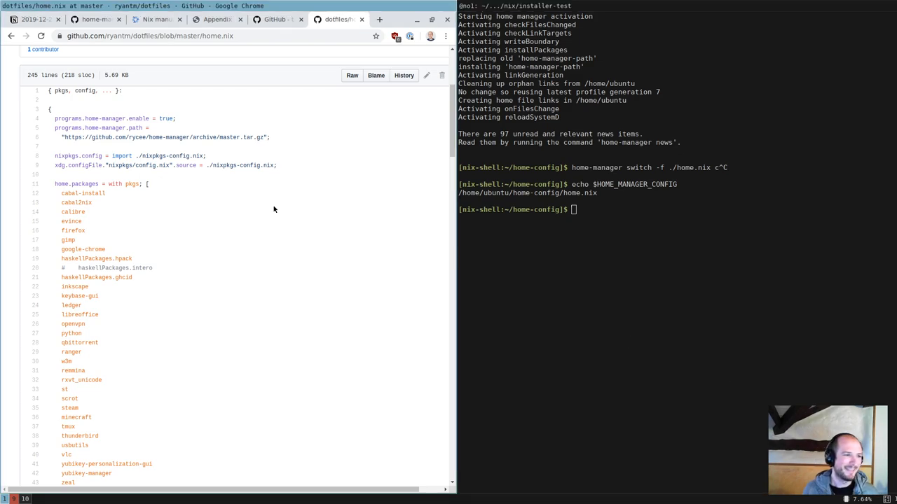
pyautogui.scroll(-3)
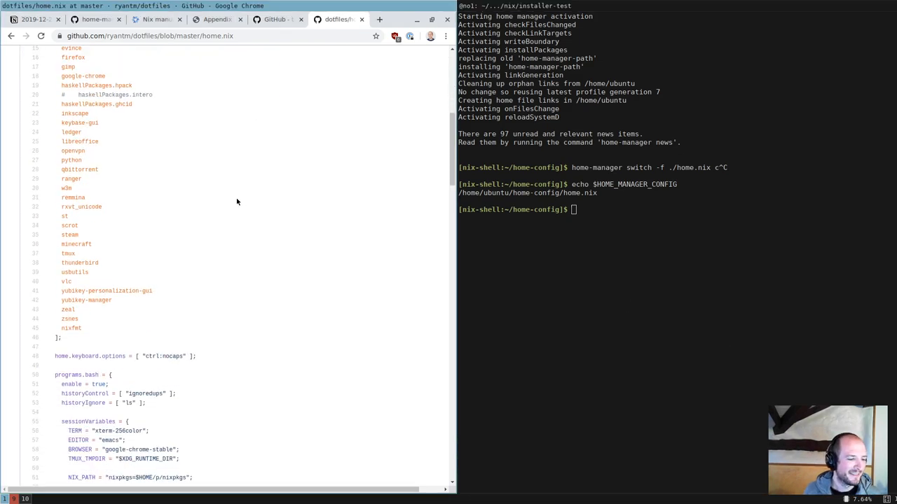
pyautogui.scroll(-3)
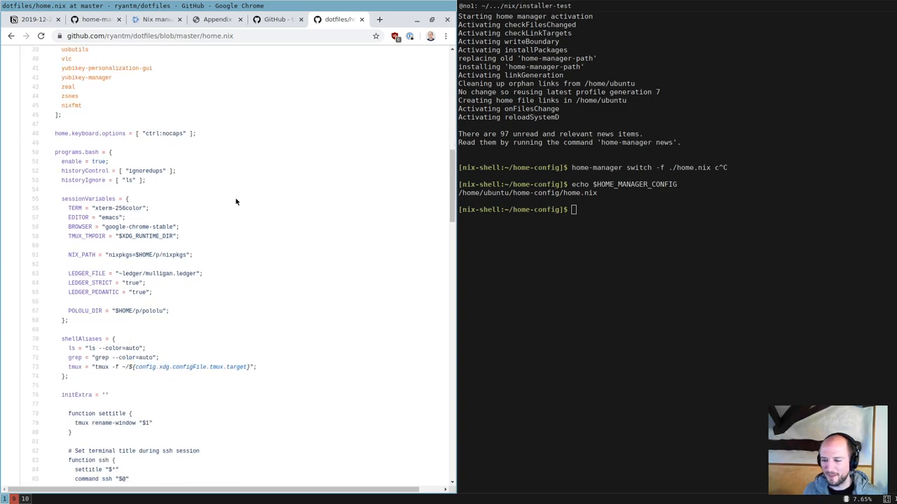
pyautogui.scroll(-3)
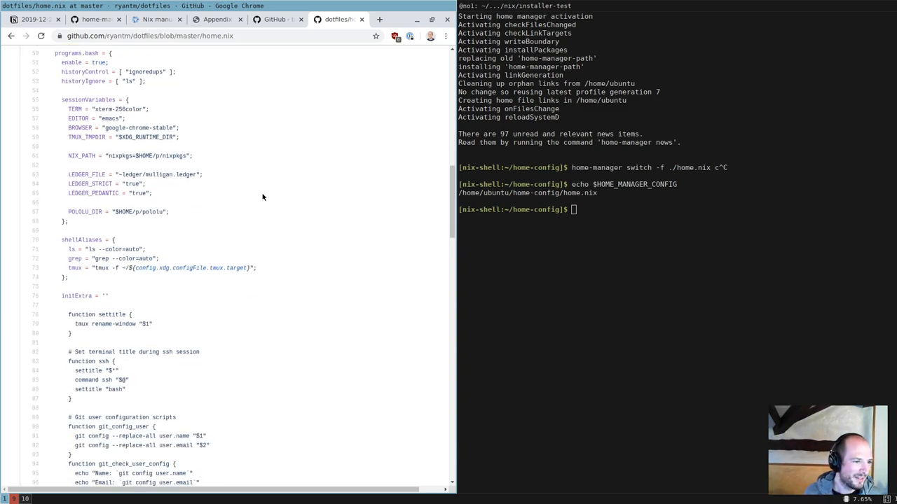
pyautogui.scroll(-3)
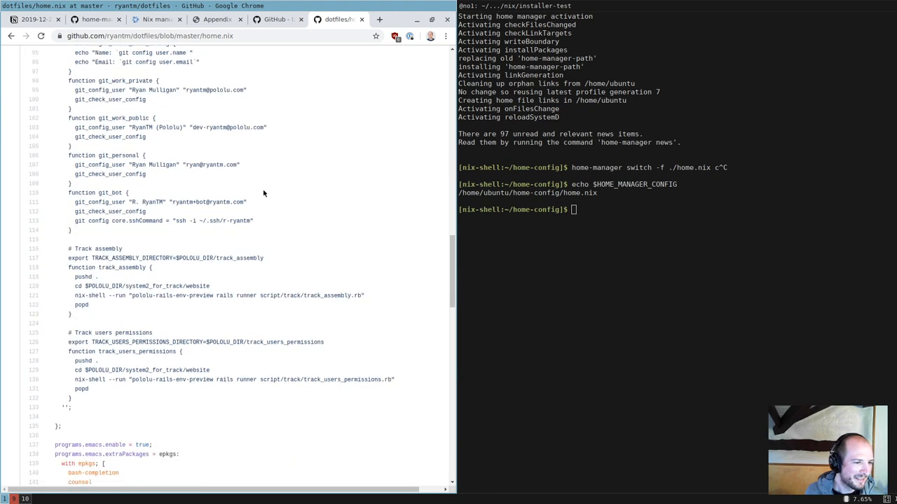
pyautogui.scroll(-3)
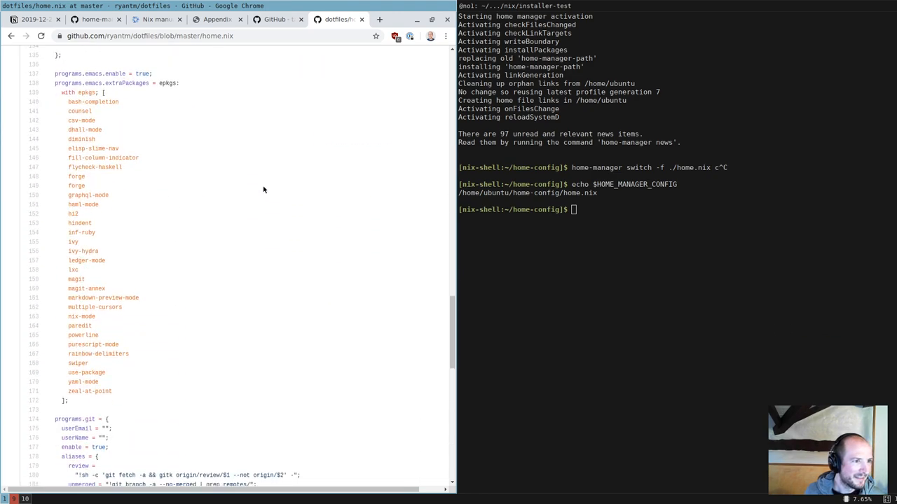
pyautogui.scroll(-3)
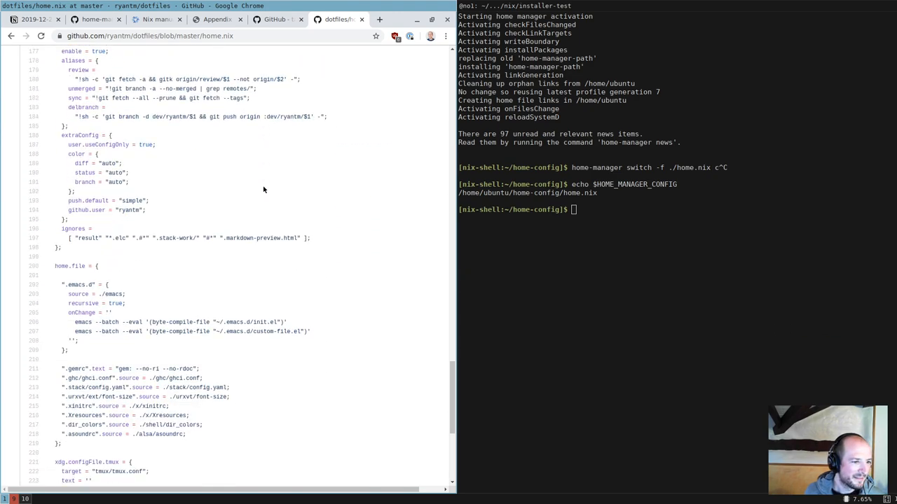
pyautogui.scroll(-3)
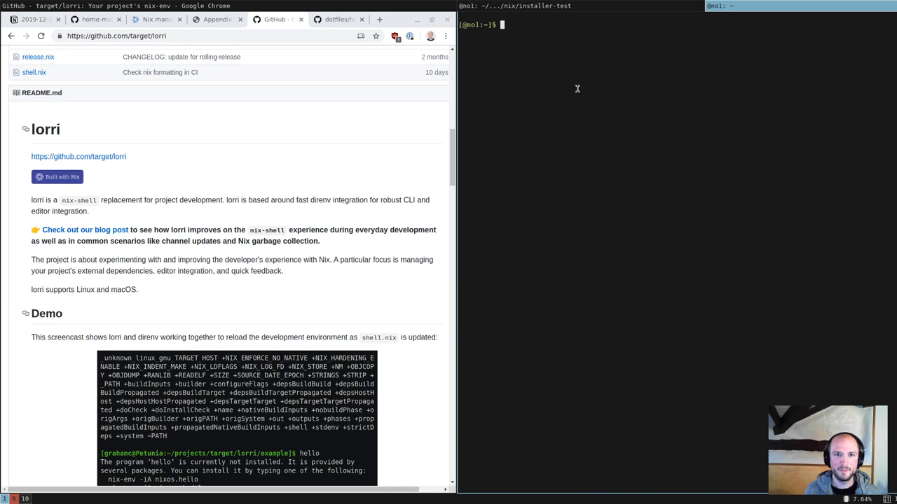
# cd into home-infra and echo its HOME-related environment variables
pyautogui.write('h')
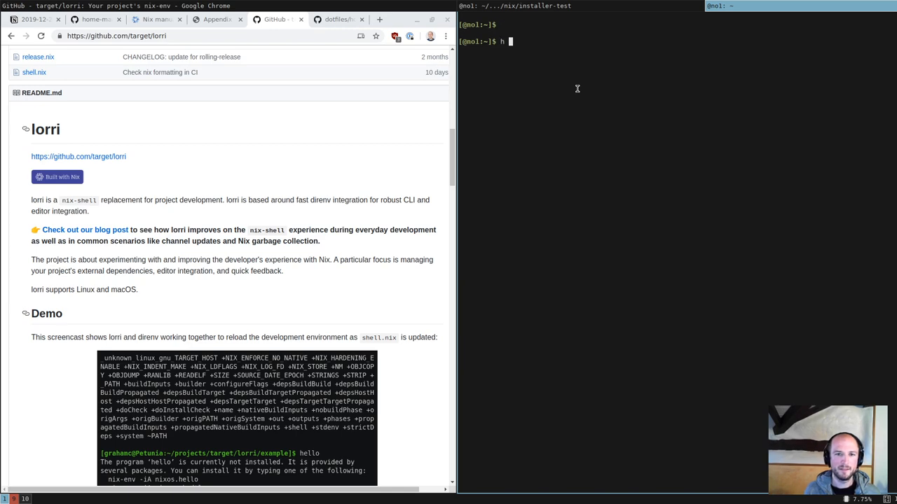
pyautogui.write('ome-infra')
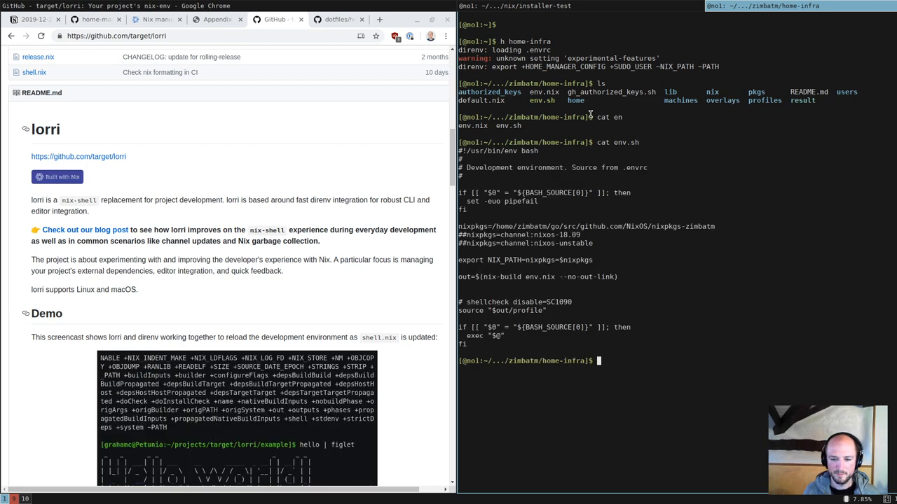
pyautogui.write('home-^C')
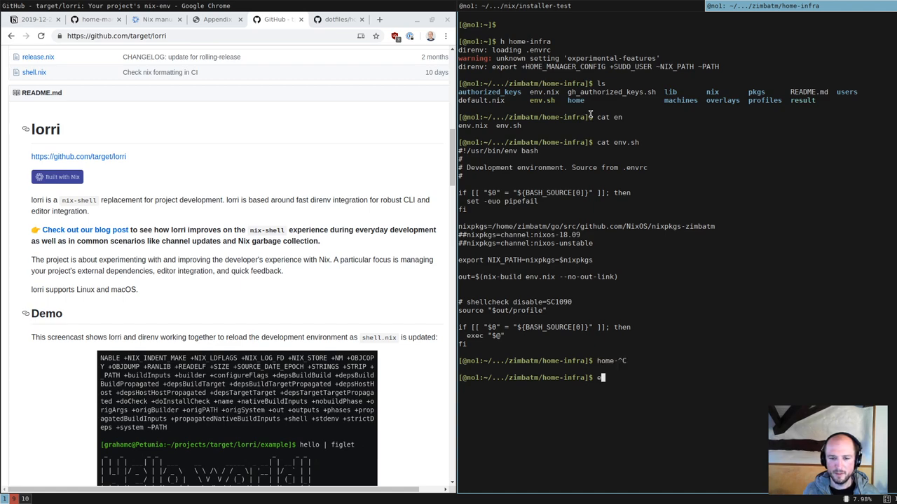
pyautogui.write('cho $H')
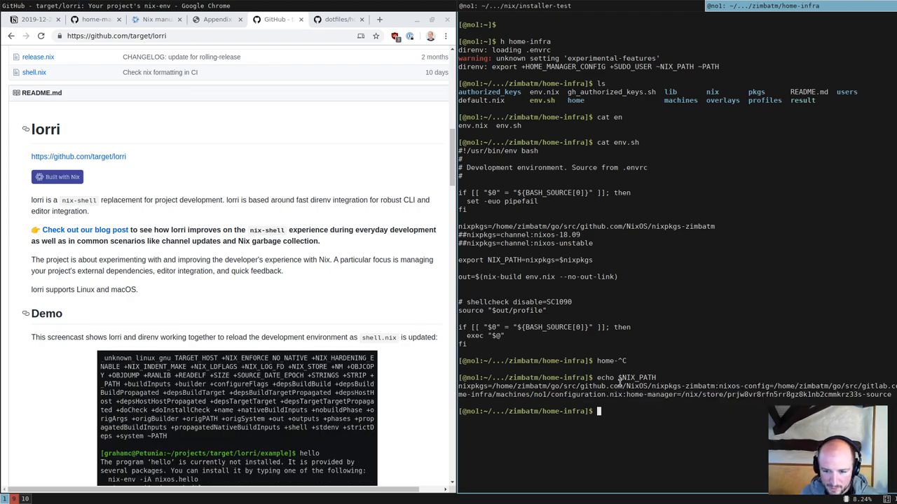
# Check home-manager, grep env for HOME variables, list the folder and cat .envrc
pyautogui.write('home-manager ^C')
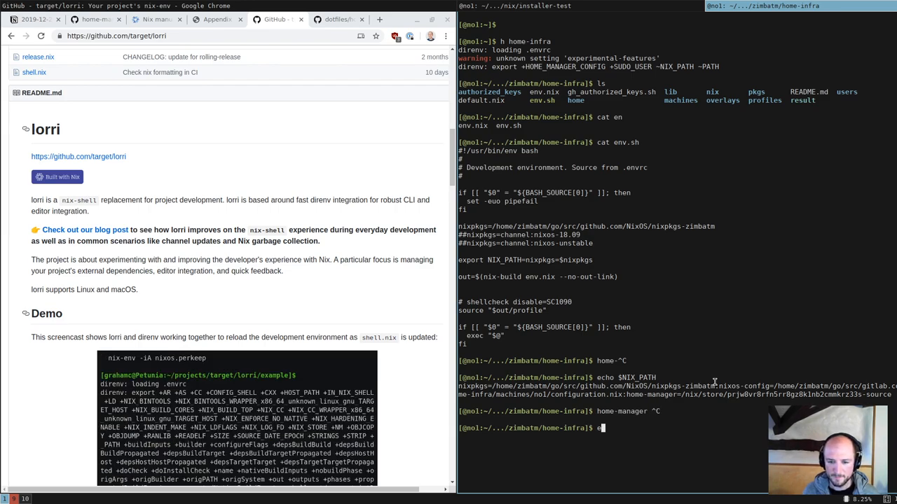
pyautogui.write('env | grep HOME')
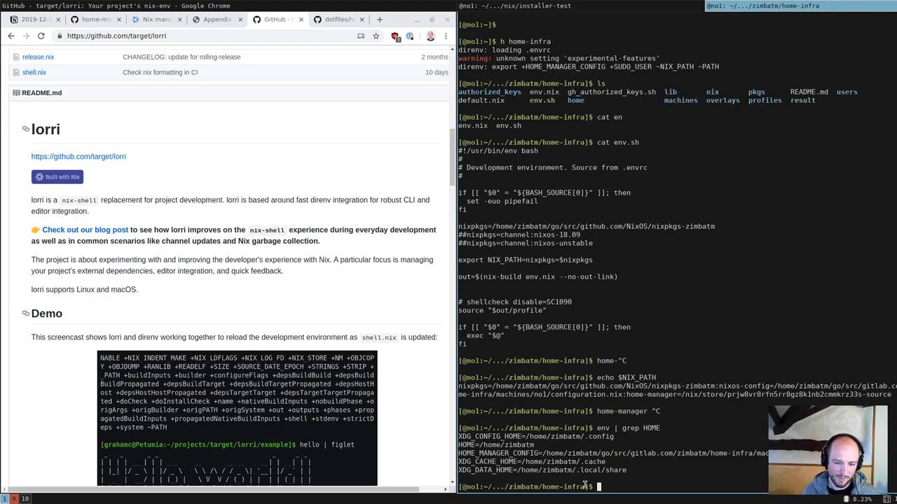
pyautogui.write('ls')
pyautogui.write('vat')
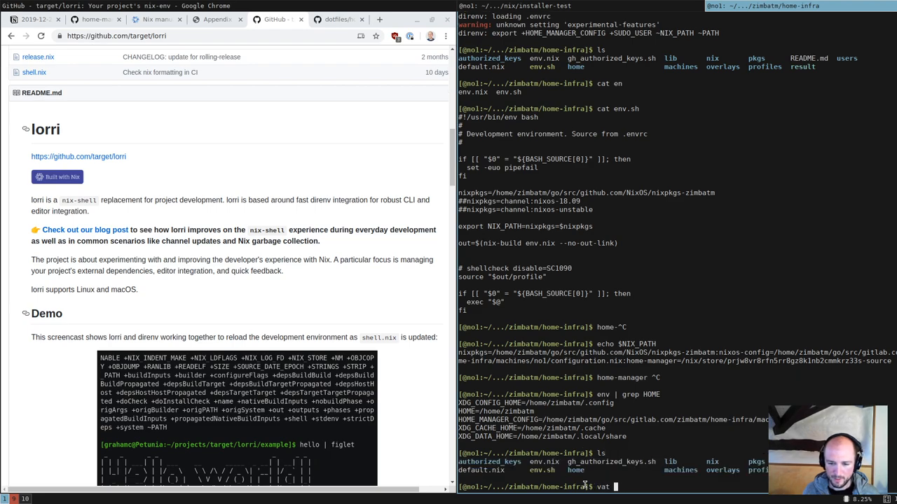
pyautogui.write('cat .envrc')
pyautogui.write('vim env.nix')
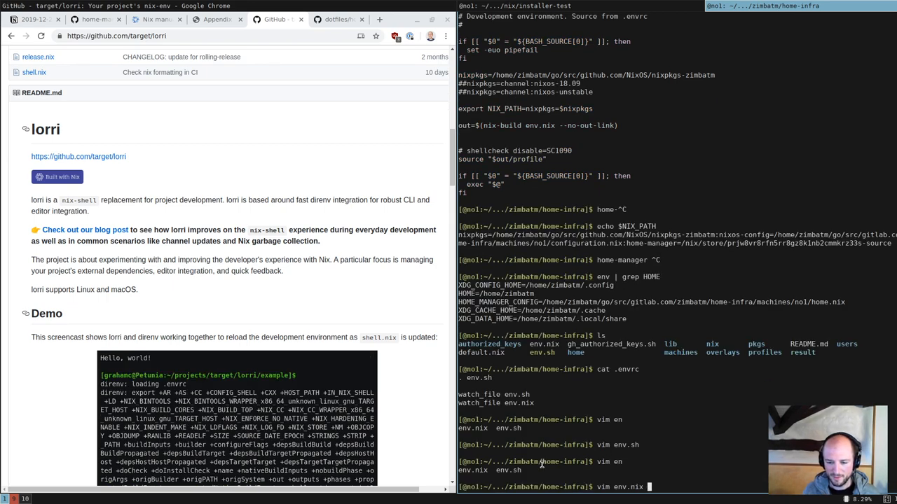
pyautogui.press('Return')
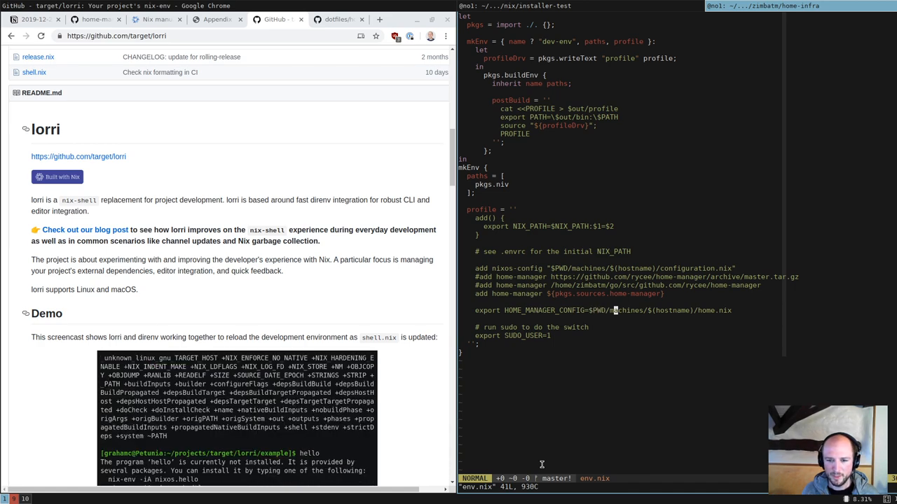
pyautogui.write('cd examp')
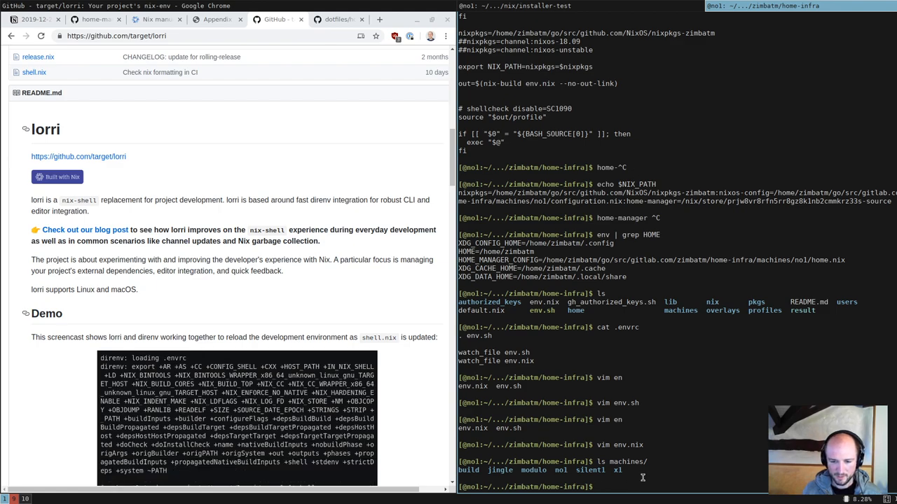
# Echo NIX_PATH and HOME_MANAGER_CONFIG in home-infra, cd out, and echo HOME_MANAGER_CONFIG in the nix-shell terminal
pyautogui.write('echo $NIX_PATH')
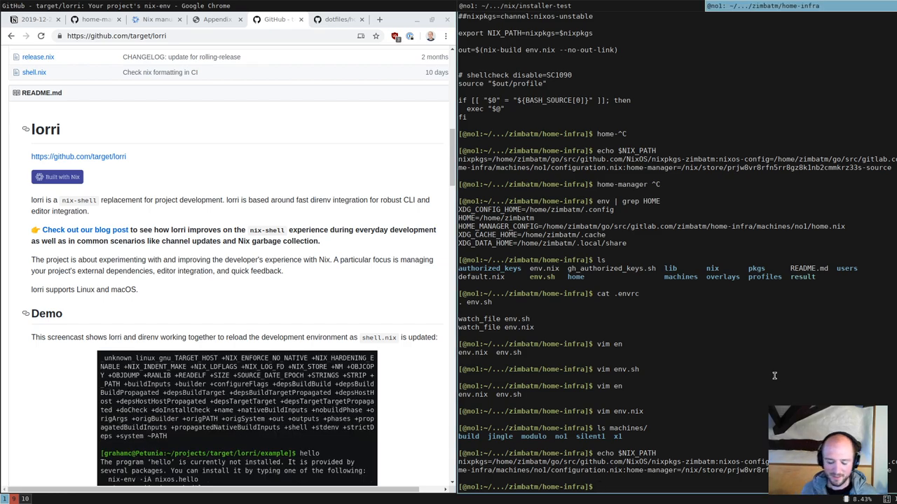
pyautogui.write('echo')
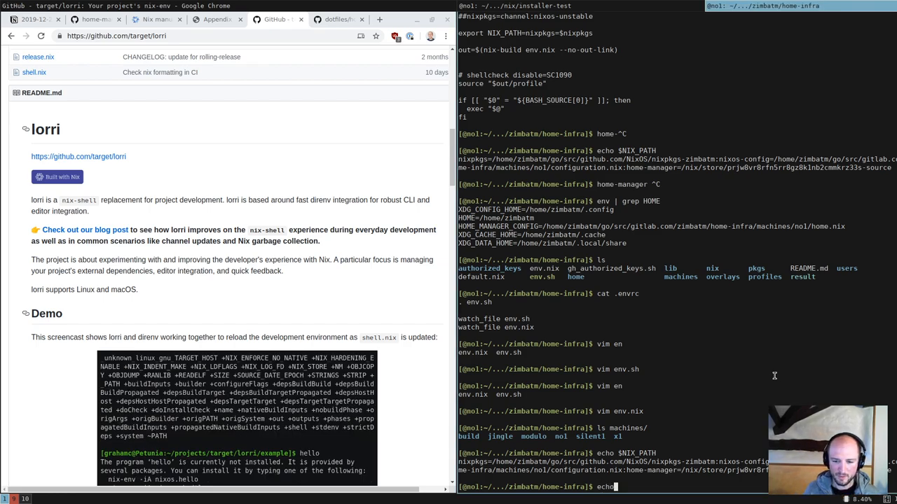
pyautogui.write('$N')
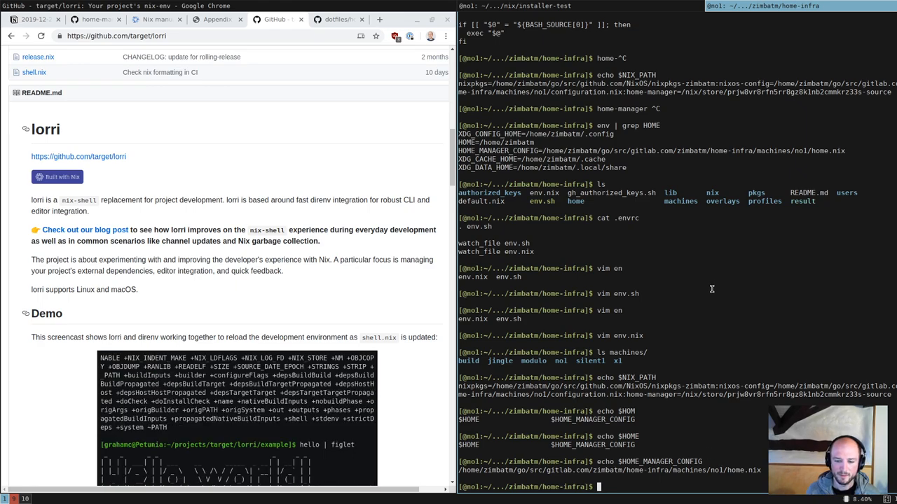
pyautogui.write('cd ..')
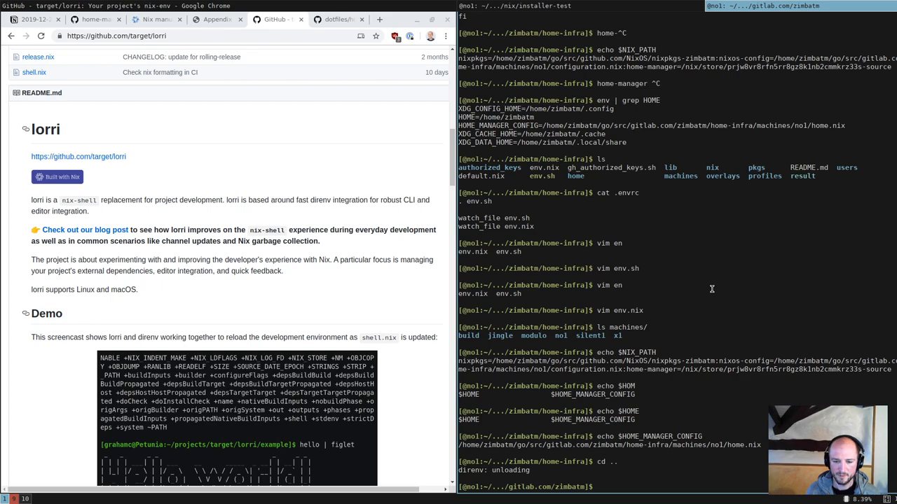
pyautogui.write('echo $HOME_MANAGER_CONFIG')
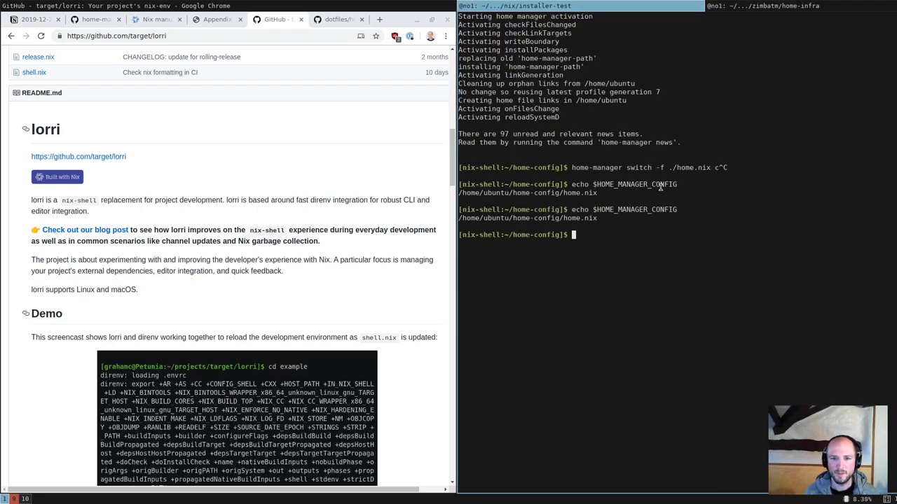
# Check pwd and NIX_PATH, then try home-manager outside the nix-shell
pyautogui.write('pwd')
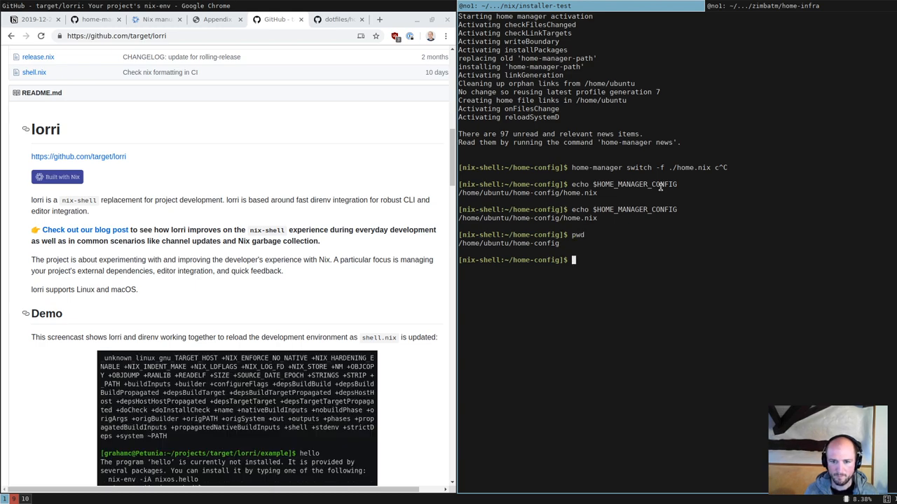
pyautogui.write('echo')
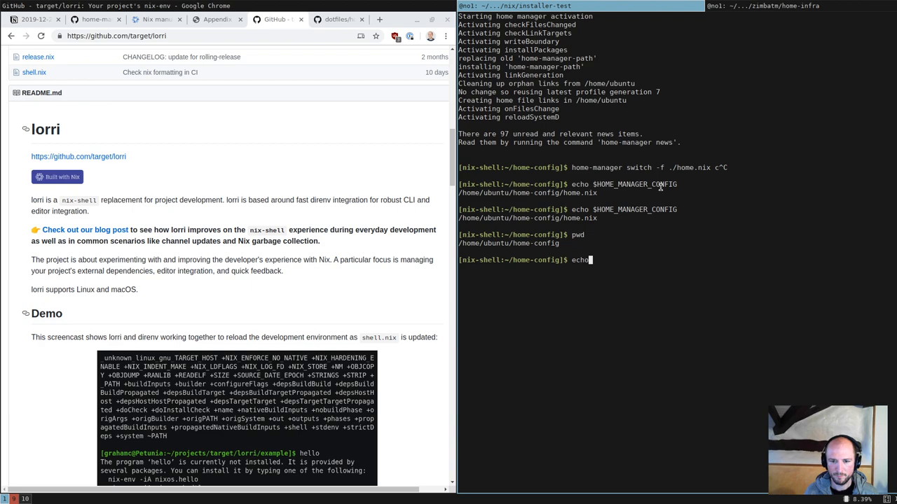
pyautogui.write('$NIX_PATH')
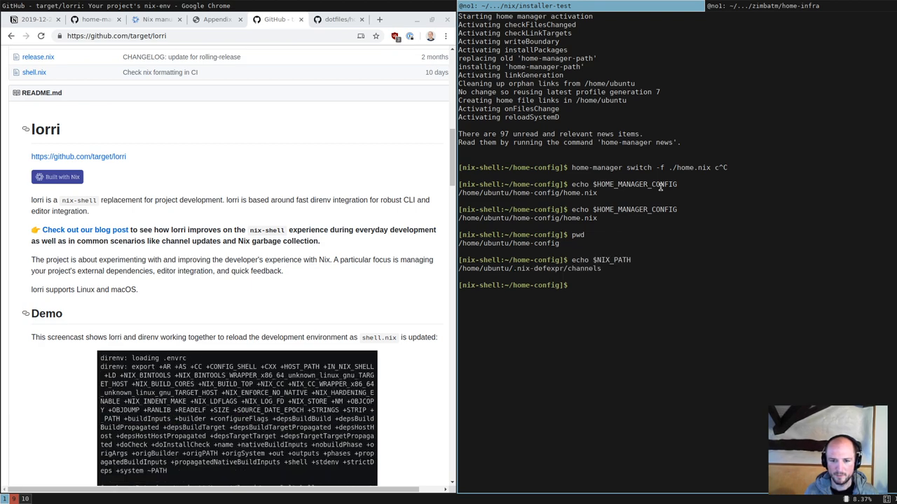
pyautogui.write('home-manager switch')
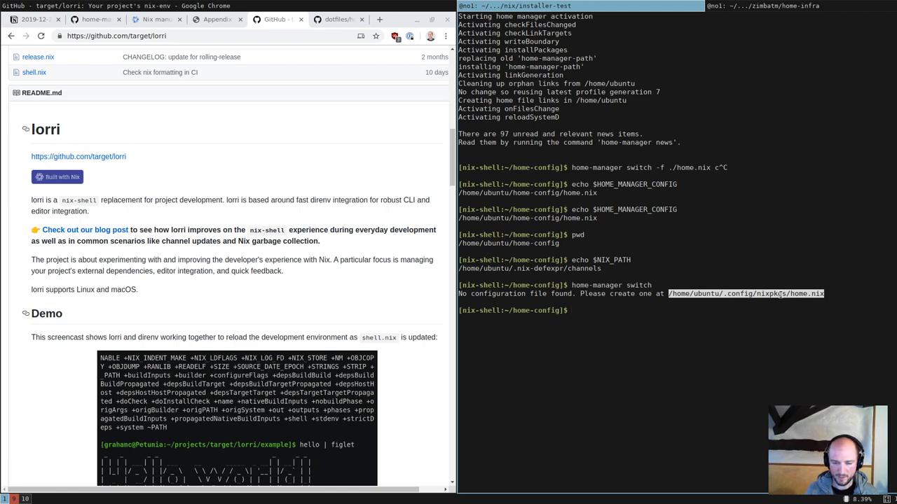
# Symlink home.nix into ~/.config/nixpkgs with ln -s and run home-manager switch successfully
pyautogui.write('ln -s ../')
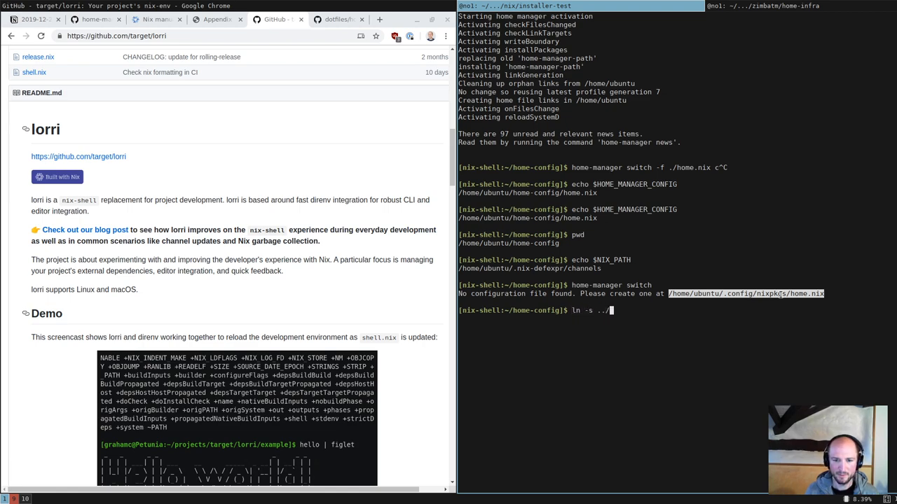
pyautogui.write('.config/nixpkgs/home.nix')
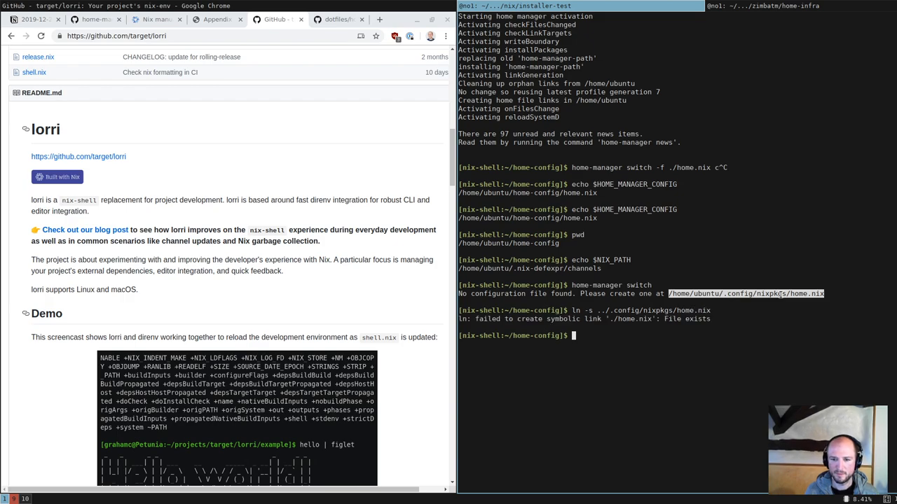
pyautogui.write('ln -s ../.config/nixpkgs/home.nix')
pyautogui.write('ls')
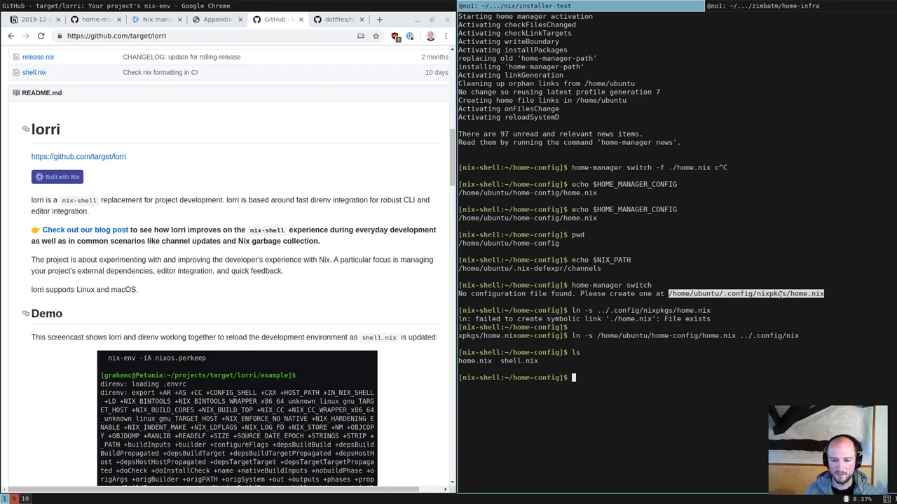
pyautogui.write('home-manager switch')
pyautogui.write('ls')
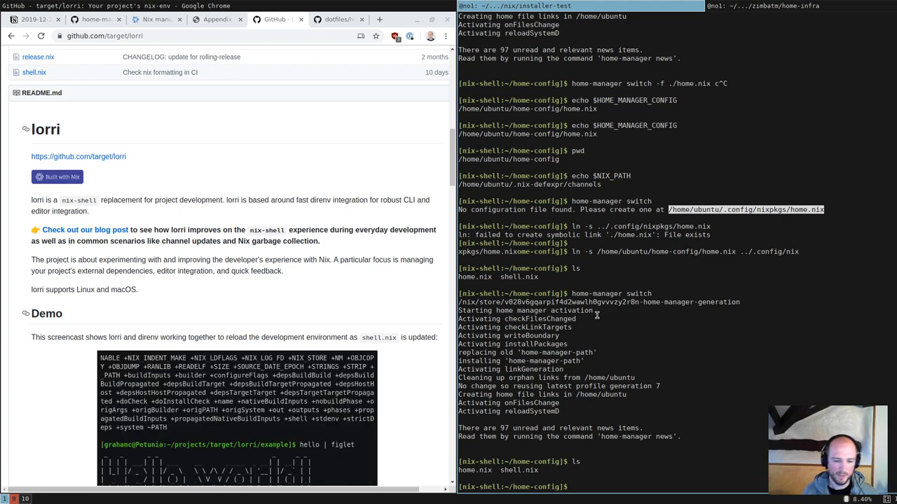
pyautogui.moveTo(330, 11)
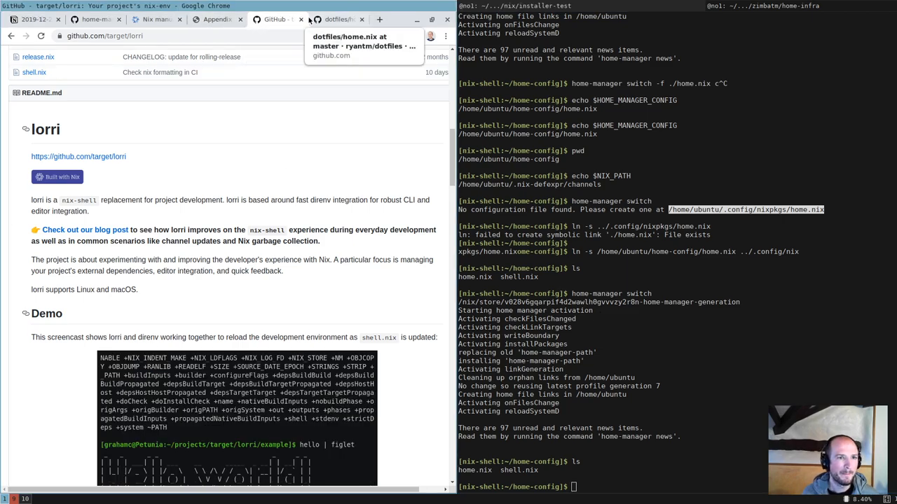
# Consult the Notion Program outline and follow it to home-manager's nixos module folder on GitHub
pyautogui.click(216, 20)
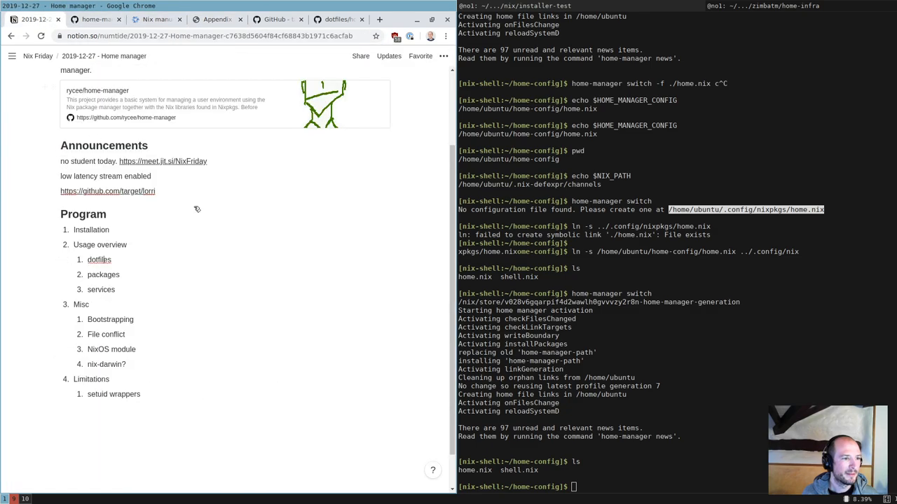
pyautogui.moveTo(138, 334)
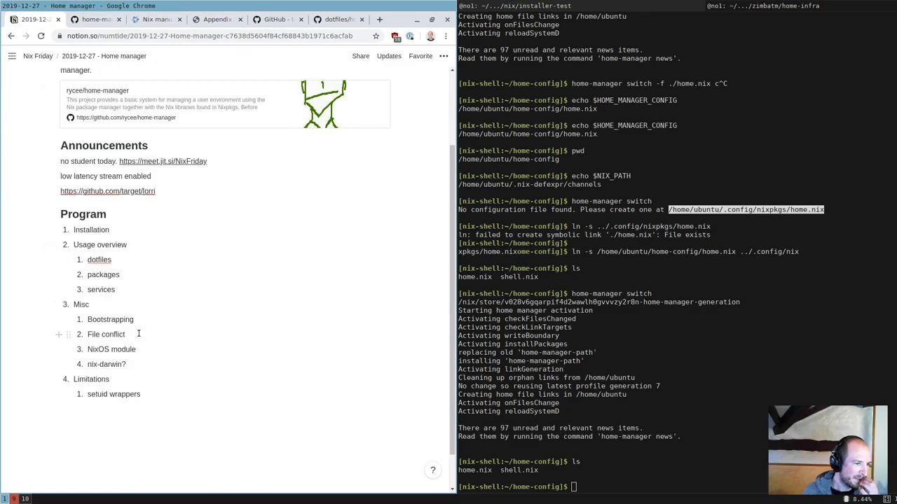
pyautogui.doubleClick(90, 335)
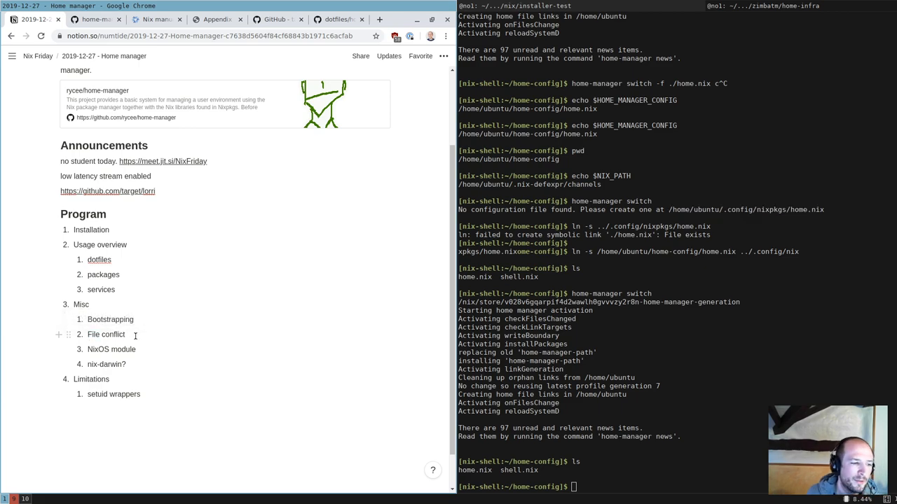
pyautogui.moveTo(126, 334)
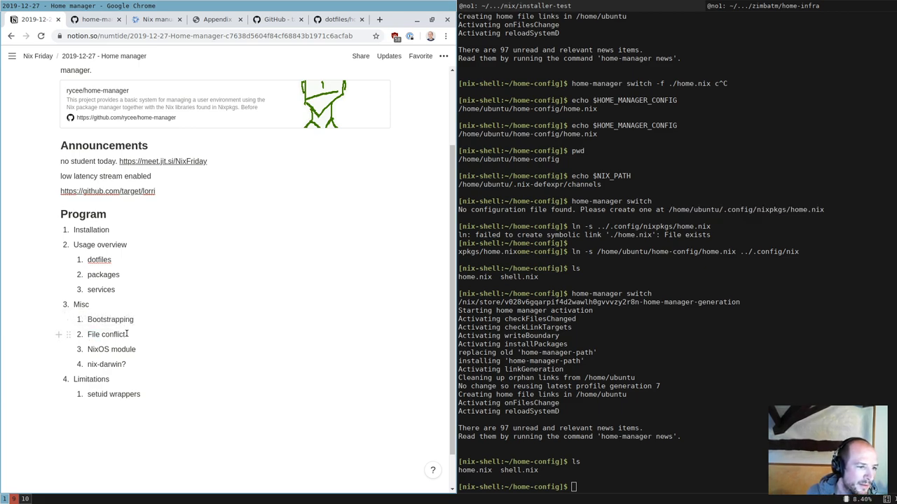
pyautogui.moveTo(128, 336)
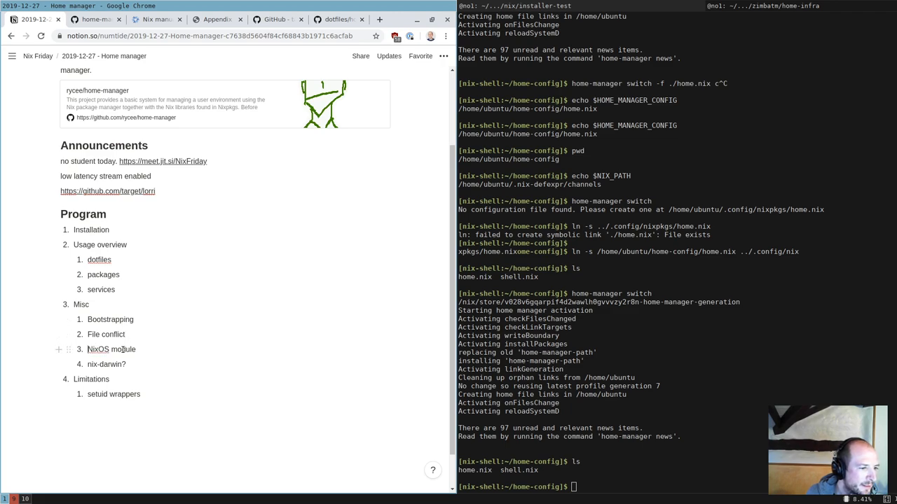
pyautogui.moveTo(138, 351)
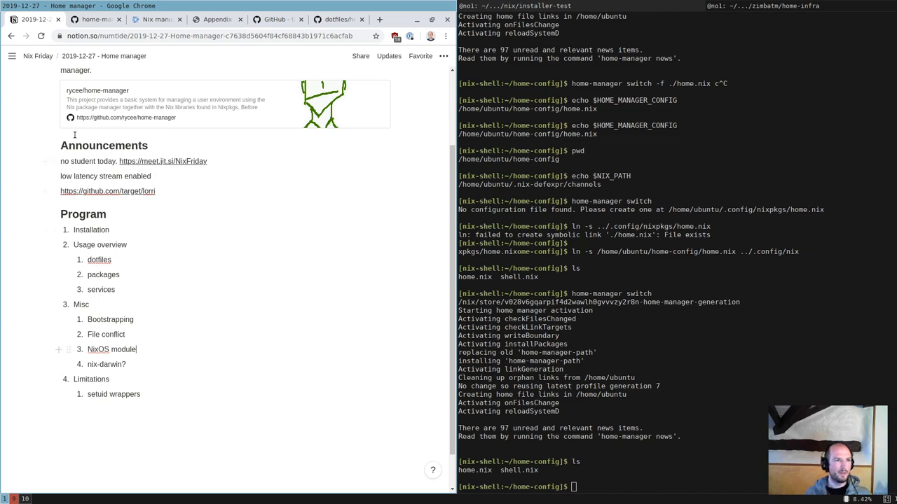
pyautogui.click(95, 19)
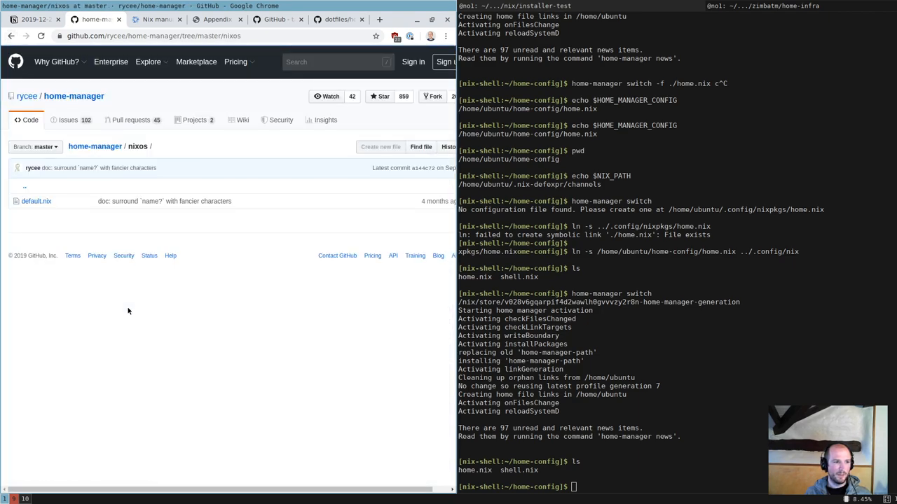
# Read through nixos/default.nix from its options down to its services
pyautogui.click(36, 202)
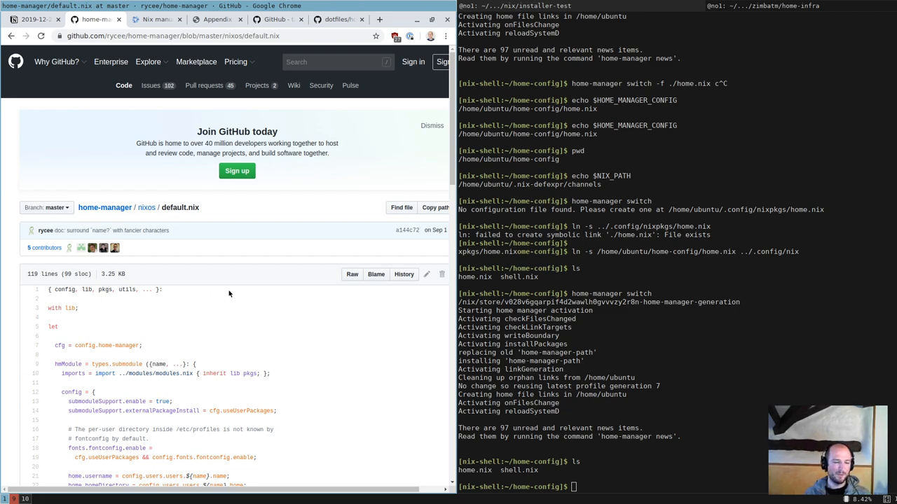
pyautogui.scroll(-3)
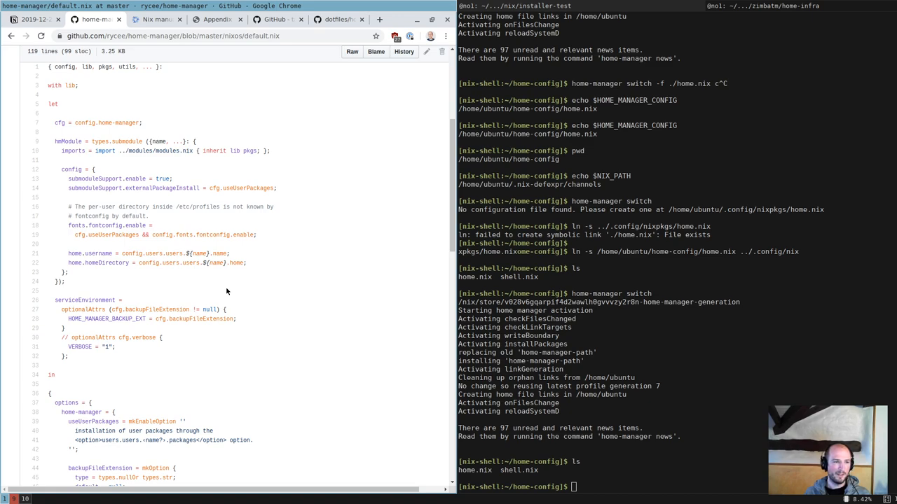
pyautogui.scroll(-3)
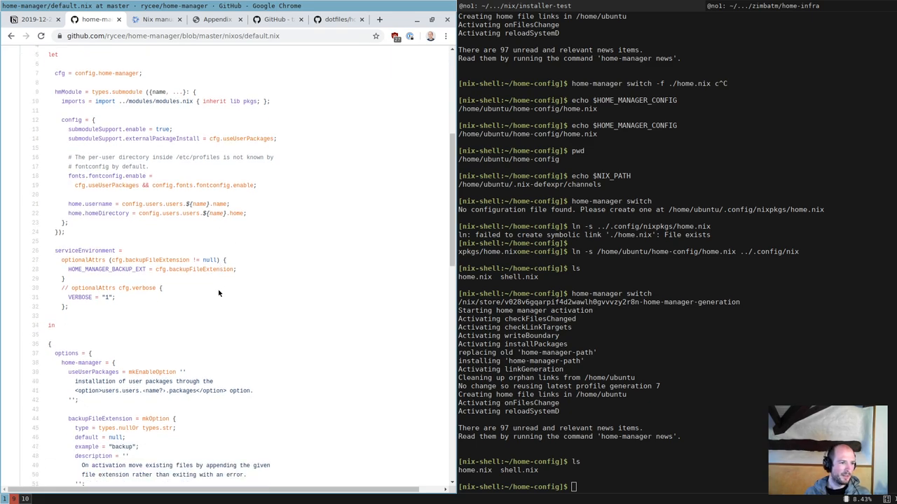
pyautogui.scroll(-3)
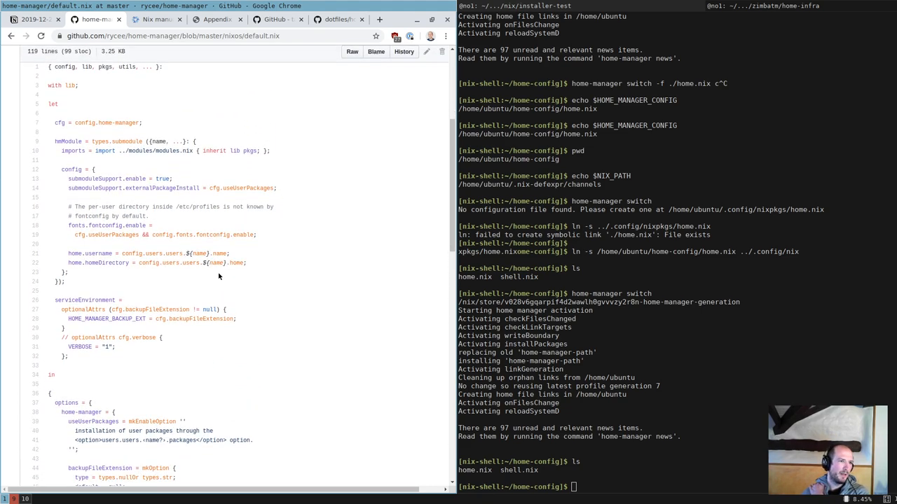
pyautogui.scroll(-3)
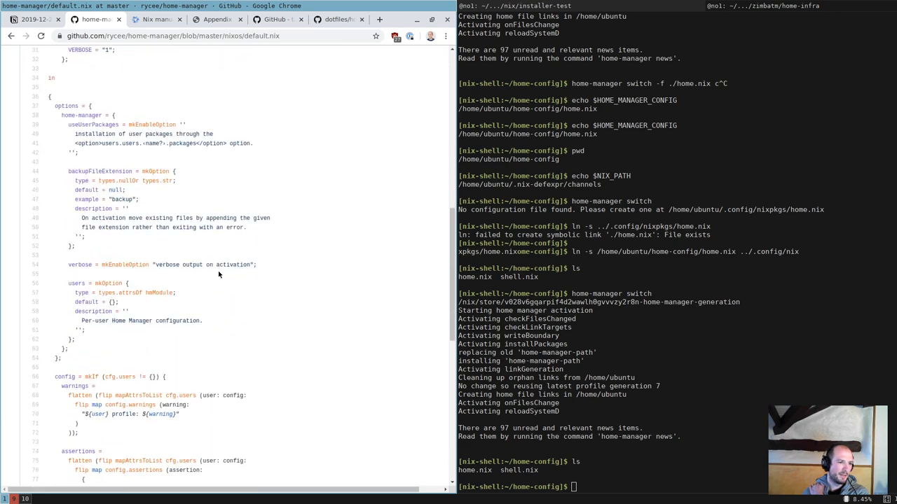
pyautogui.scroll(-3)
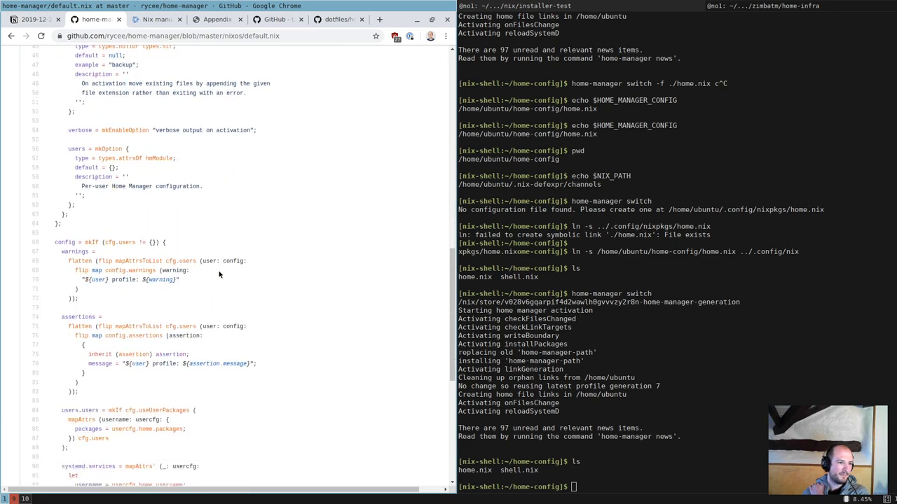
pyautogui.scroll(-3)
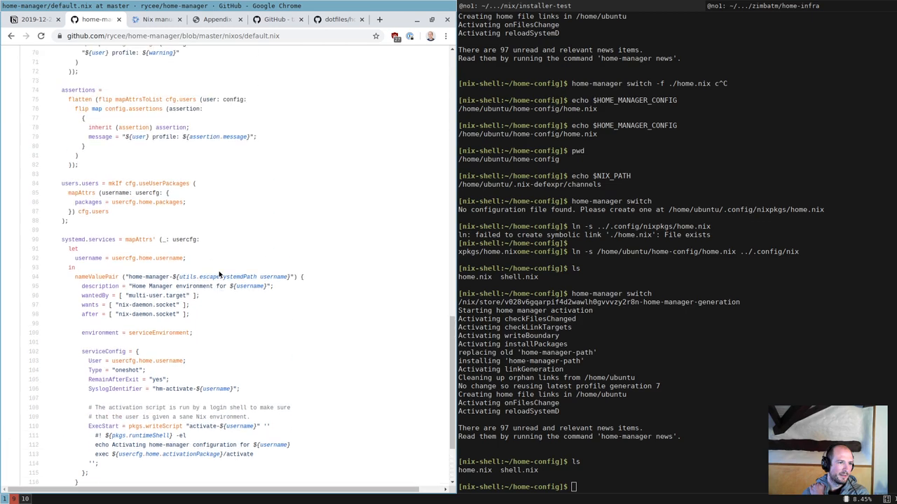
pyautogui.scroll(-3)
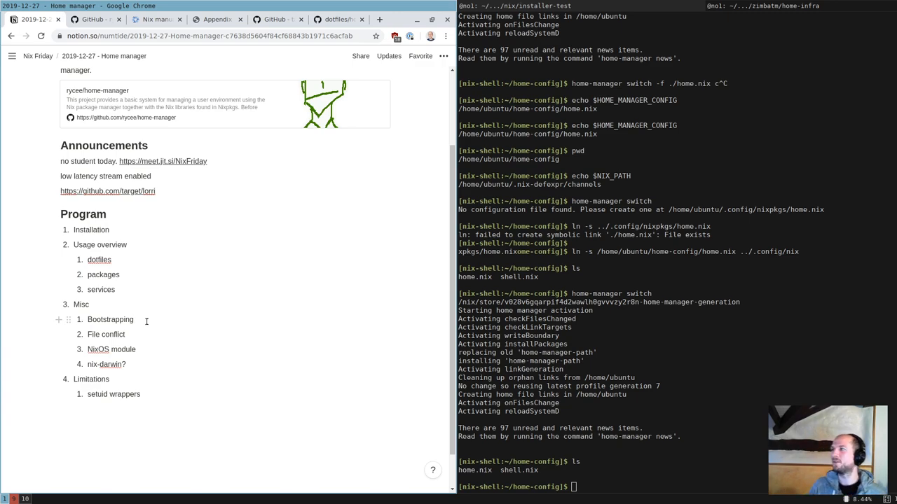
# Look over the Misc items in the Notion Program list
pyautogui.click(133, 319)
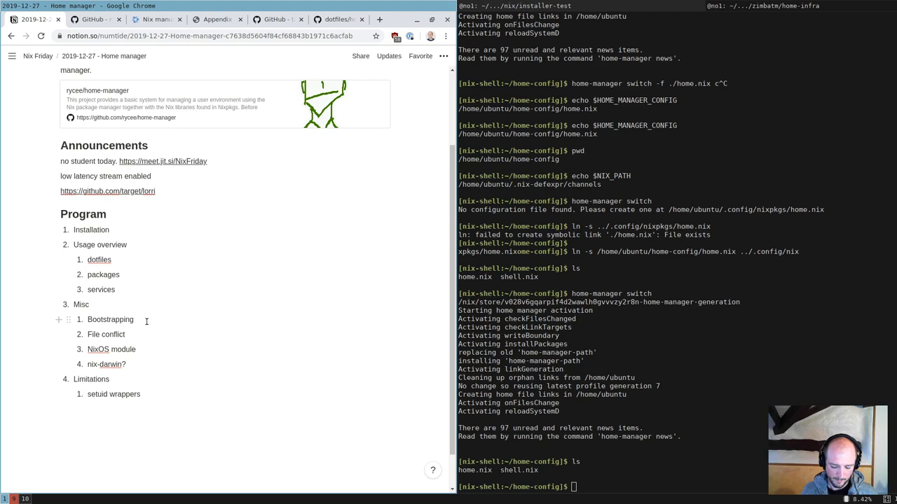
pyautogui.click(133, 319)
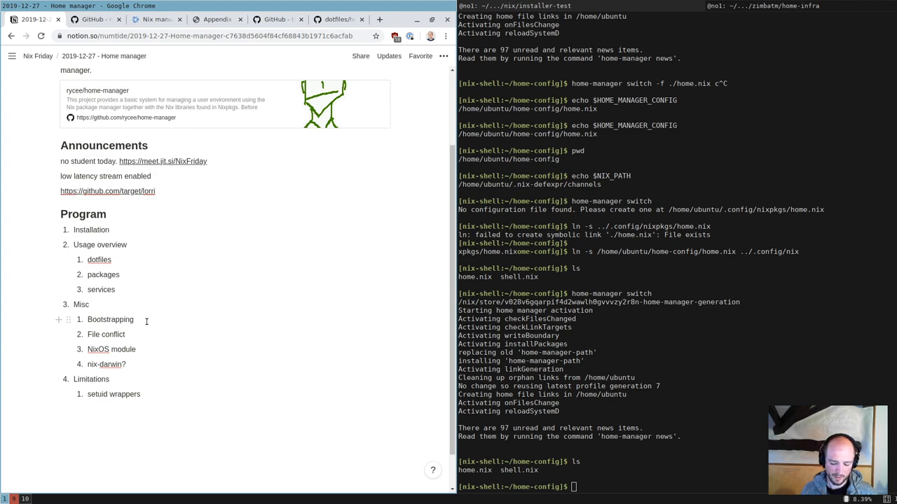
pyautogui.click(135, 320)
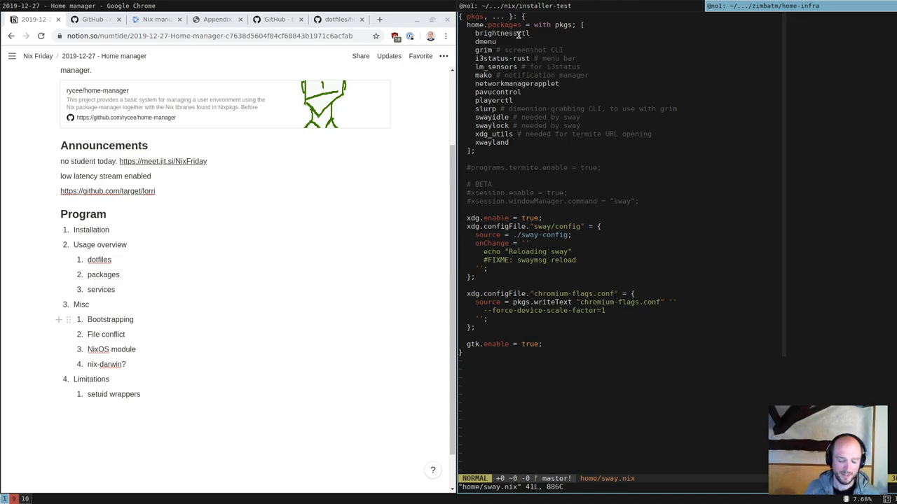
# Quit vim after viewing home/sway.nix's packages and sway settings
pyautogui.write(':q')
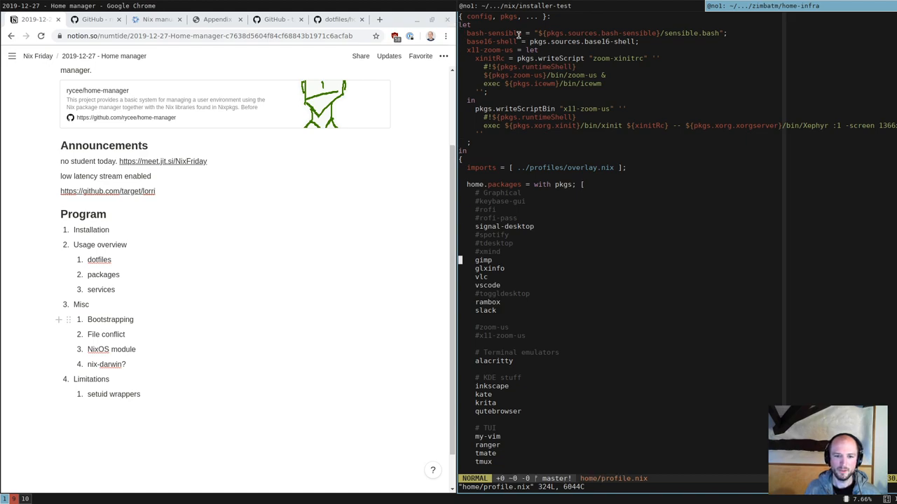
# Scroll through home/profile.nix down to its direnv, git, gpg-agent and ssh settings
pyautogui.scroll(-3)
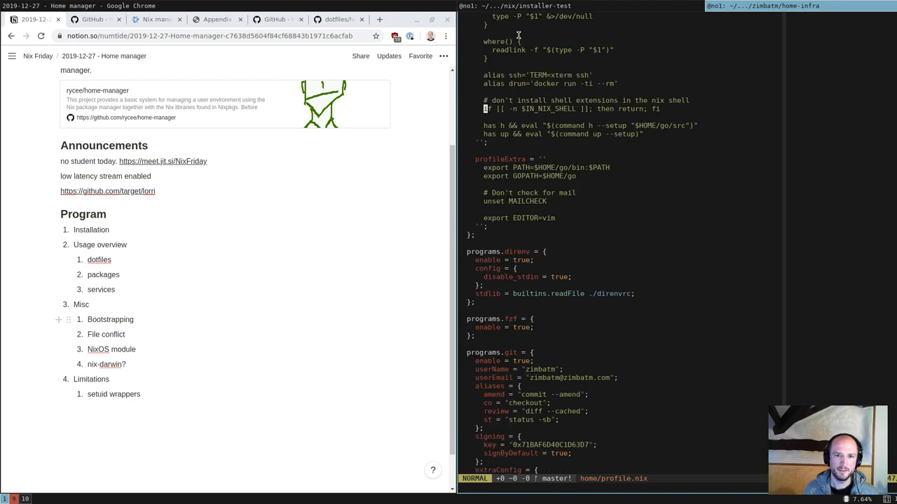
pyautogui.scroll(-3)
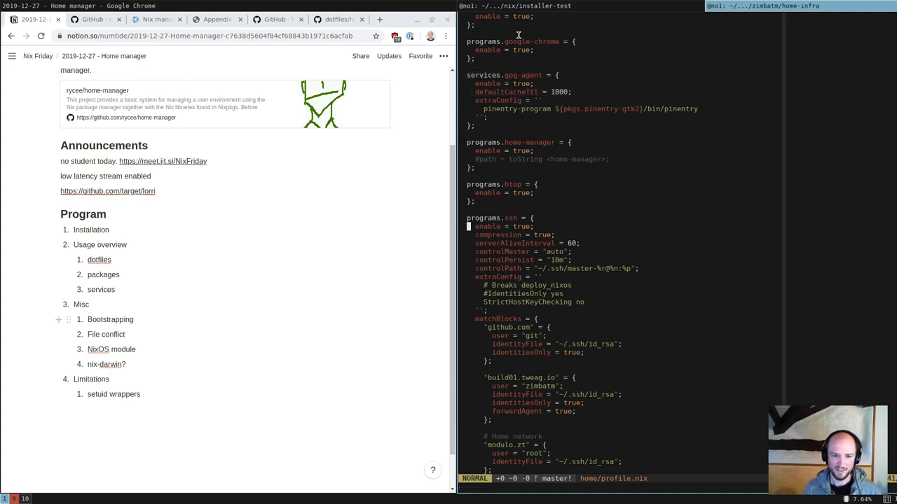
pyautogui.scroll(-3)
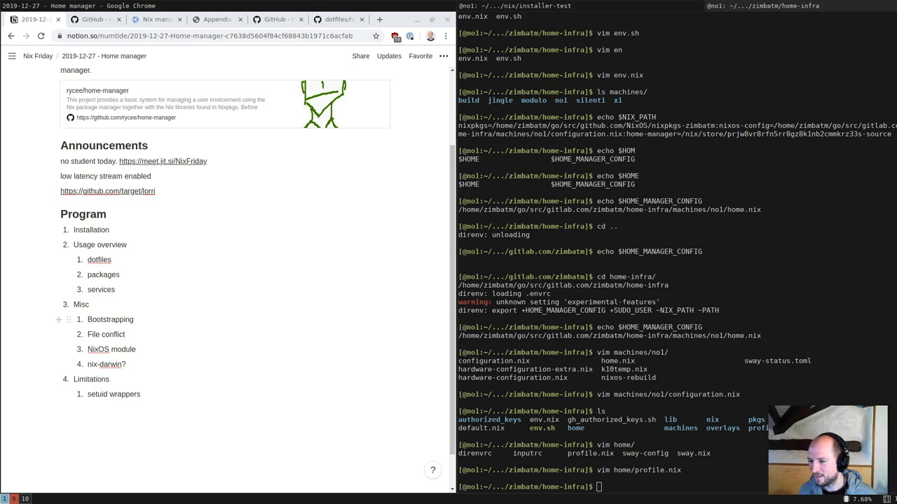
pyautogui.moveTo(248, 231)
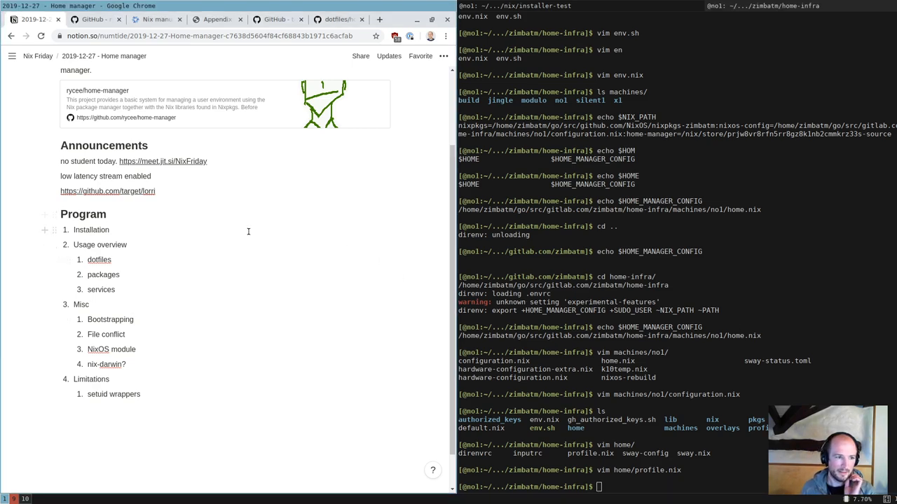
# Read nixpkgs PR #76427's vscodeEnv description and things-done checklist
pyautogui.click(398, 19)
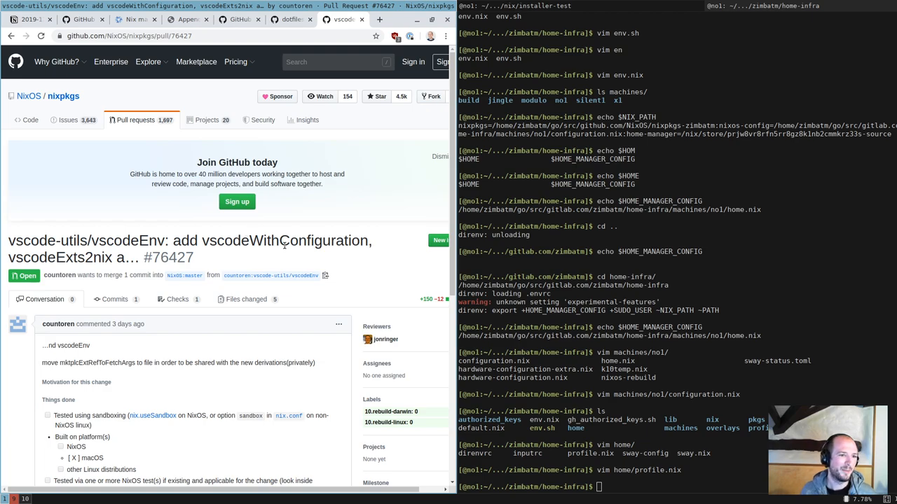
pyautogui.scroll(-3)
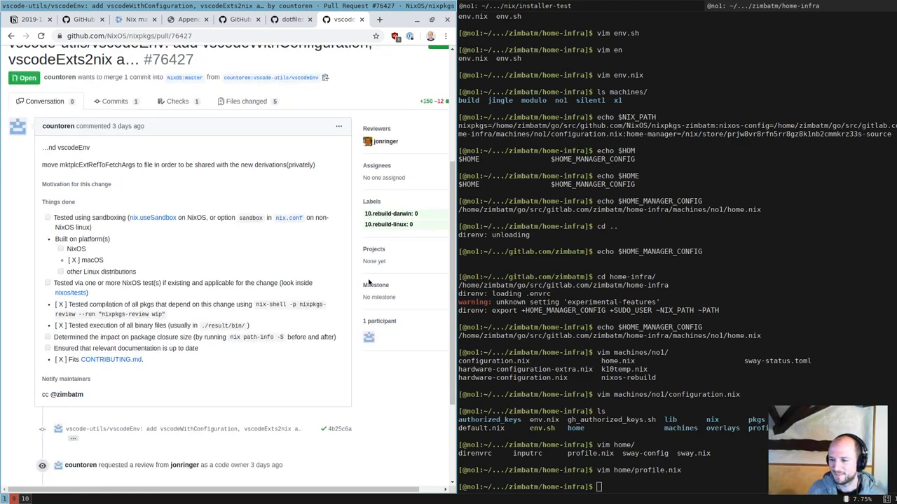
pyautogui.scroll(-3)
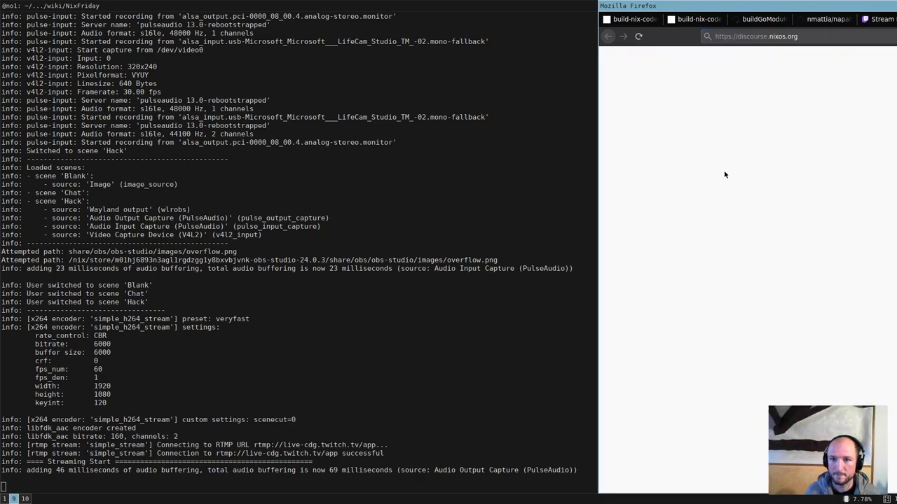
# Search Discourse for 'nix friday' and read the 'Nix Friday - free online course' thread to its latest reply
pyautogui.click(792, 37)
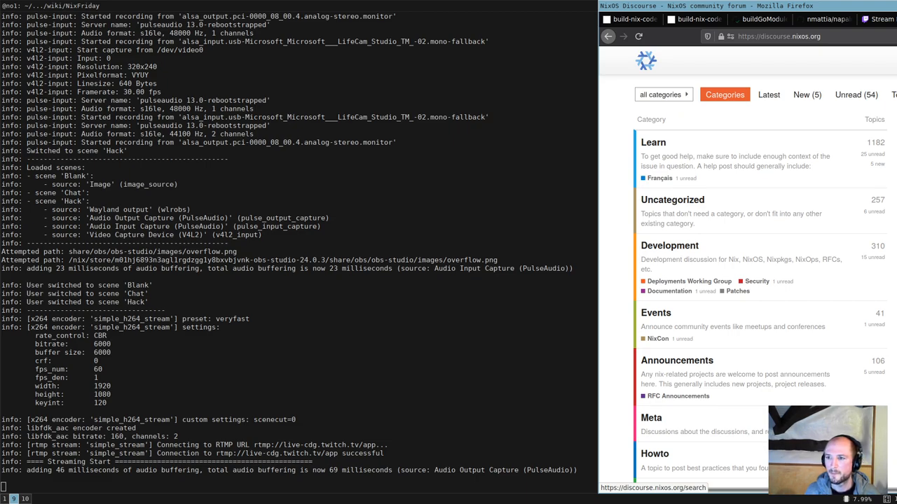
pyautogui.write('nix friday')
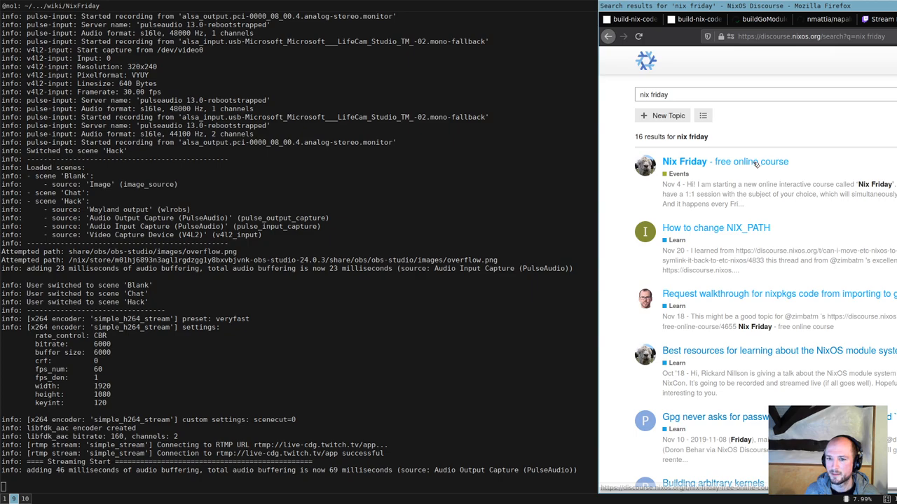
pyautogui.click(684, 161)
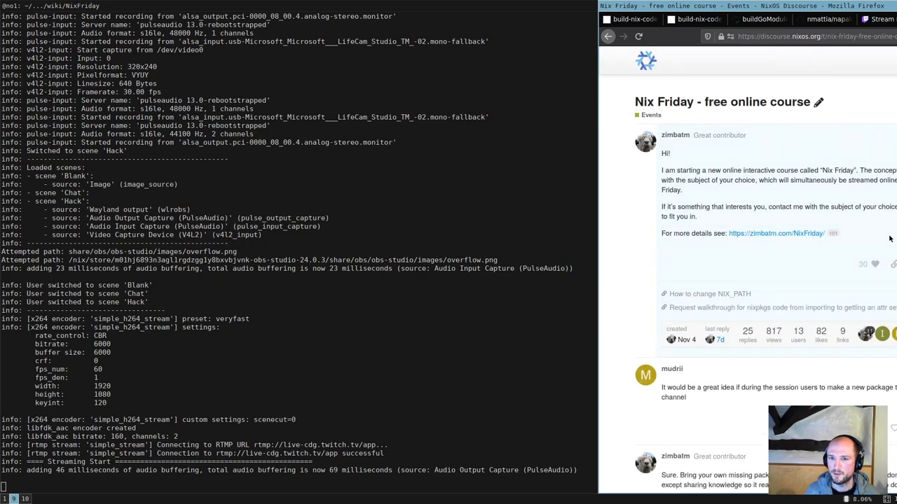
pyautogui.scroll(-3)
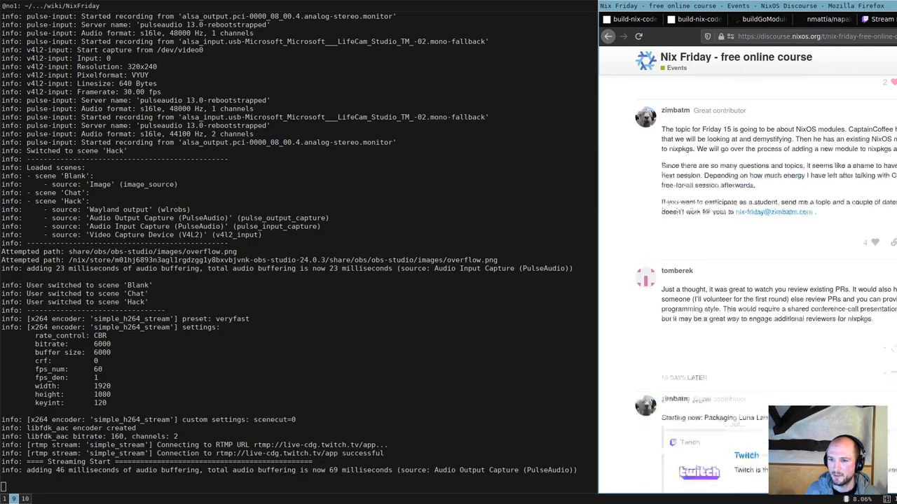
pyautogui.scroll(-3)
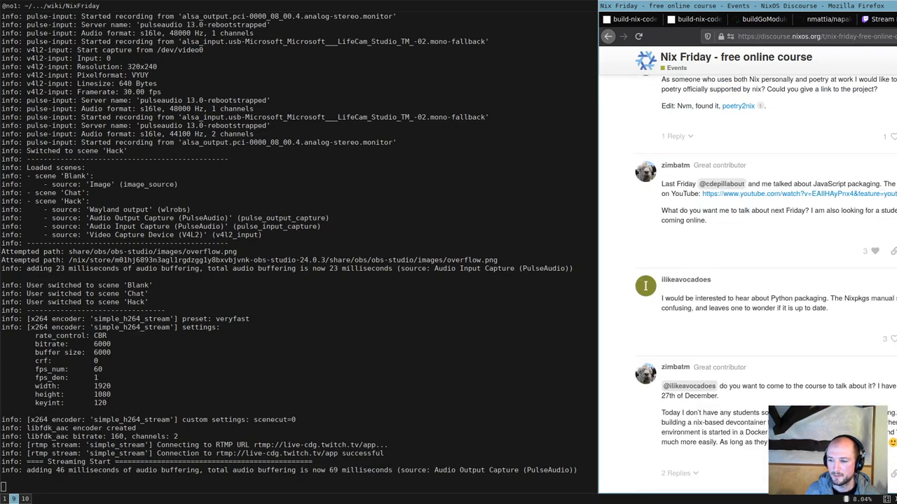
pyautogui.scroll(-3)
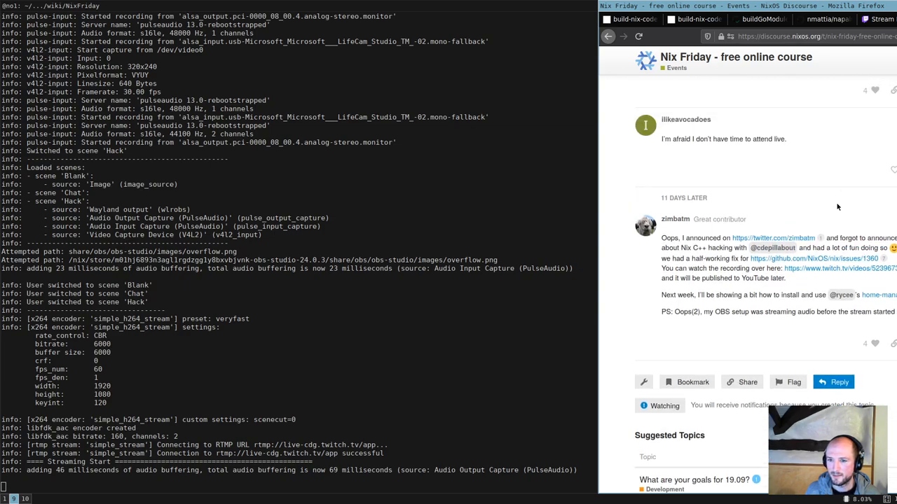
pyautogui.moveTo(771, 287)
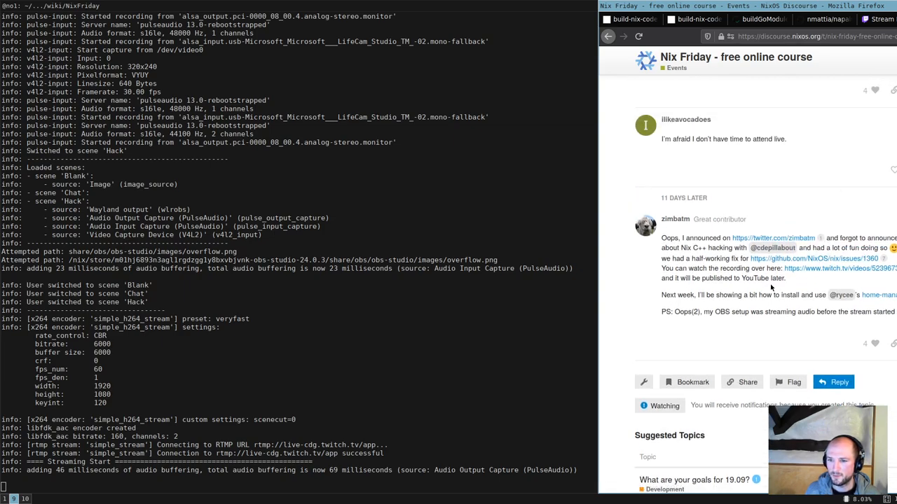
pyautogui.moveTo(835, 258)
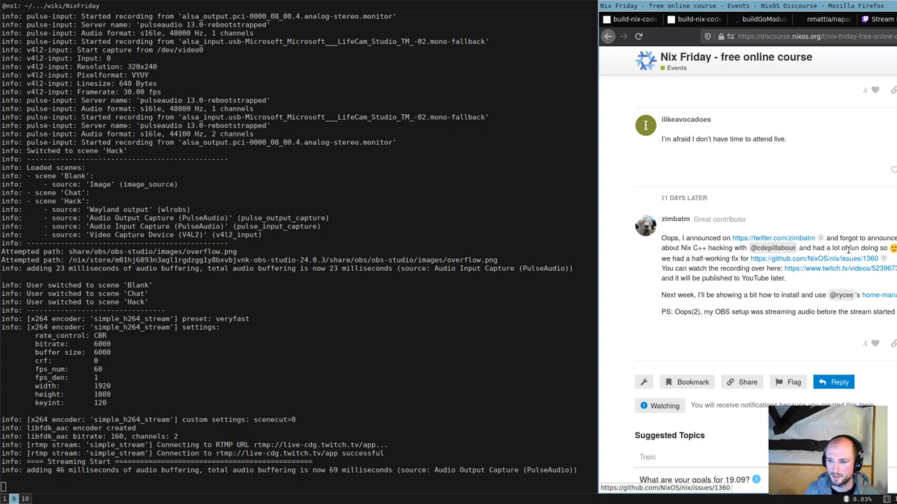
pyautogui.moveTo(740, 194)
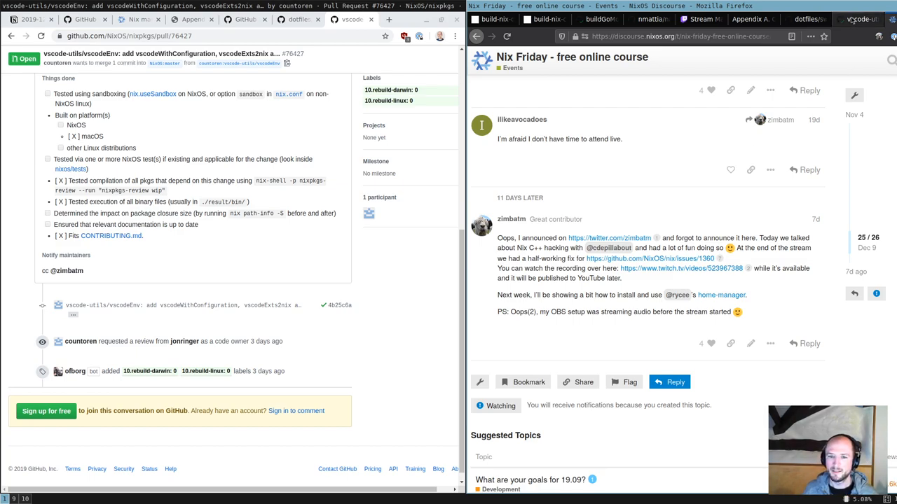
# Scroll through PR #76427's changed files, including vscode-utils.nix, highlighting the word import
pyautogui.click(857, 20)
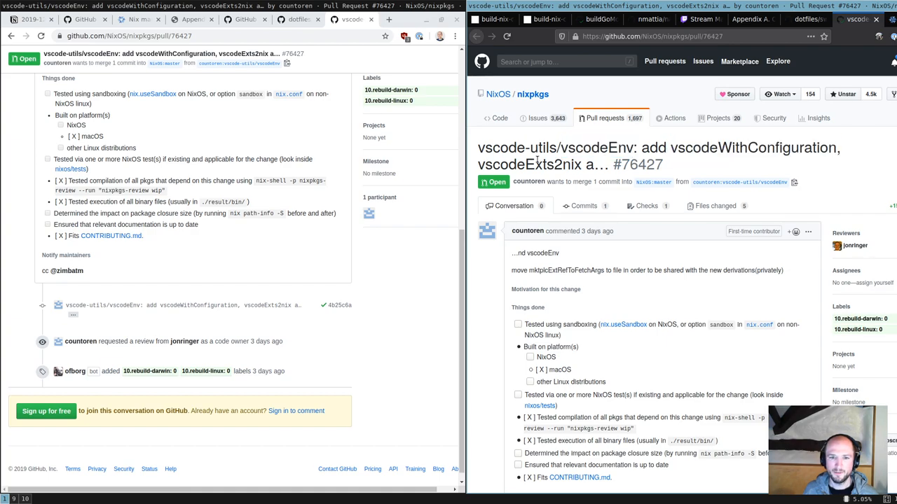
pyautogui.scroll(-3)
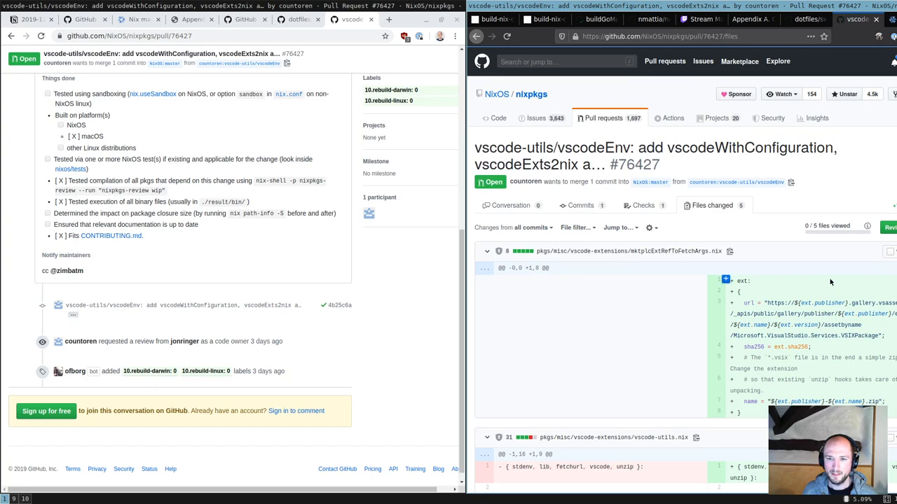
pyautogui.scroll(-3)
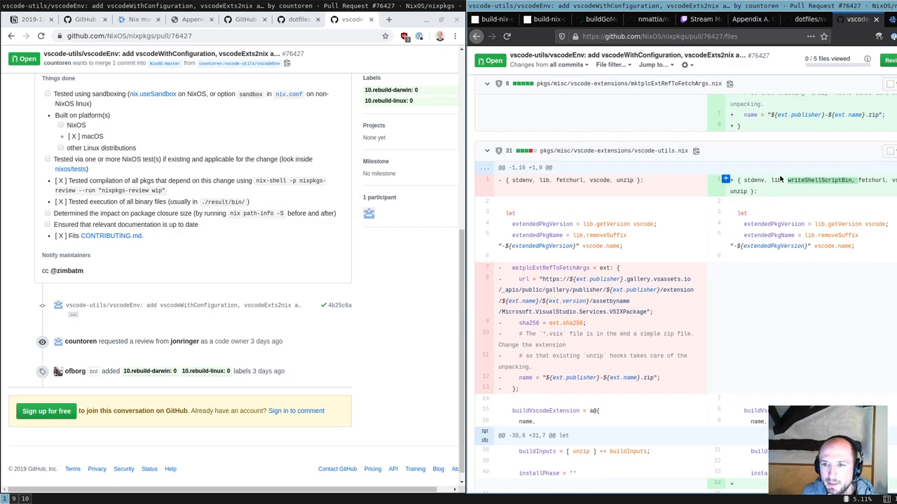
pyautogui.scroll(-3)
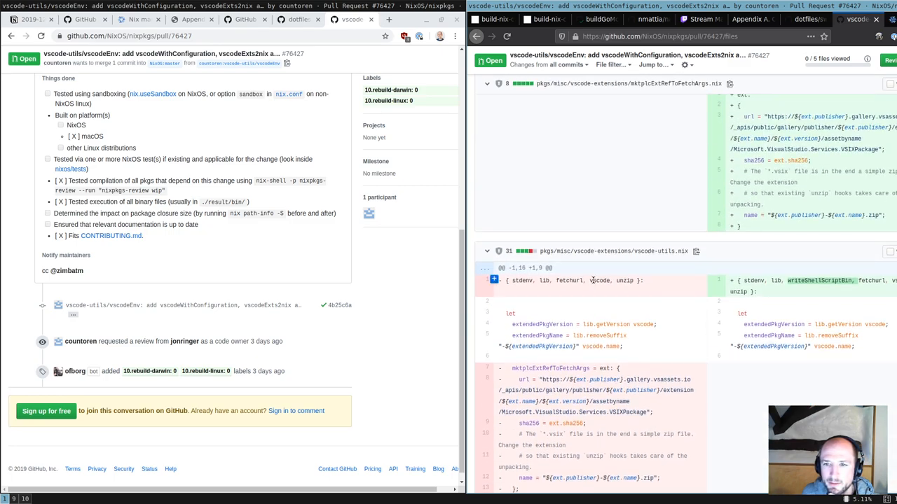
pyautogui.scroll(-3)
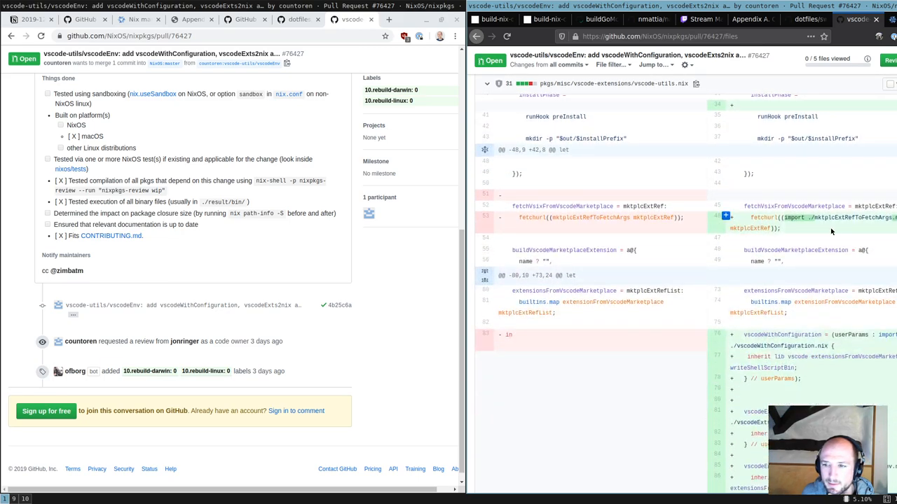
pyautogui.doubleClick(857, 217)
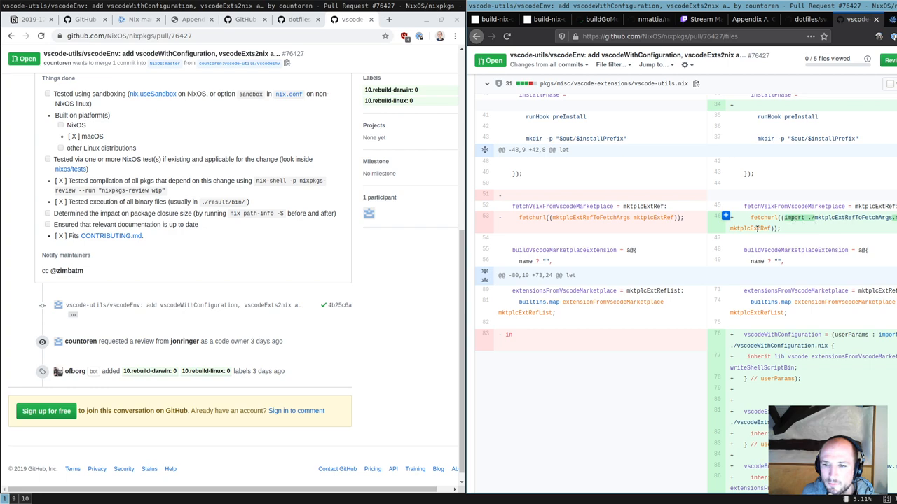
pyautogui.scroll(-3)
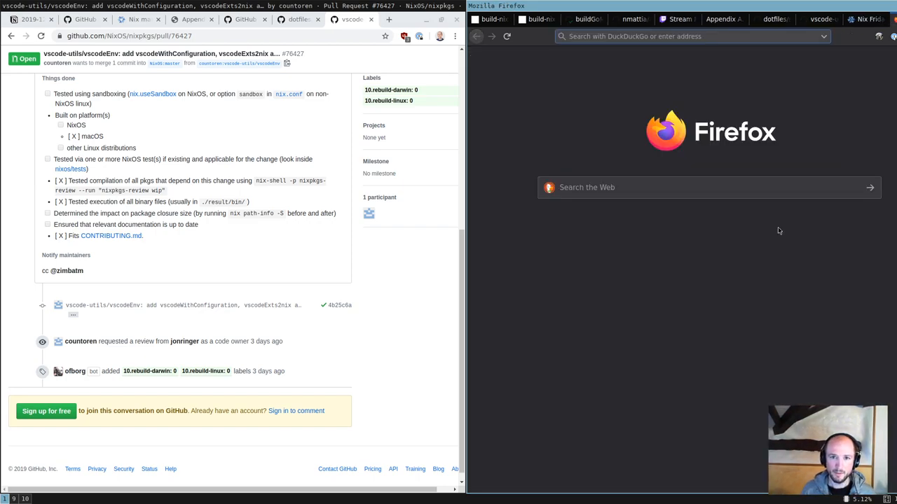
# Join the Jitsi Meet room at meet.jit.si/nixfriday
pyautogui.write('meet.jit.si/NixFriday')
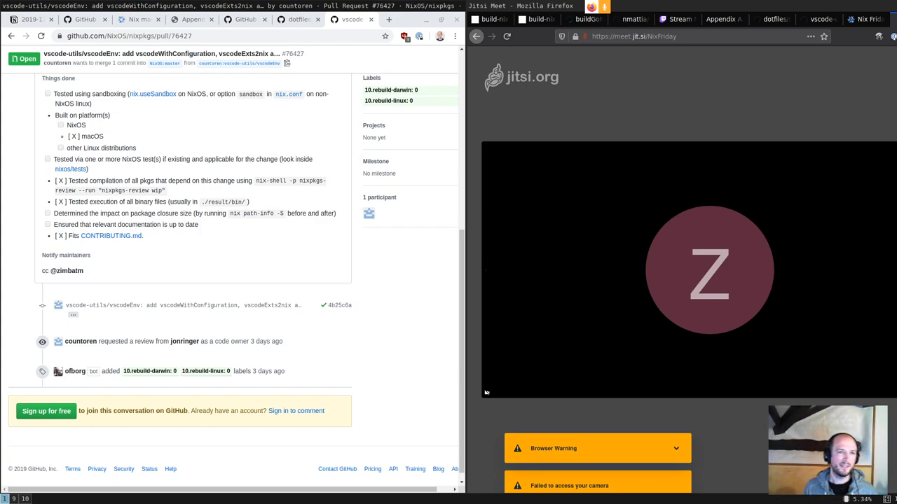
pyautogui.moveTo(793, 93)
pyautogui.write('zimbatm.com/')
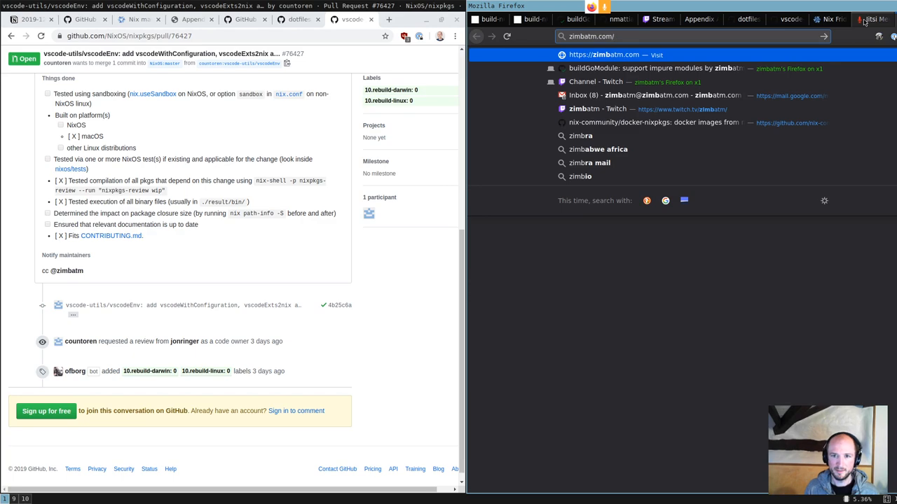
# Load zimbatm.com's Nix Friday page with its December 2019 session calendar
pyautogui.click(611, 52)
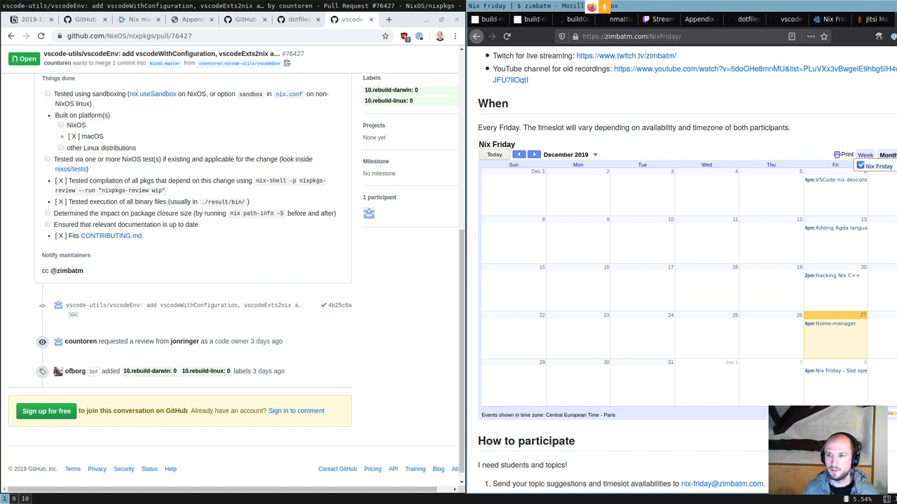
pyautogui.moveTo(852, 381)
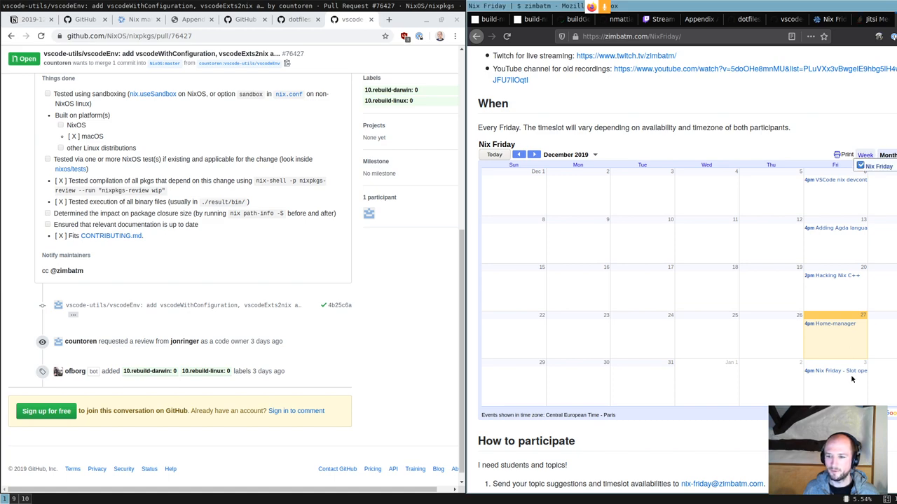